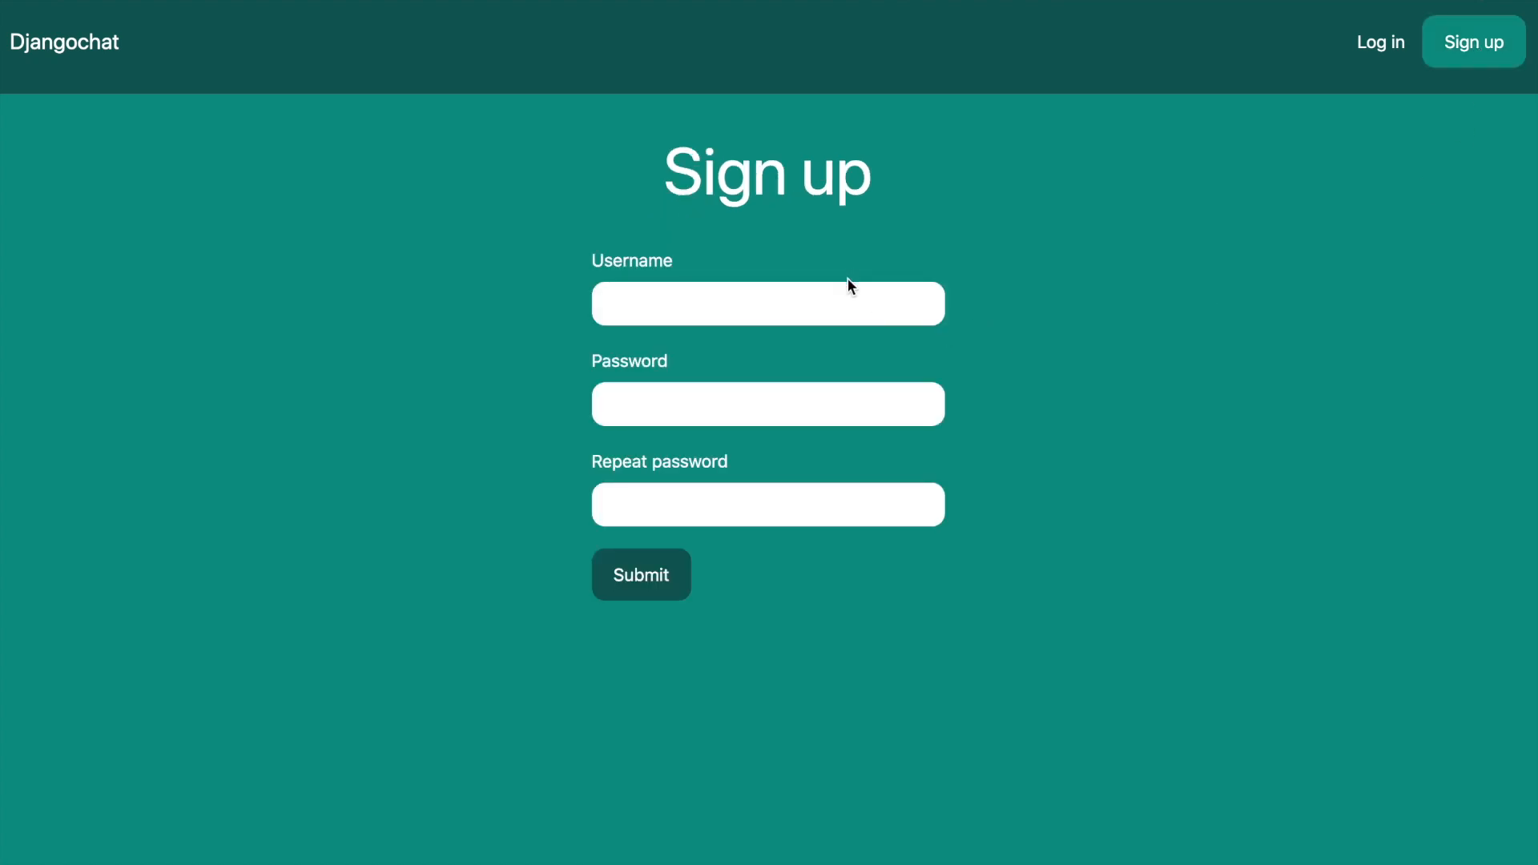
{"action": "type", "text": "codewih"}
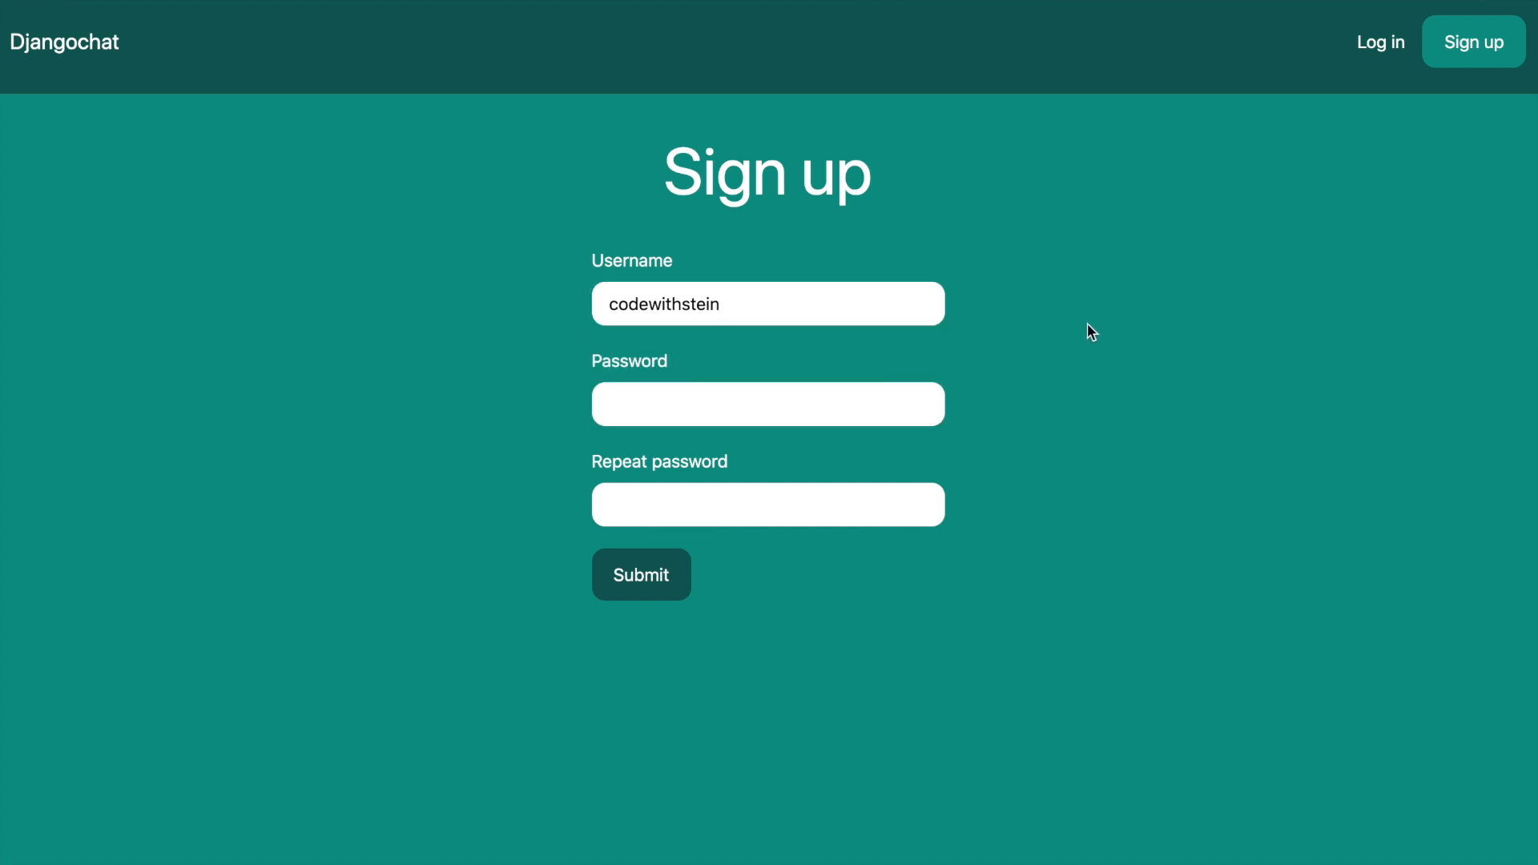
{"action": "type", "text": "password"}
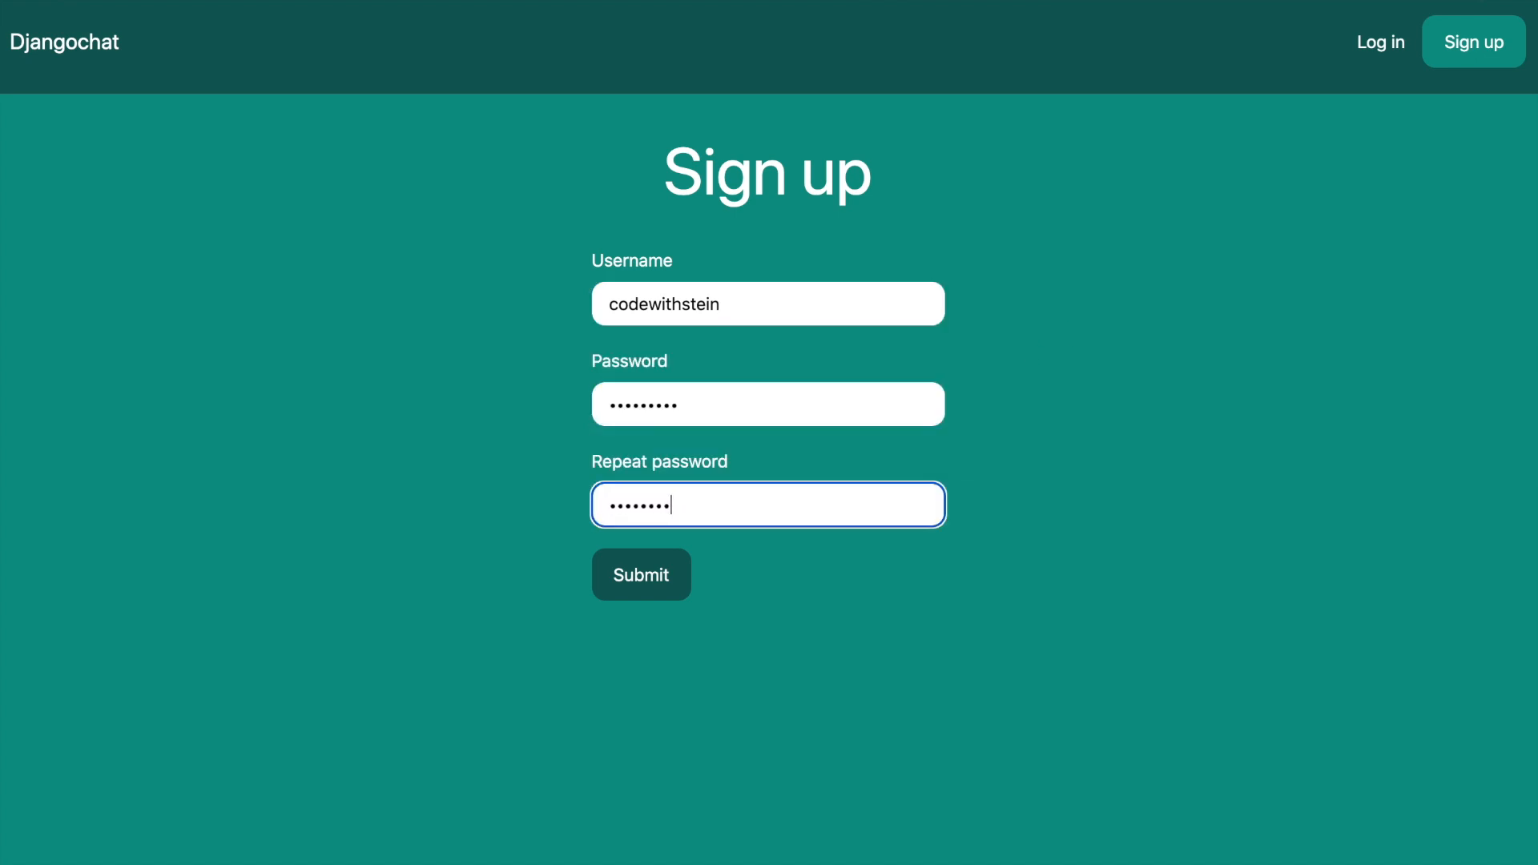
{"action": "mouse_move", "coordinate": [656, 602]}
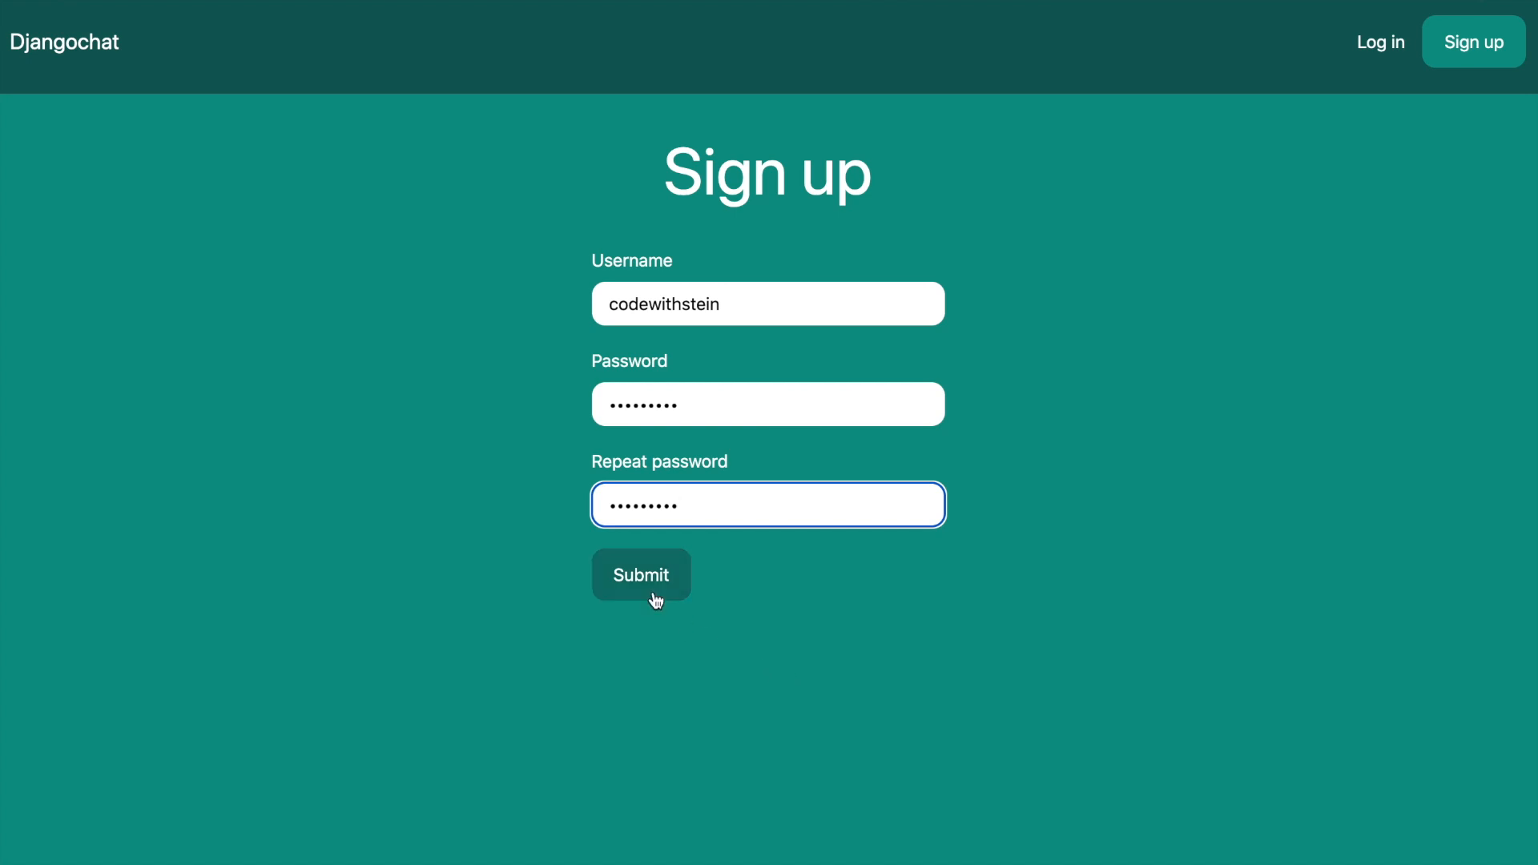
{"action": "left_click", "coordinate": [641, 575]}
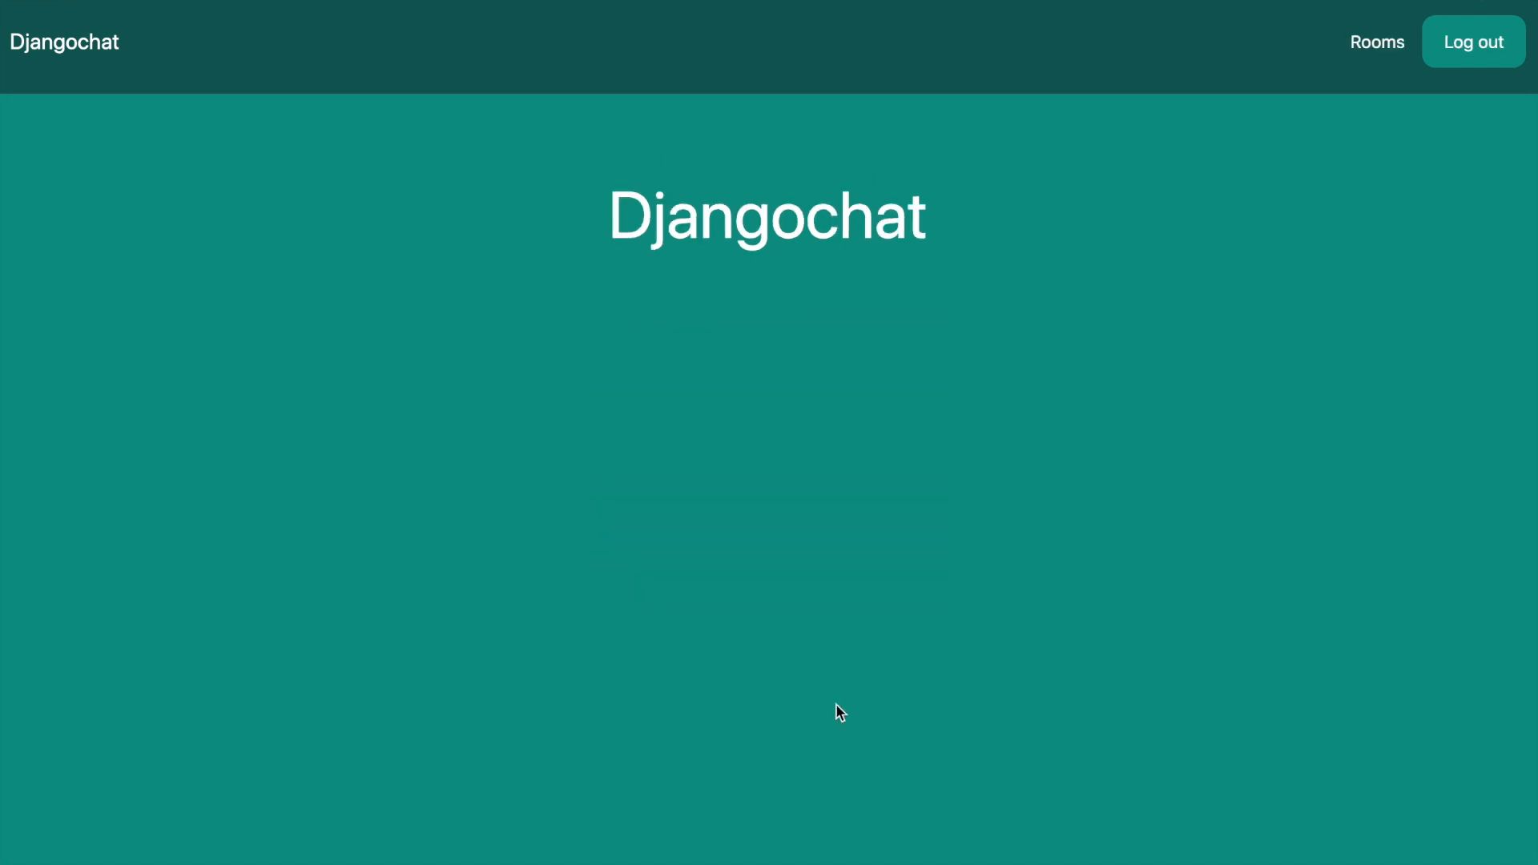
Step: Join Room 1, post a greeting message, then rejoin the room to see it
{"action": "left_click", "coordinate": [1377, 41]}
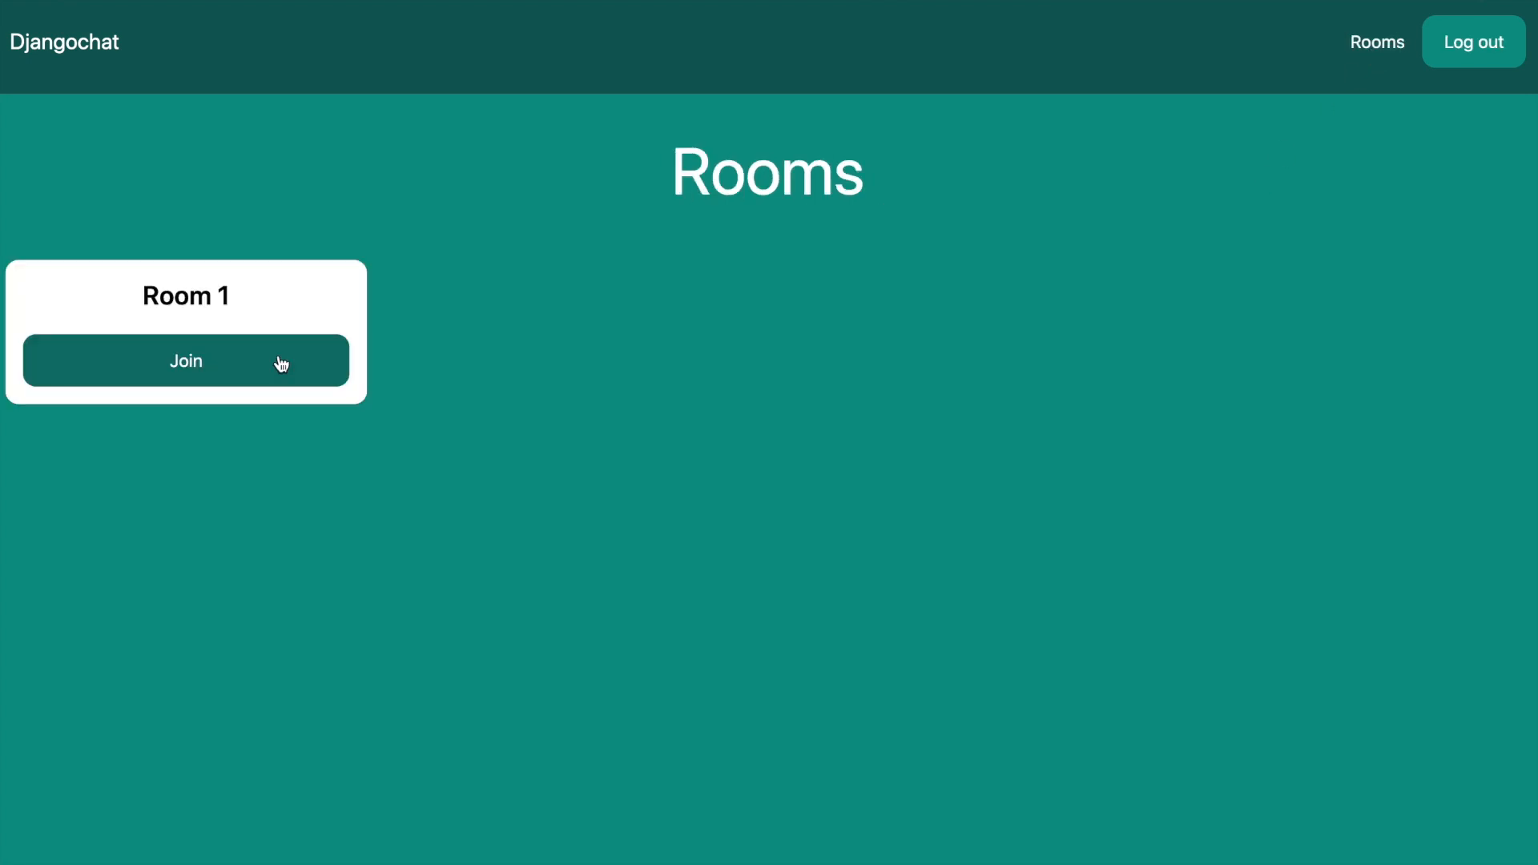
{"action": "left_click", "coordinate": [186, 361]}
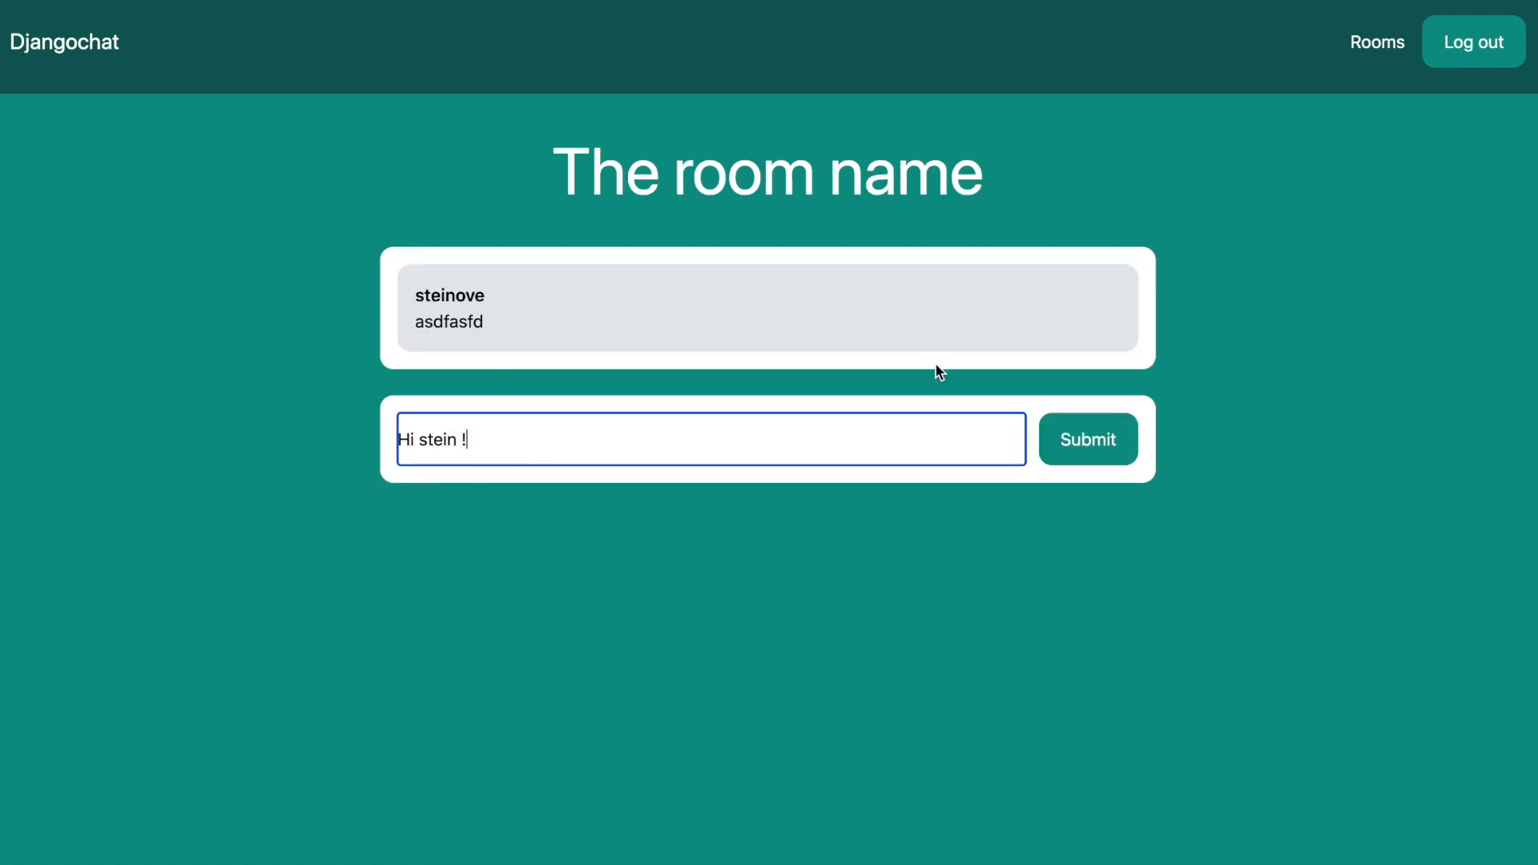
{"action": "left_click", "coordinate": [1088, 439]}
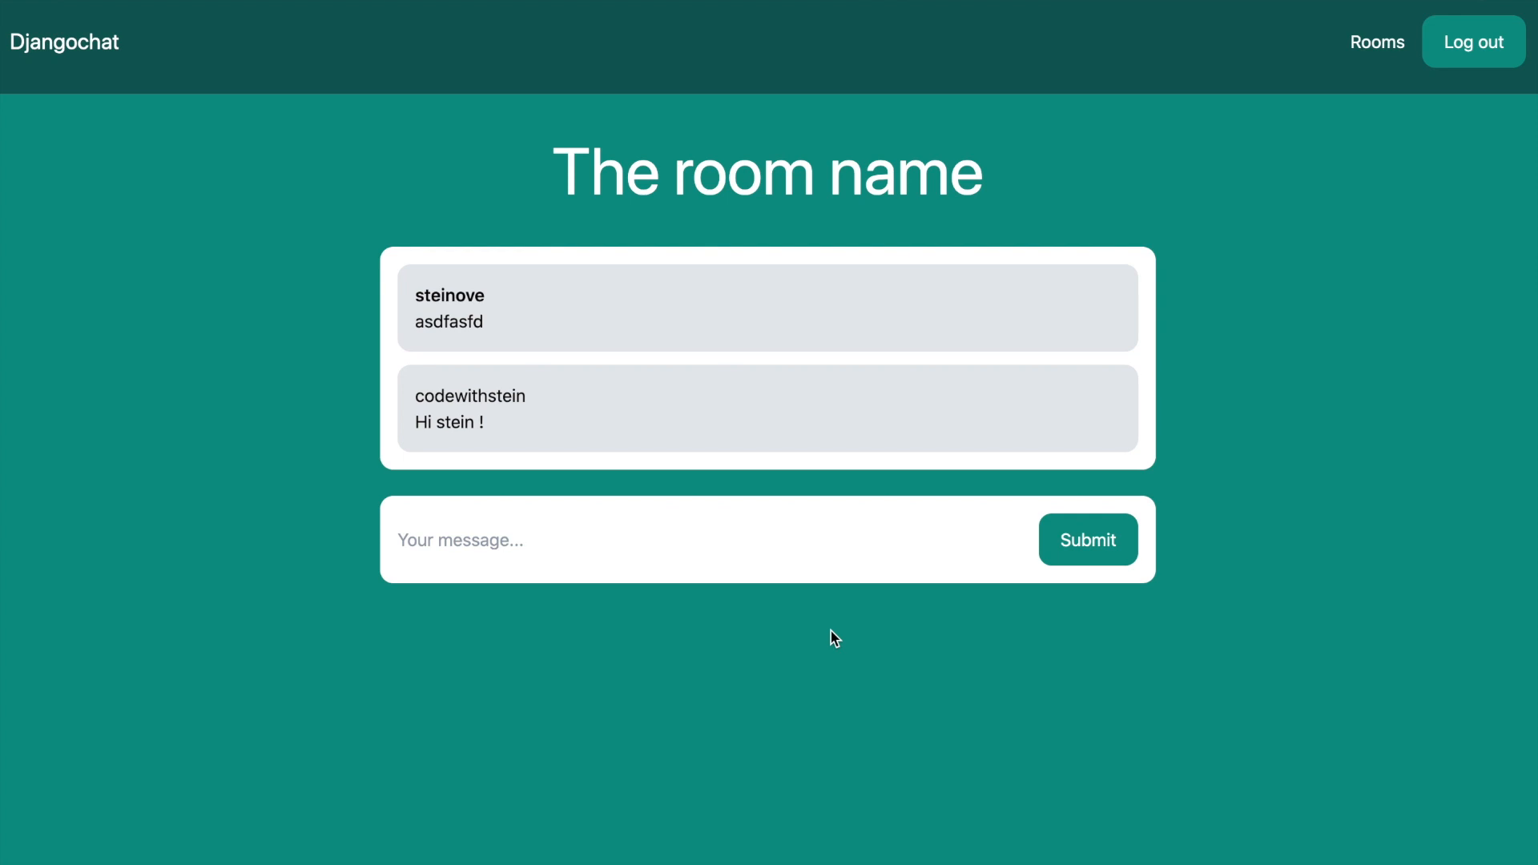
{"action": "left_click", "coordinate": [1377, 42]}
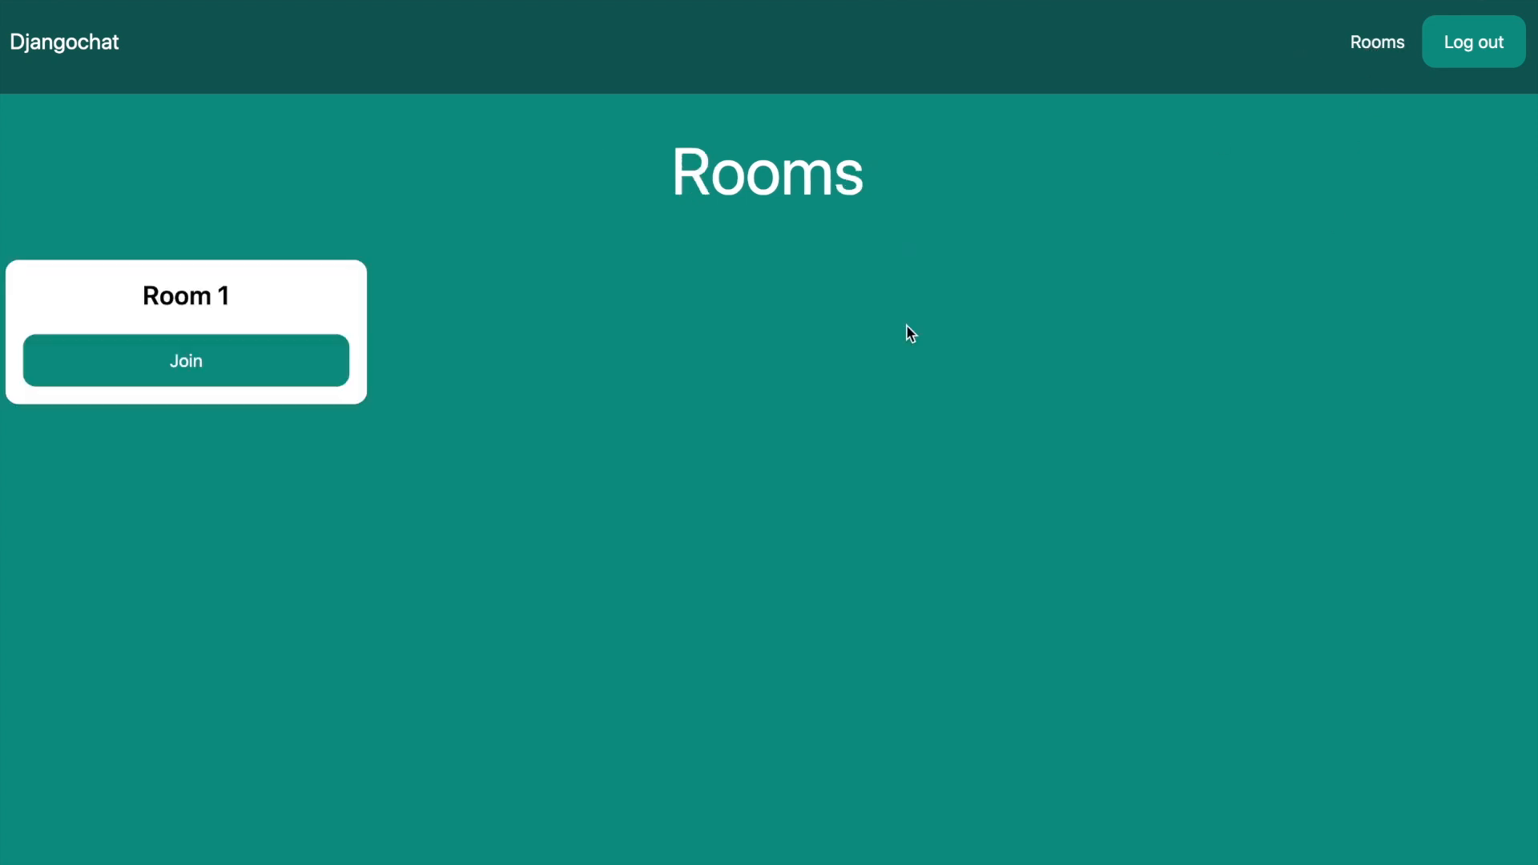
{"action": "left_click", "coordinate": [186, 360]}
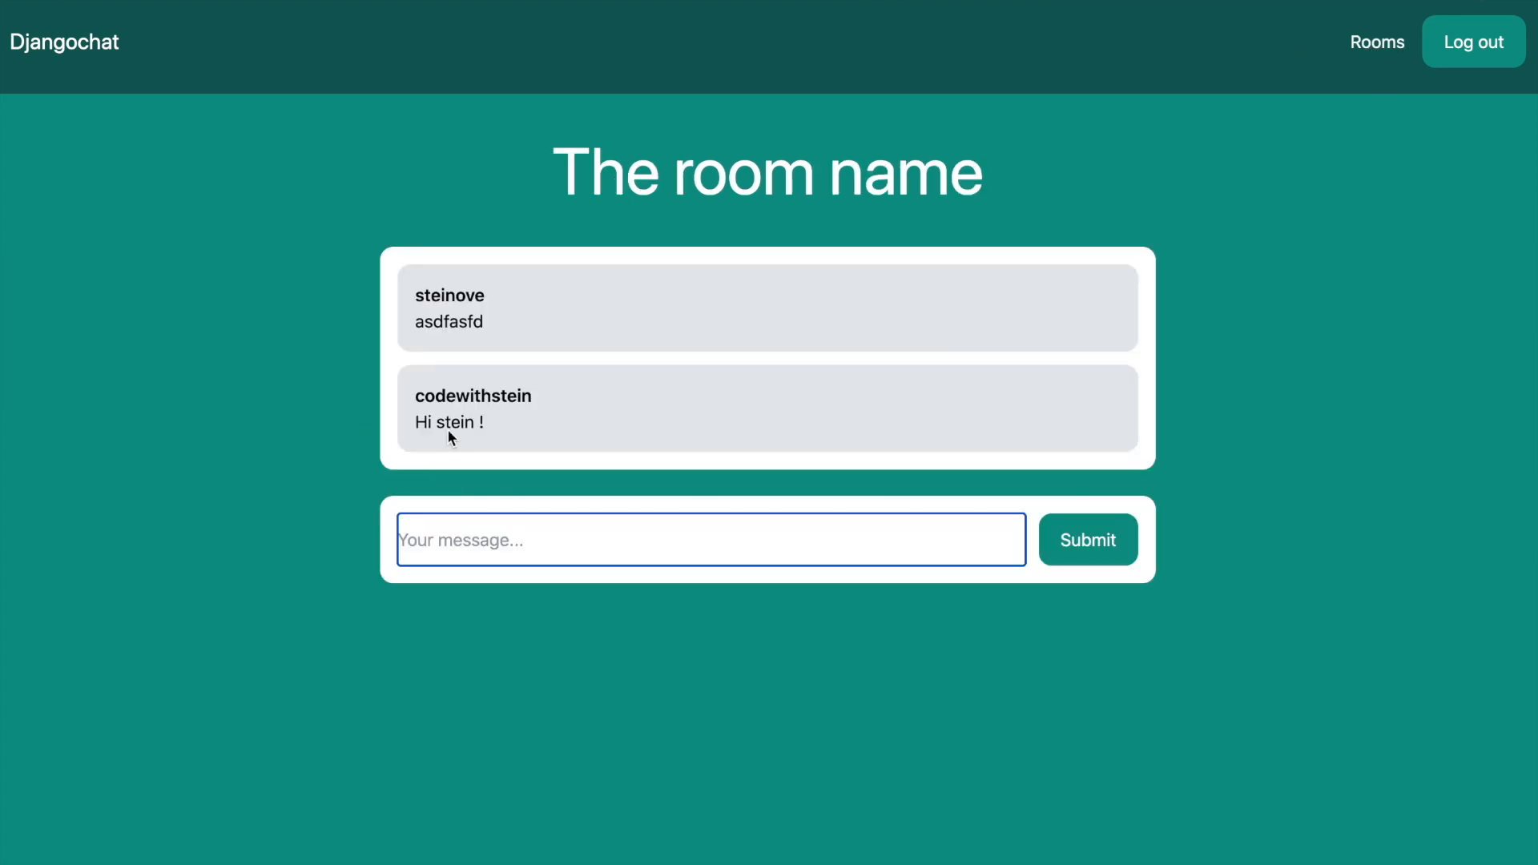
{"action": "left_click", "coordinate": [918, 492]}
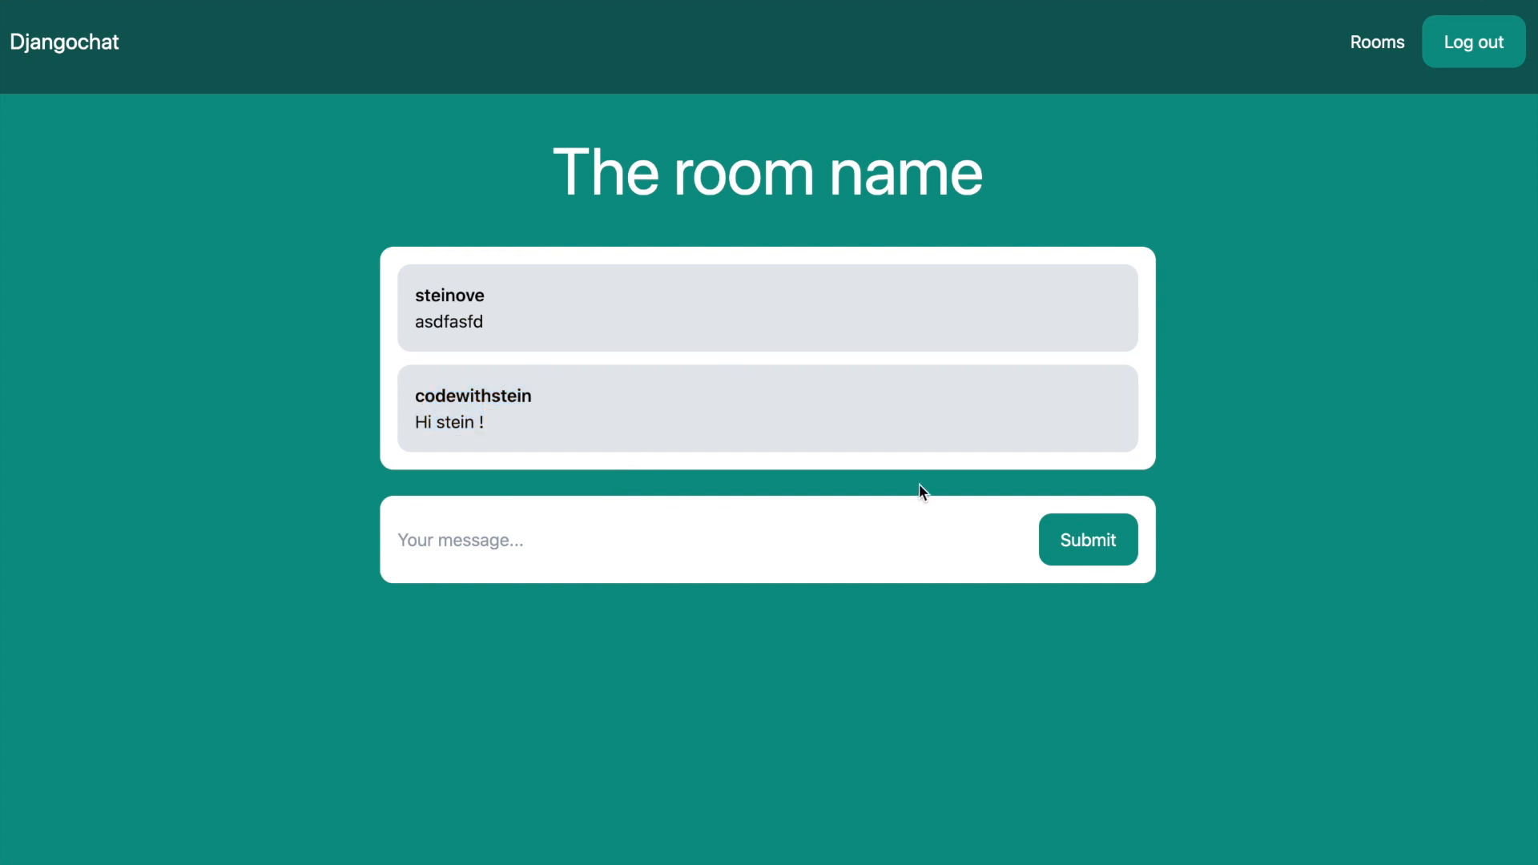
{"action": "mouse_move", "coordinate": [1423, 422]}
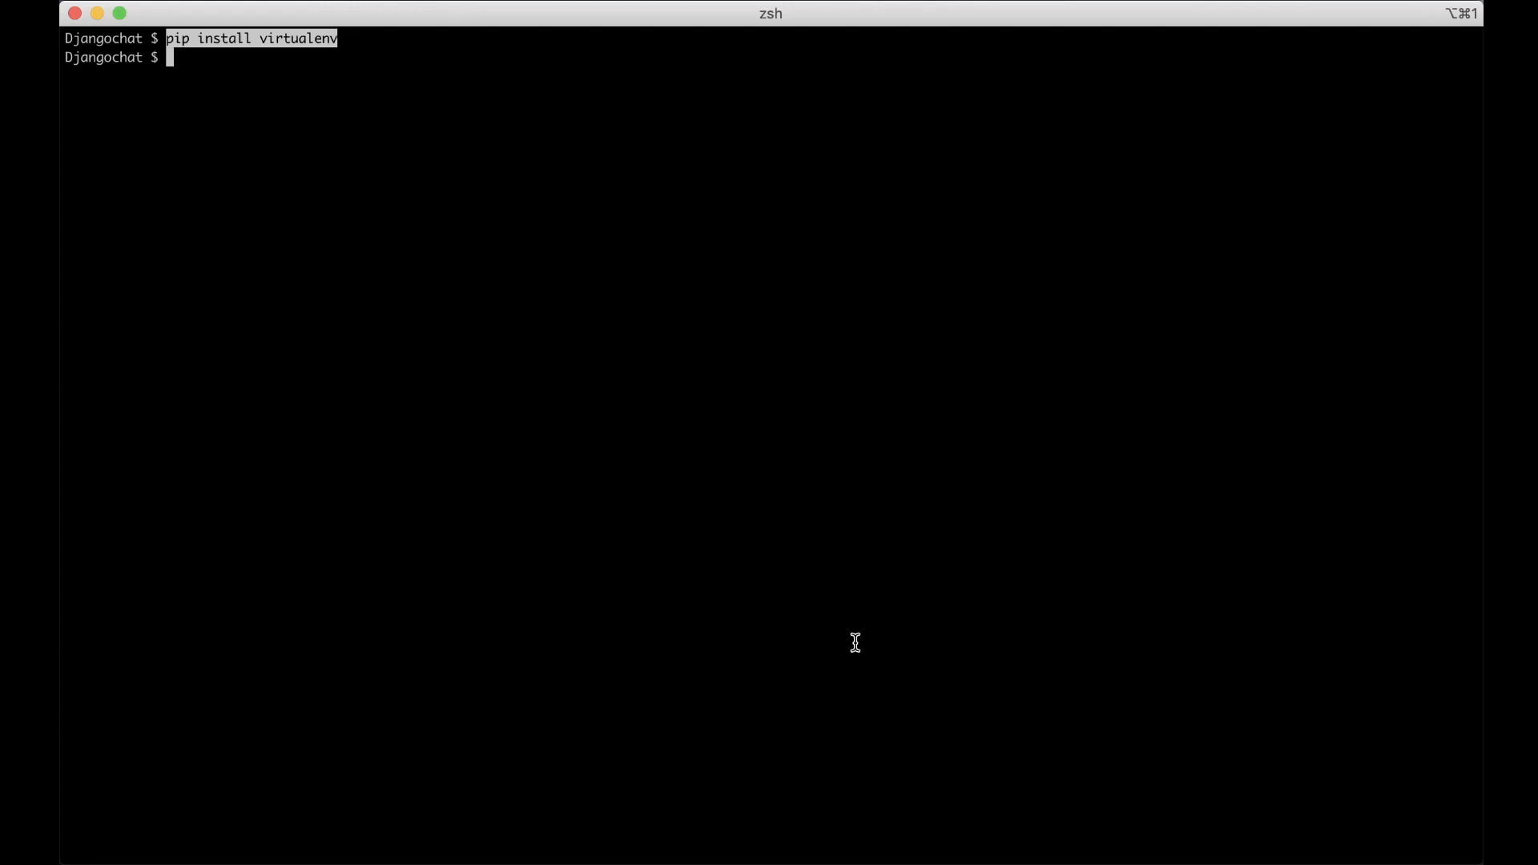
Step: Create the djangochat_env virtualenv and activate it with source djangochat_env/bin/activate
{"action": "type", "text": "virtualenv djangochat_env"}
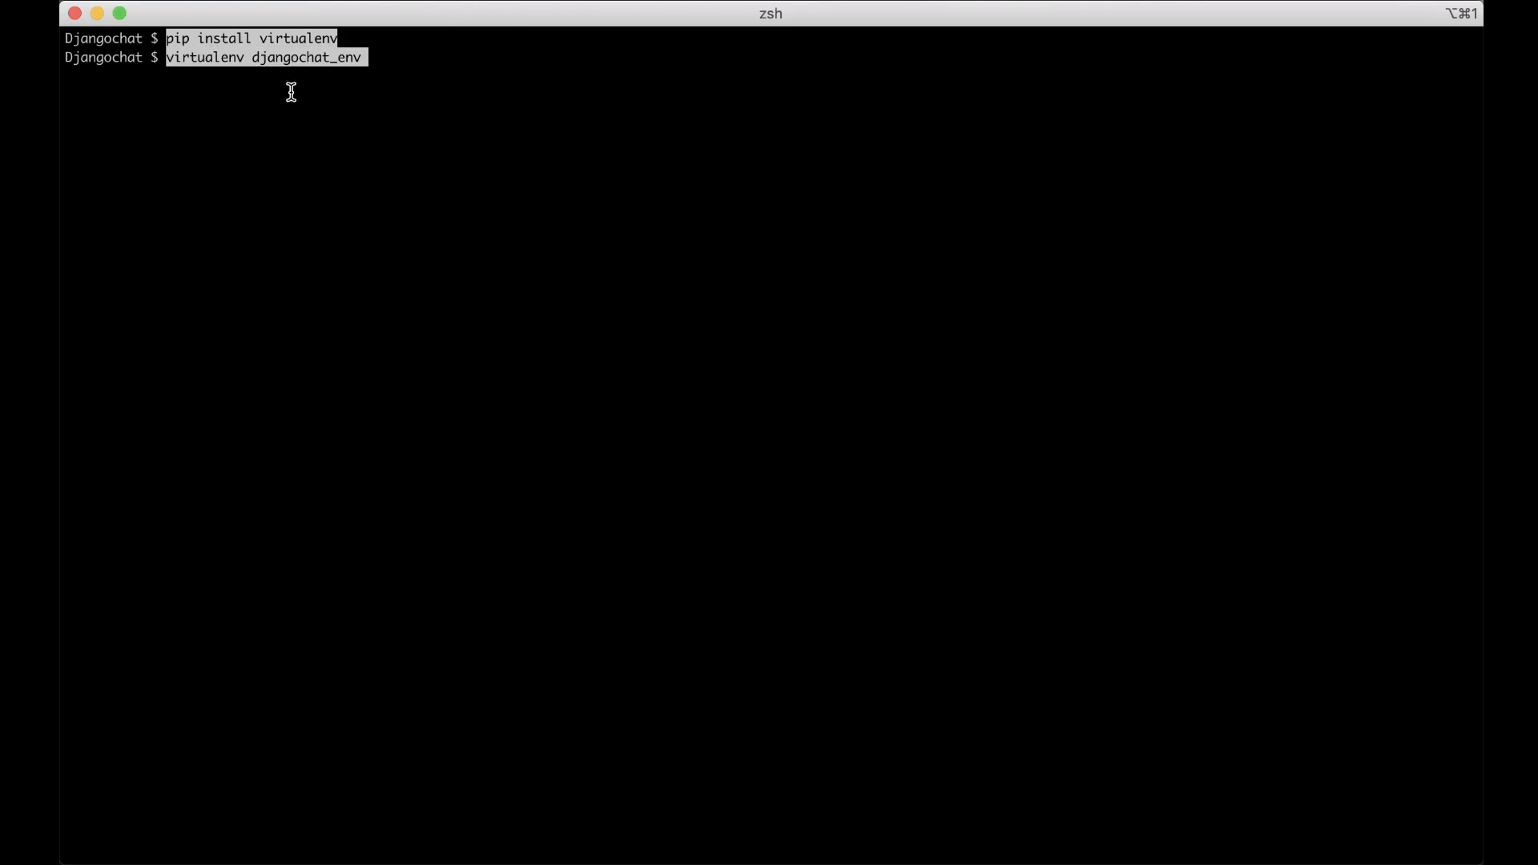
{"action": "mouse_move", "coordinate": [340, 66]}
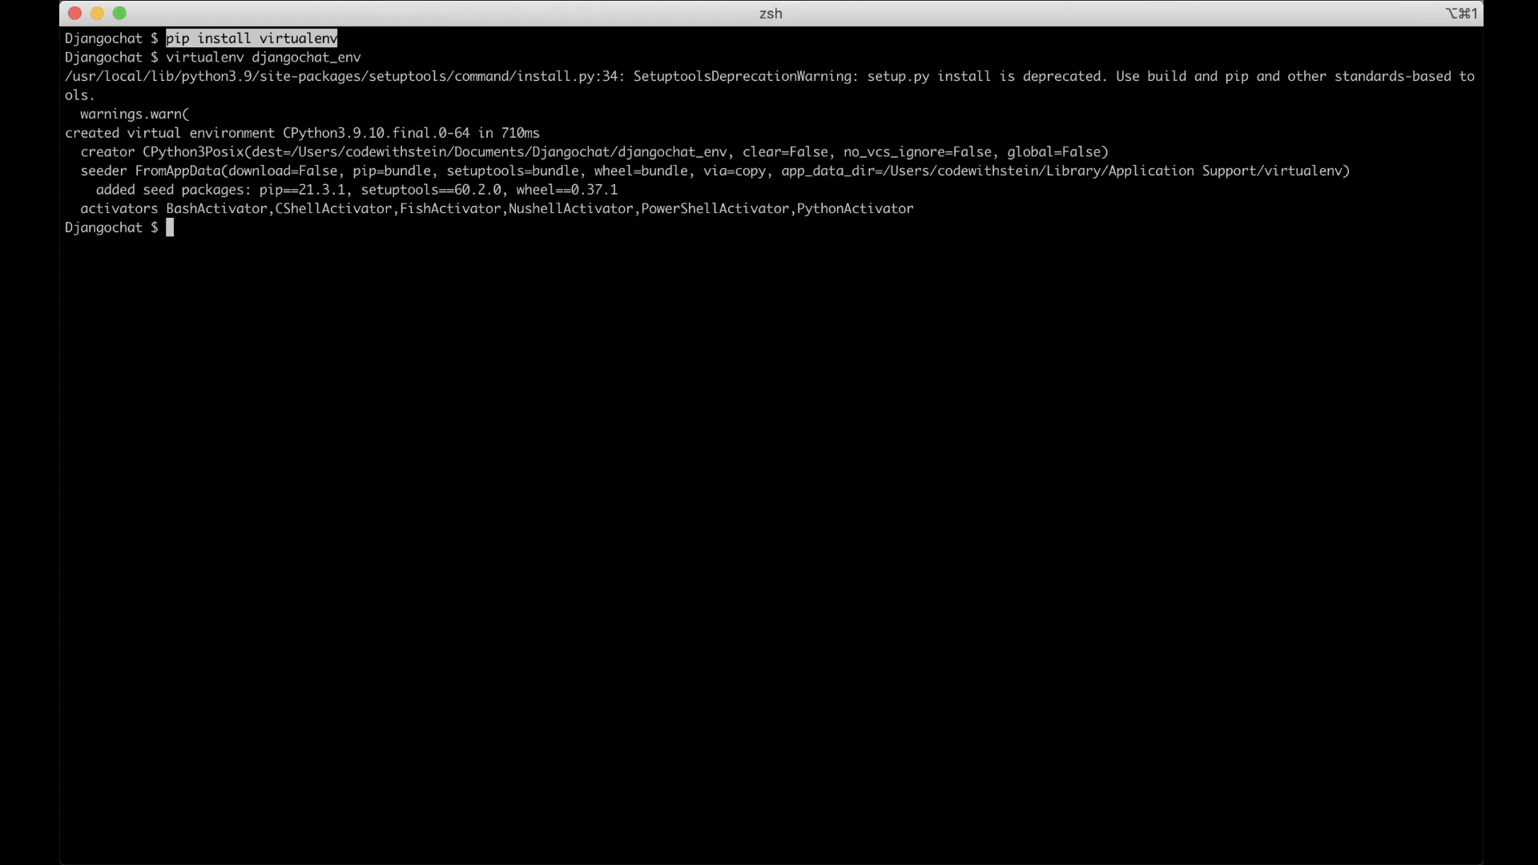
{"action": "type", "text": "source d"}
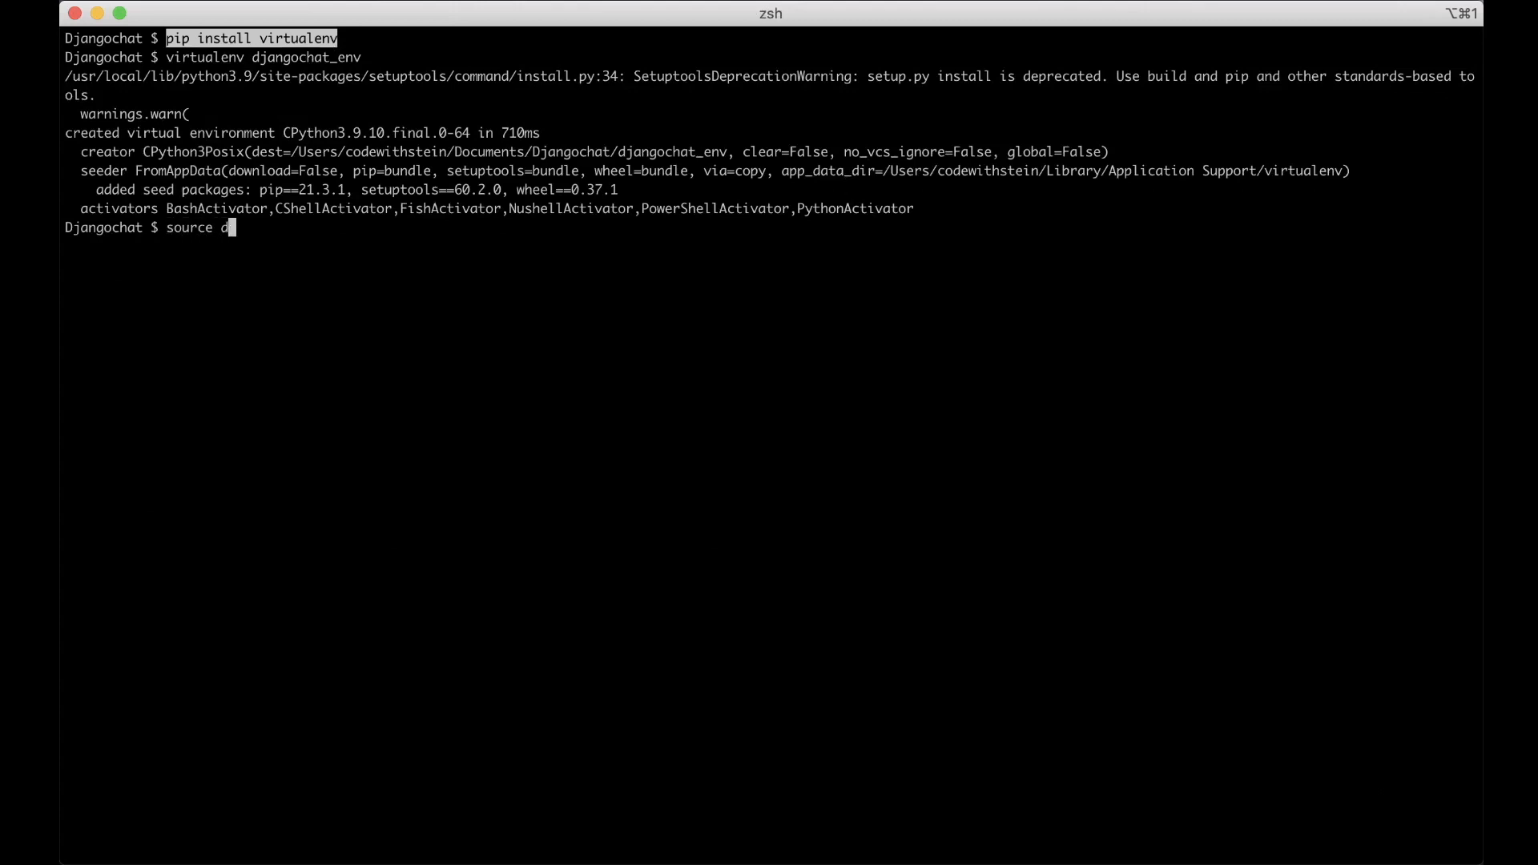
{"action": "type", "text": "jangochat_env/bin/a"}
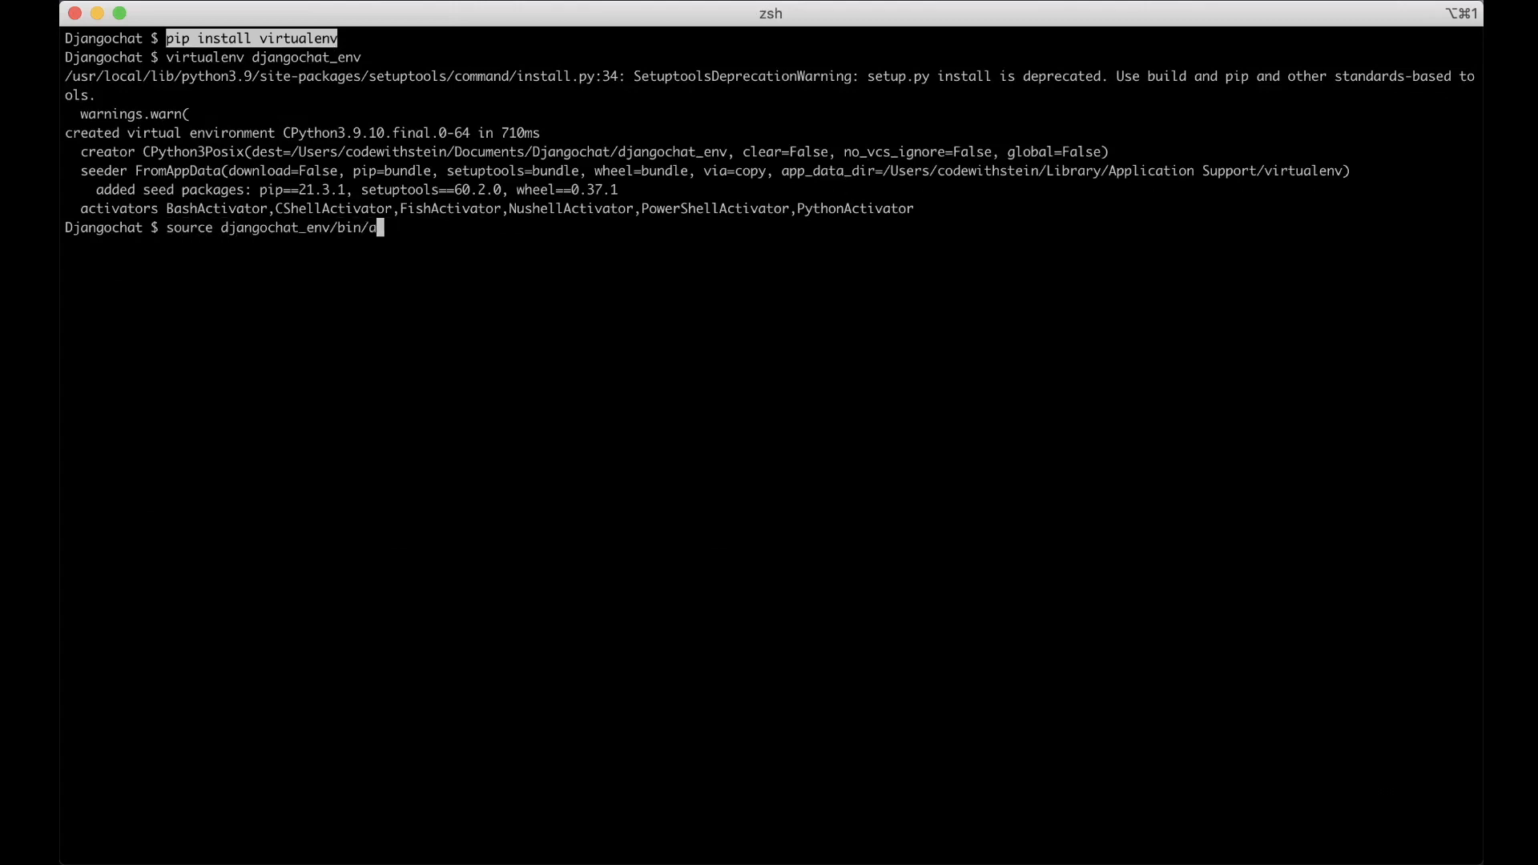
{"action": "key", "text": "Enter"}
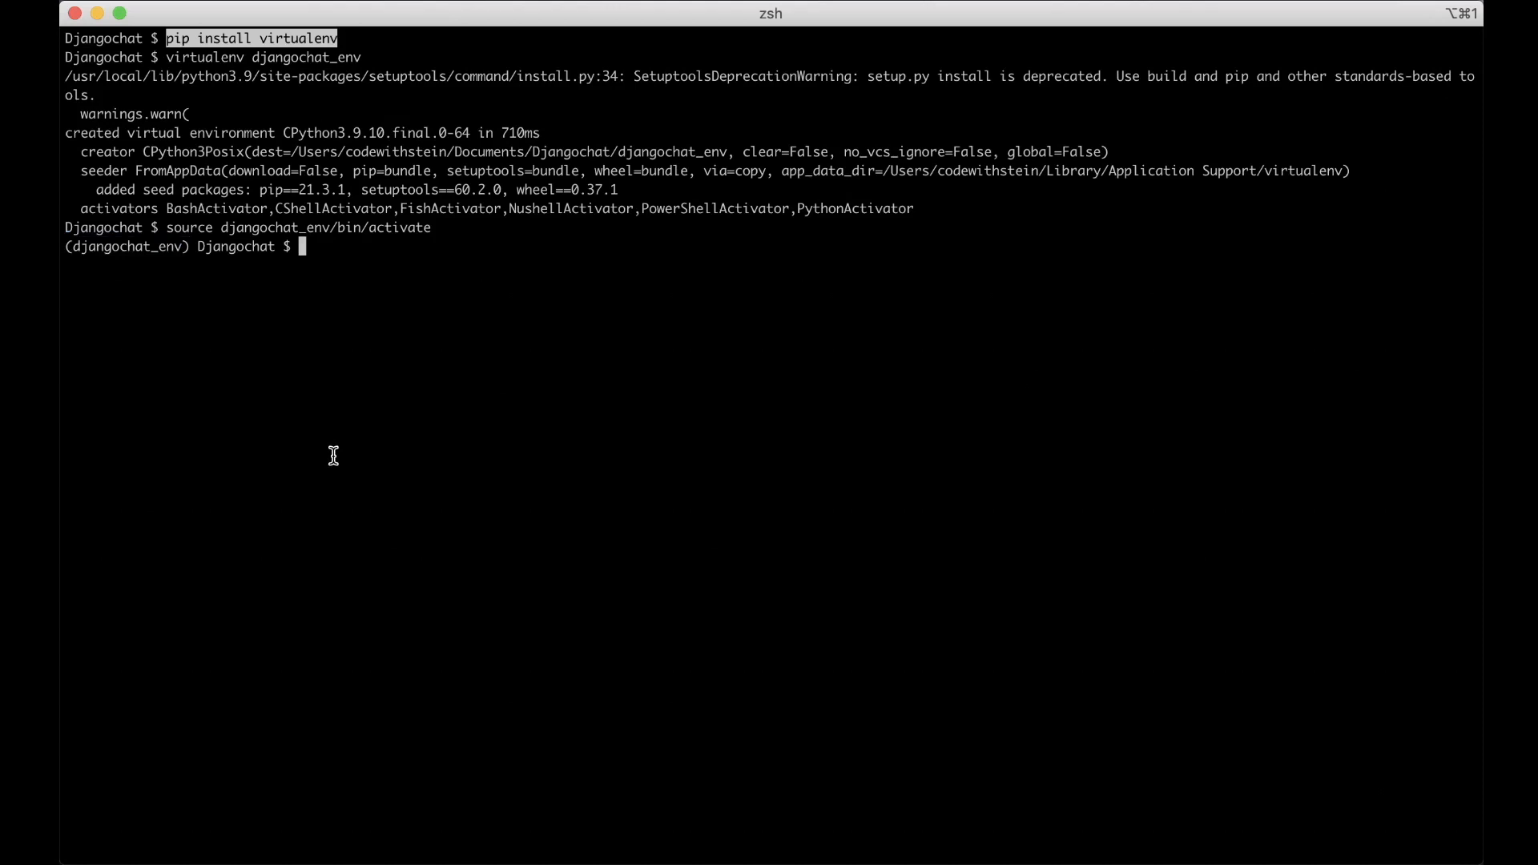
{"action": "type", "text": "pip install django"}
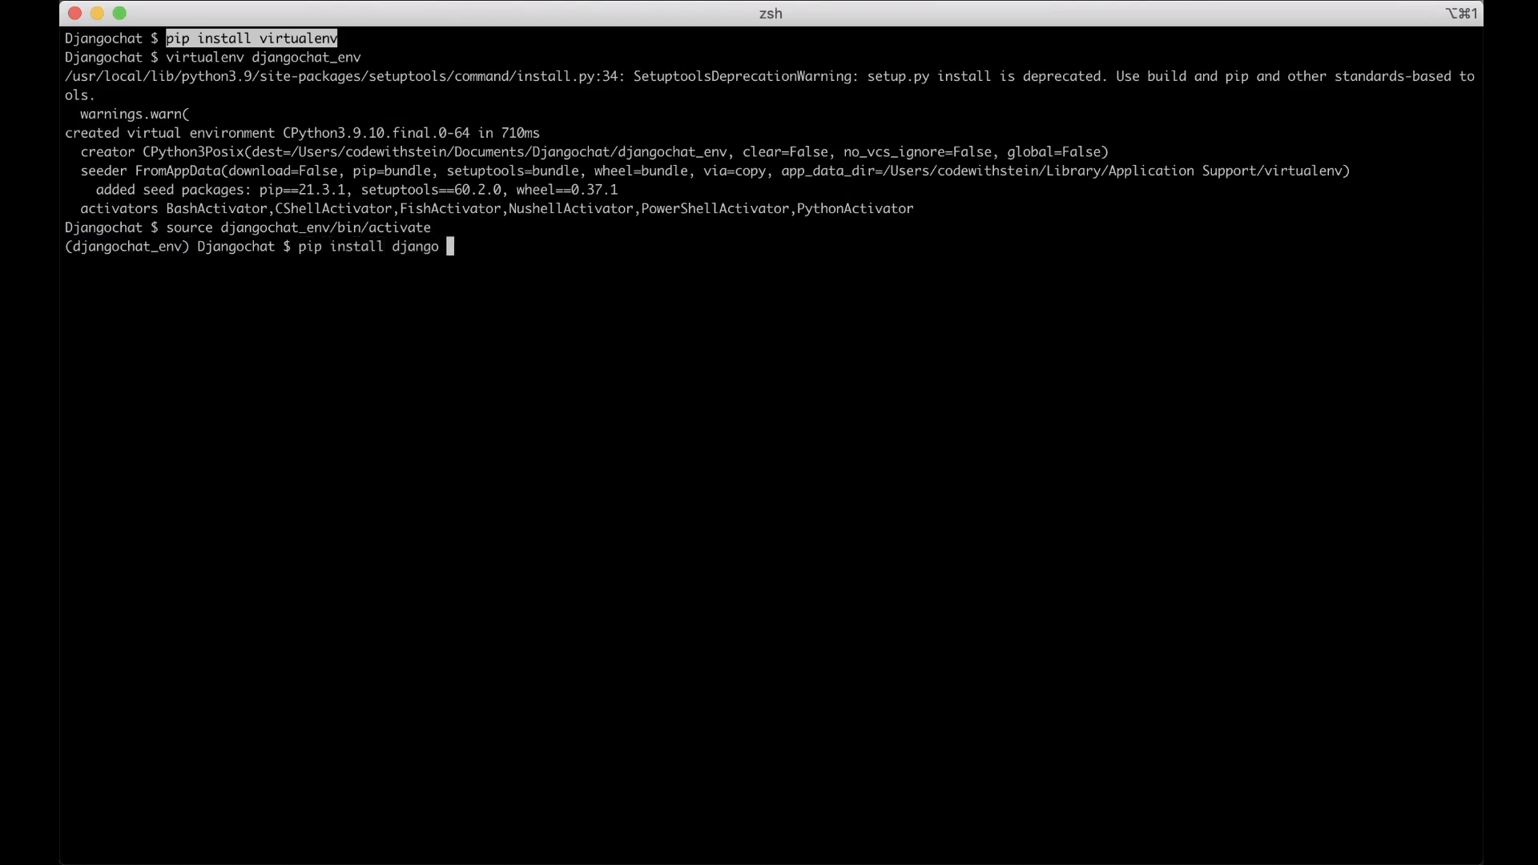
Step: Pip install django and channels into the active djangochat_env environment
{"action": "type", "text": "channels"}
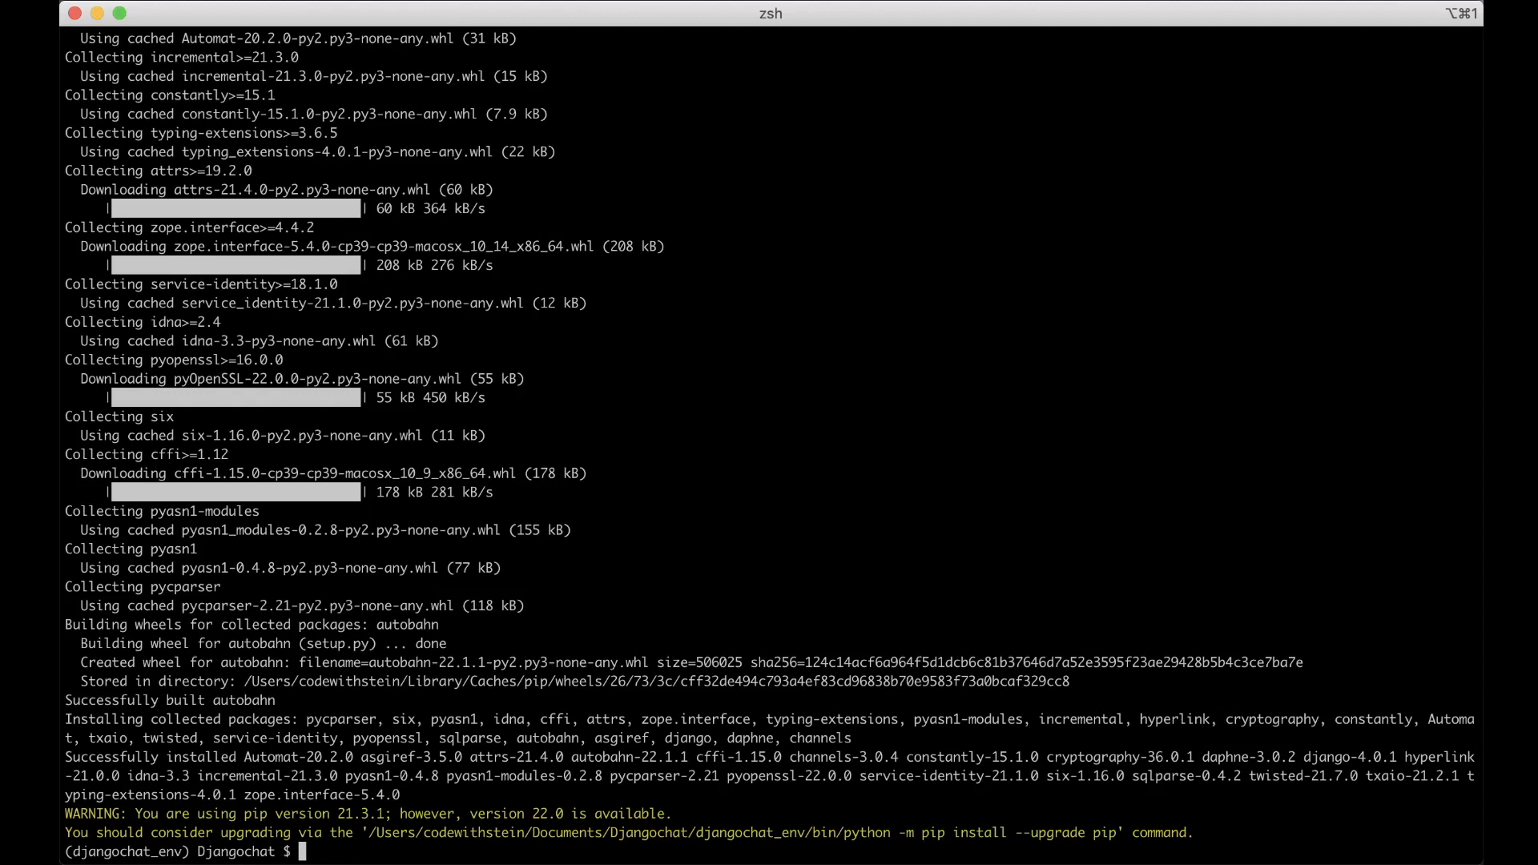
Step: Run django-admin startproject djangochat, cd into it, and startapp core
{"action": "type", "text": "django-admin"}
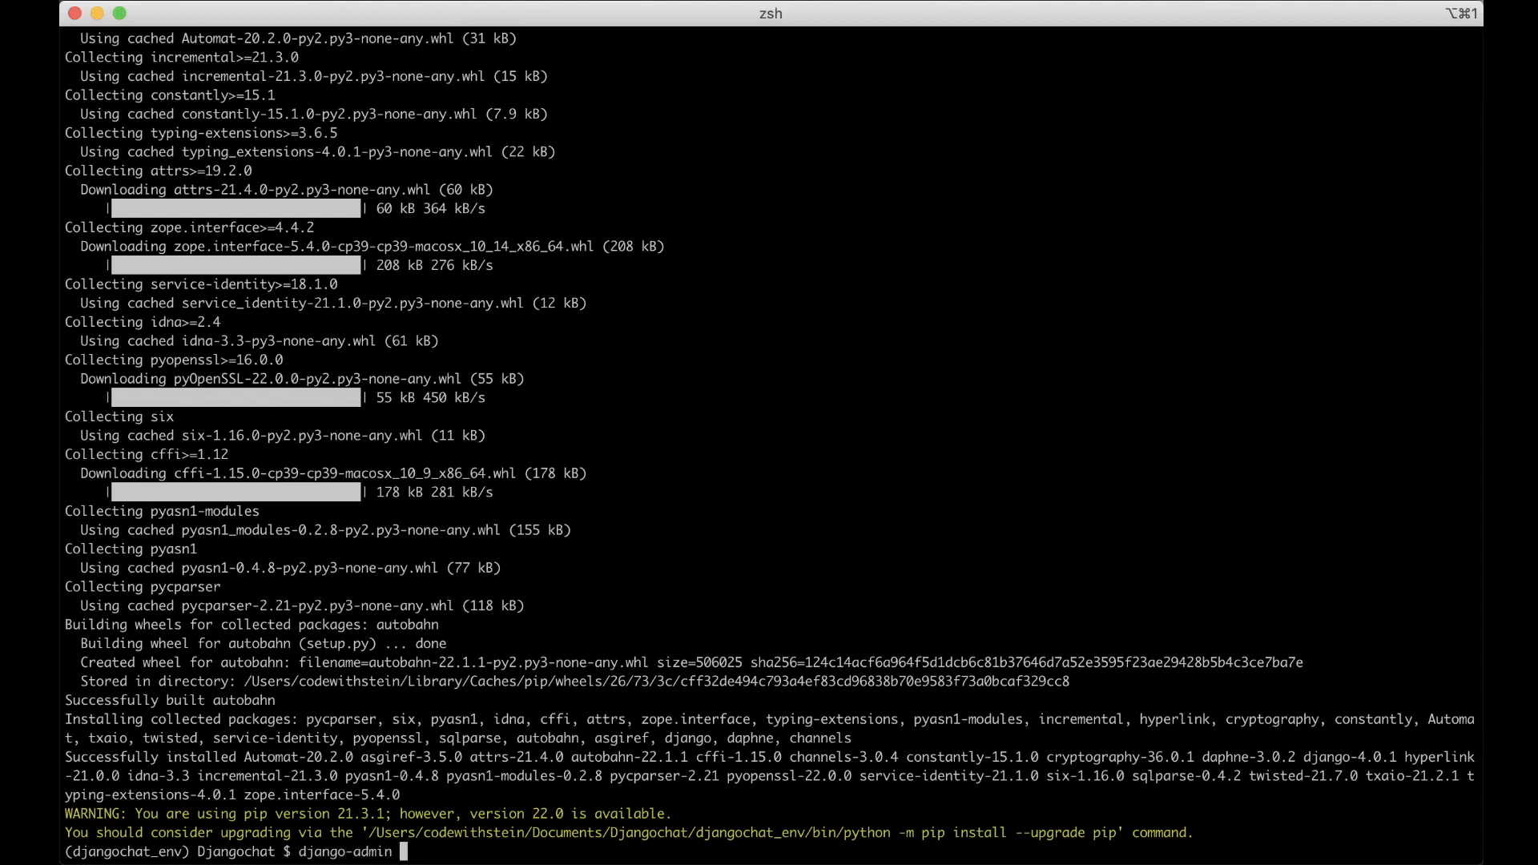
{"action": "type", "text": "startproject"}
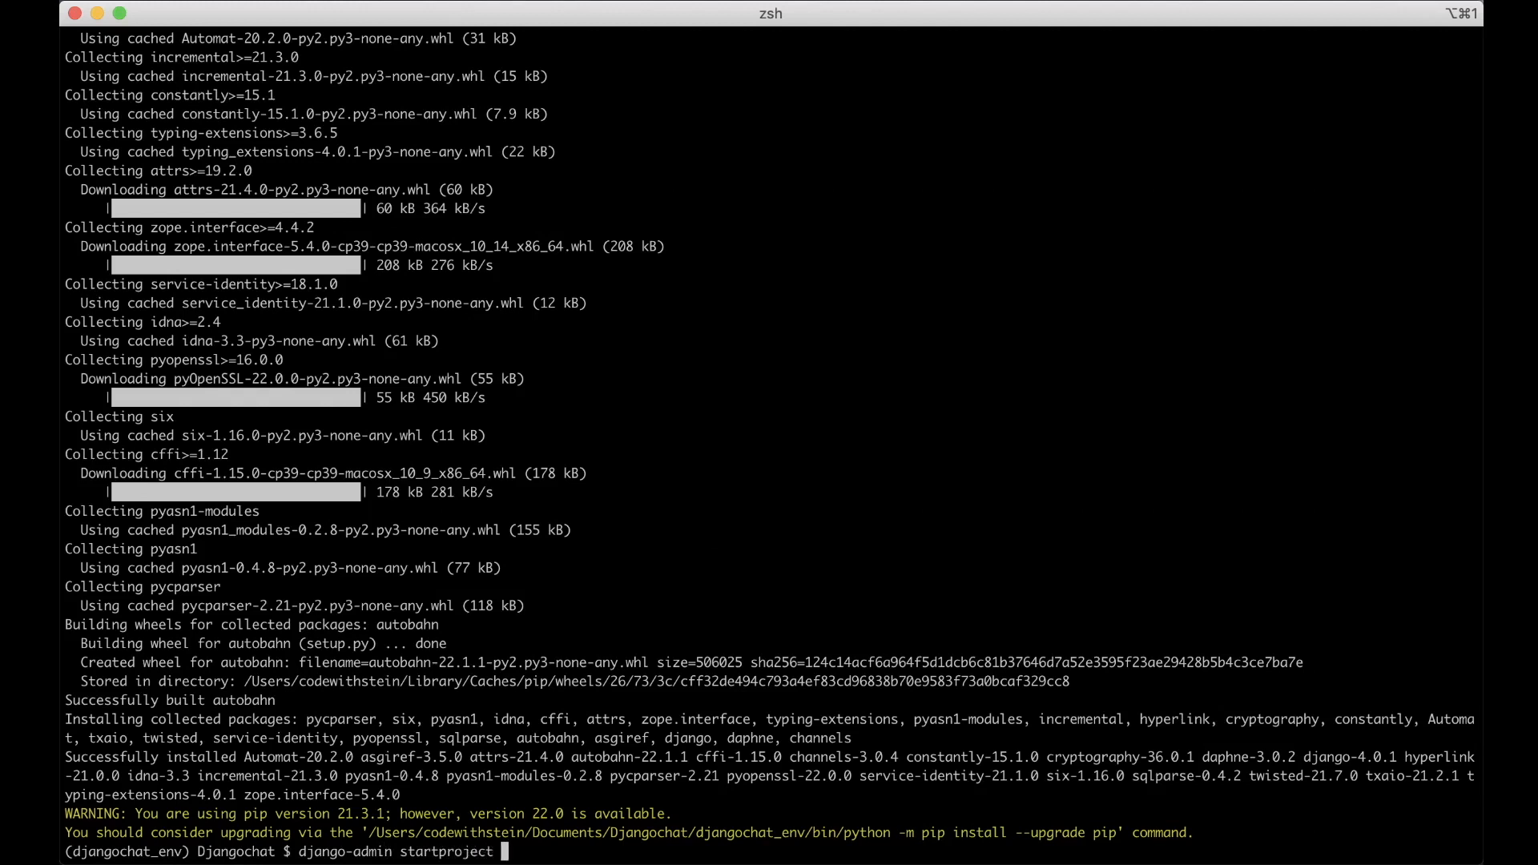
{"action": "type", "text": "djangochat"}
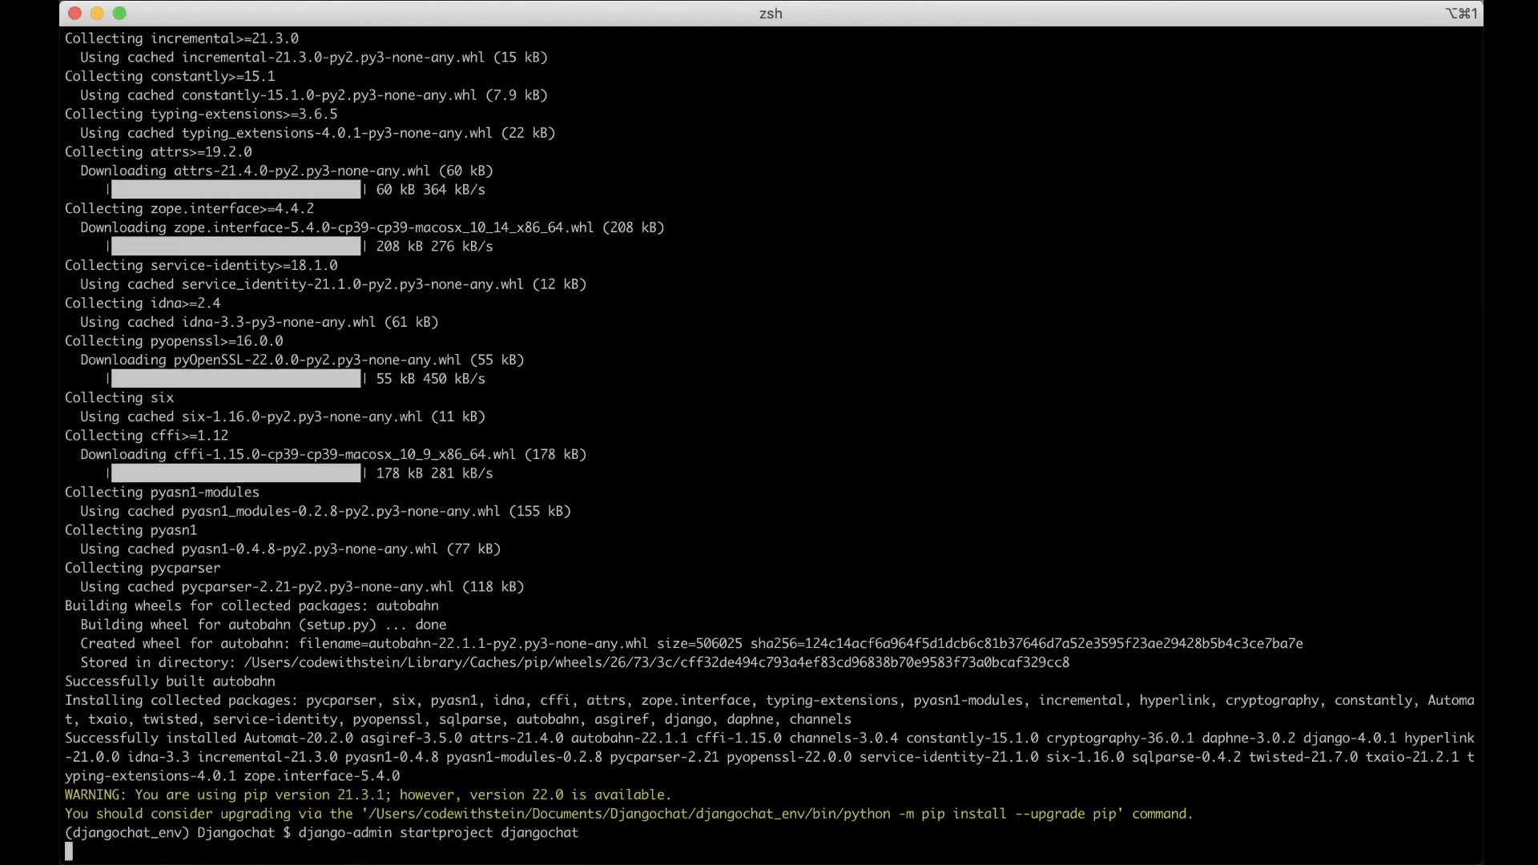
{"action": "type", "text": "cd djangochat"}
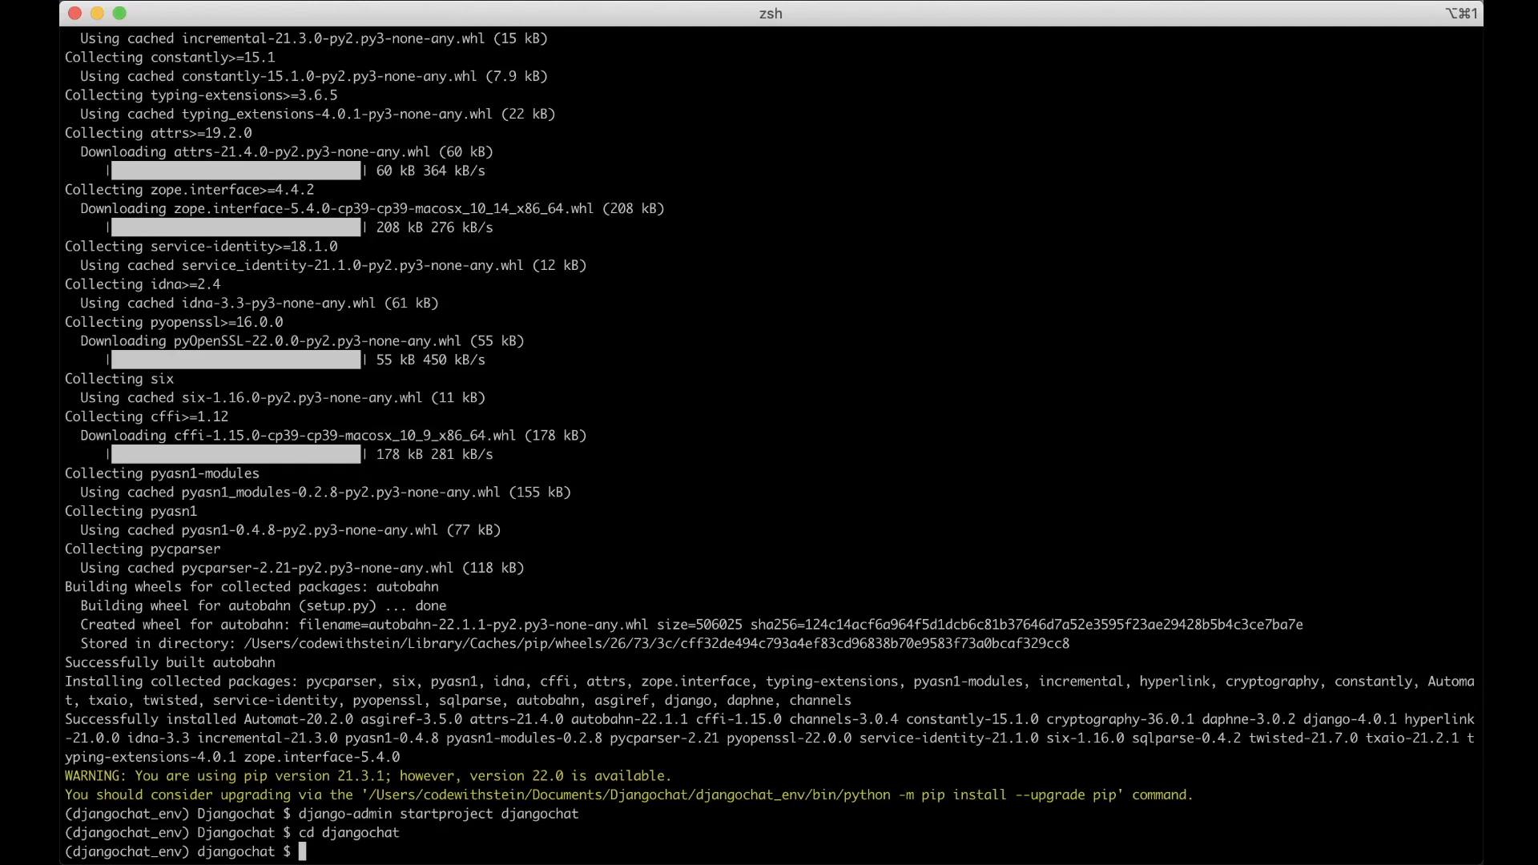
{"action": "type", "text": "python manage.py"}
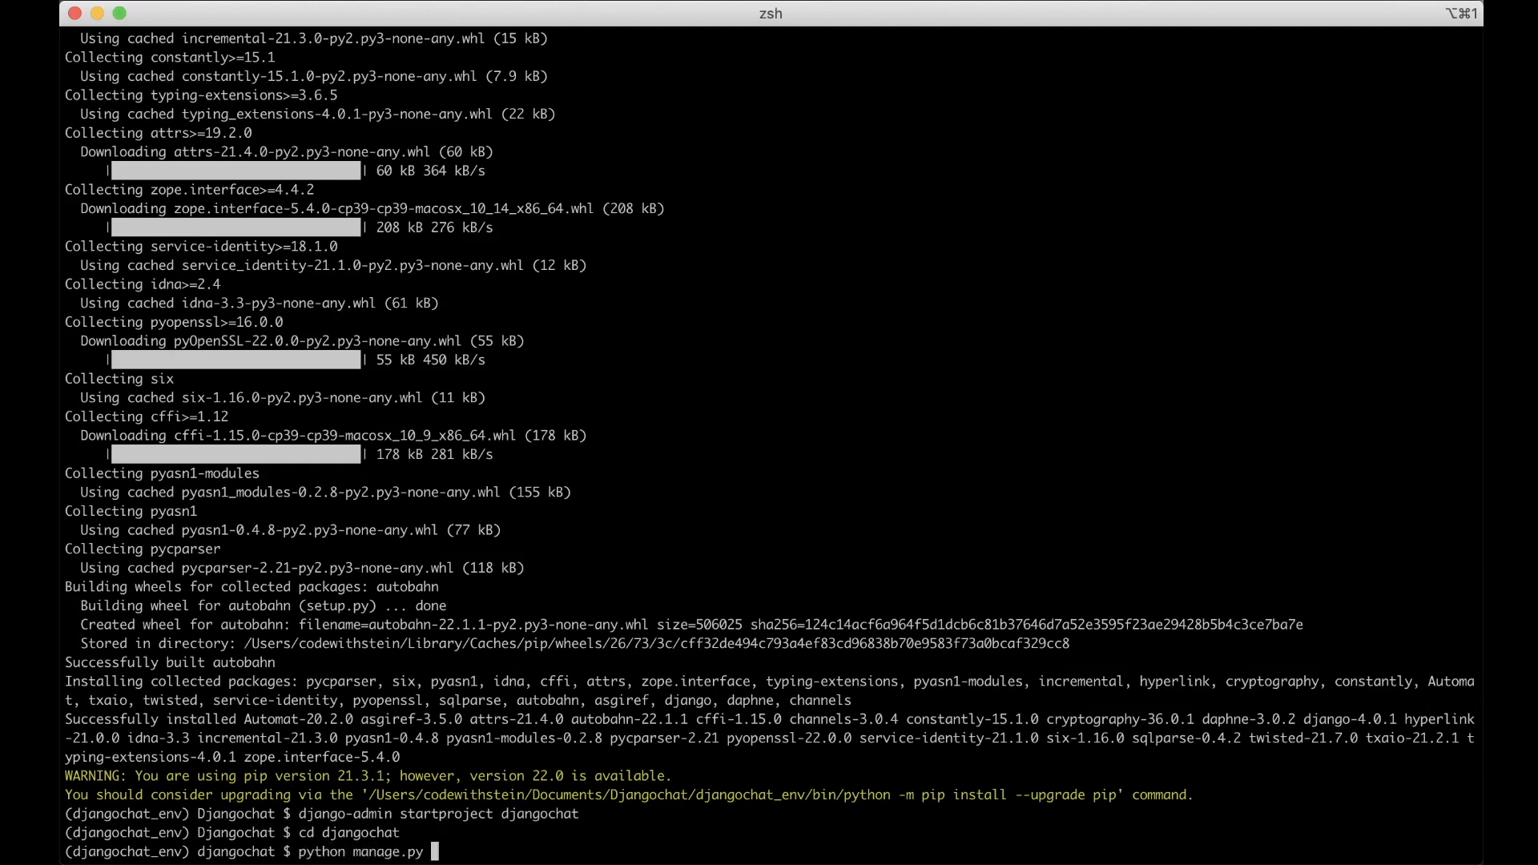
{"action": "type", "text": "startapp core"}
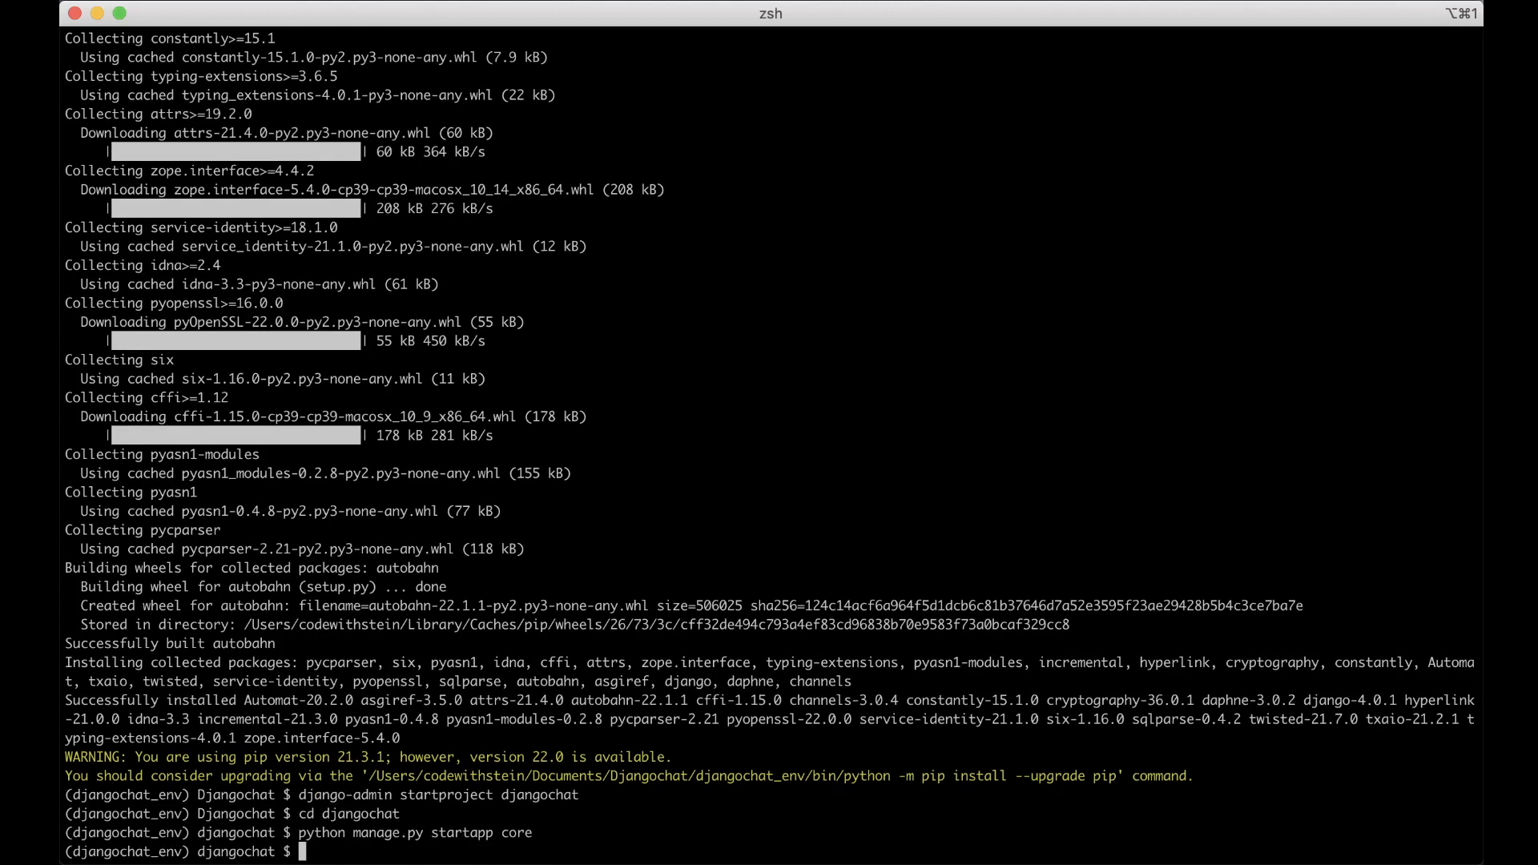
{"action": "mouse_move", "coordinate": [707, 606]}
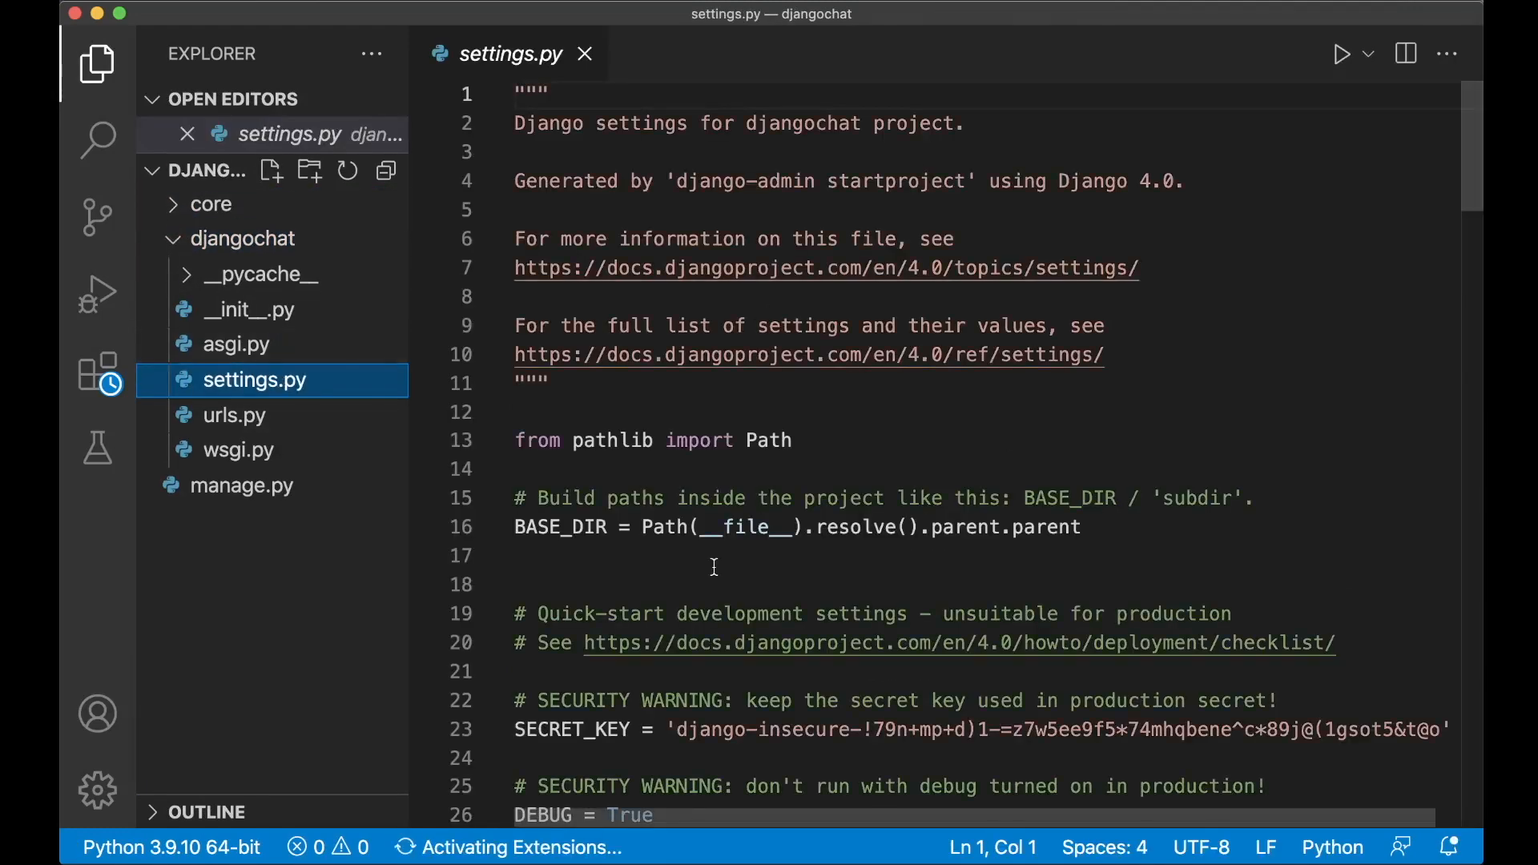
Step: Add 'core' and 'channels' entries to INSTALLED_APPS in settings.py
{"action": "scroll", "scroll_direction": "down", "scroll_amount": 3}
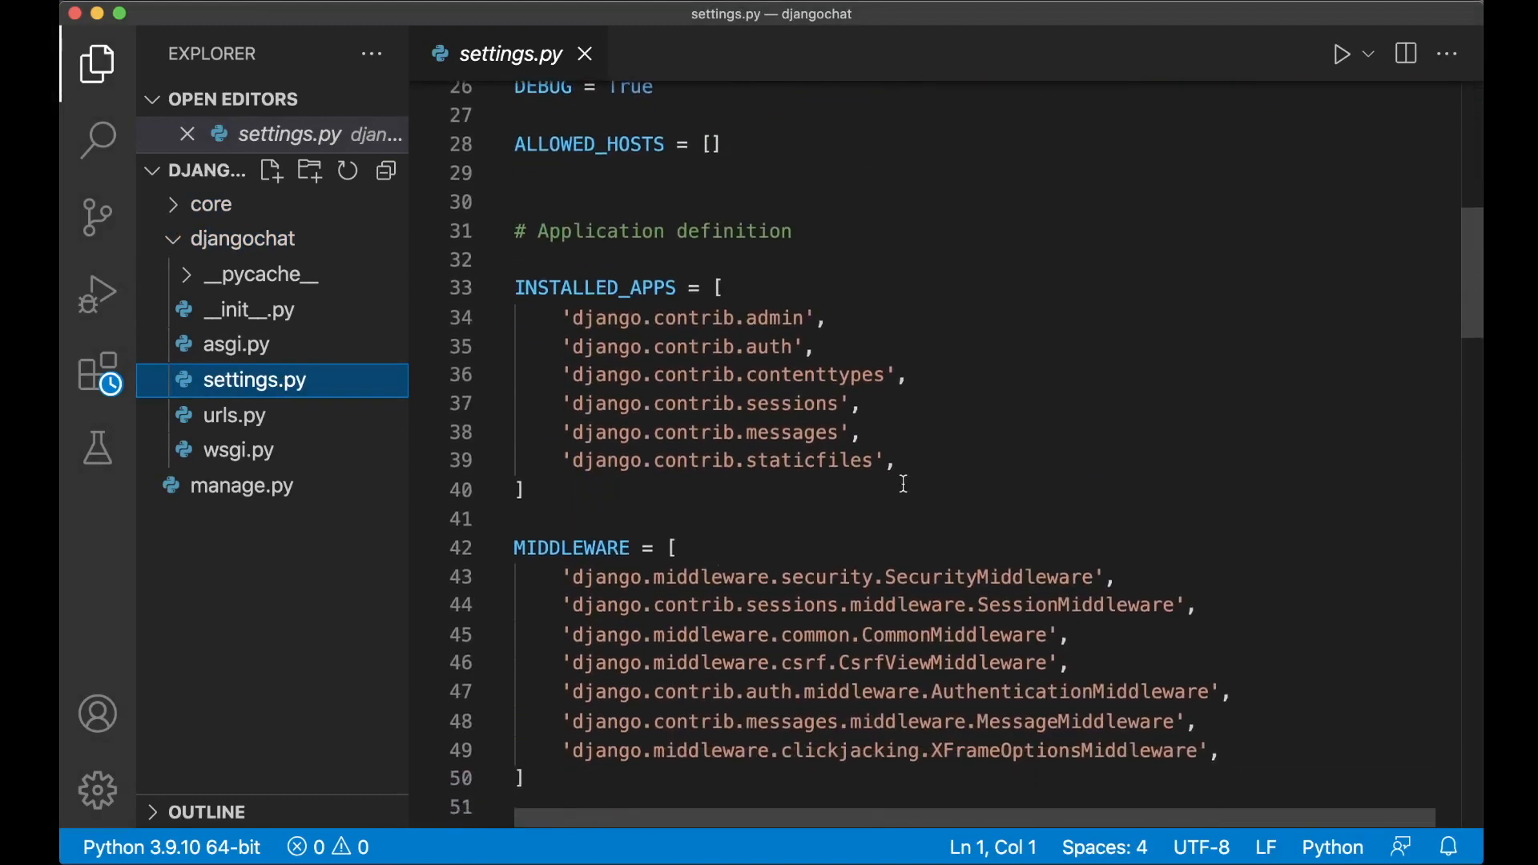
{"action": "type", "text": "'core'"}
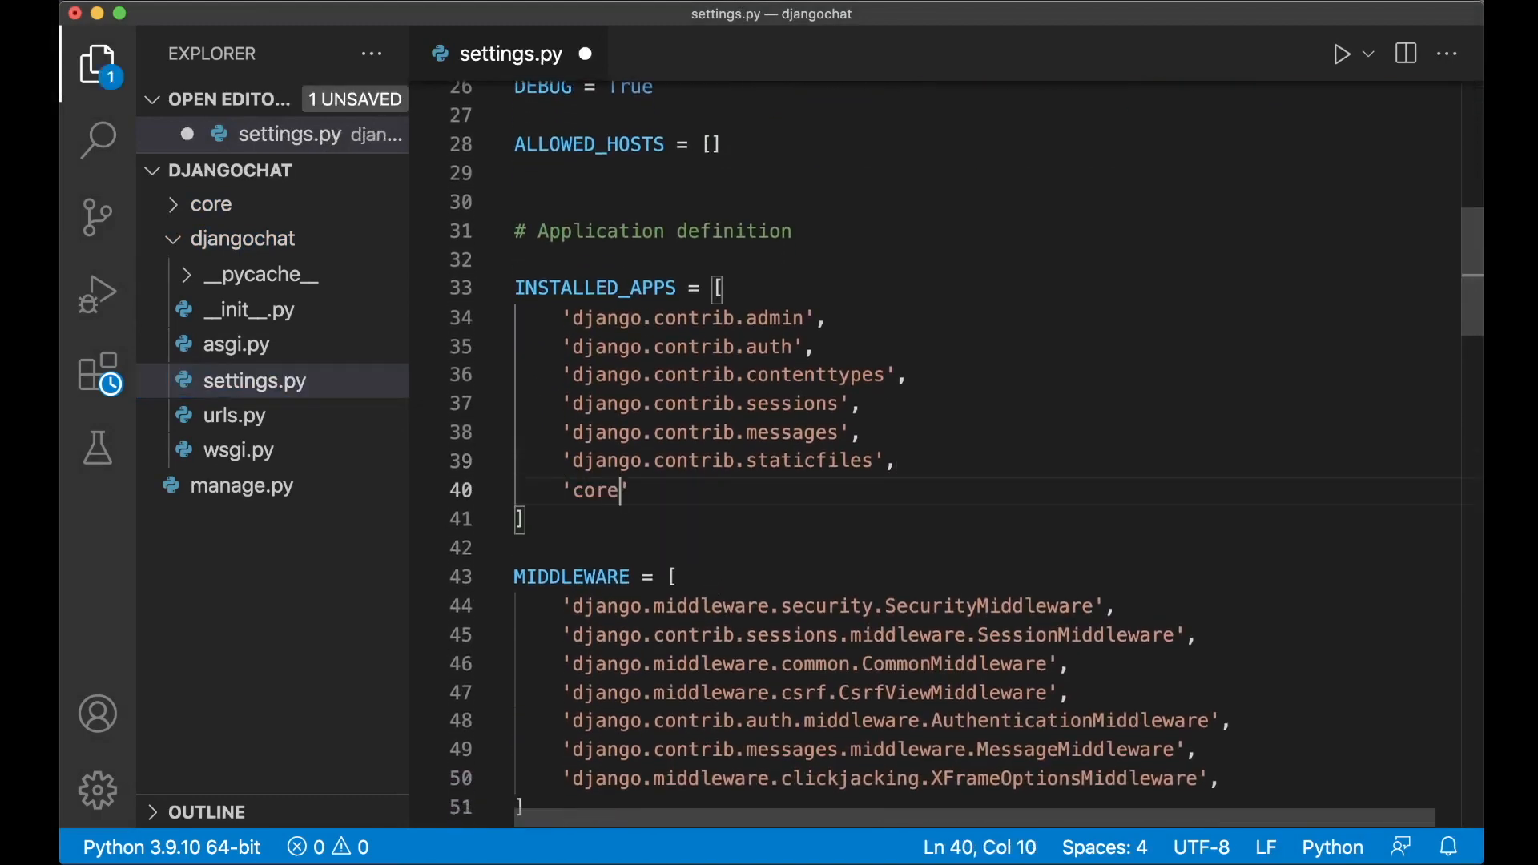
{"action": "type", "text": ",''"}
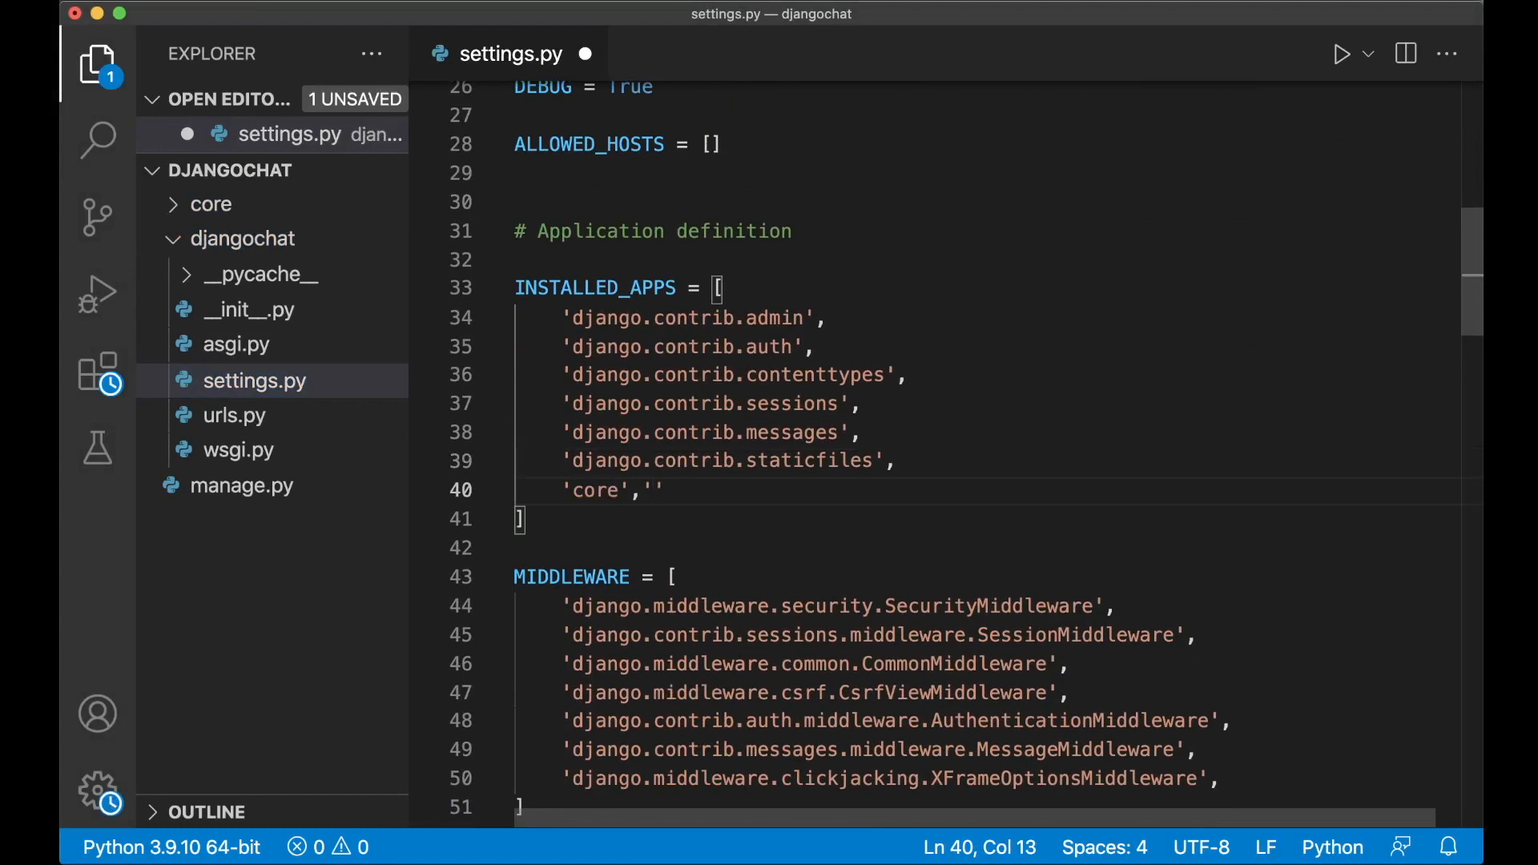
{"action": "mouse_move", "coordinate": [1055, 448]}
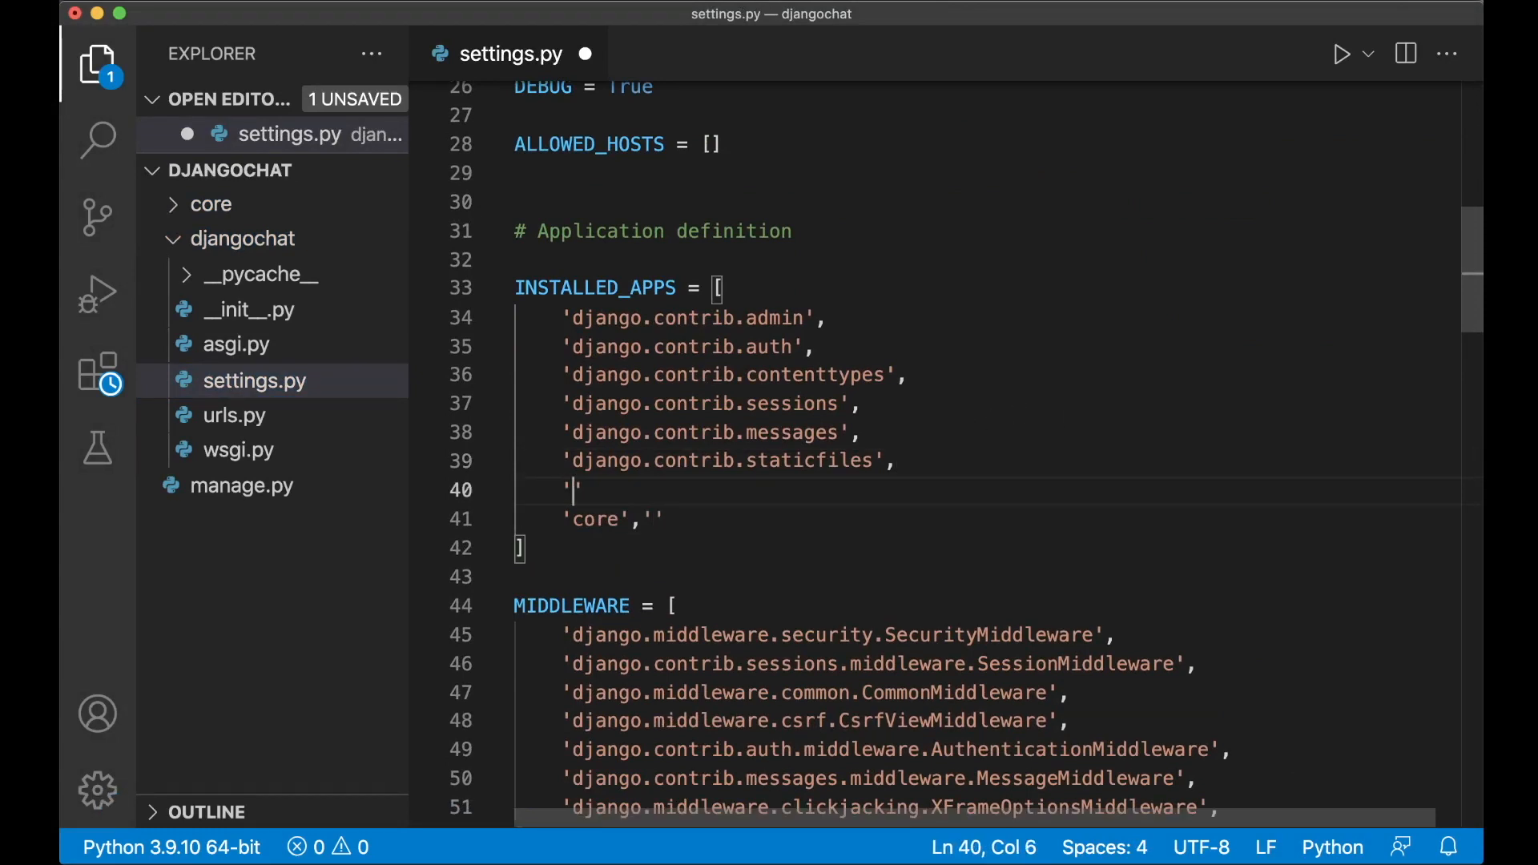
{"action": "type", "text": "channels',"}
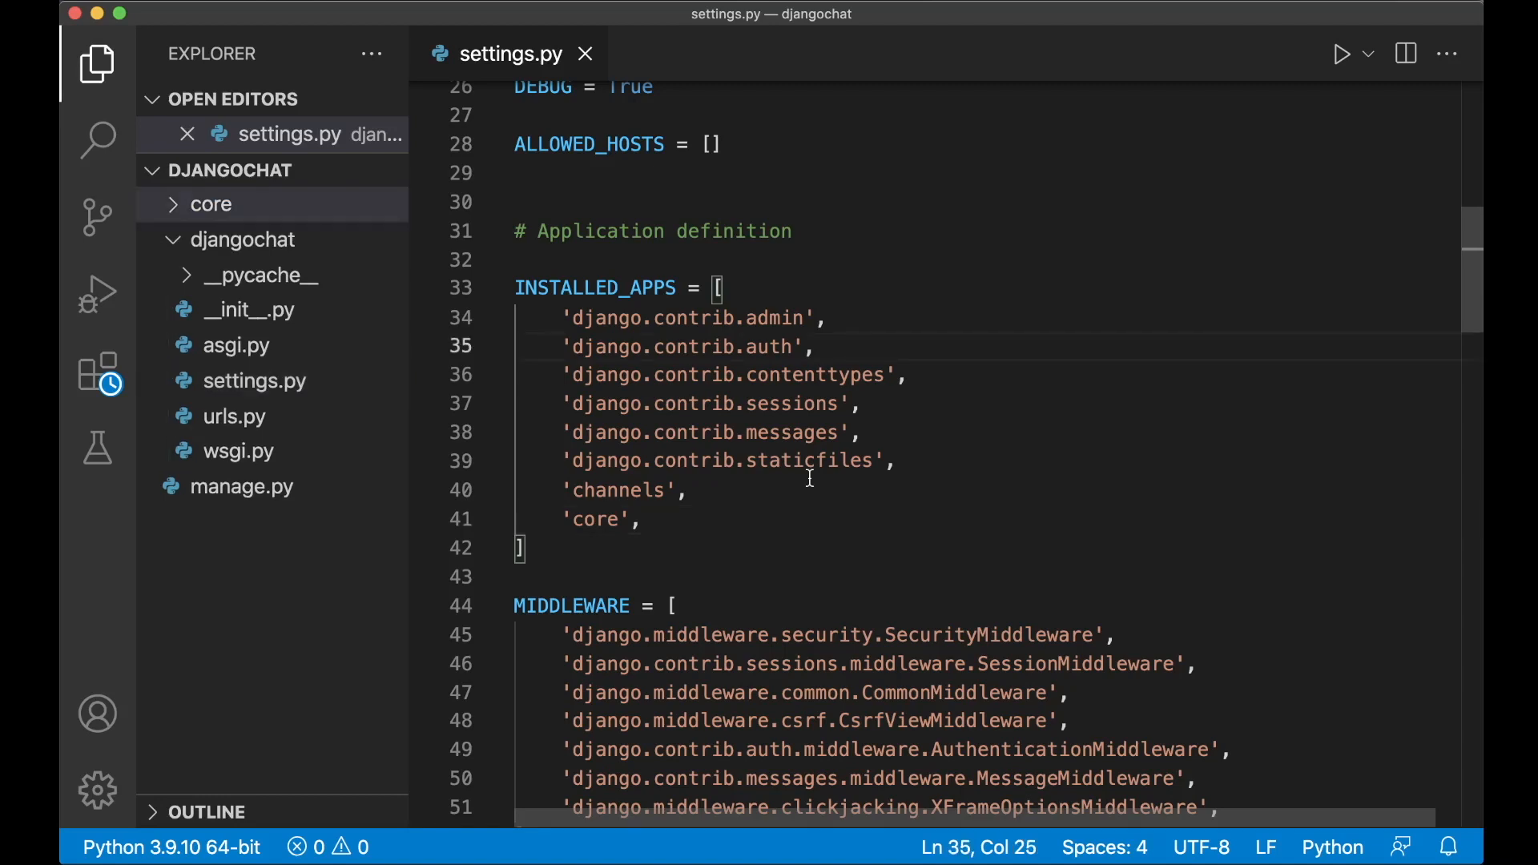
{"action": "mouse_move", "coordinate": [218, 208]}
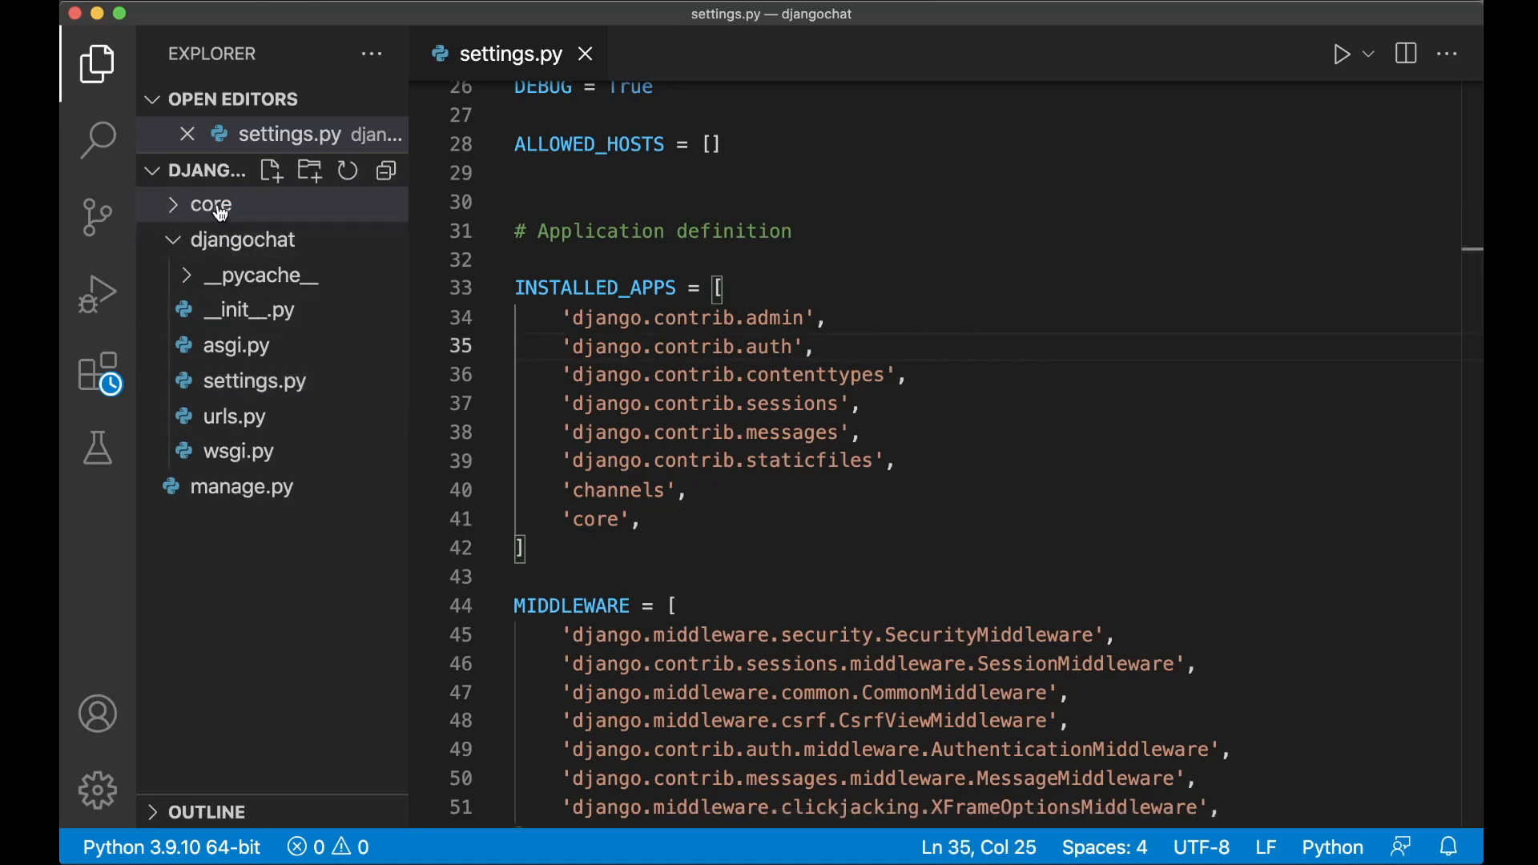
Step: Create core/templates/core folders in the core app holding a new base.html
{"action": "left_click", "coordinate": [210, 205]}
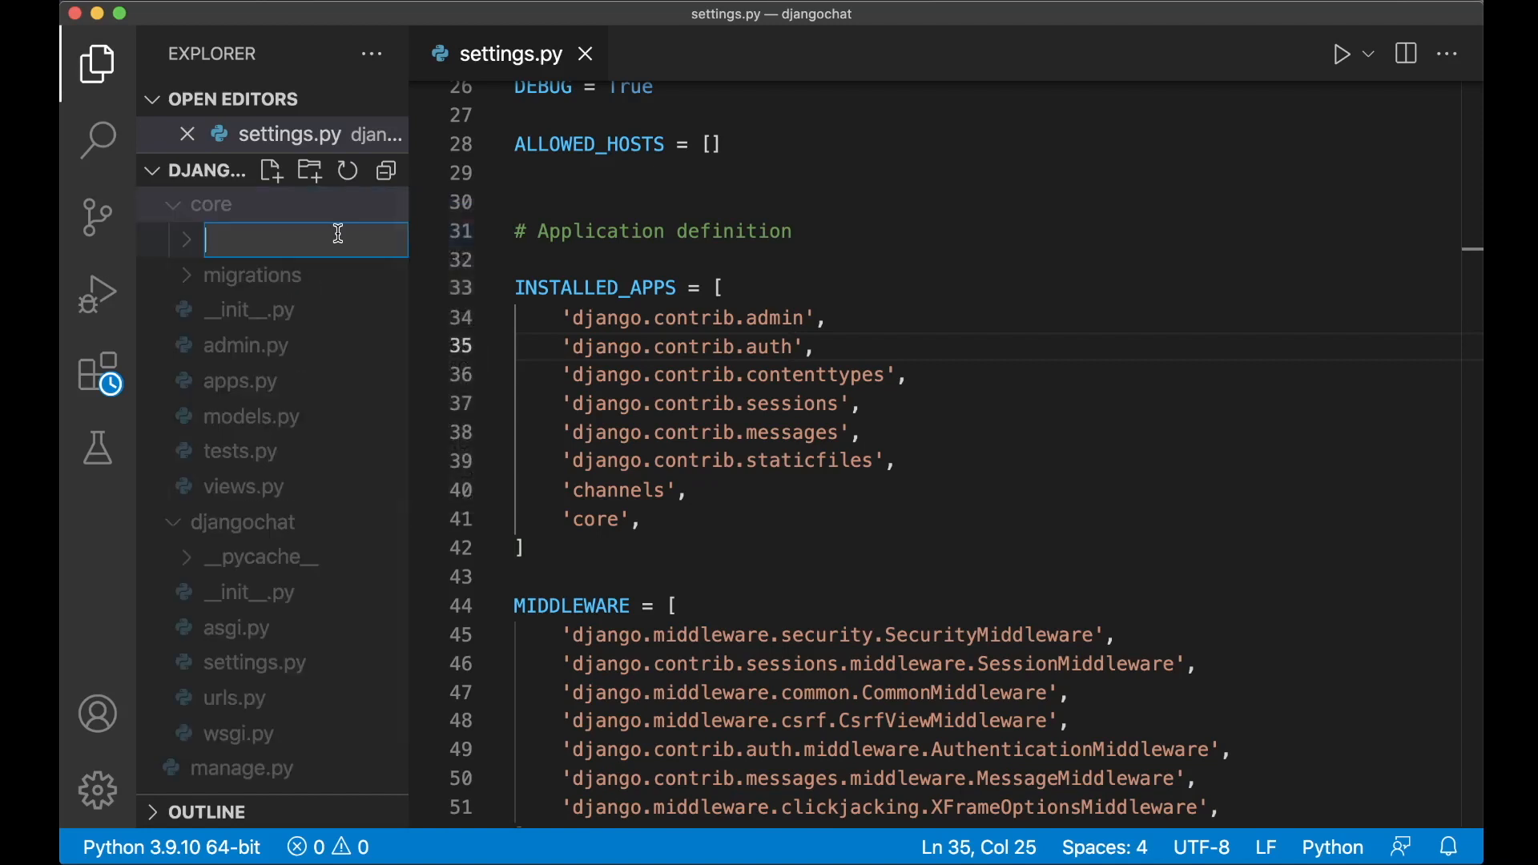
{"action": "type", "text": "templates"}
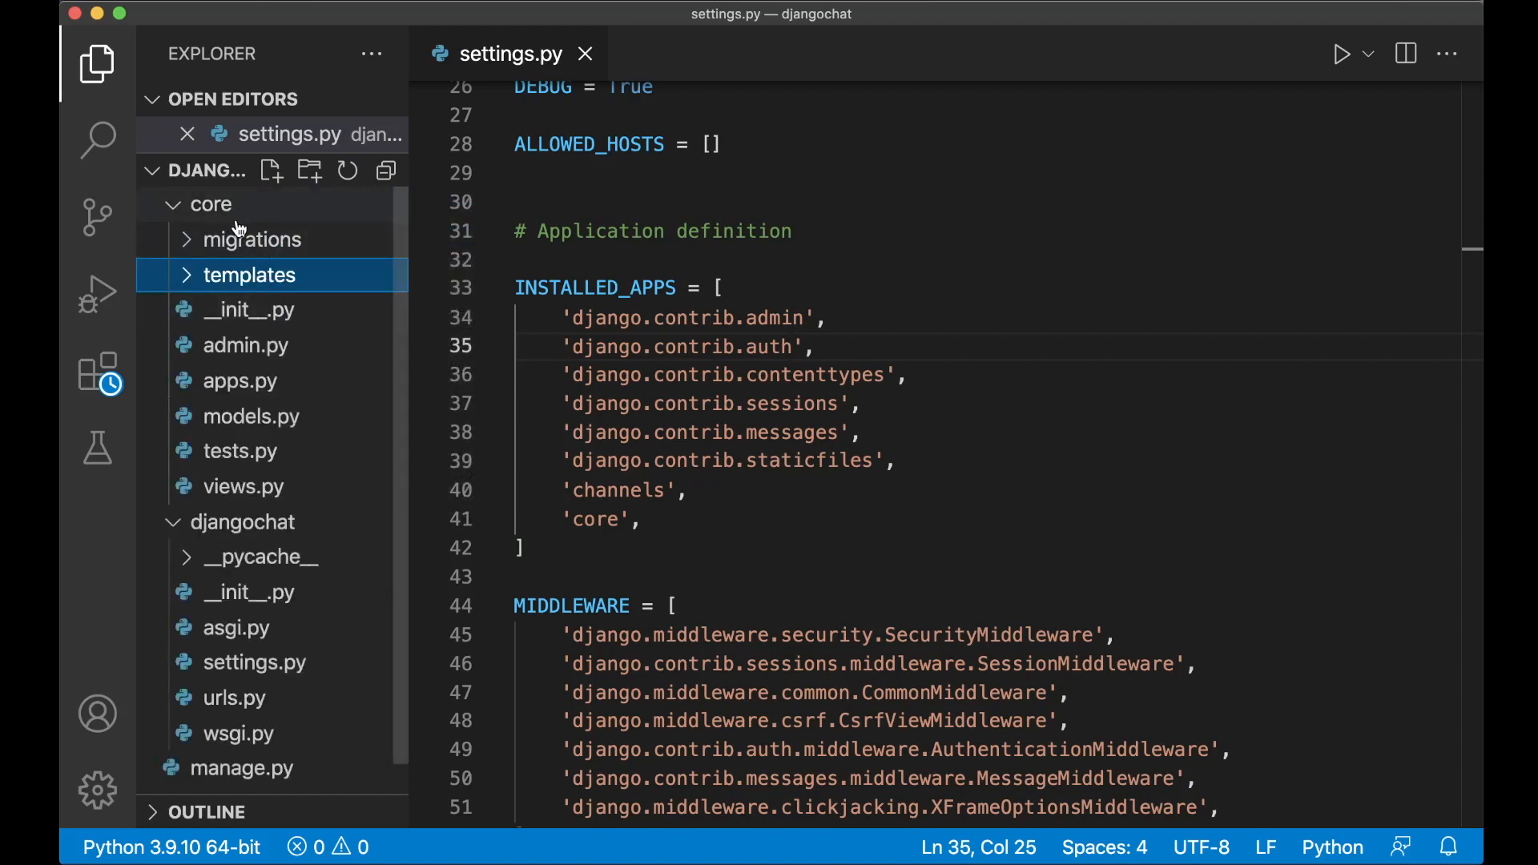
{"action": "mouse_move", "coordinate": [240, 256]}
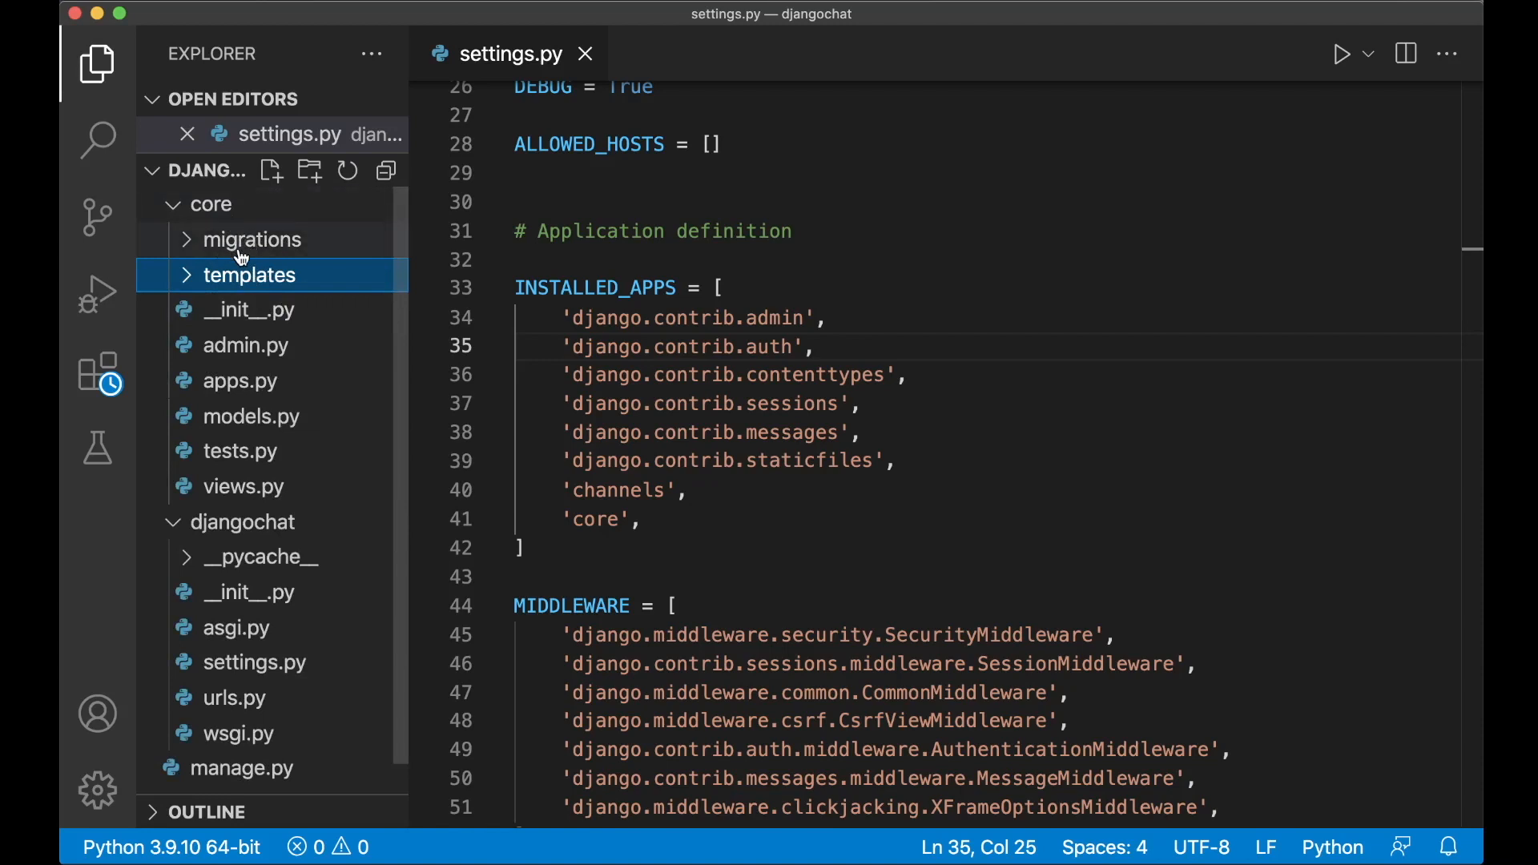
{"action": "left_click", "coordinate": [309, 171]}
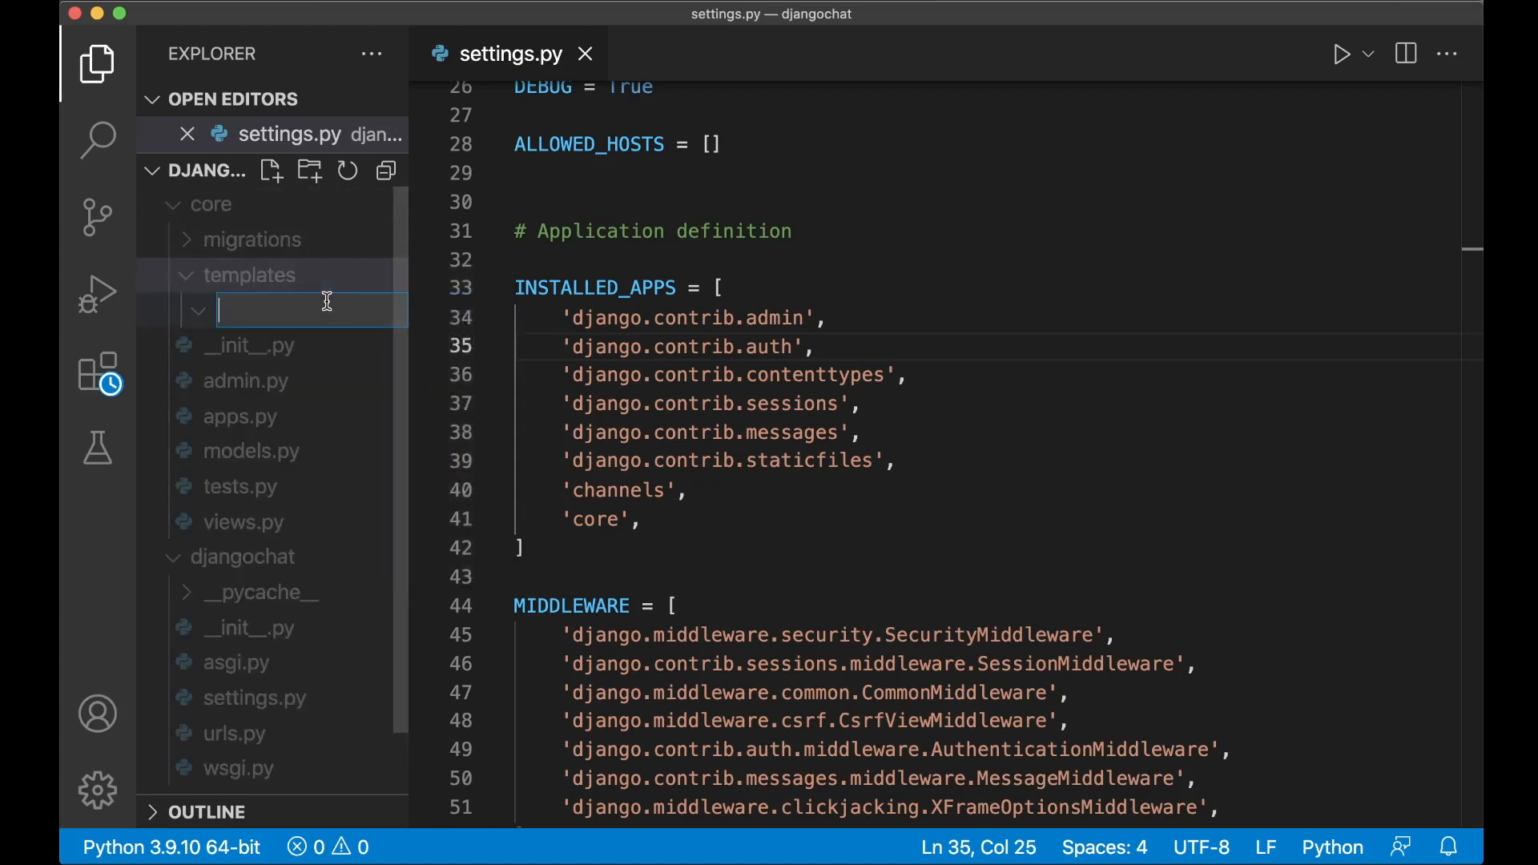
{"action": "type", "text": "core"}
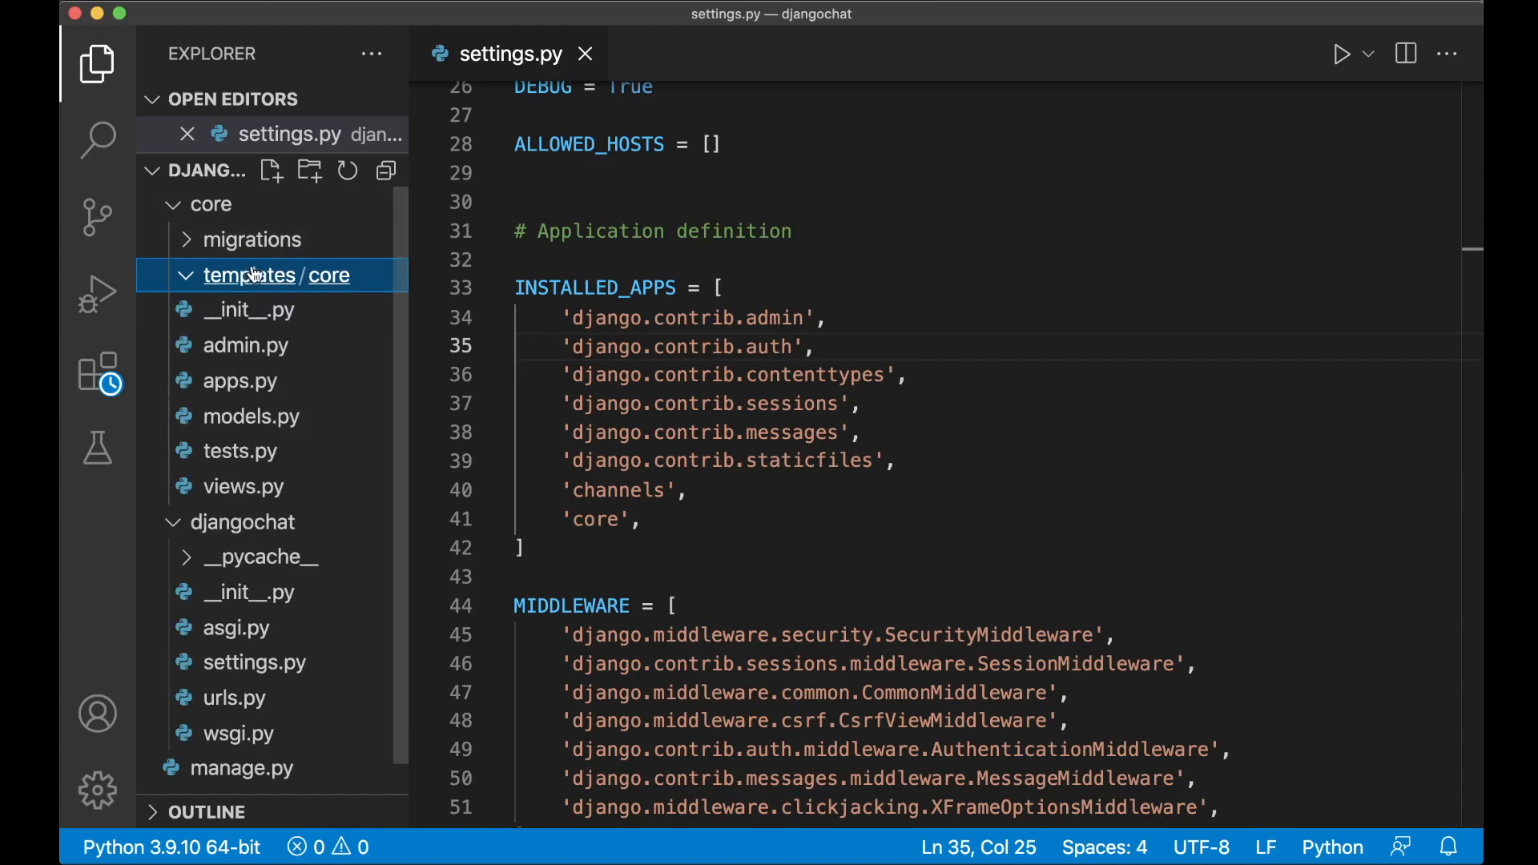
{"action": "mouse_move", "coordinate": [297, 280]}
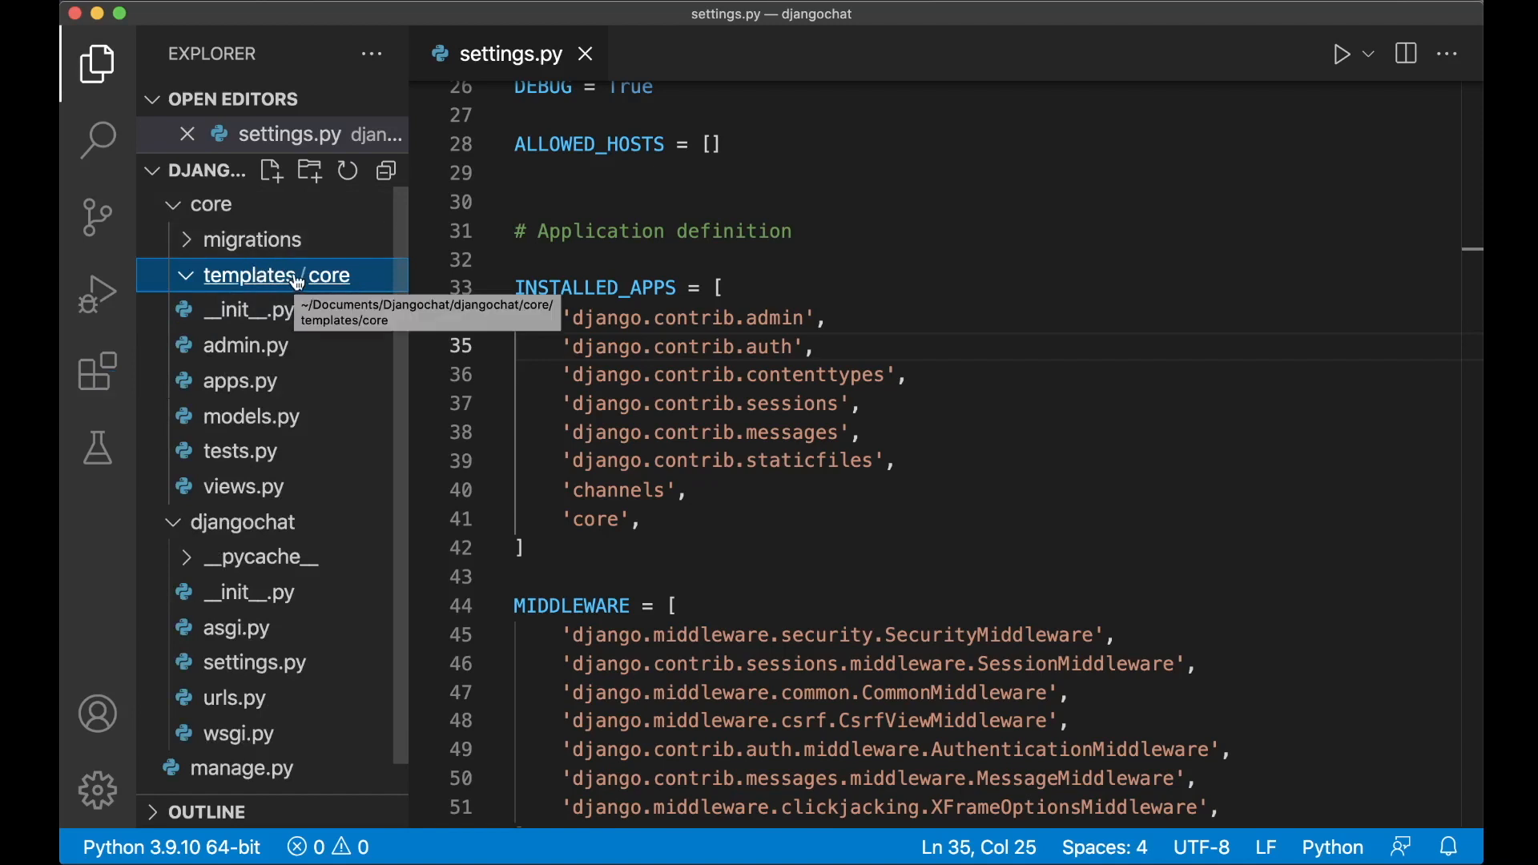
{"action": "mouse_move", "coordinate": [337, 280]}
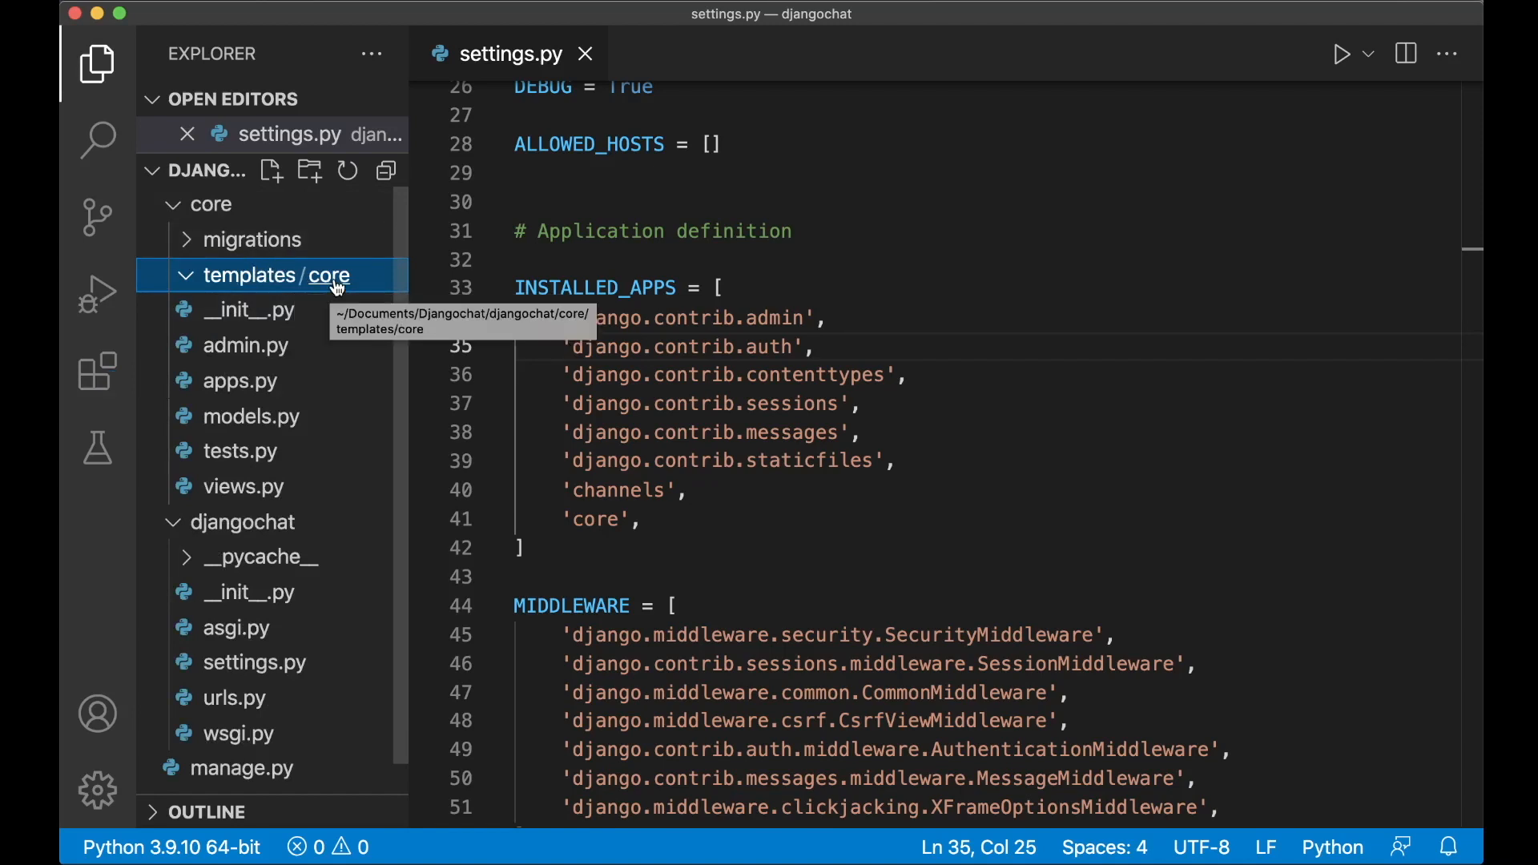
{"action": "type", "text": "base.h"}
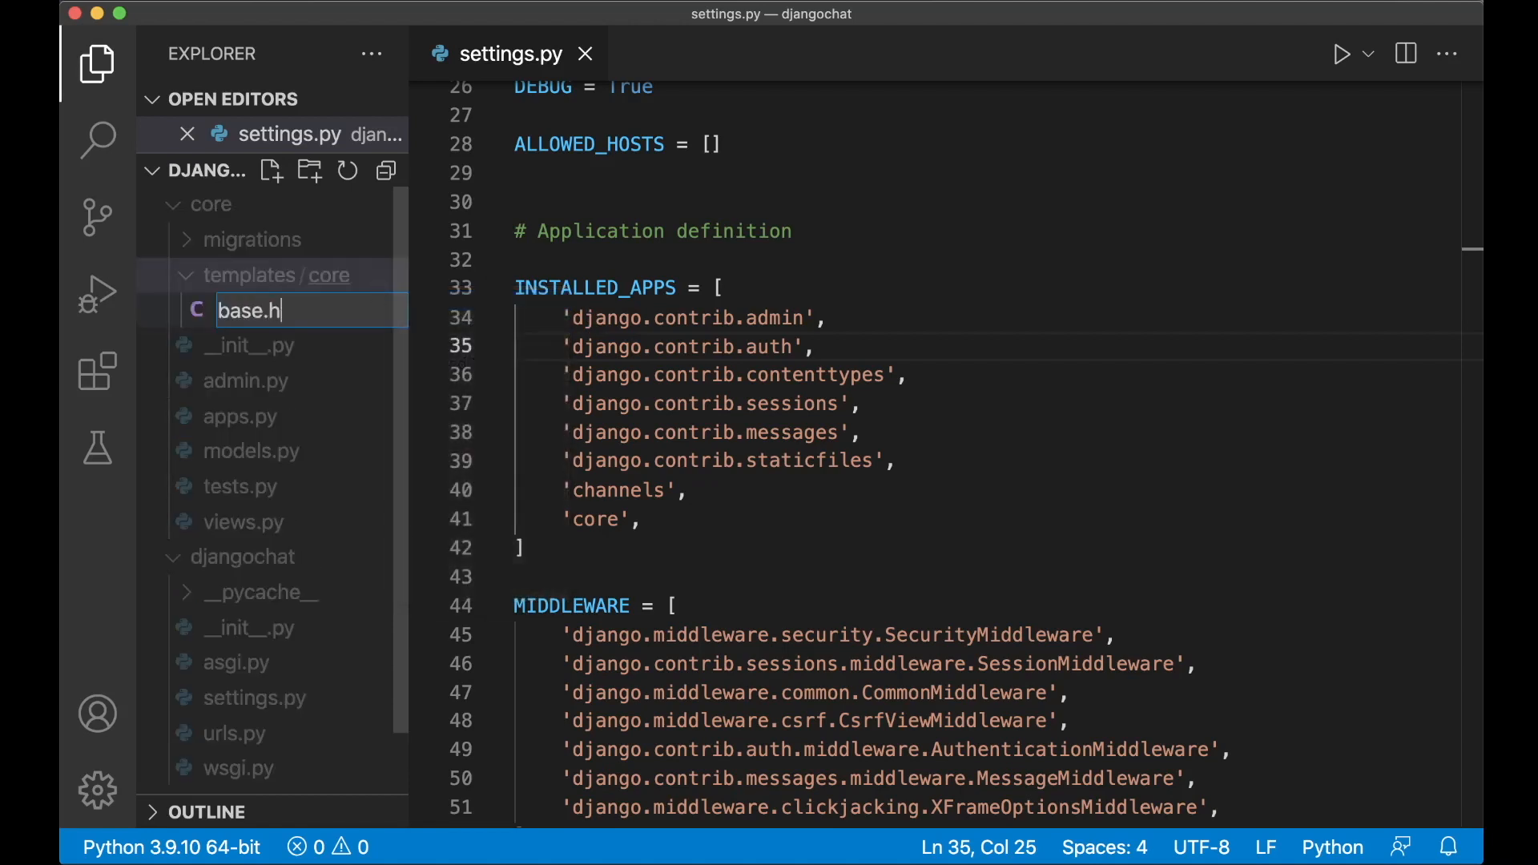
{"action": "key", "text": "Enter"}
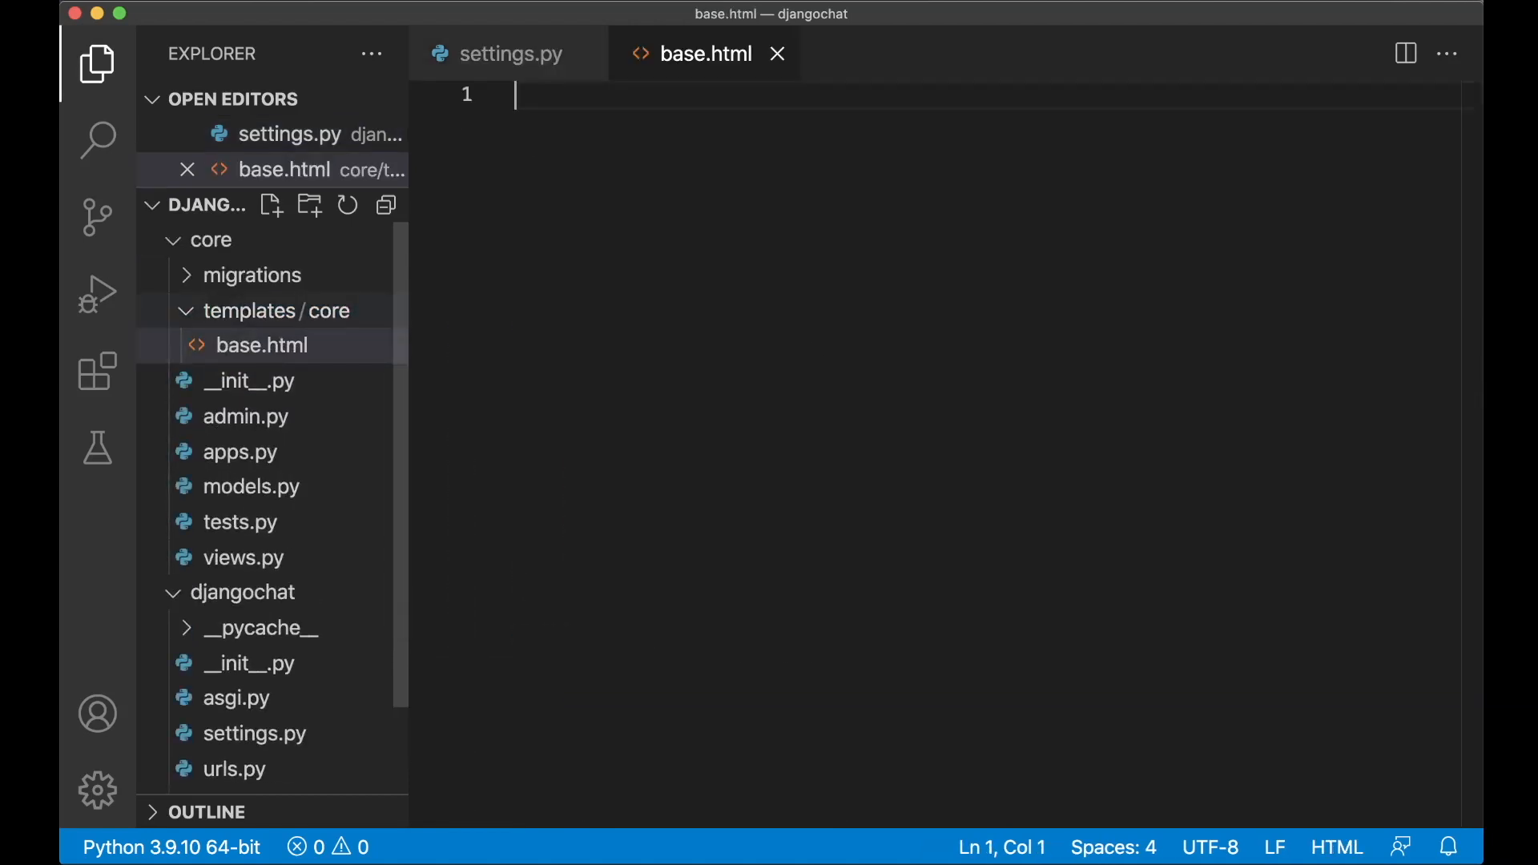
{"action": "mouse_move", "coordinate": [273, 310]}
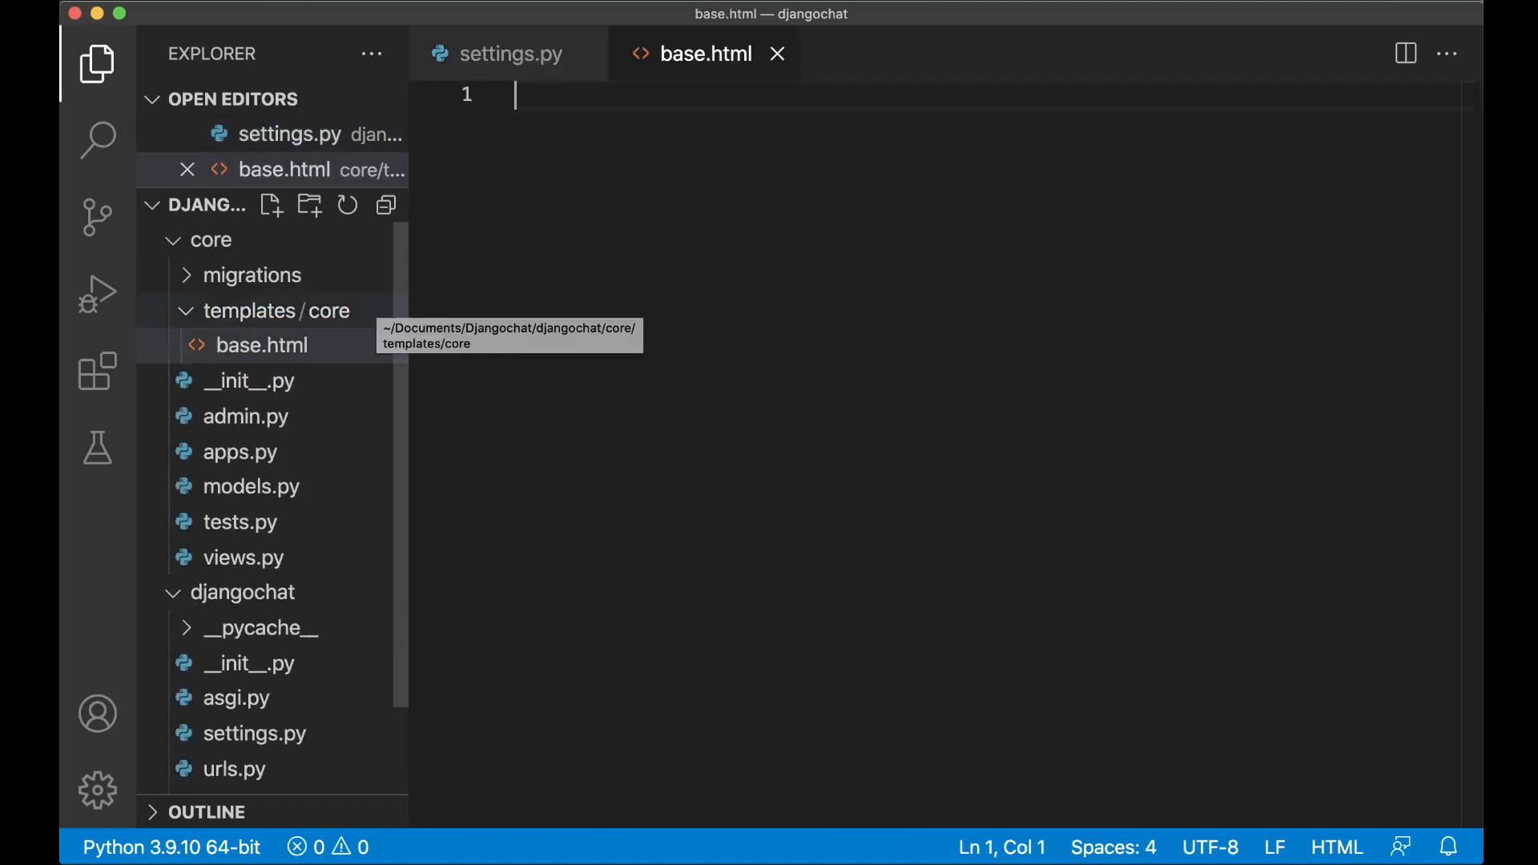
Step: Write the base.html DOCTYPE, html head with Djangochat title, and a bg-teal-600 body
{"action": "type", "text": "<"}
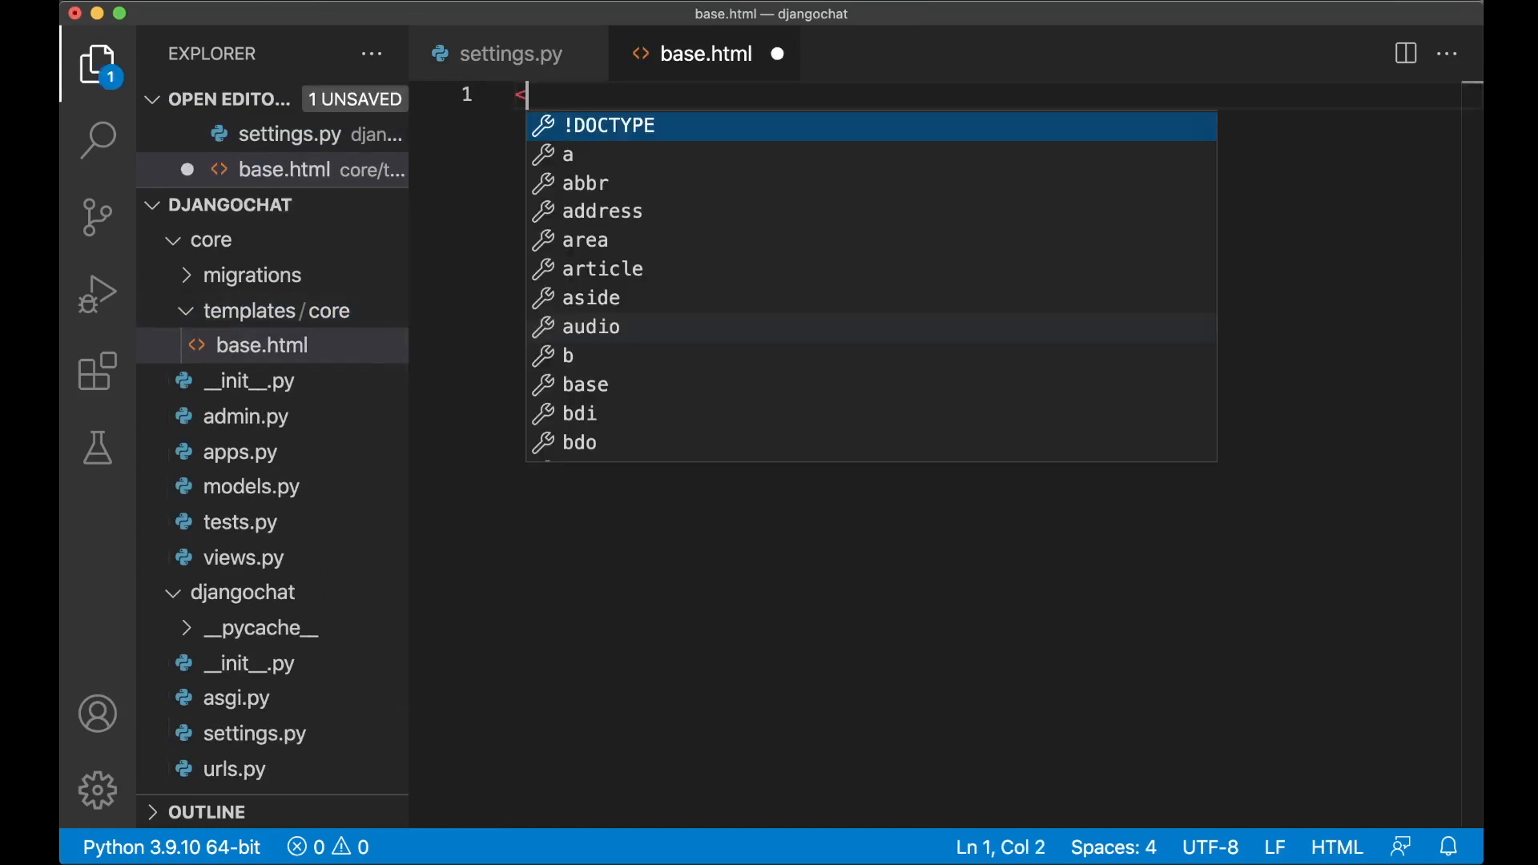
{"action": "key", "text": "Enter"}
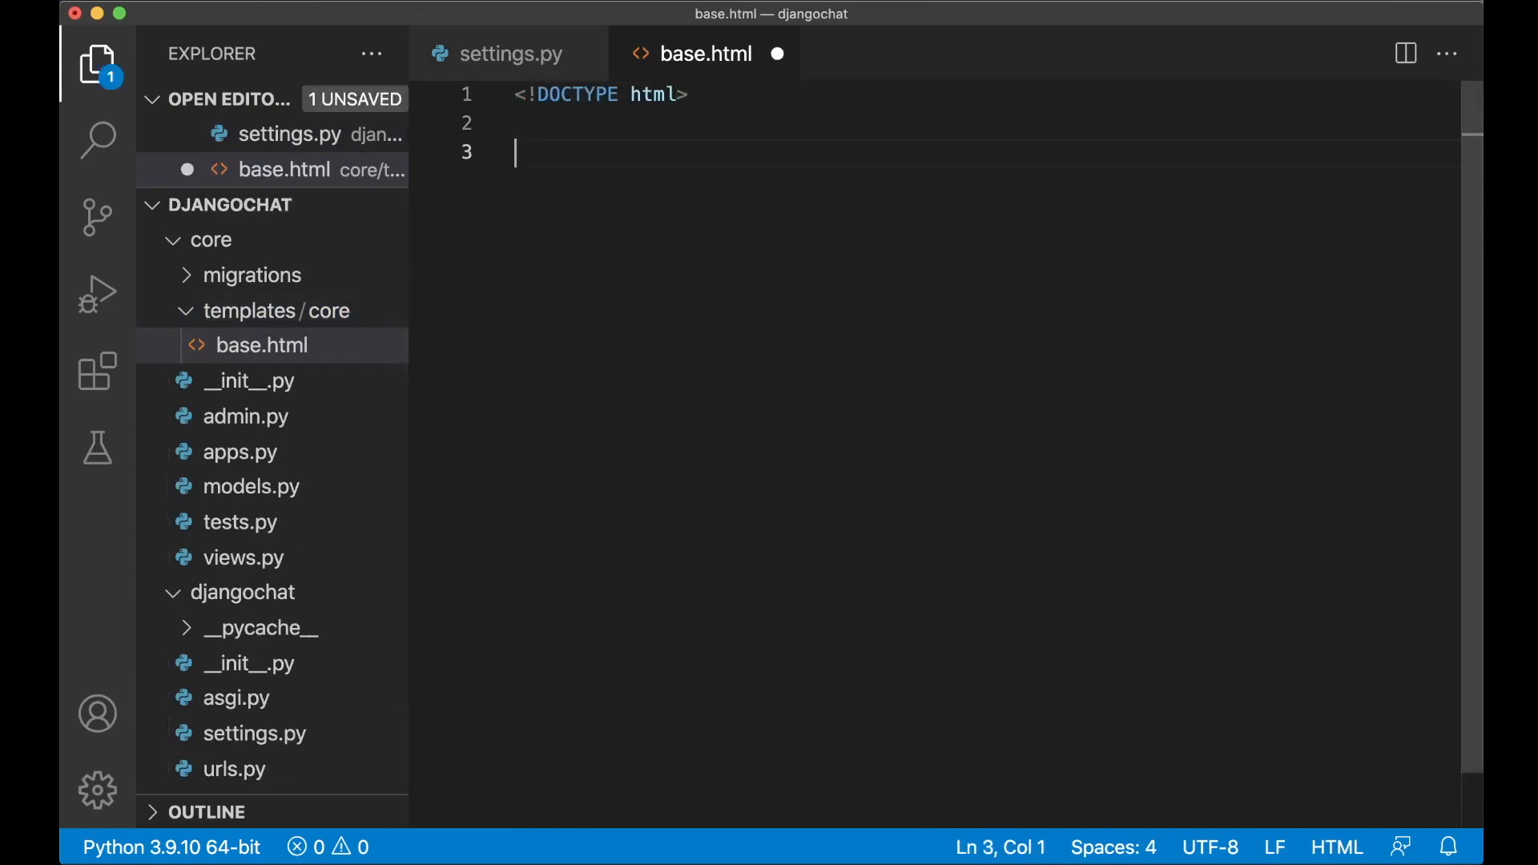
{"action": "type", "text": "<hhtml>"}
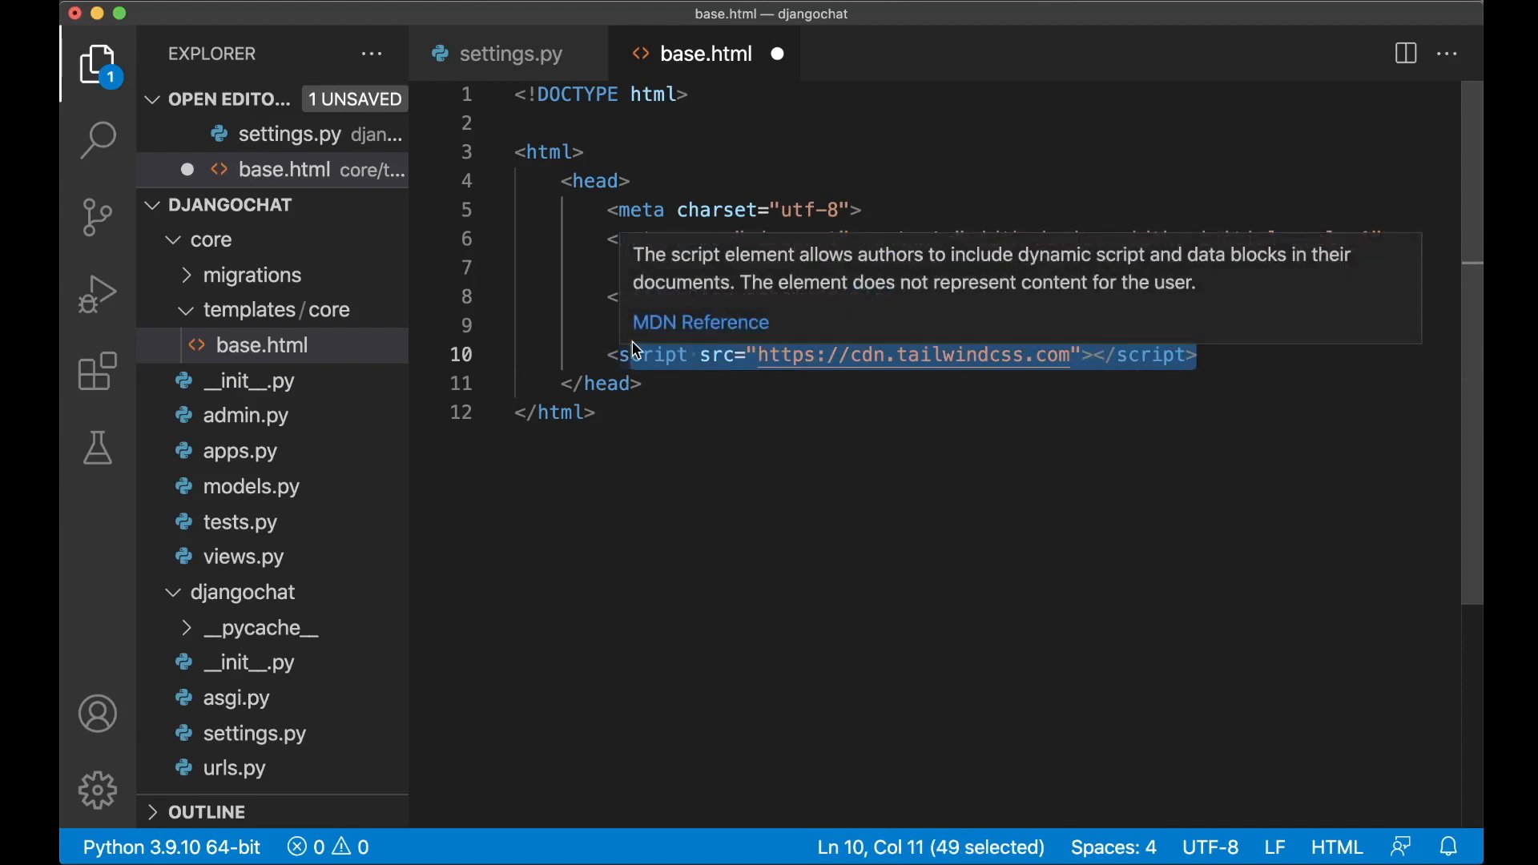
{"action": "mouse_move", "coordinate": [652, 350]}
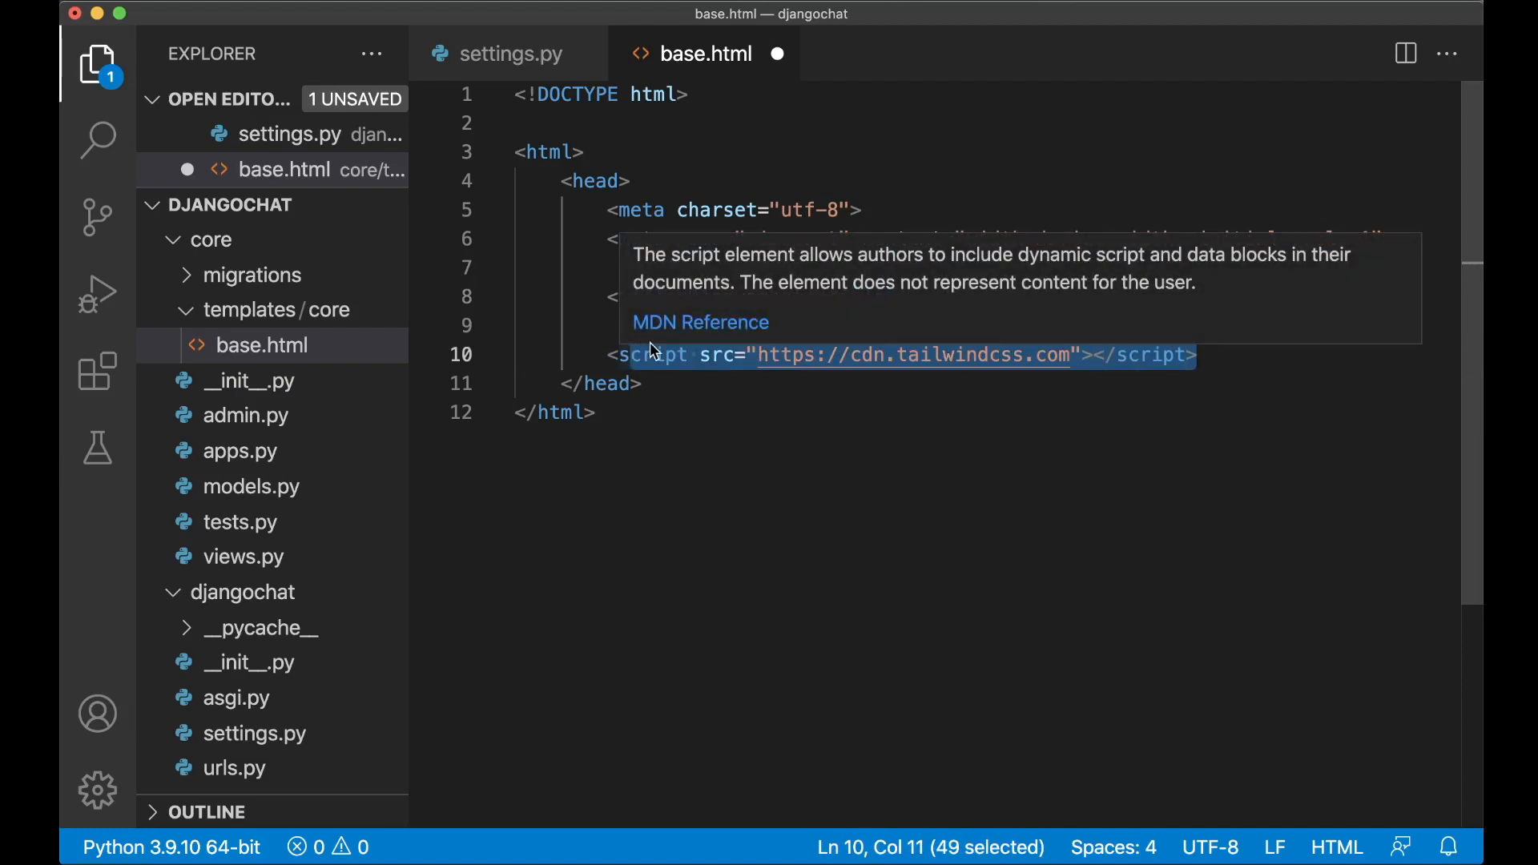
{"action": "type", "text": "<"}
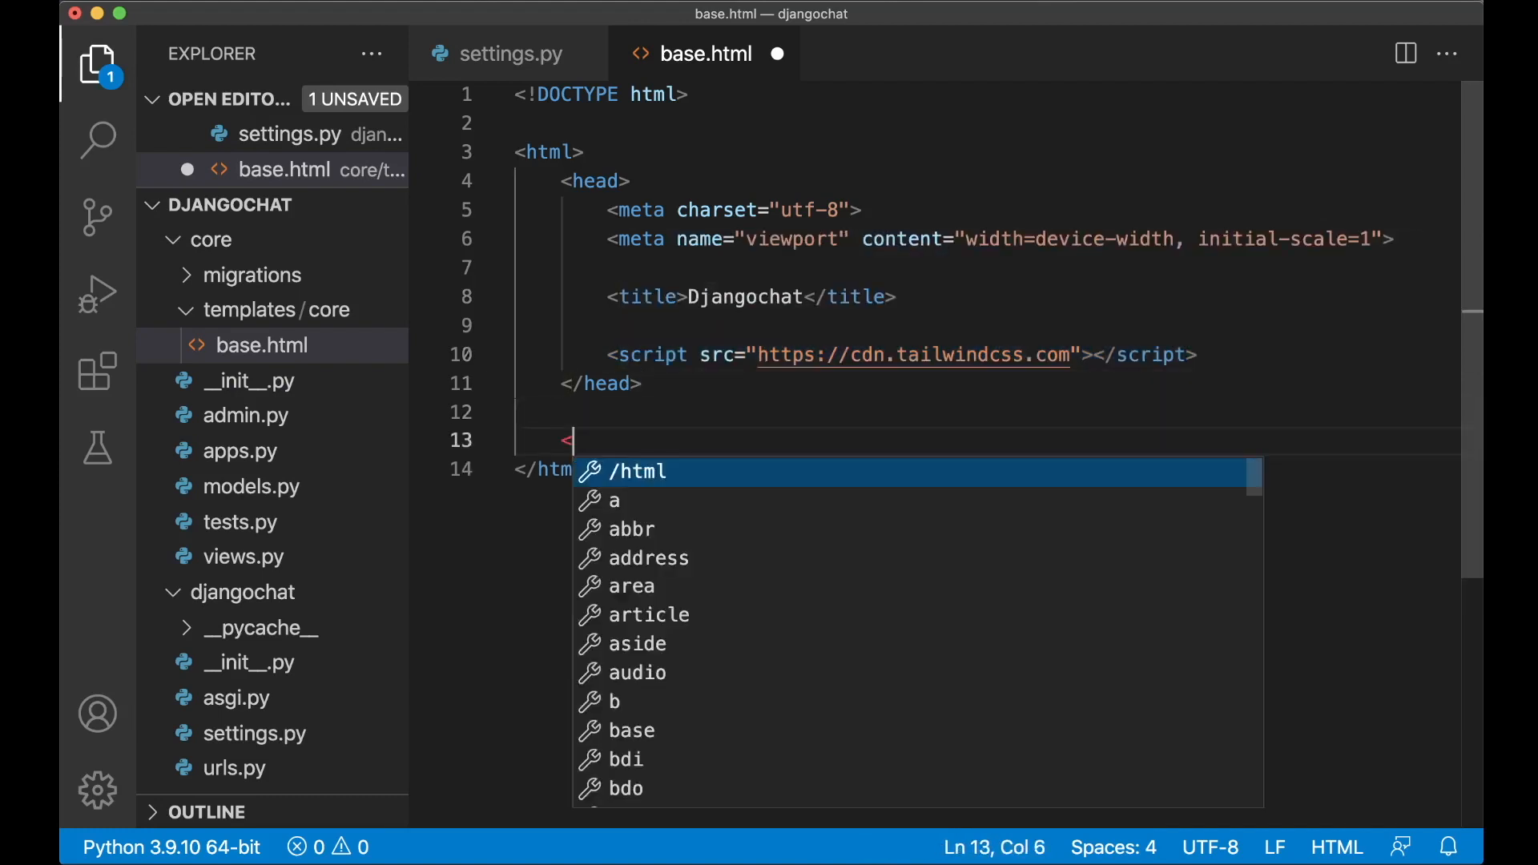
{"action": "type", "text": "body class=\""}
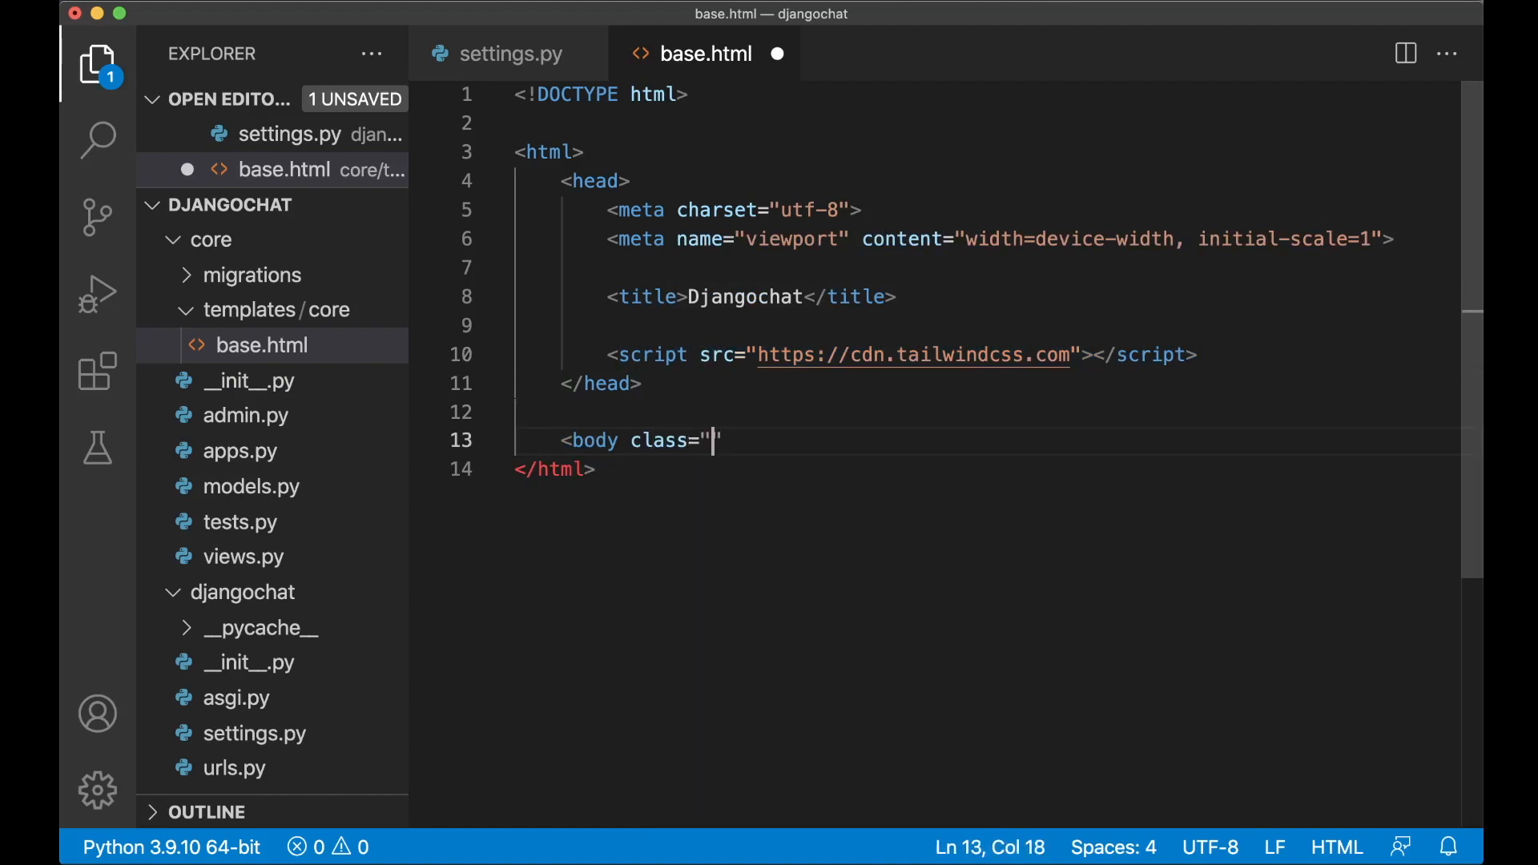
{"action": "type", "text": "bg-teal-600"}
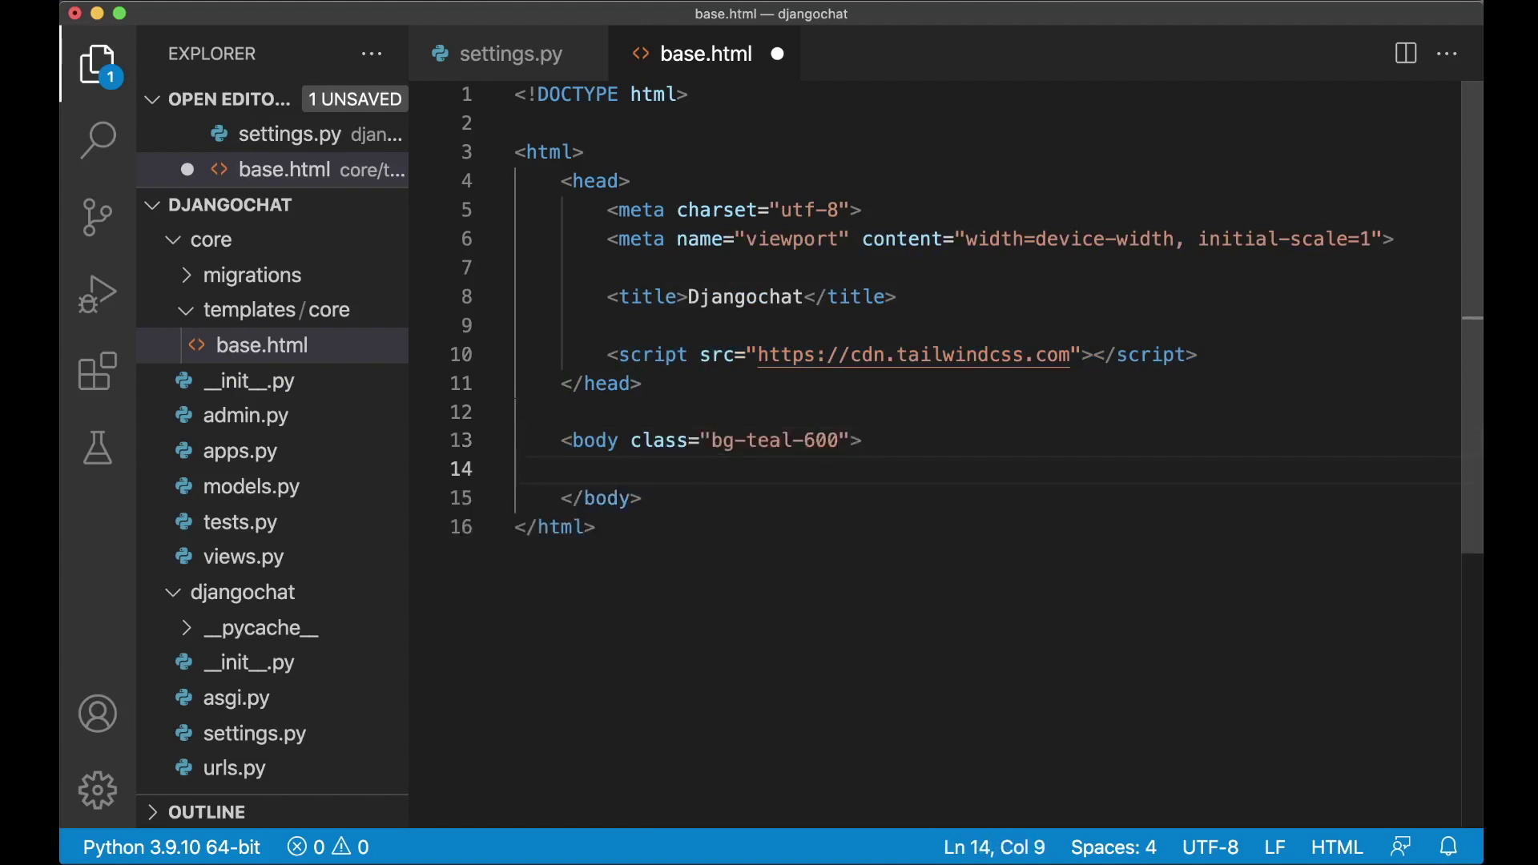
{"action": "type", "text": "Django"}
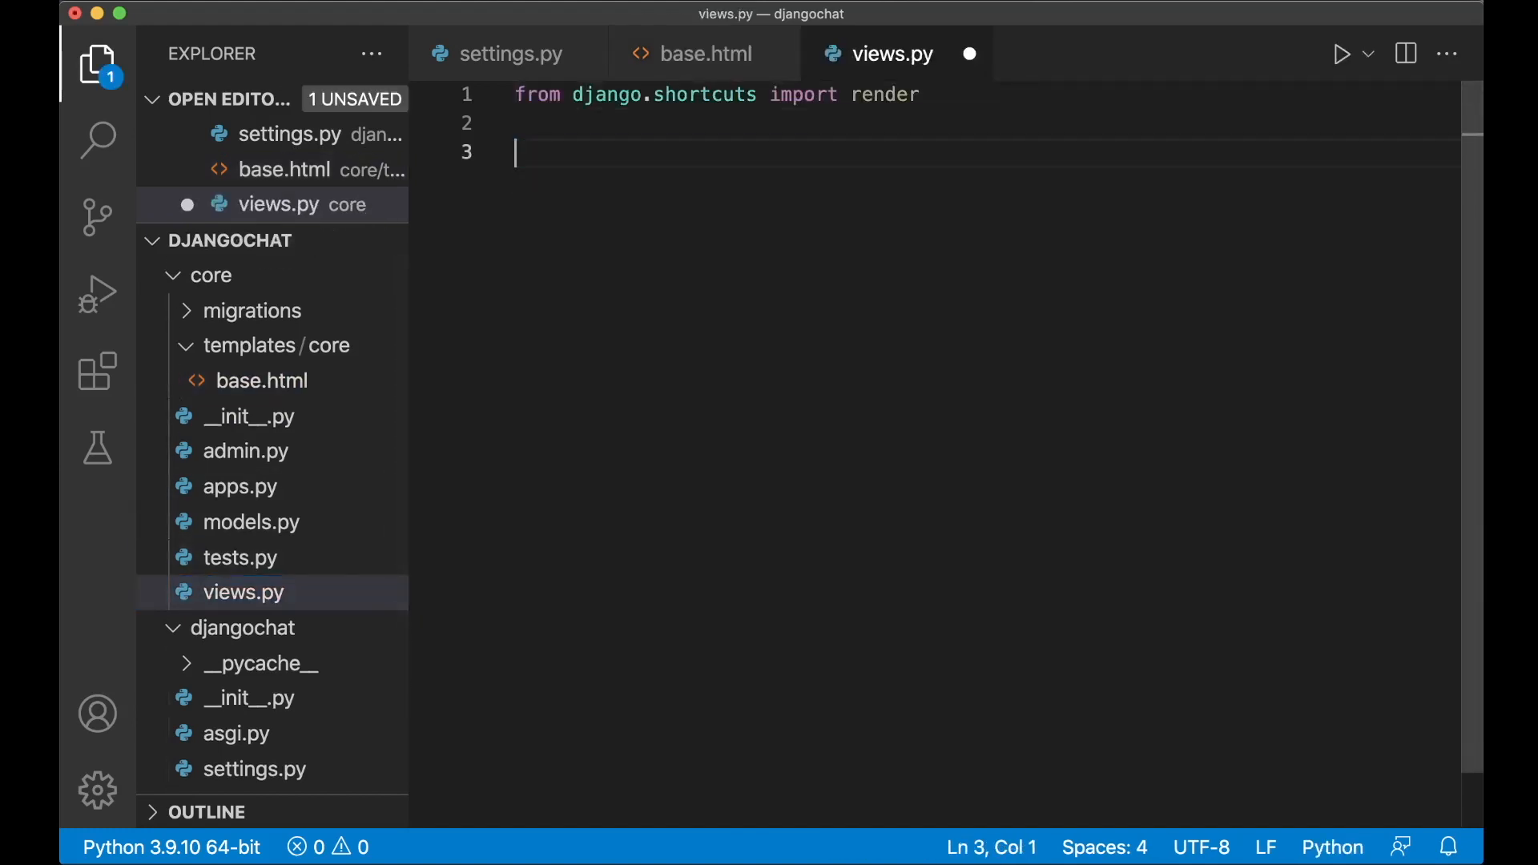
Step: Define frontpage(request) in views.py returning render(request, 'core/base.html')
{"action": "type", "text": "def frontpage("}
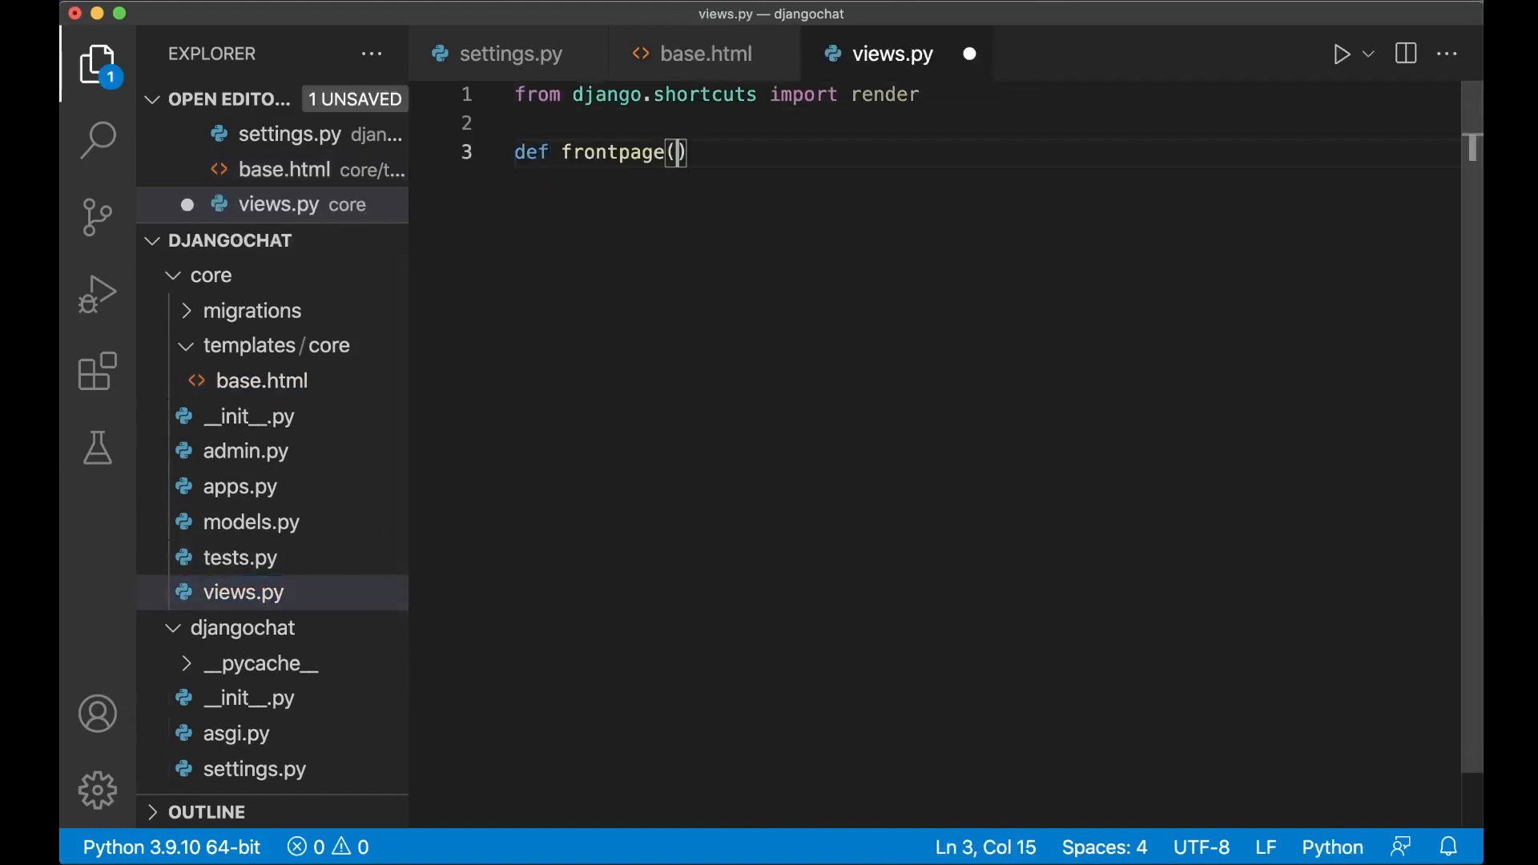
{"action": "type", "text": "request"}
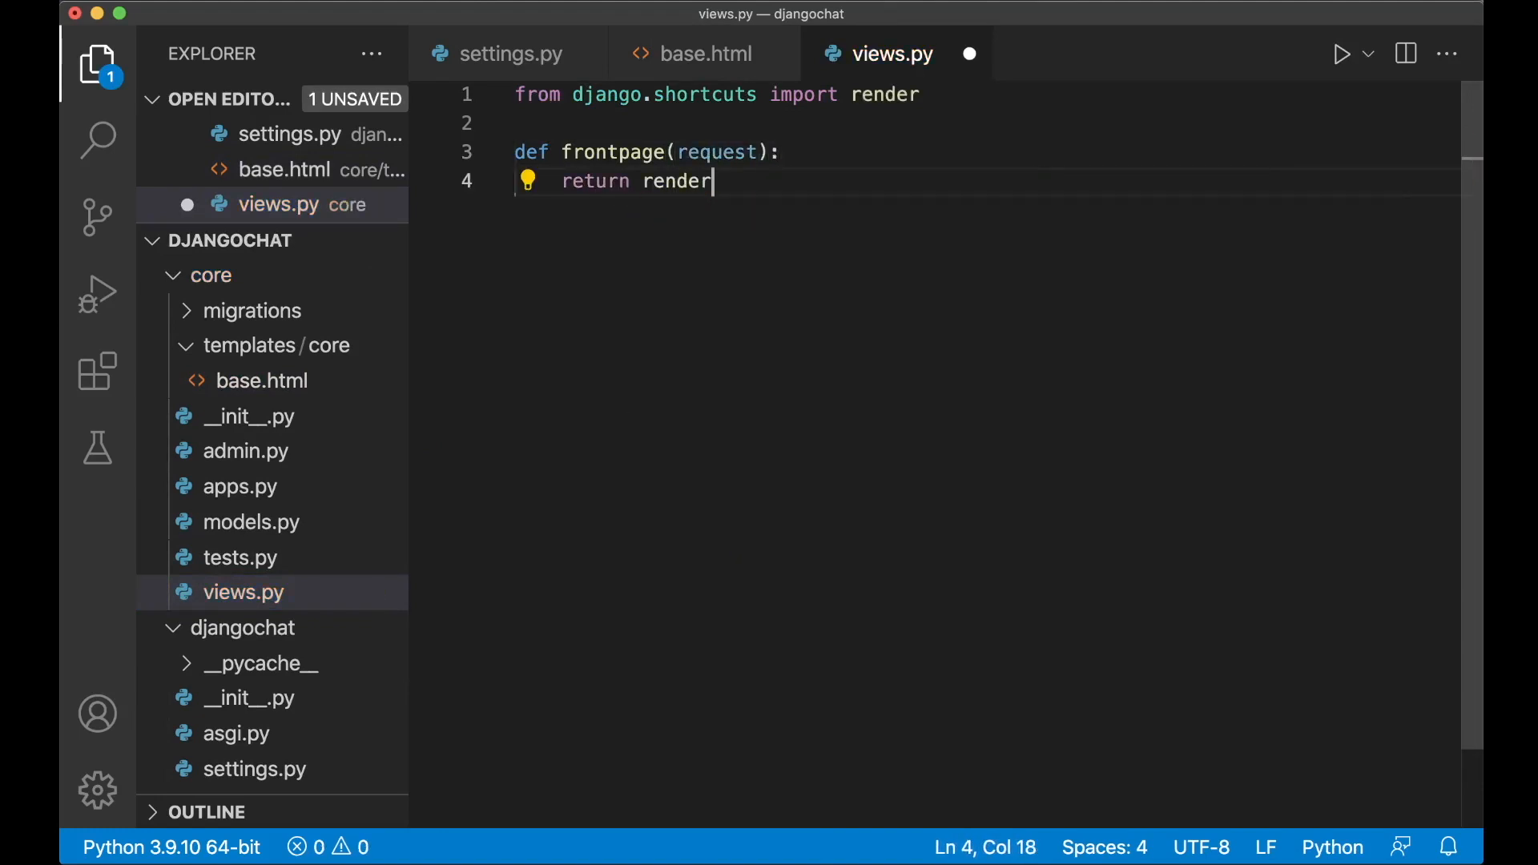
{"action": "type", "text": "(request,"}
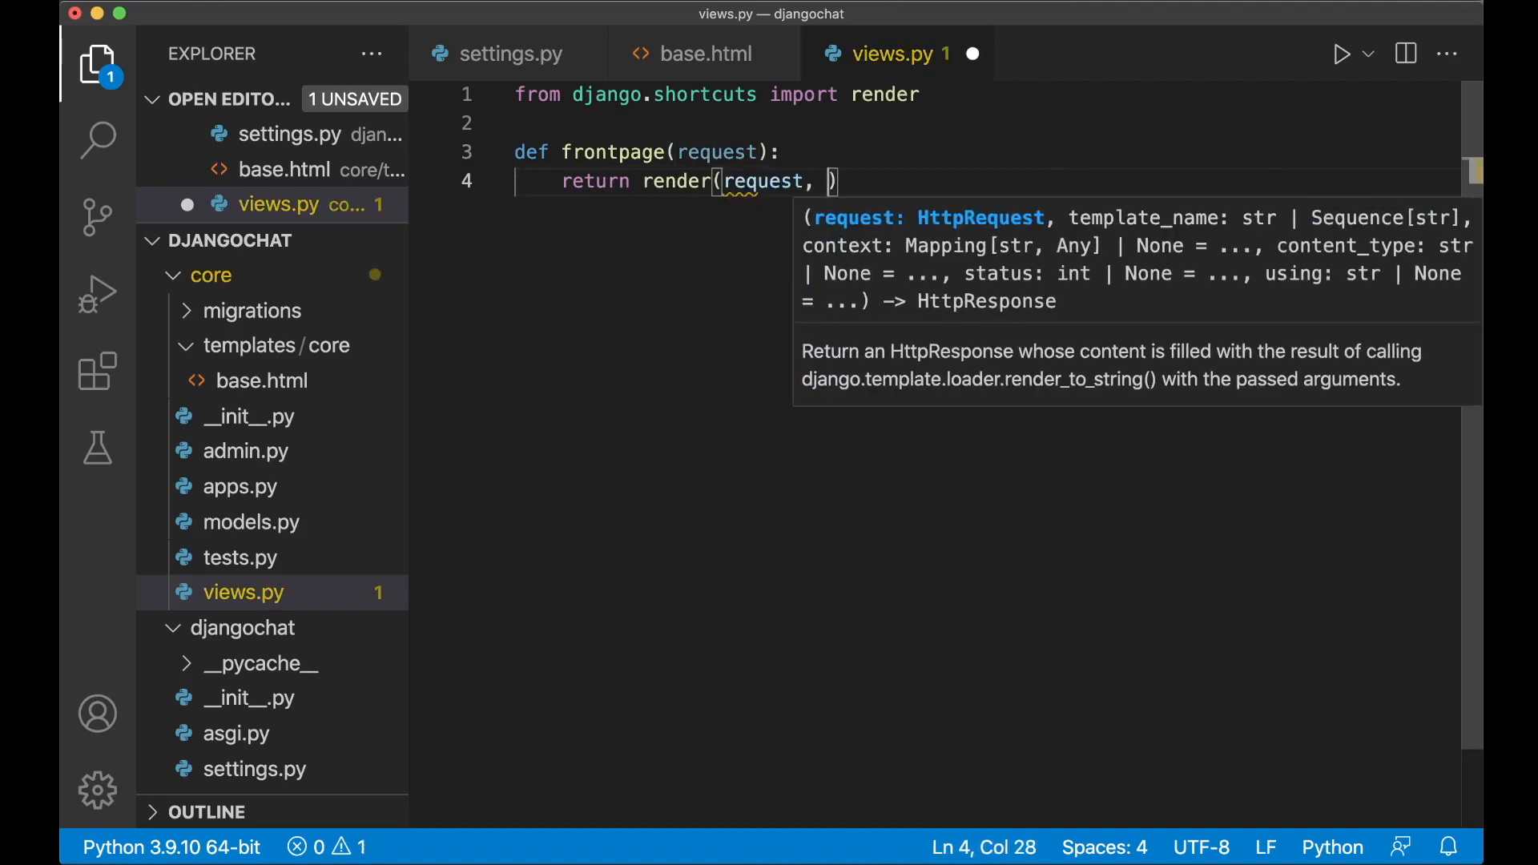
{"action": "type", "text": "'"}
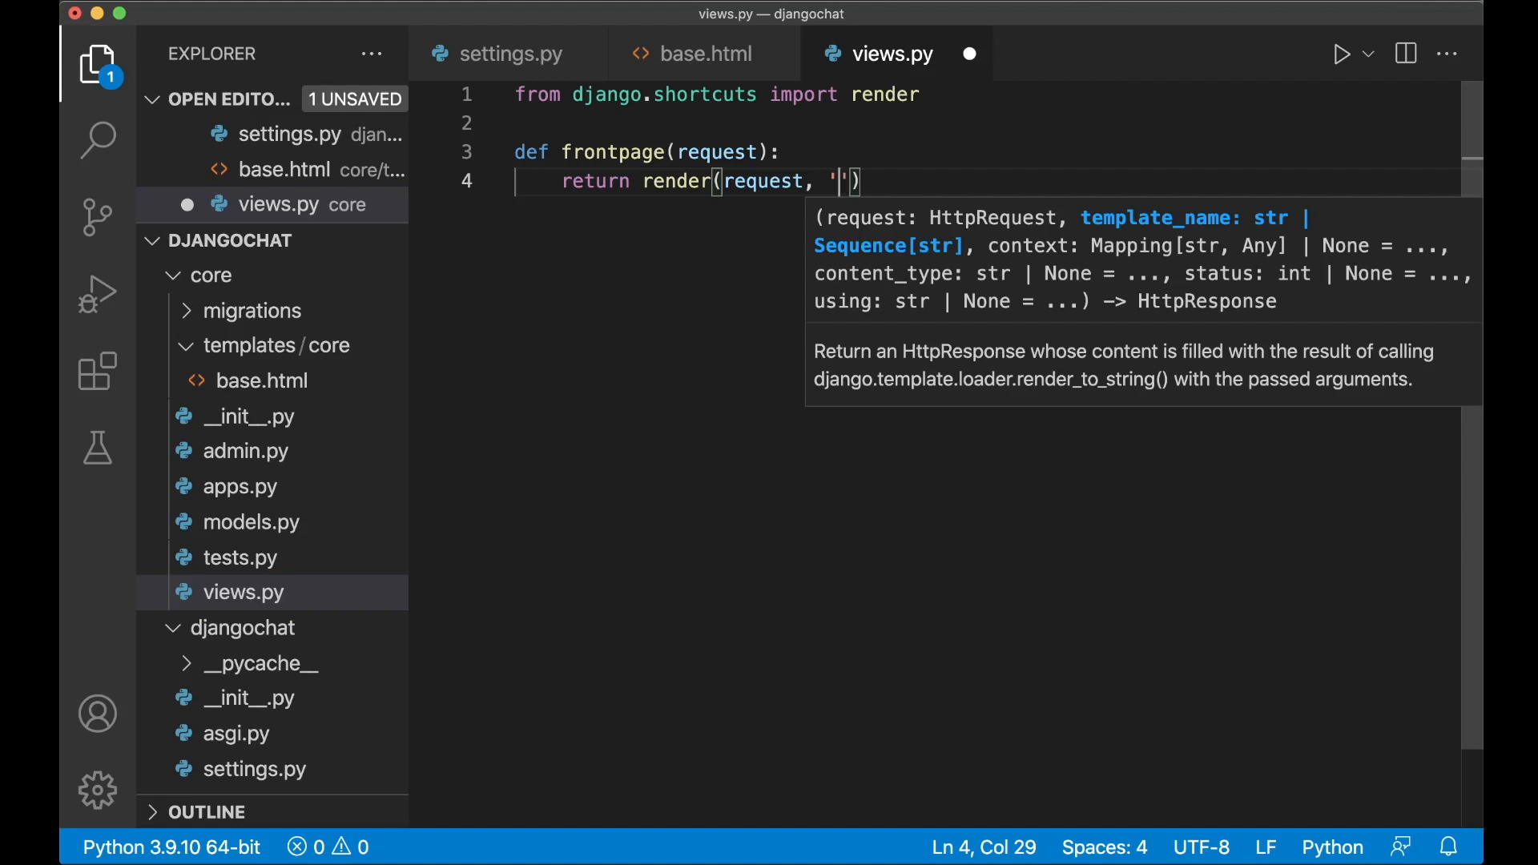
{"action": "type", "text": "core/base.html"}
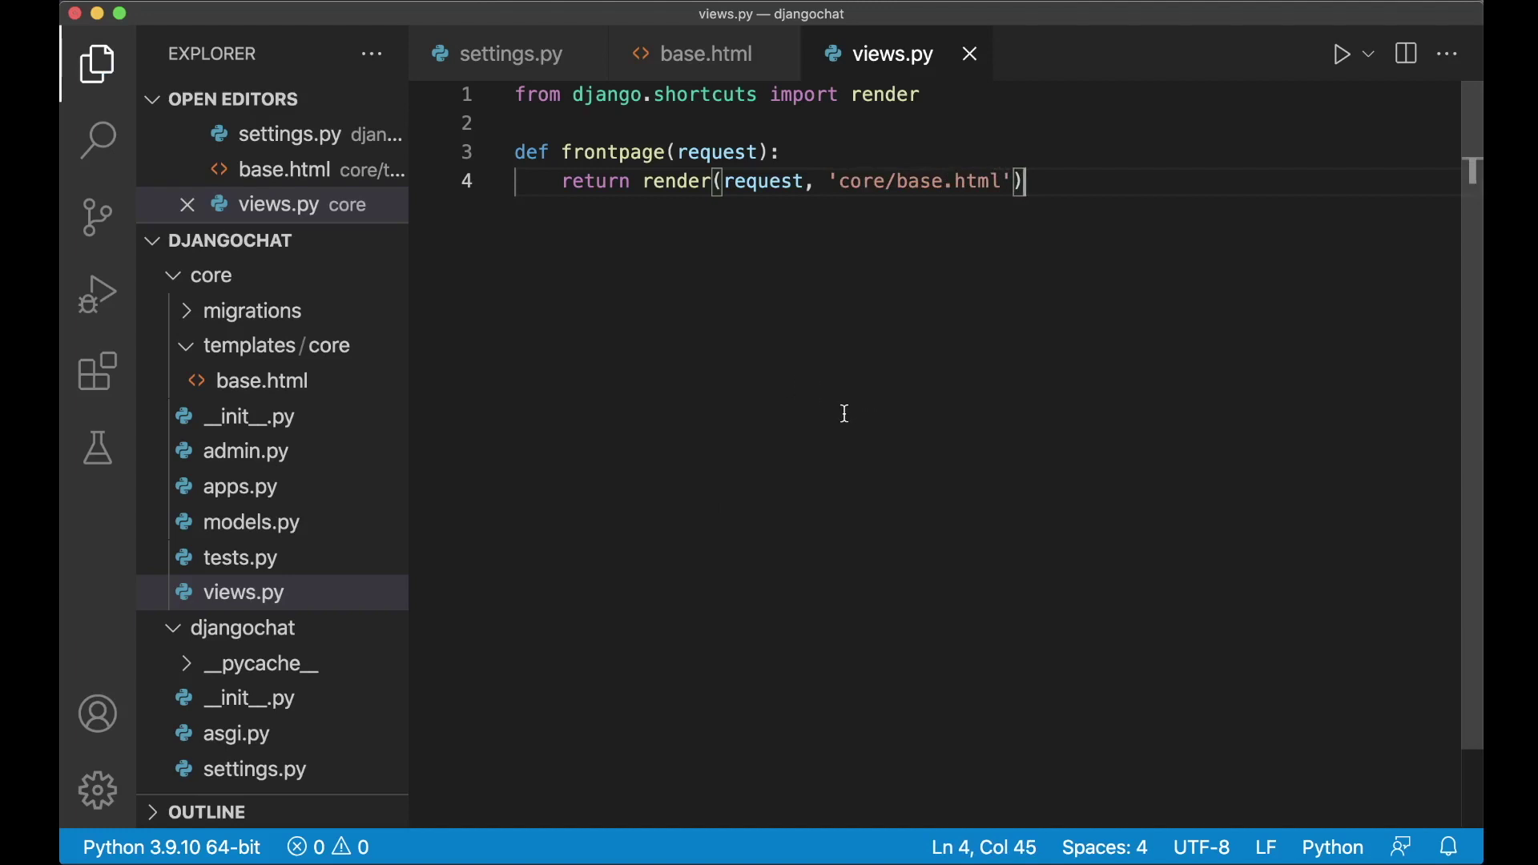
Step: Create core/urls.py importing path from django.urls and views from the app
{"action": "right_click", "coordinate": [210, 275]}
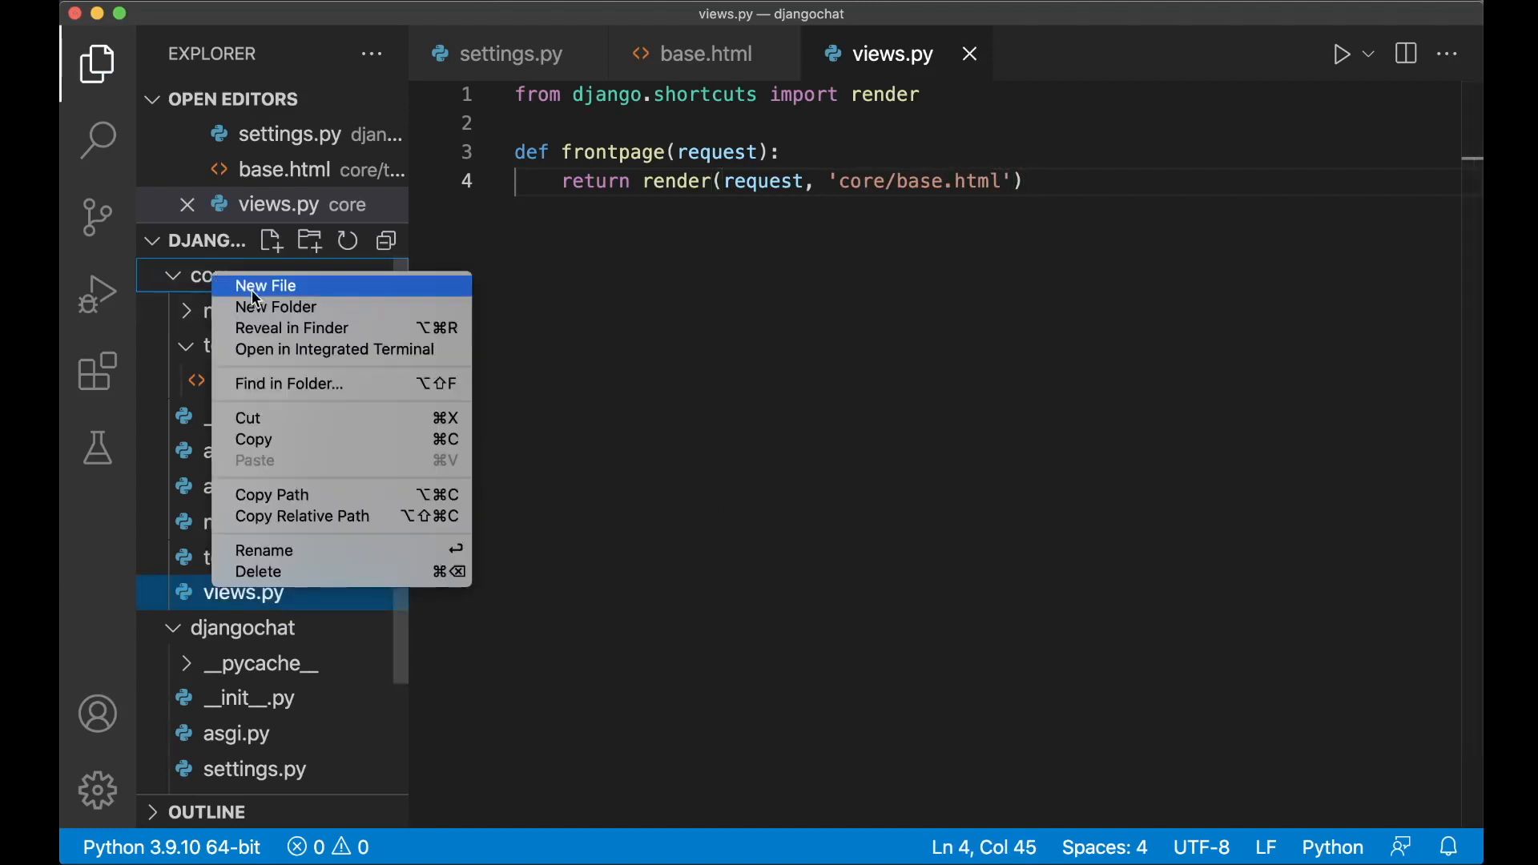
{"action": "left_click", "coordinate": [264, 285]}
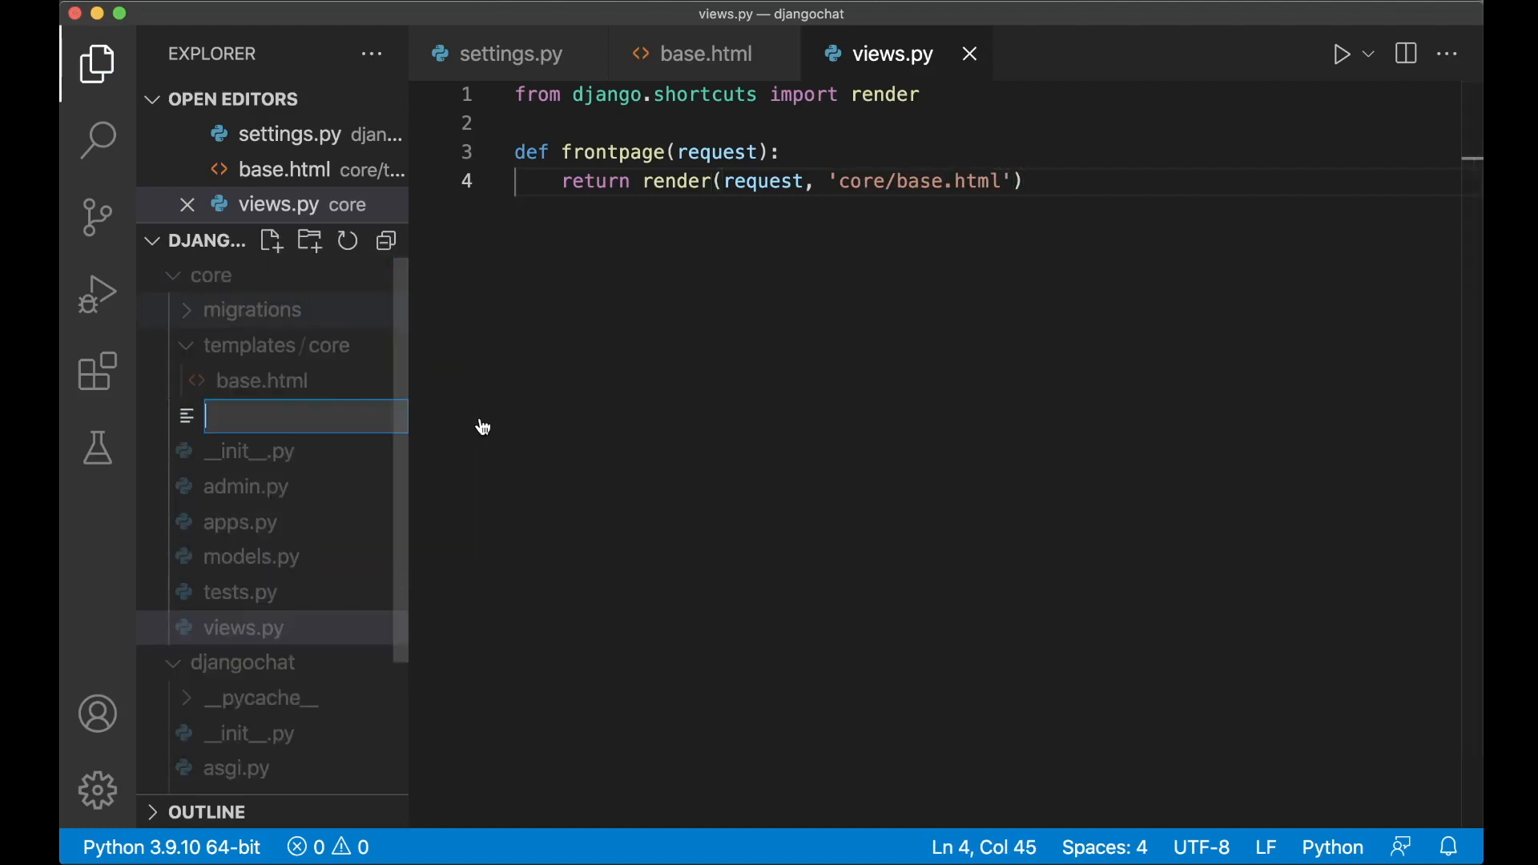
{"action": "mouse_move", "coordinate": [481, 426]}
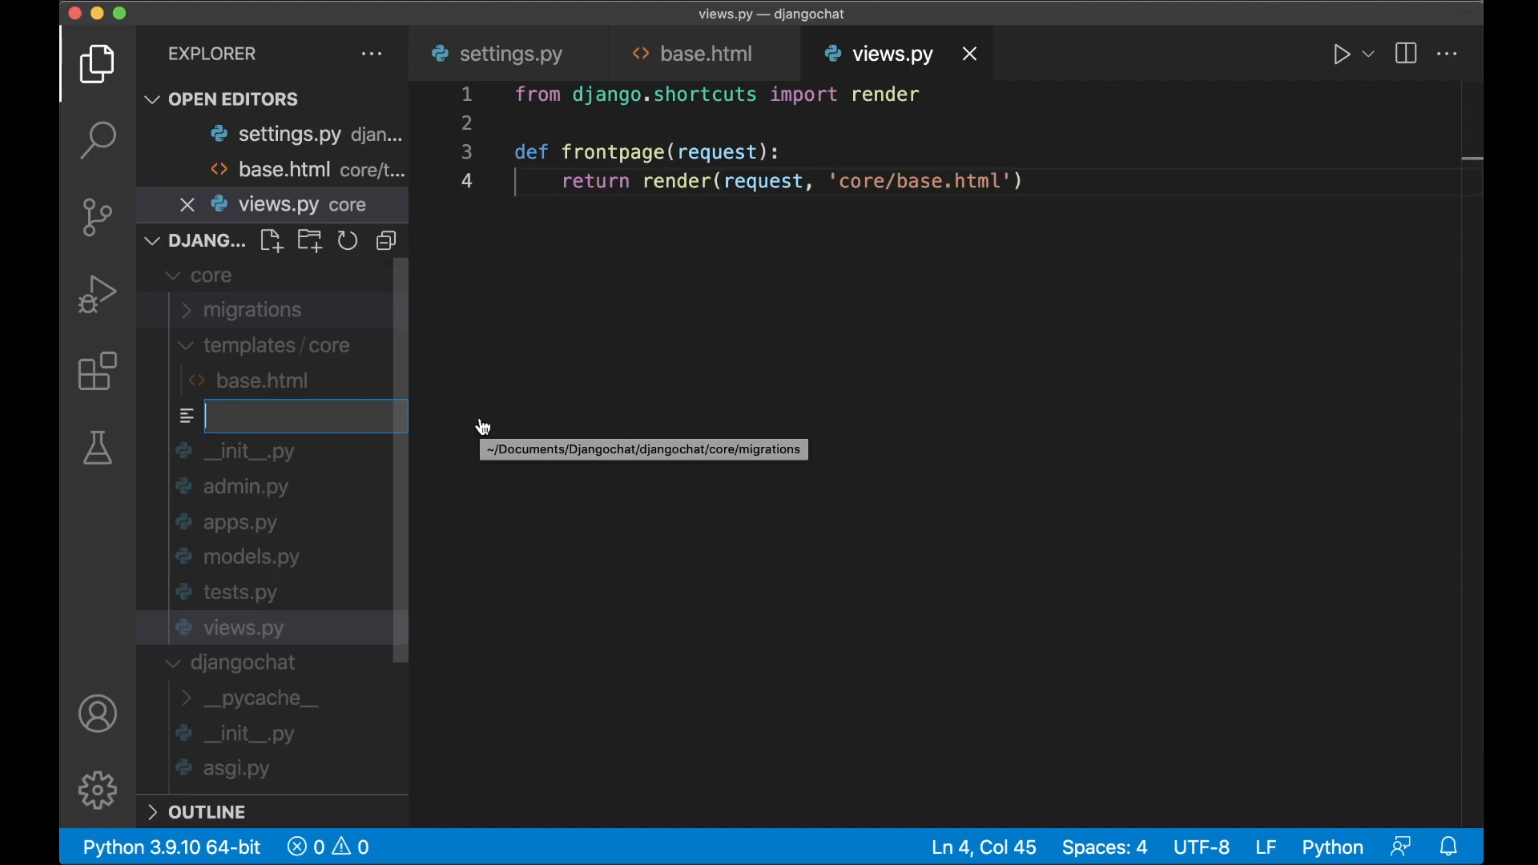
{"action": "type", "text": "urls.py"}
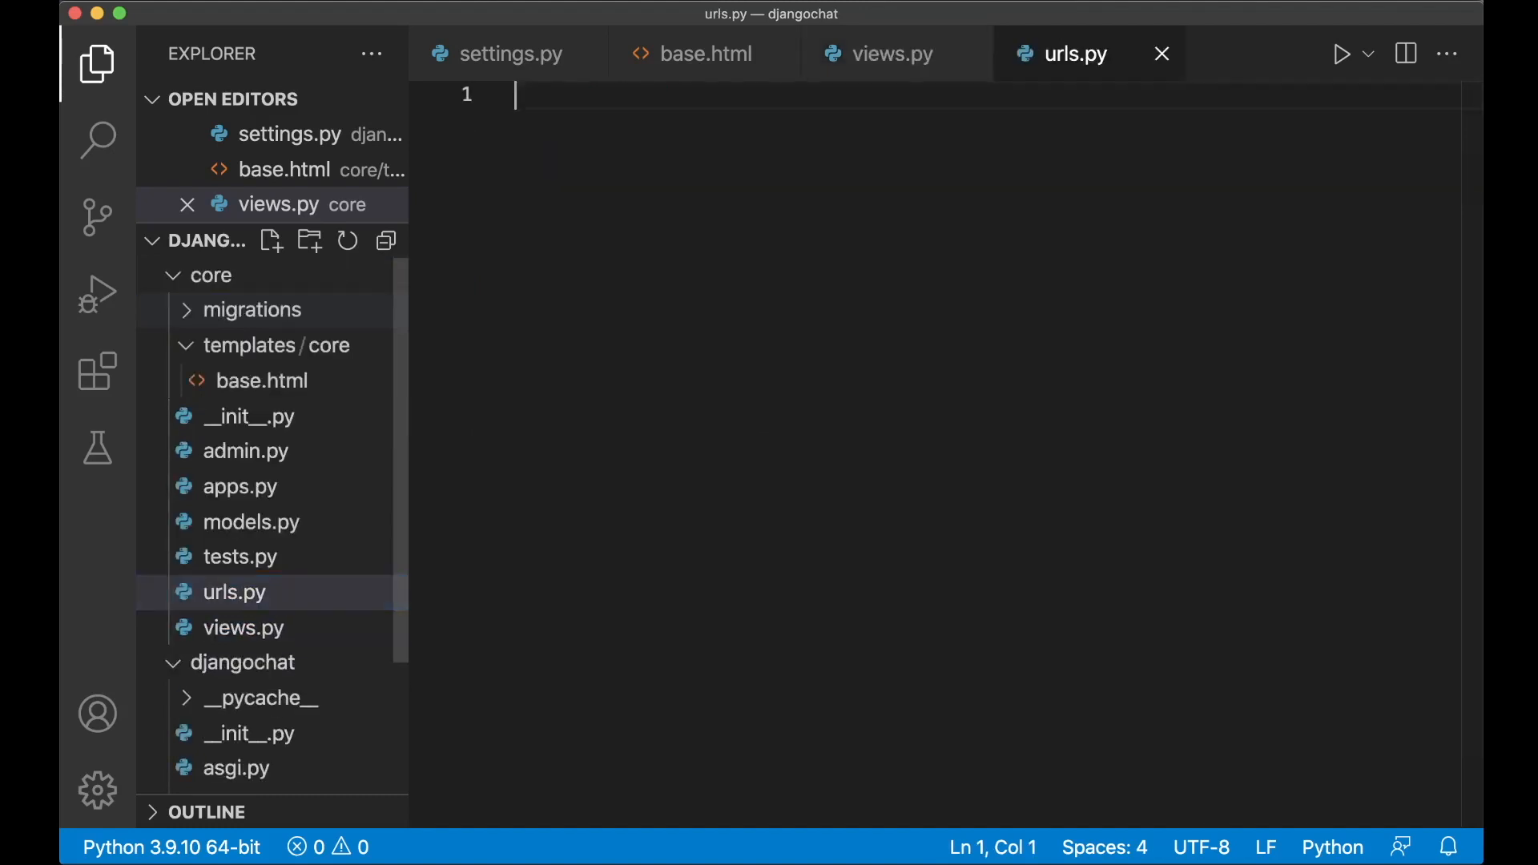
{"action": "type", "text": "f"}
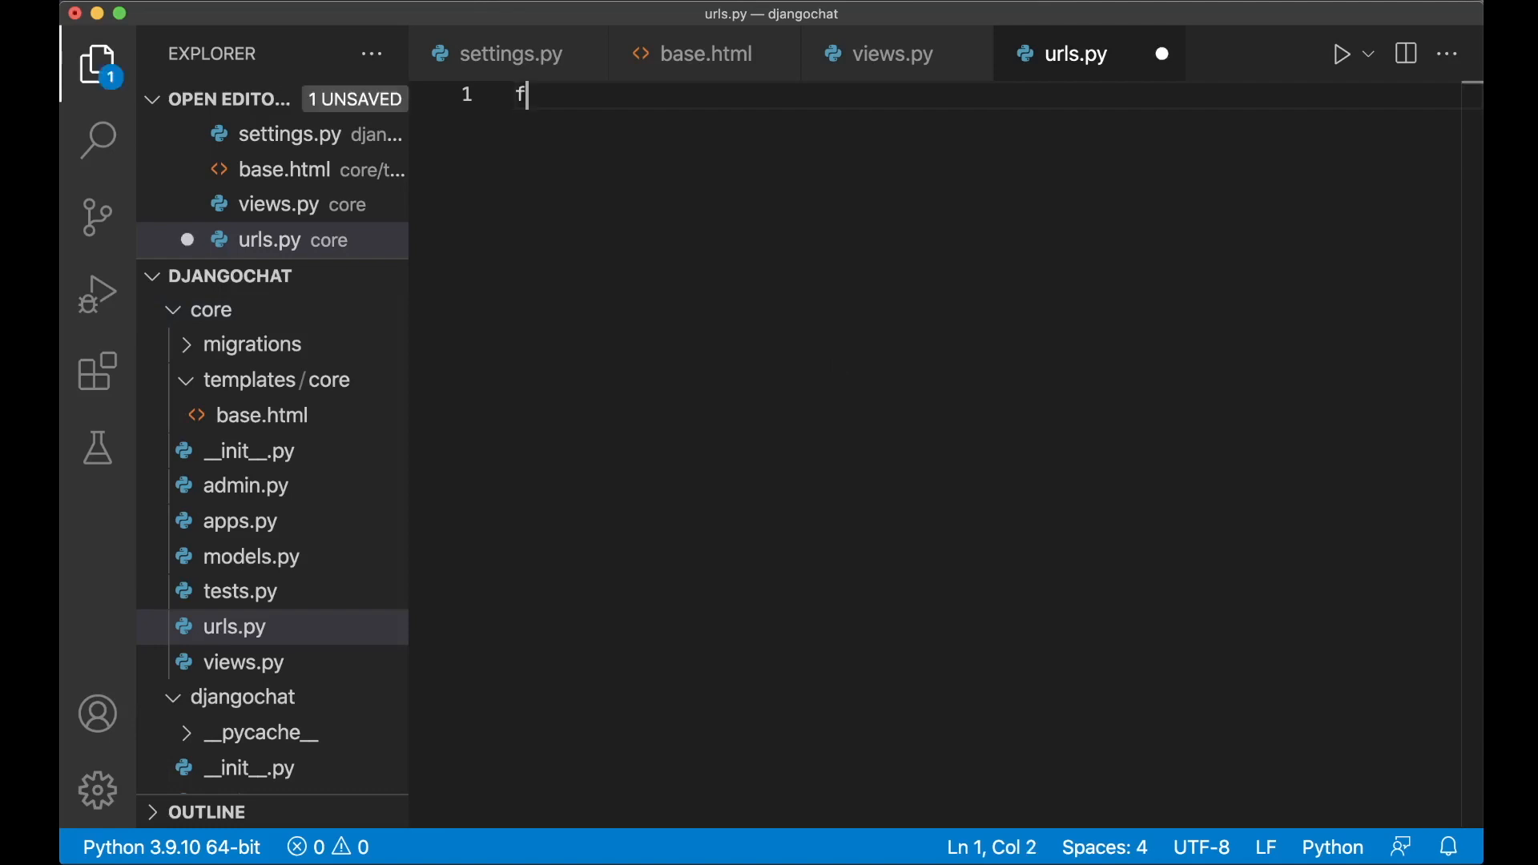
{"action": "type", "text": "rom django.urls"}
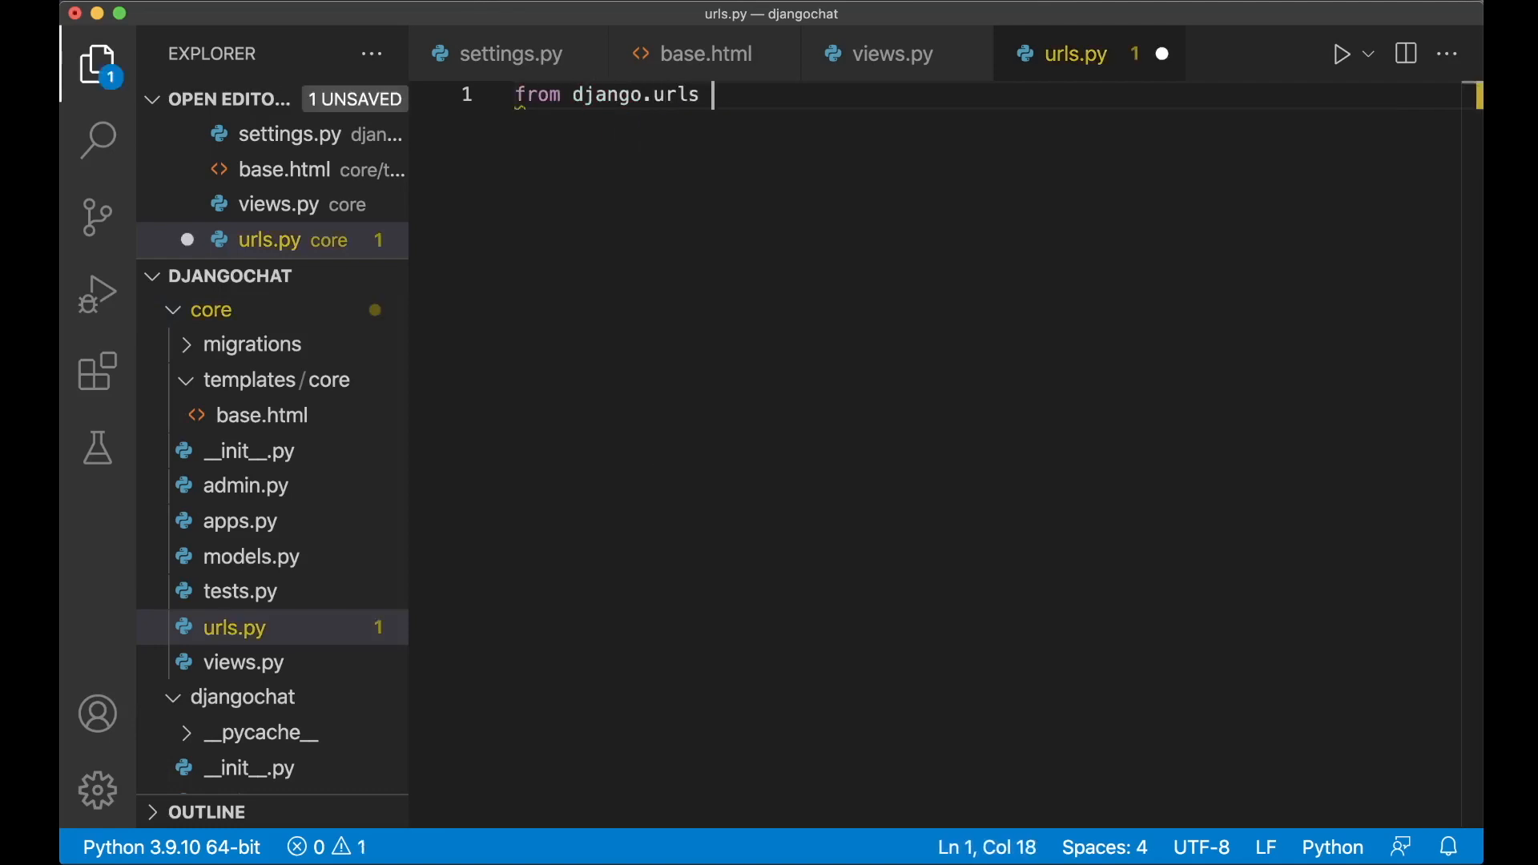
{"action": "type", "text": "import path"}
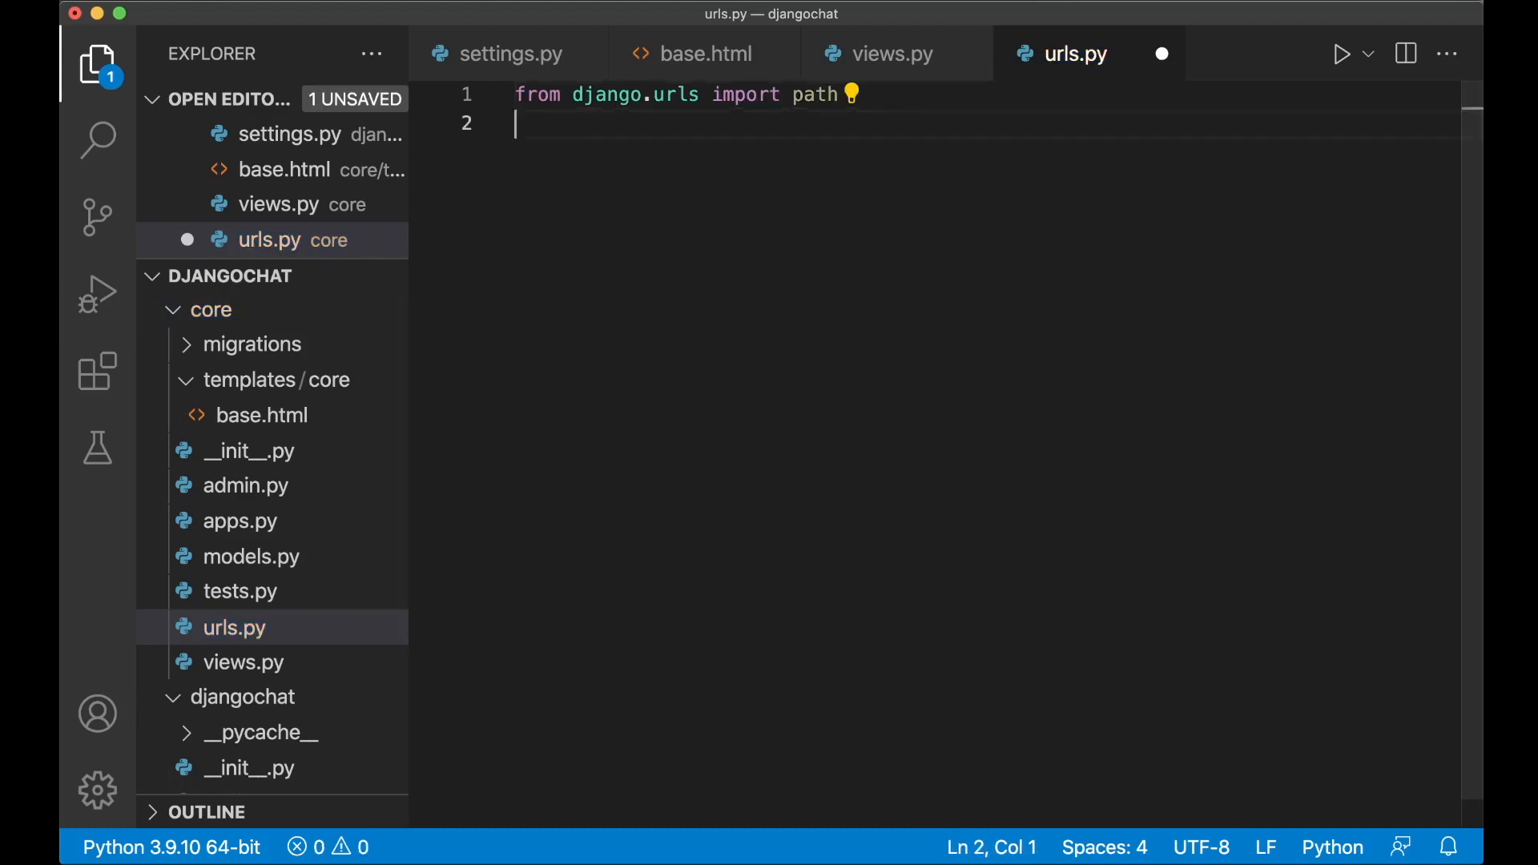
{"action": "key", "text": "Enter"}
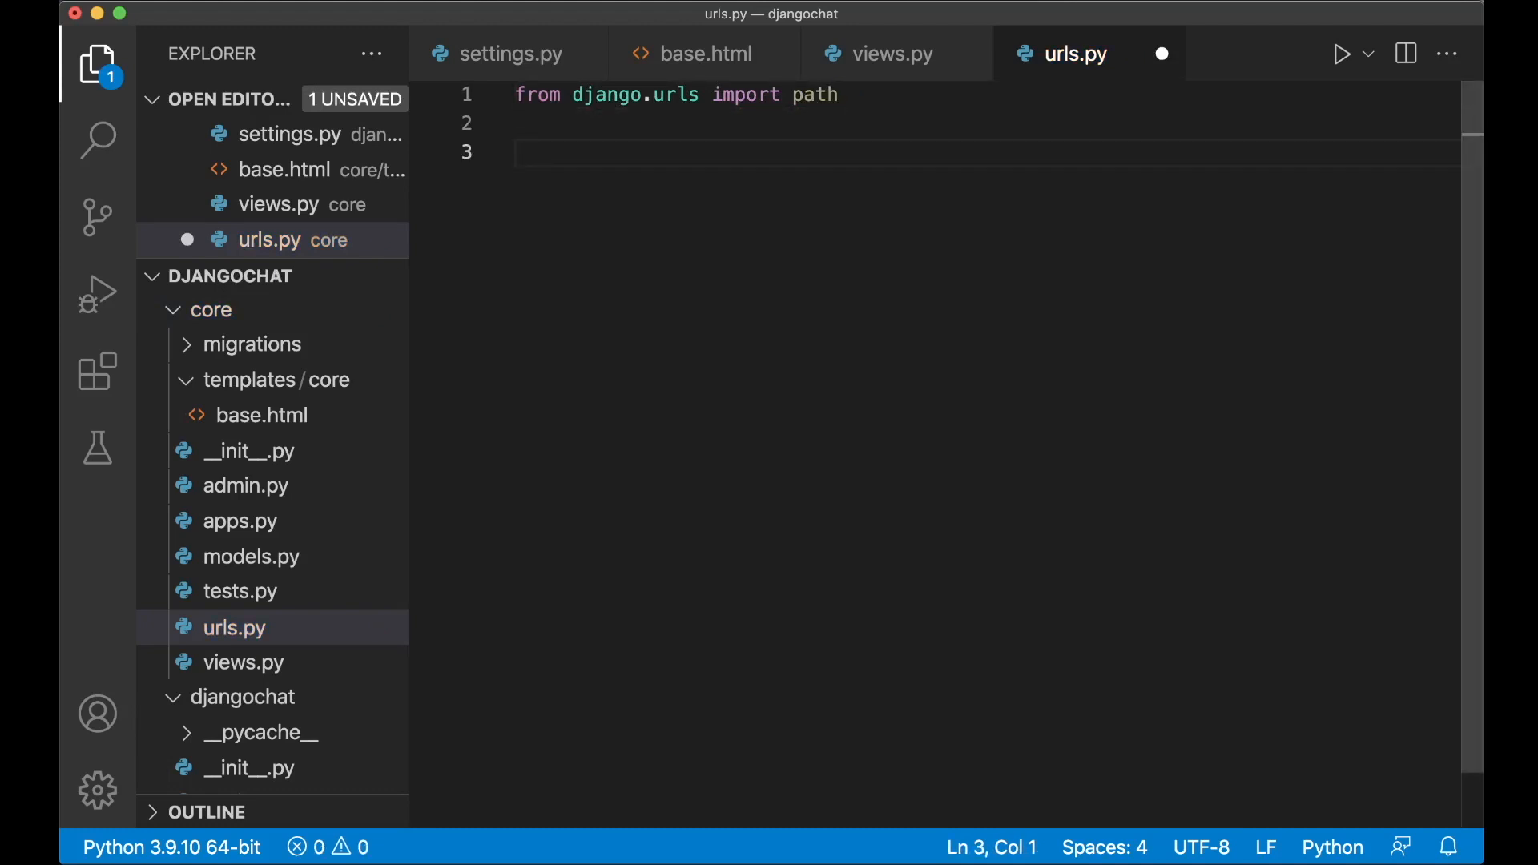
{"action": "type", "text": "from ."}
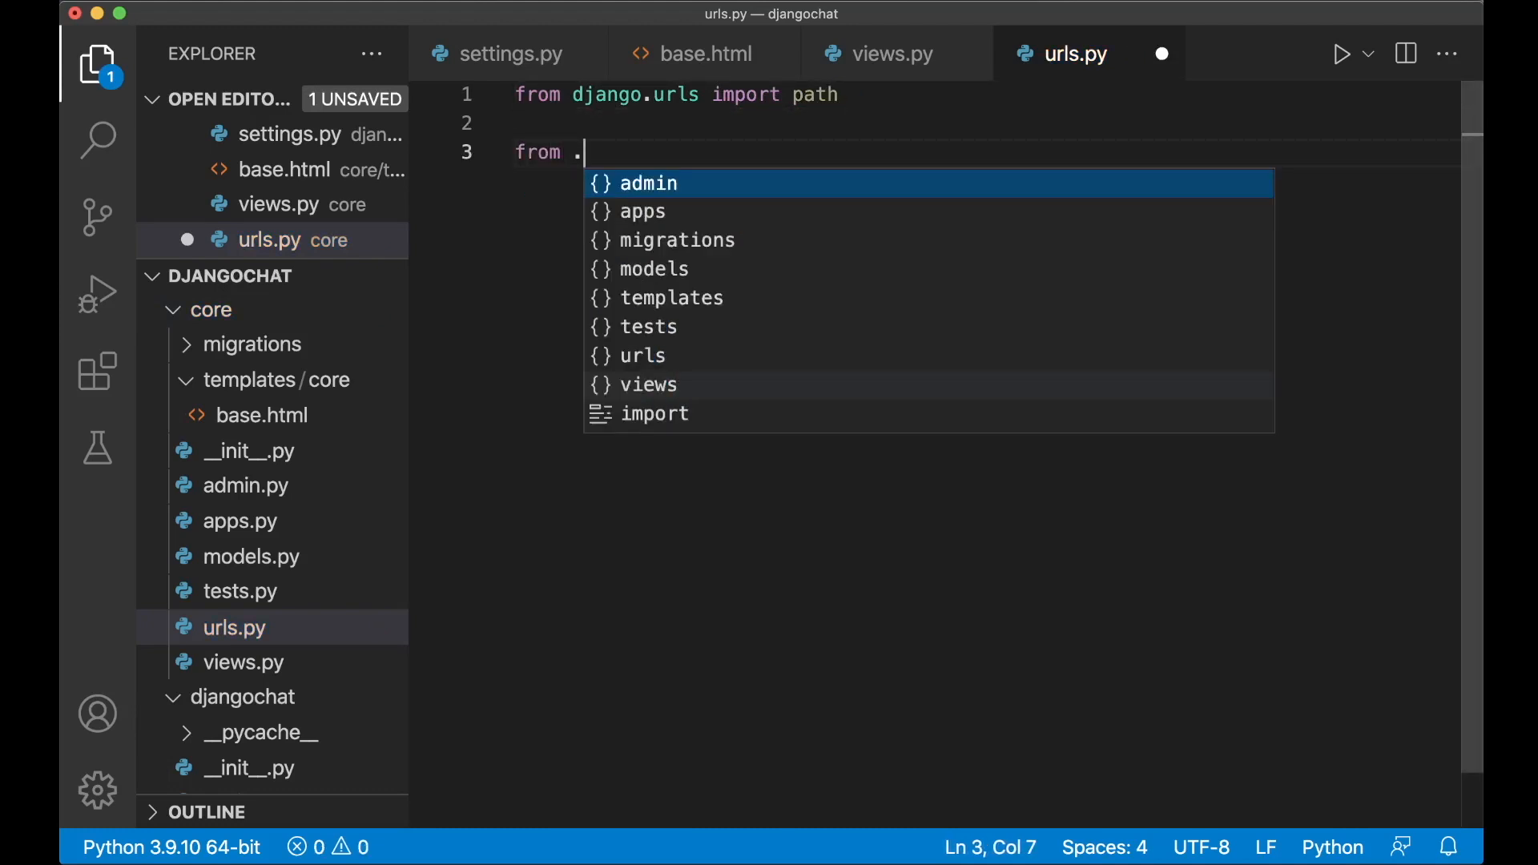
{"action": "type", "text": "import views"}
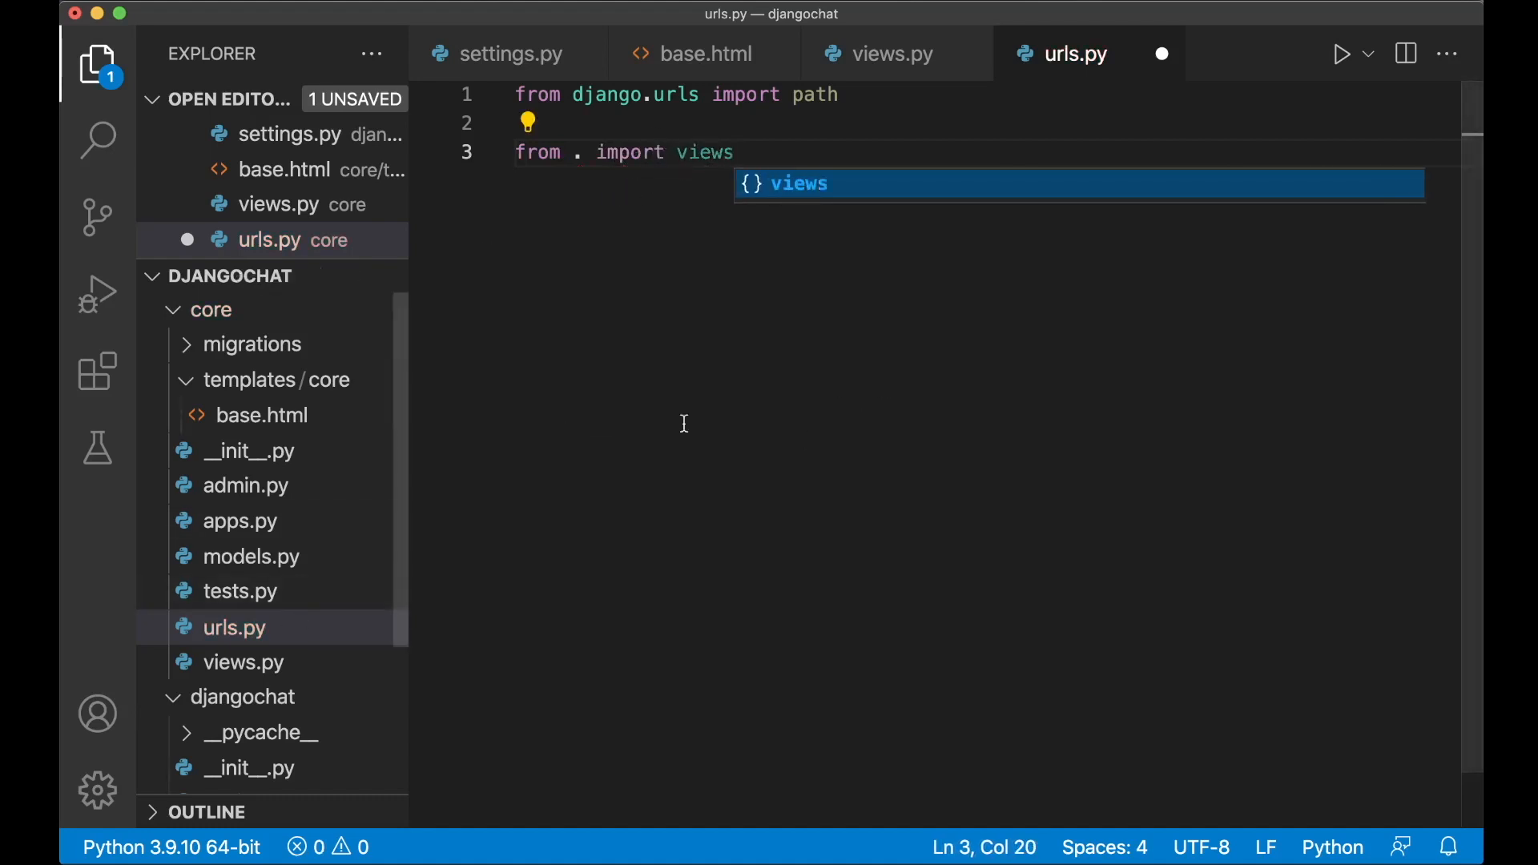
Step: Add urlpatterns with path('', views.frontpage, name='frontpage')
{"action": "type", "text": "url"}
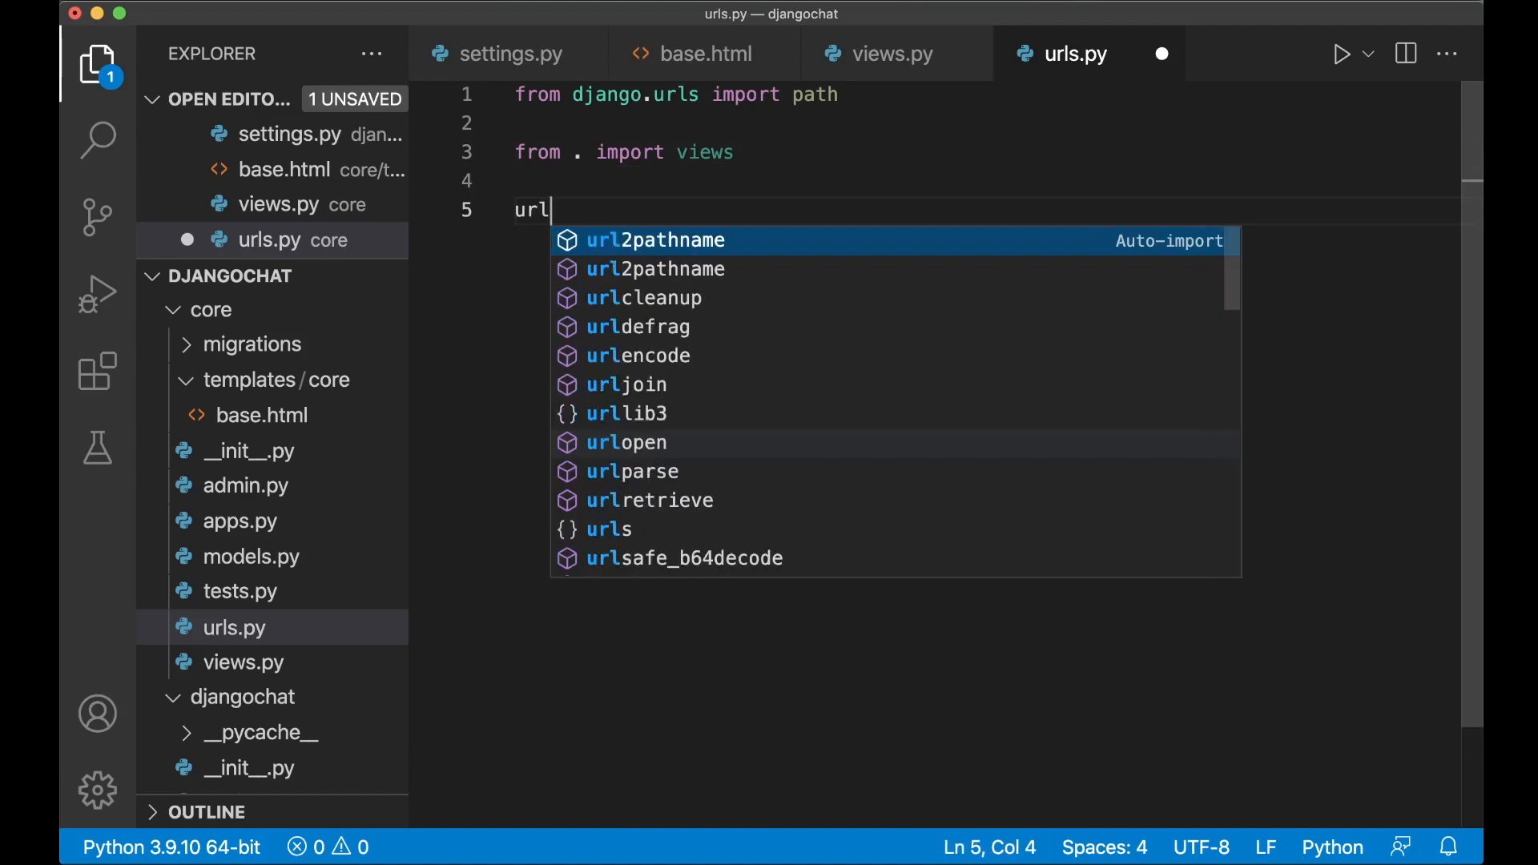
{"action": "type", "text": "patte"}
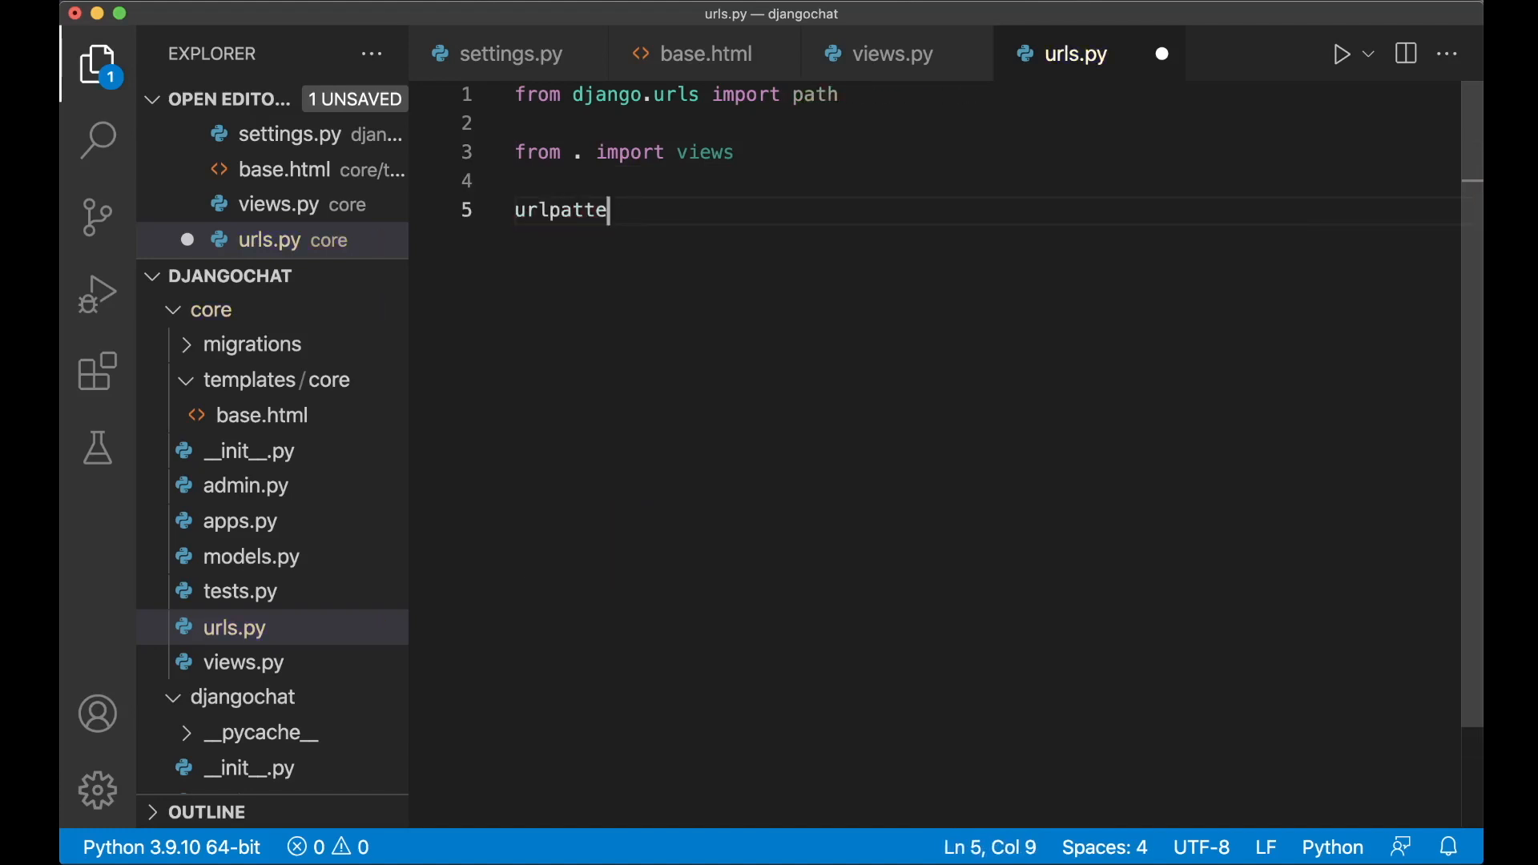
{"action": "type", "text": "rns = ["}
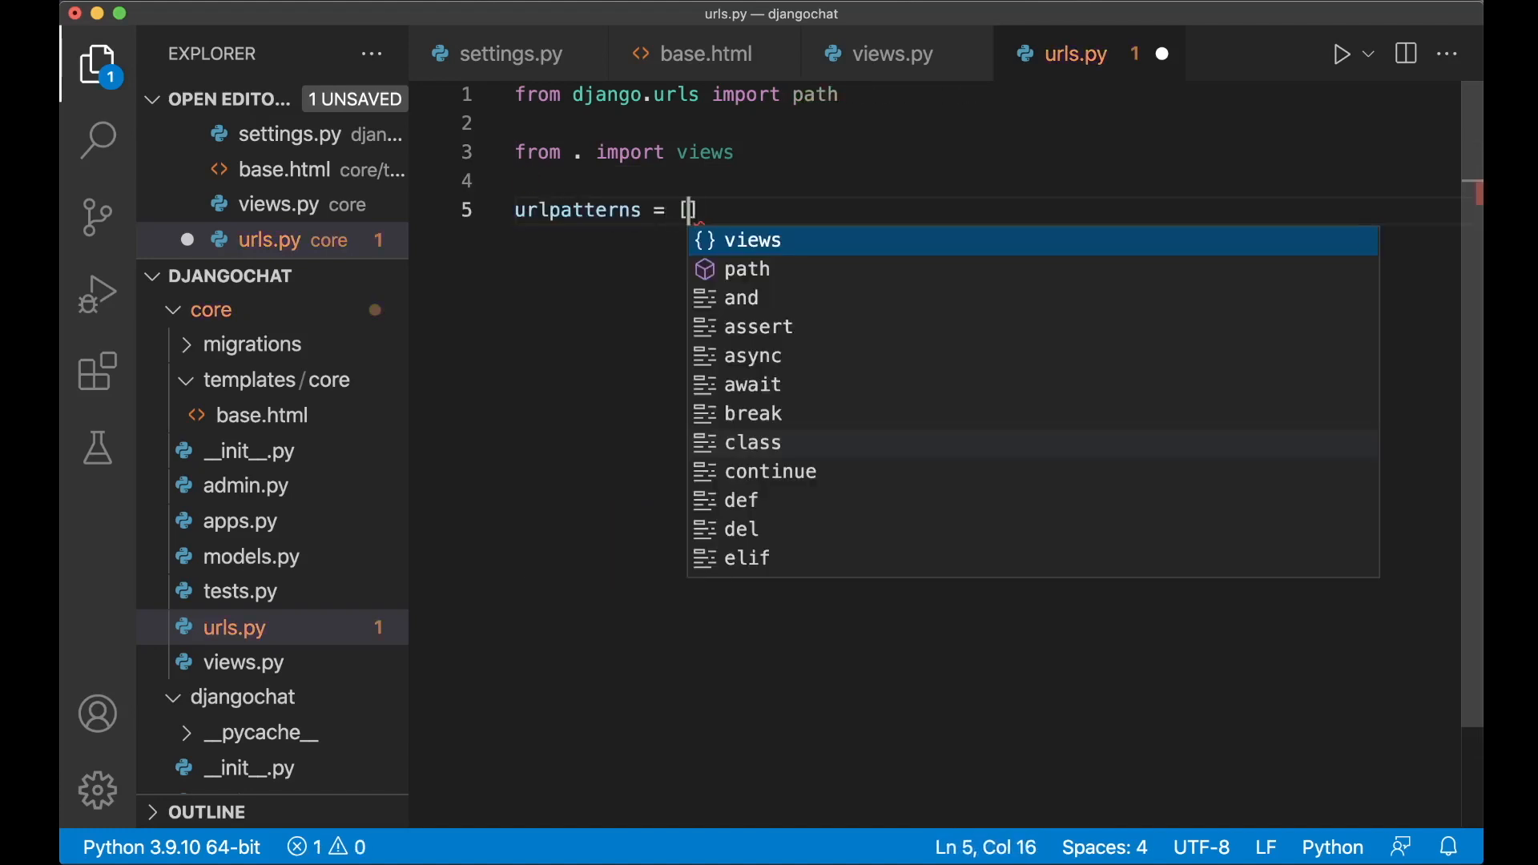
{"action": "key", "text": "Enter"}
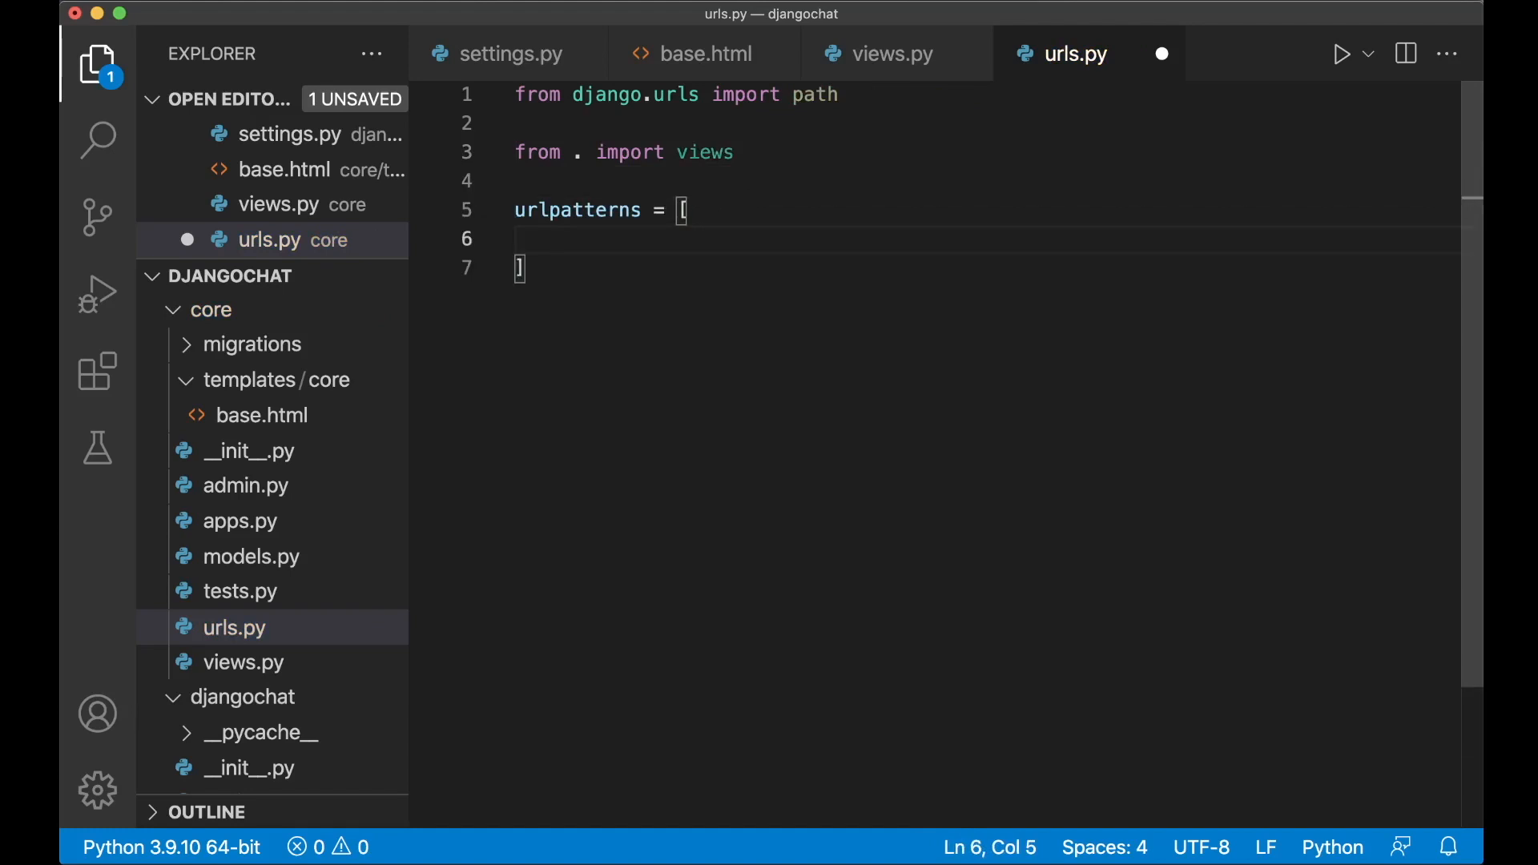
{"action": "type", "text": "path('')"}
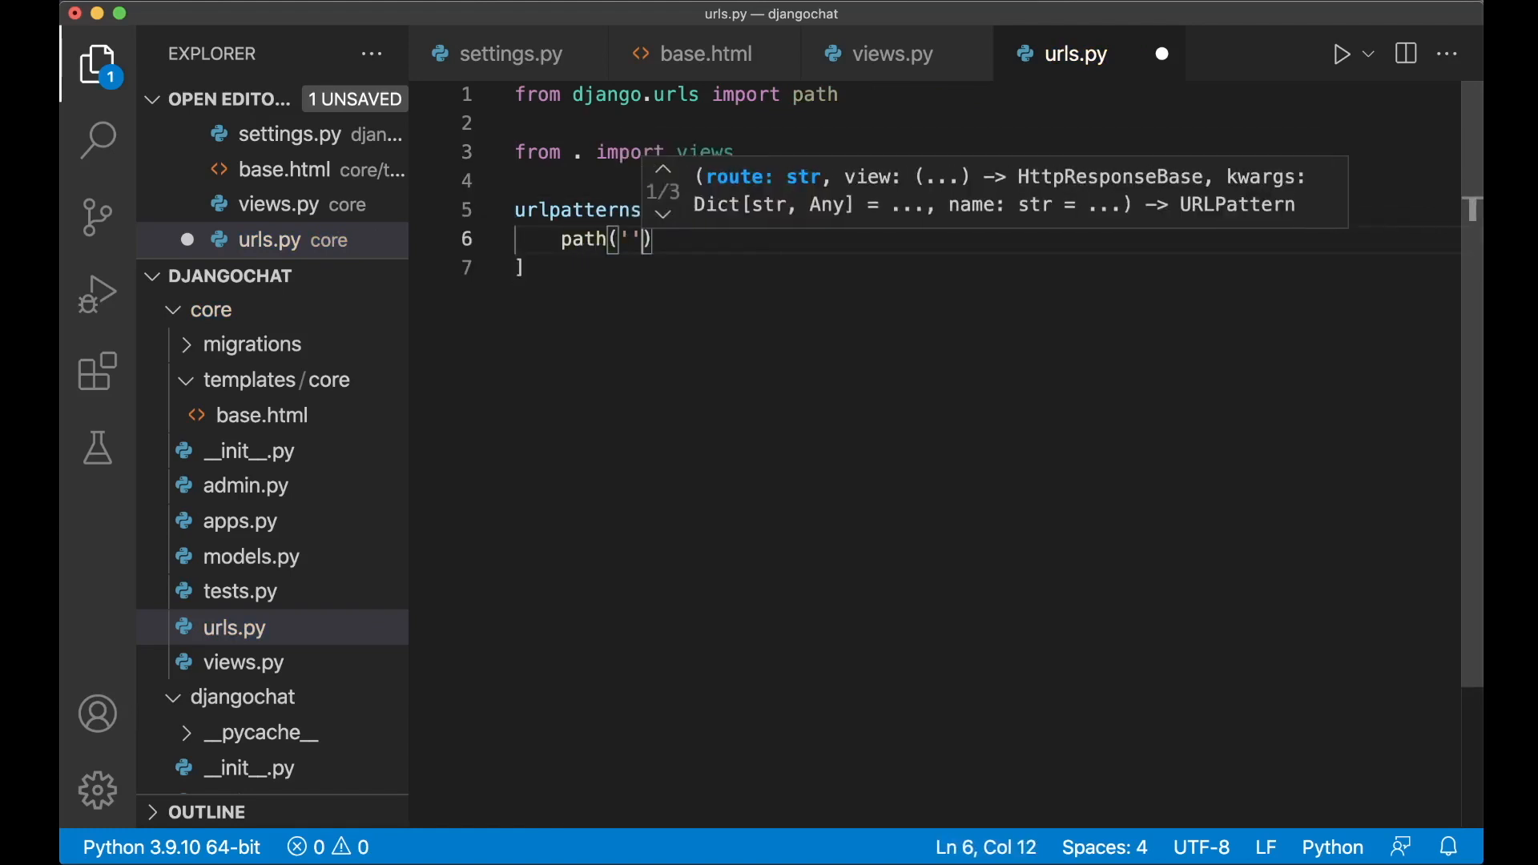
{"action": "type", "text": ", views."}
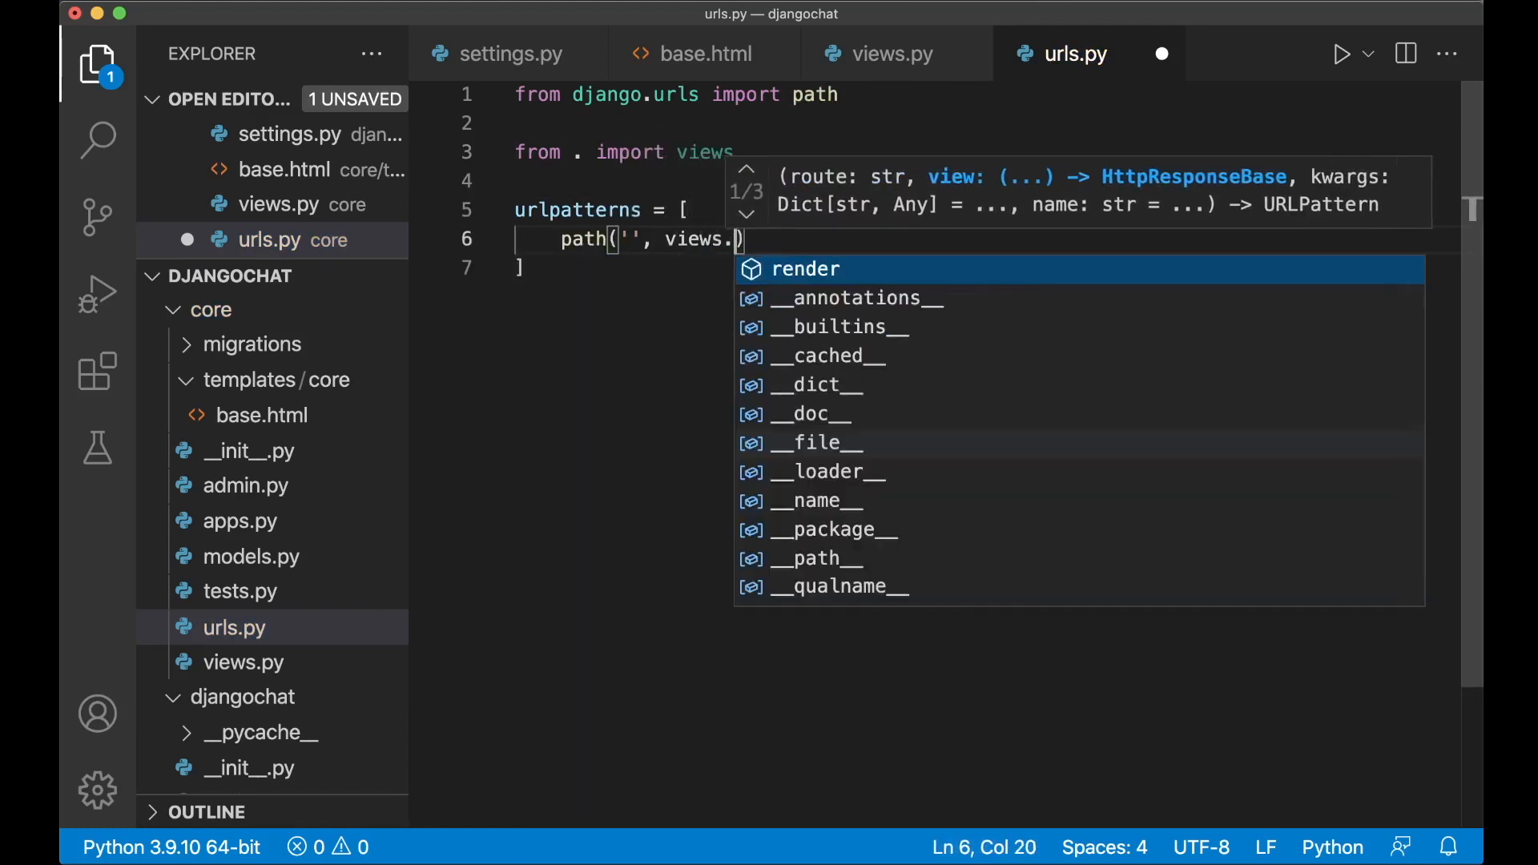
{"action": "type", "text": "frontpage, name="}
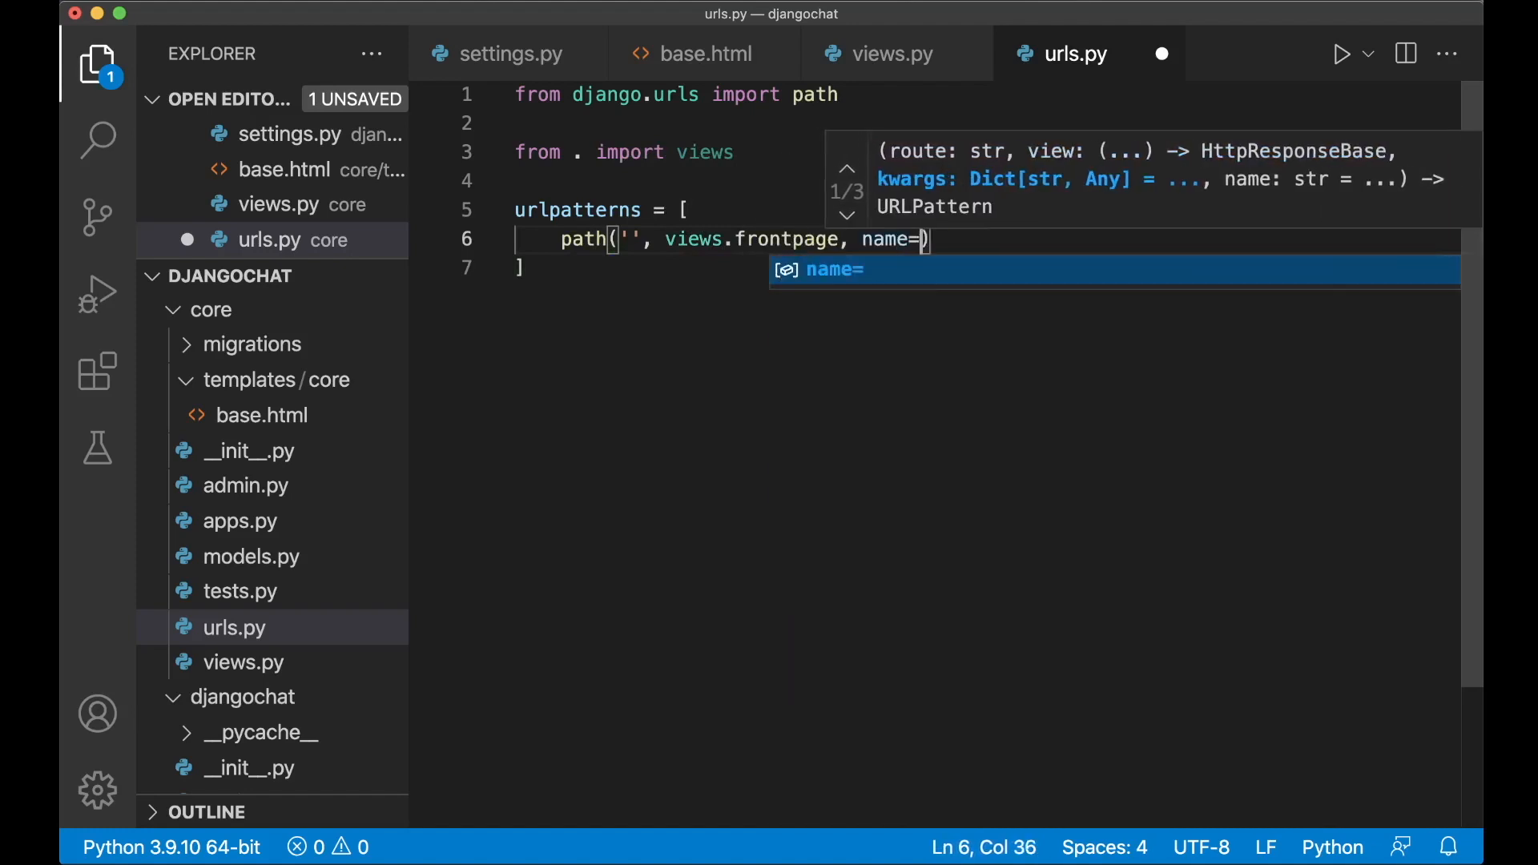
{"action": "type", "text": "'frontpage'"}
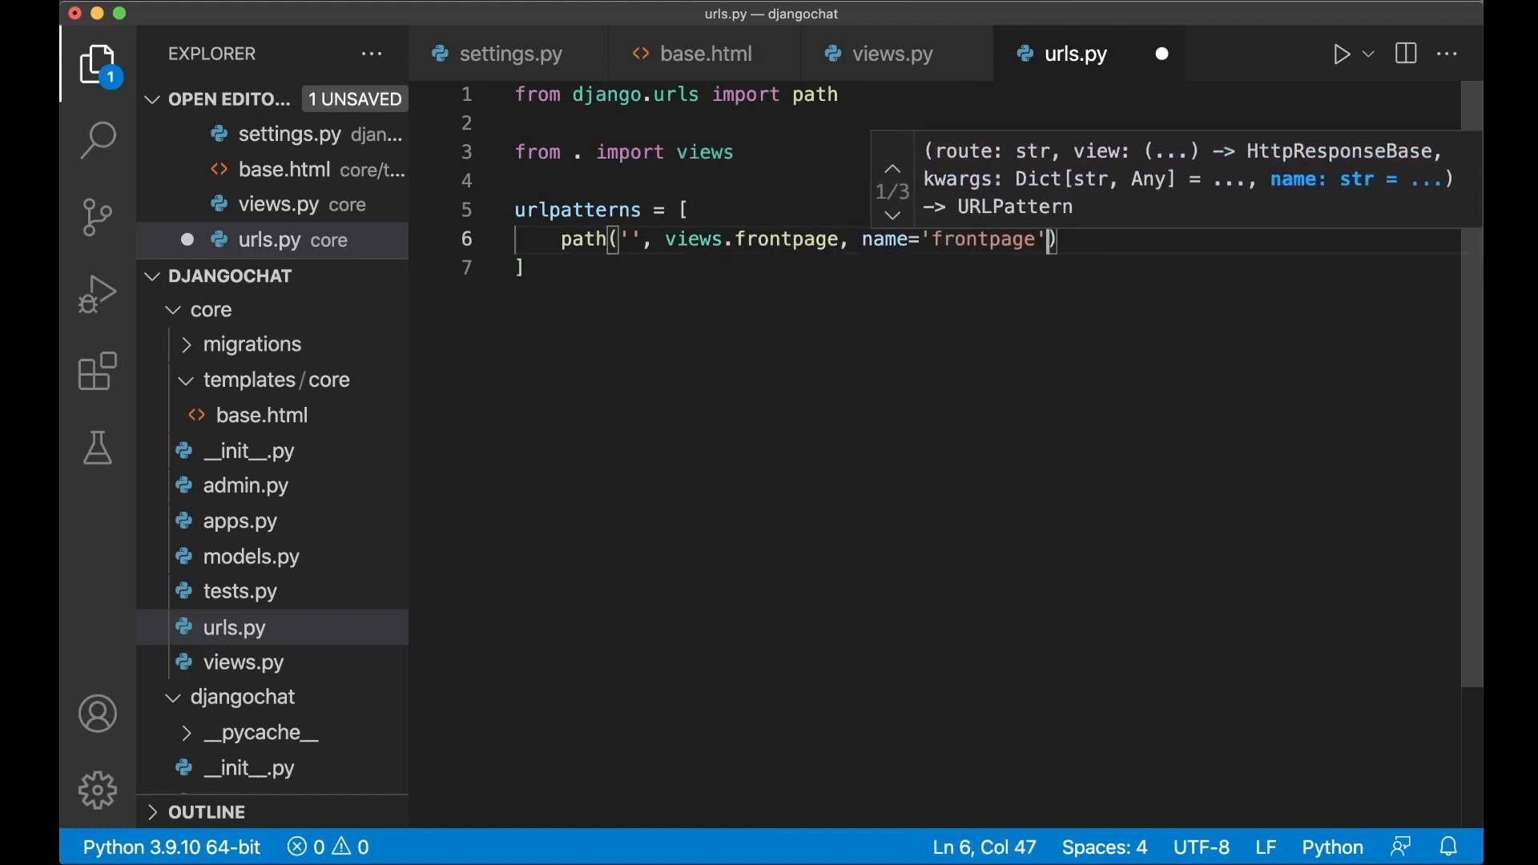
{"action": "type", "text": "),"}
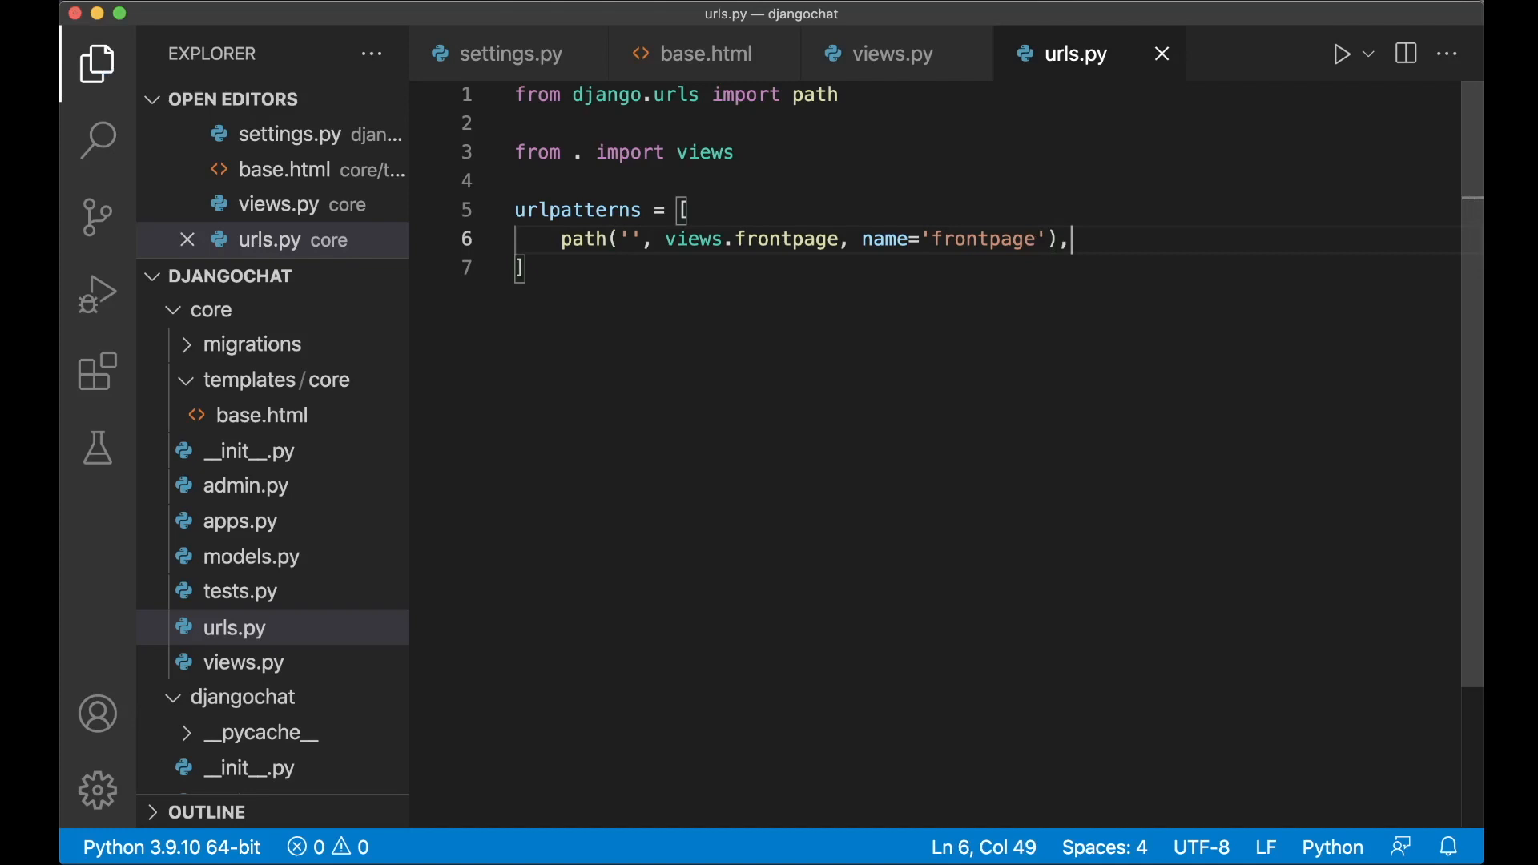
{"action": "scroll", "scroll_direction": "down", "scroll_amount": 3}
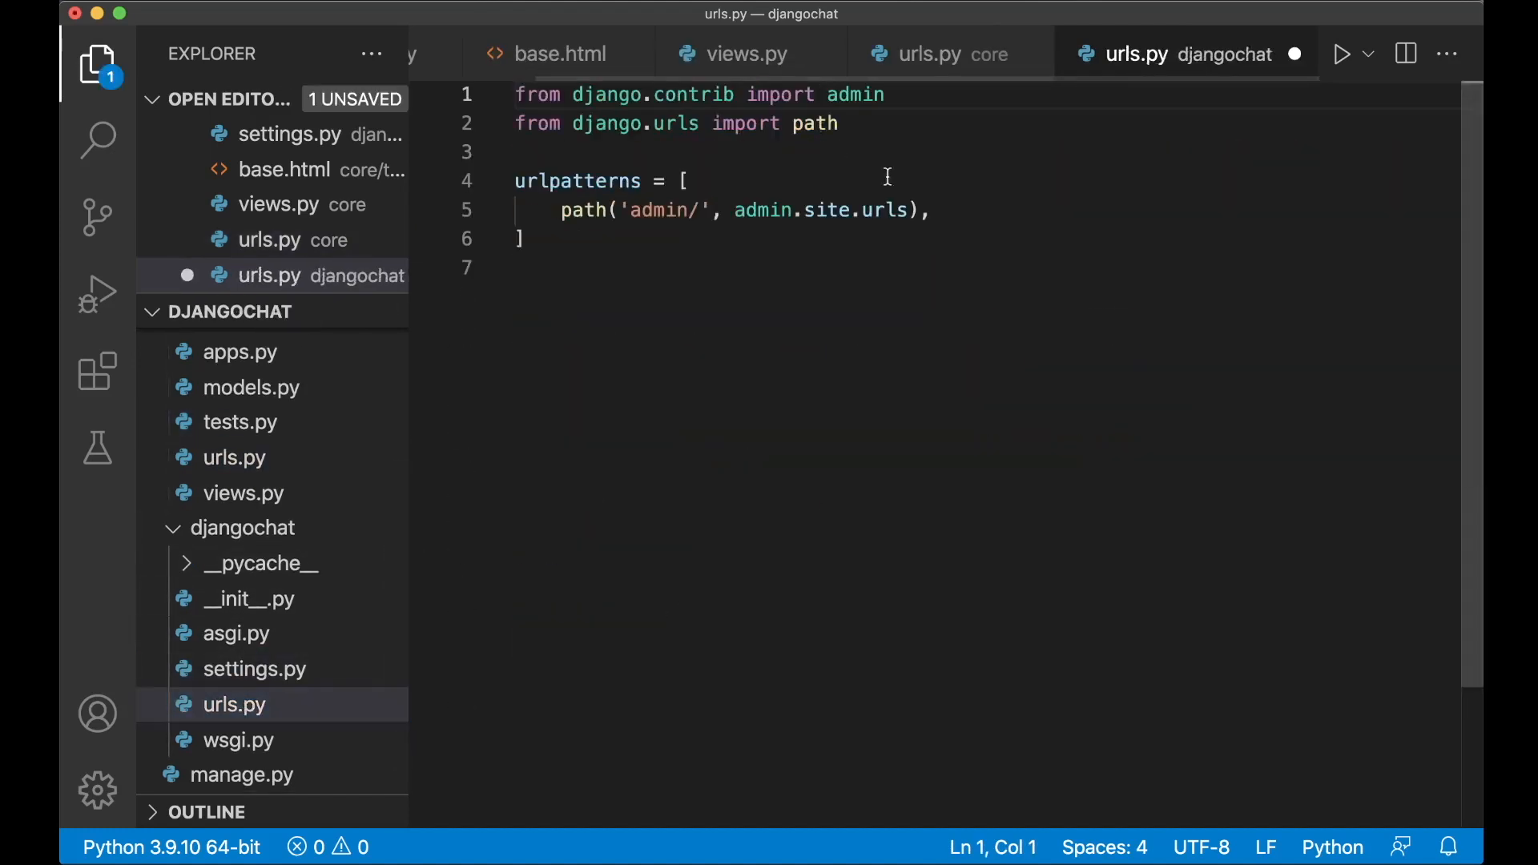
Step: Add path('', include('core.urls')) above the admin route and import include beside path
{"action": "key", "text": "Enter"}
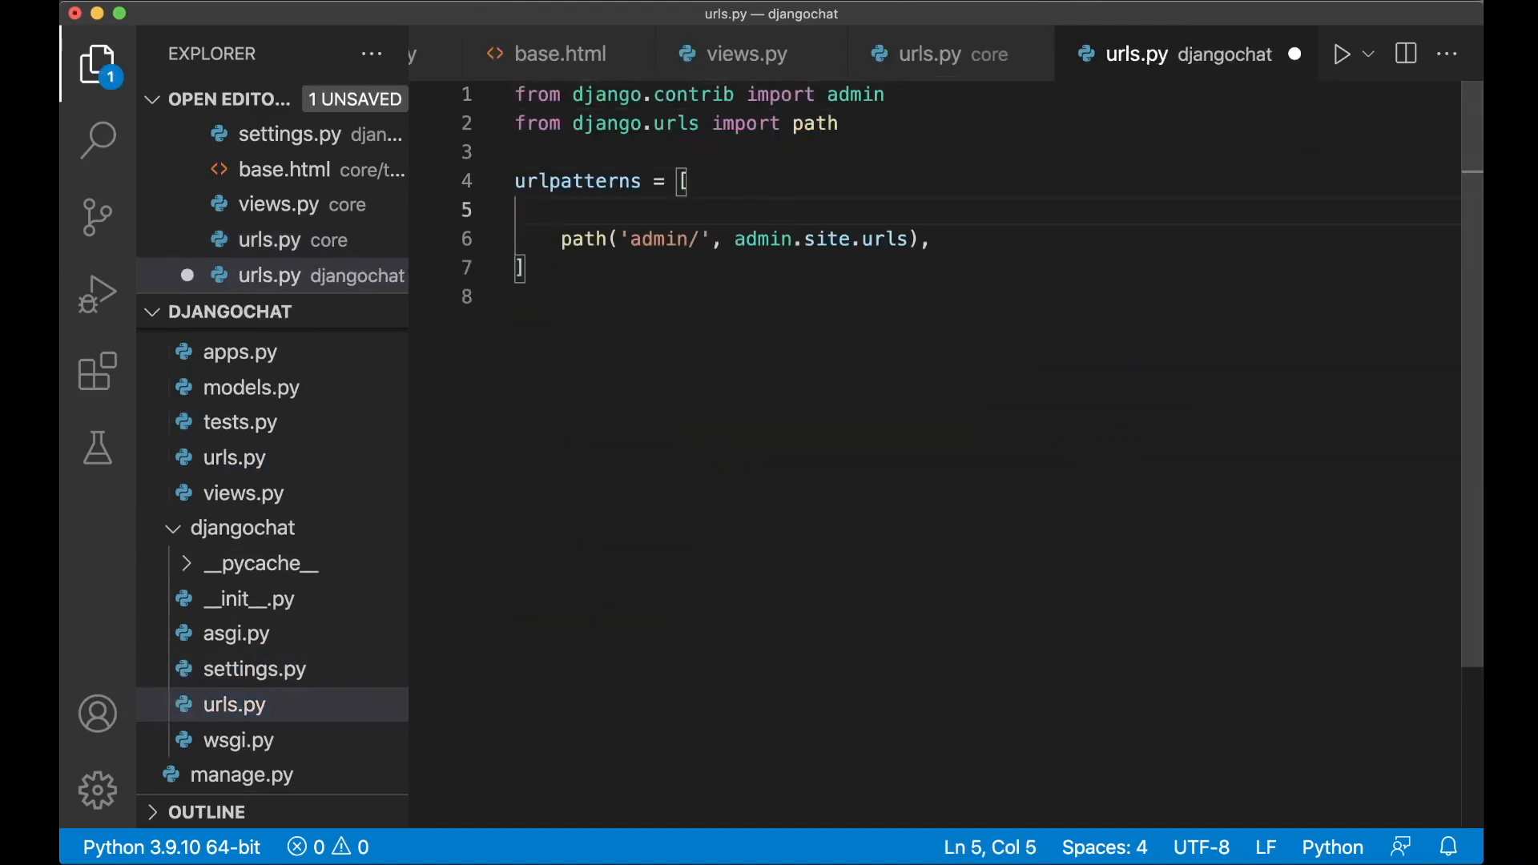
{"action": "type", "text": "path"}
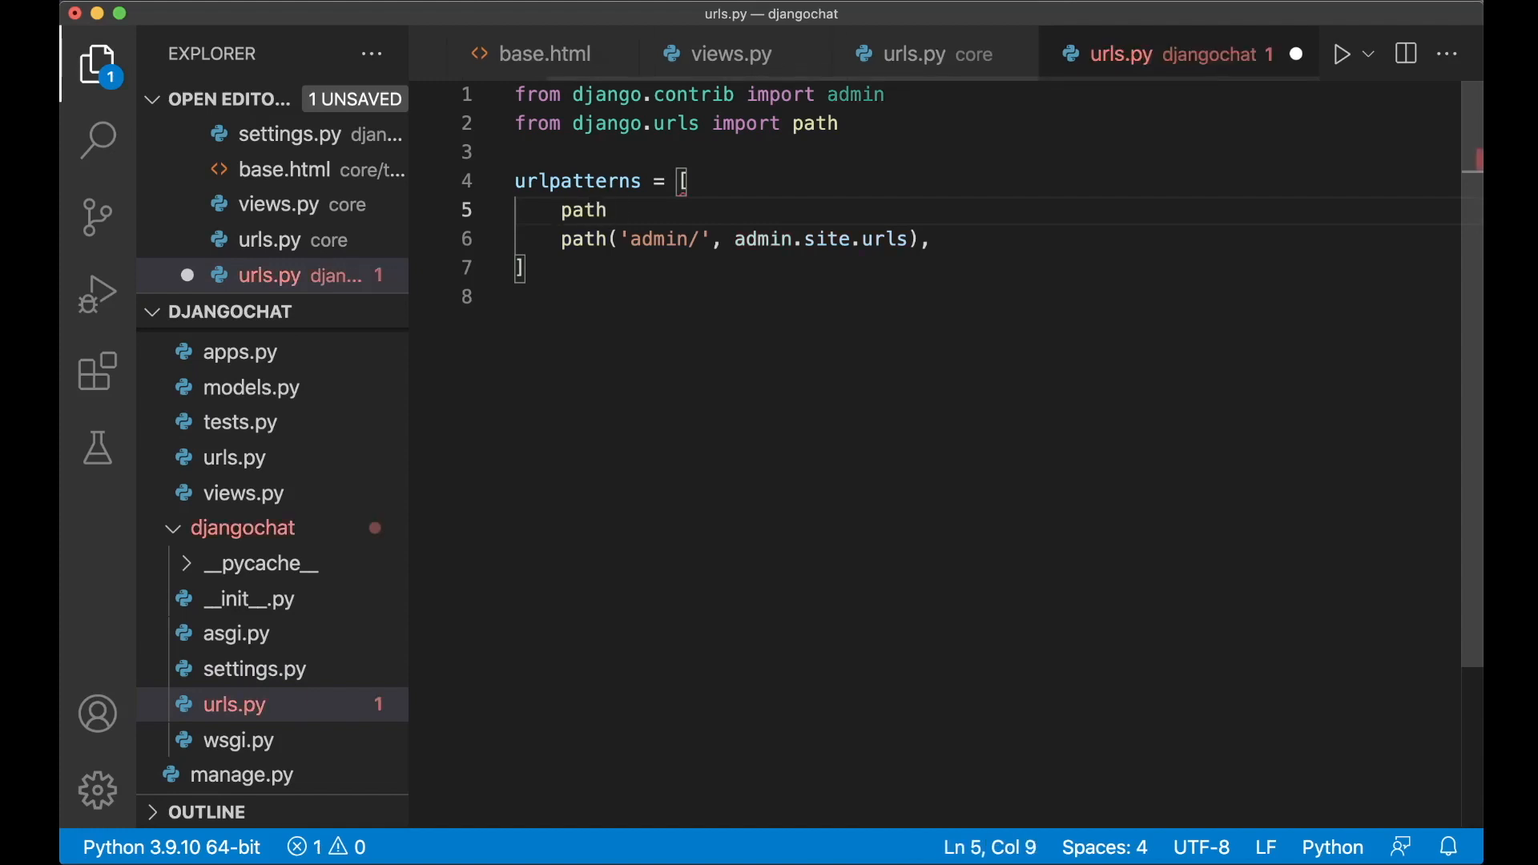
{"action": "type", "text": "('', inclu"}
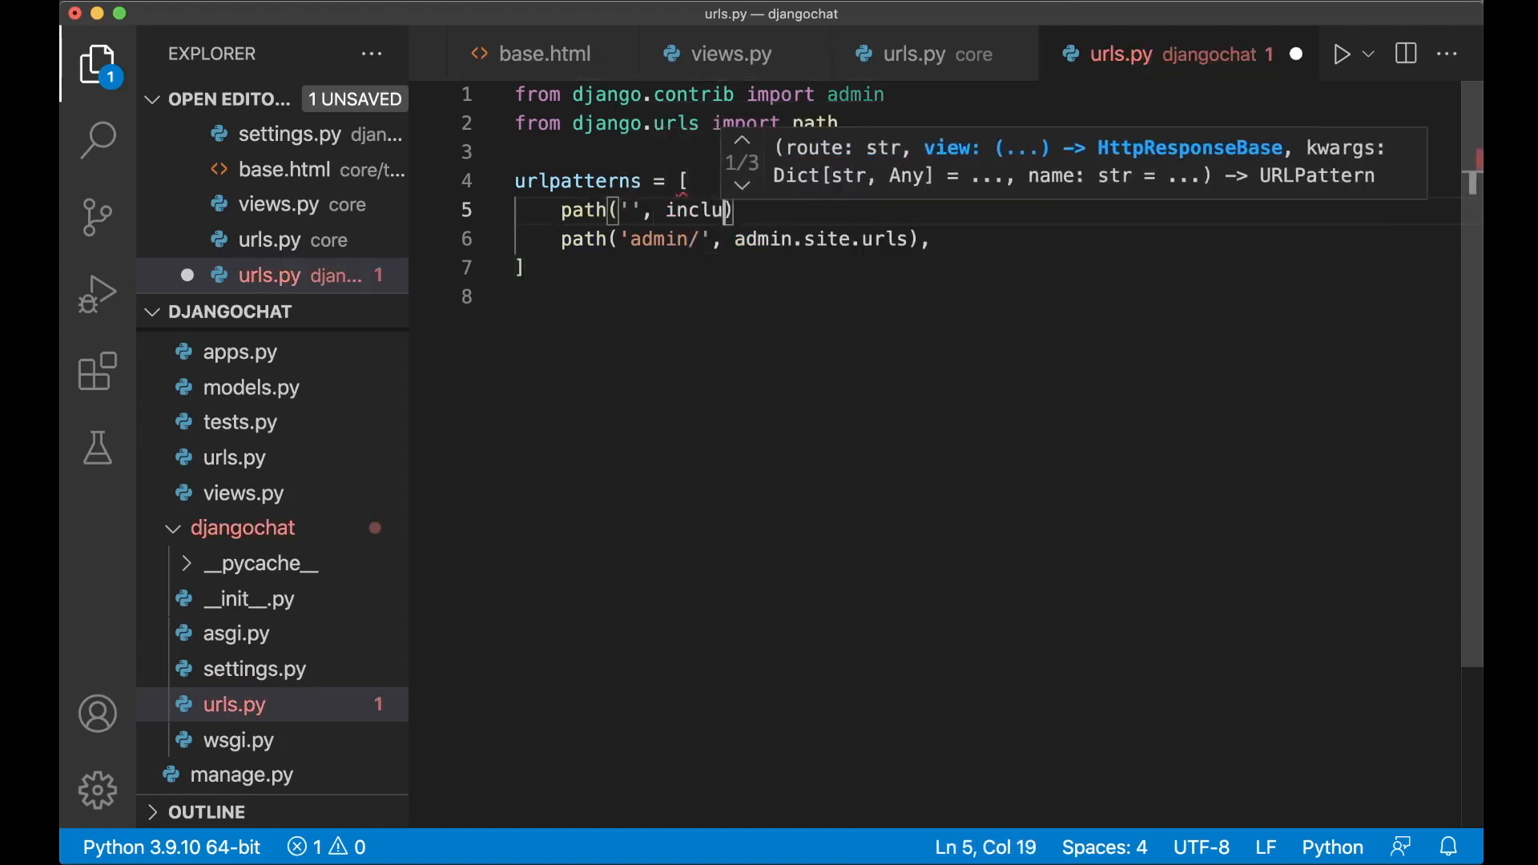
{"action": "type", "text": "de('core.url'"}
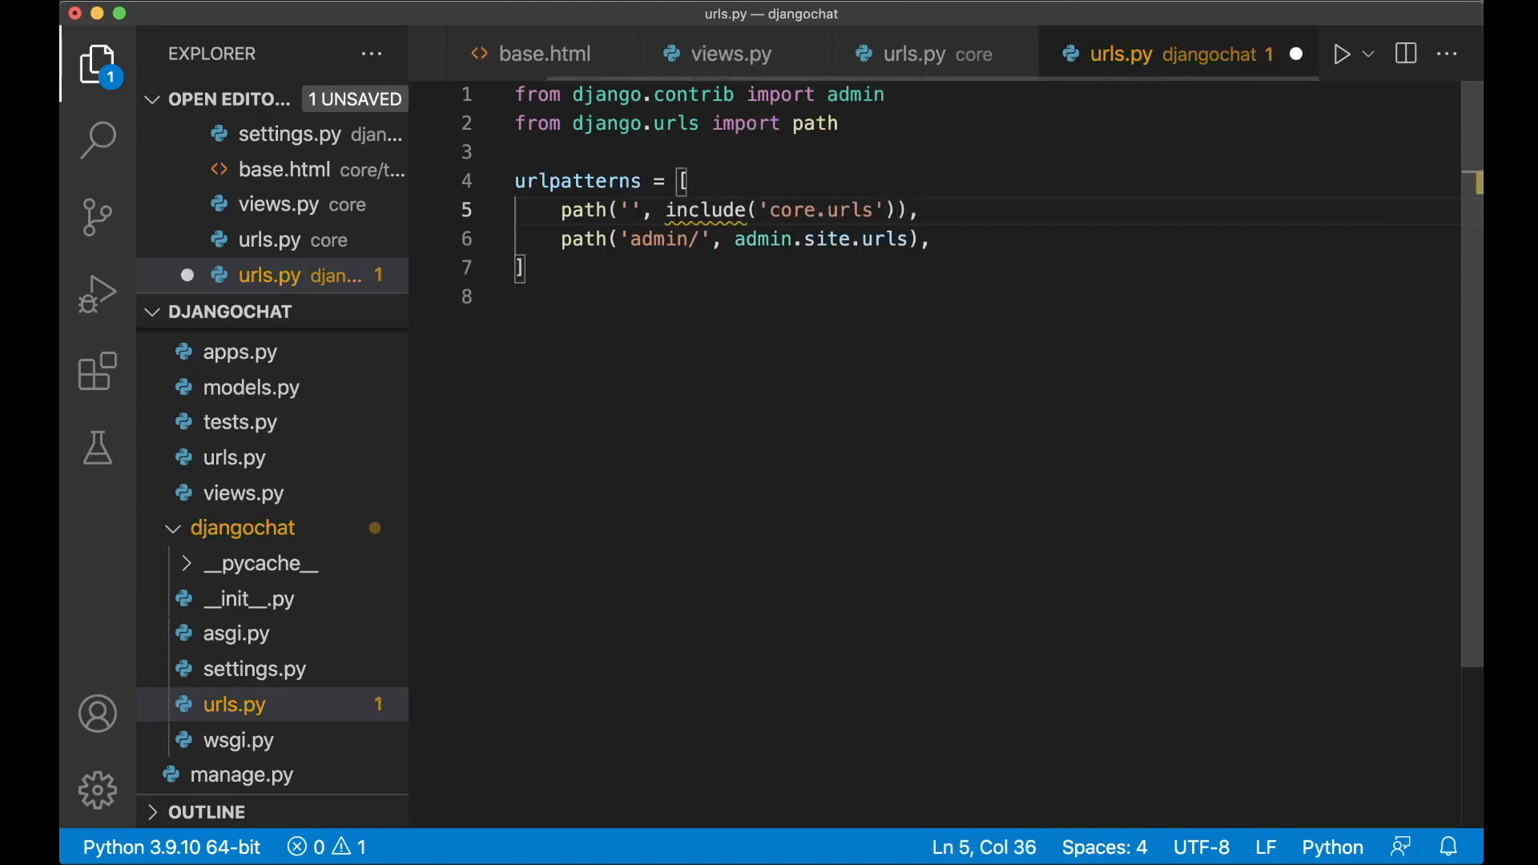
{"action": "mouse_move", "coordinate": [654, 218]}
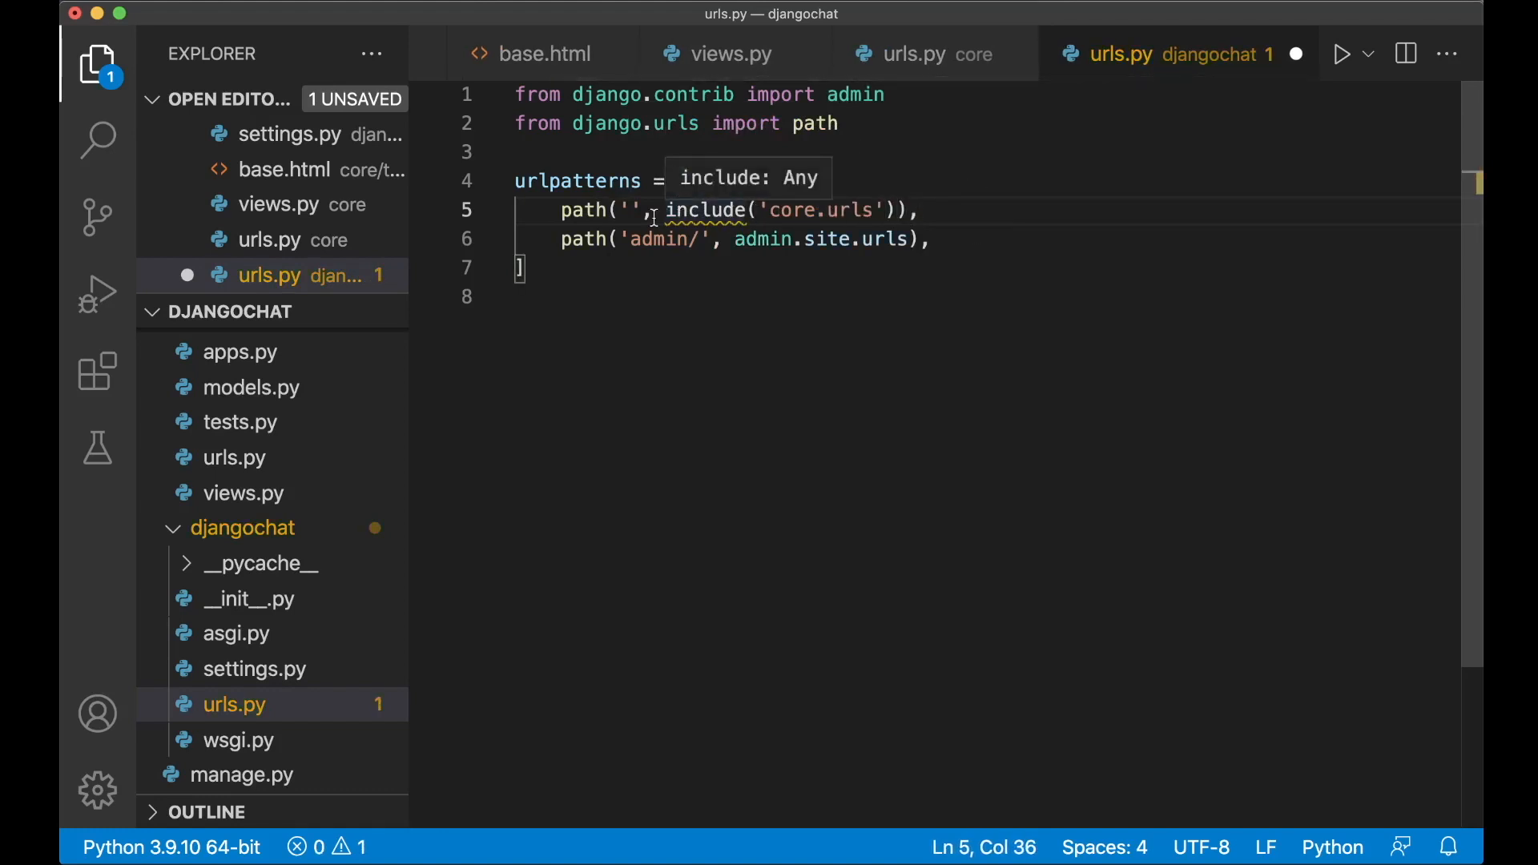
{"action": "double_click", "coordinate": [707, 210]}
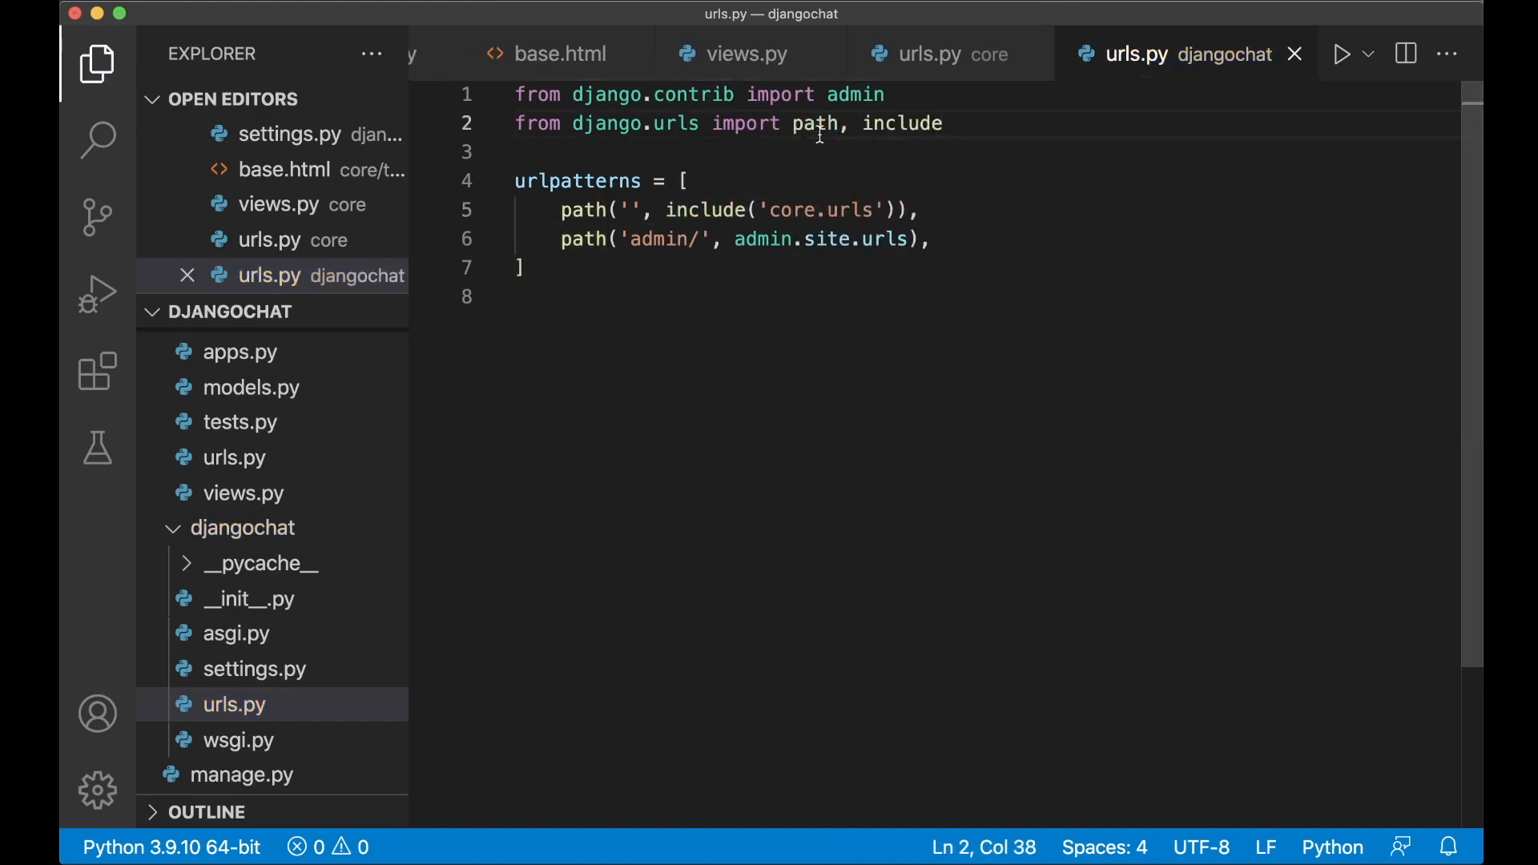
{"action": "key", "text": "Cmd+Tab"}
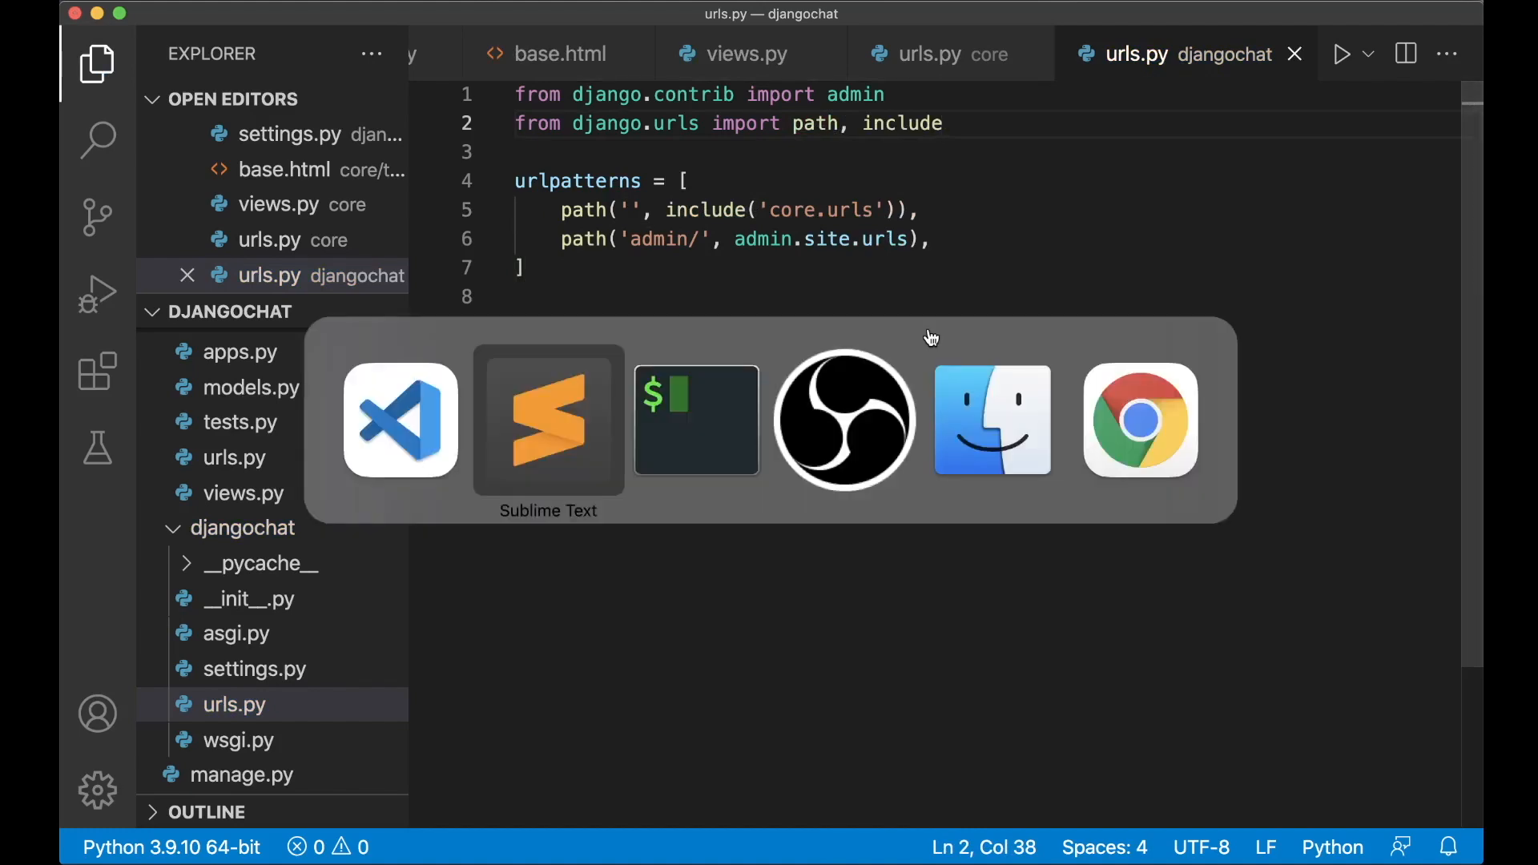
Step: Run python manage.py runserver, copy ASGI_APPLICATION from the error, and return to VS Code
{"action": "left_click", "coordinate": [695, 420]}
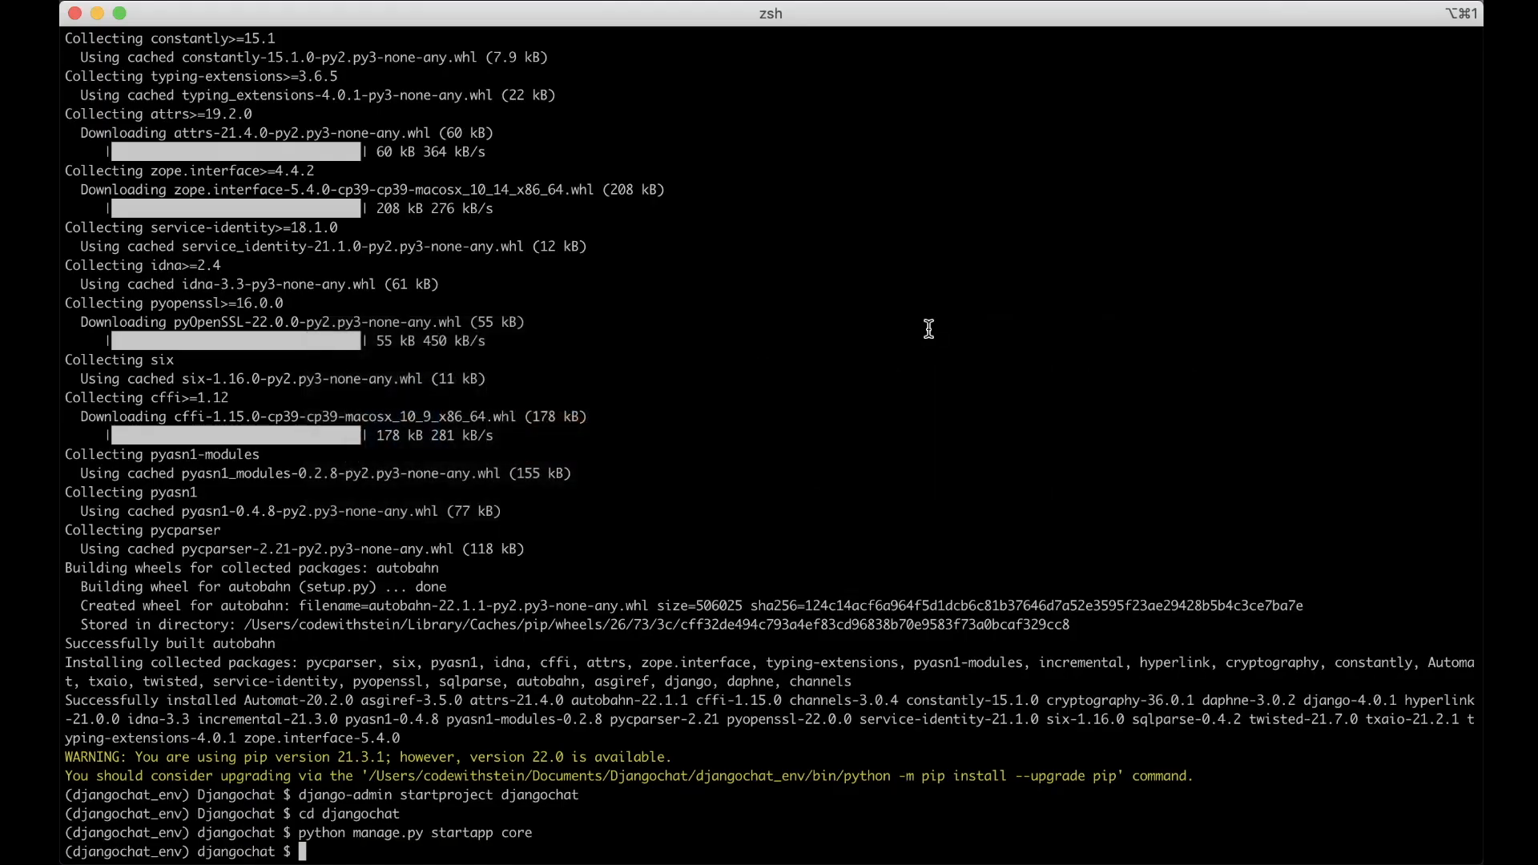
{"action": "type", "text": "python manage.py runserver"}
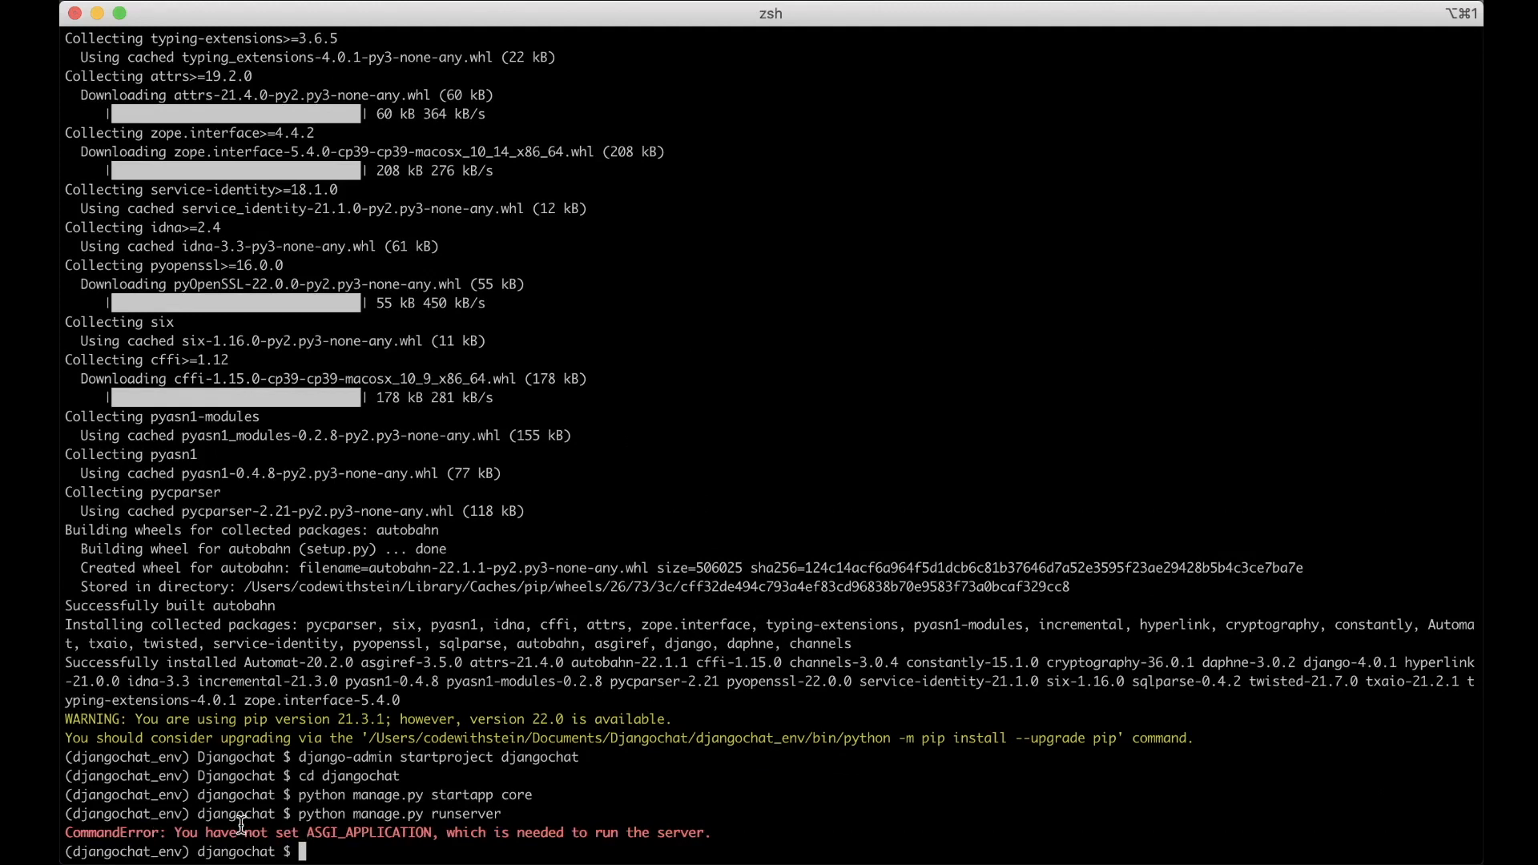
{"action": "double_click", "coordinate": [371, 833]}
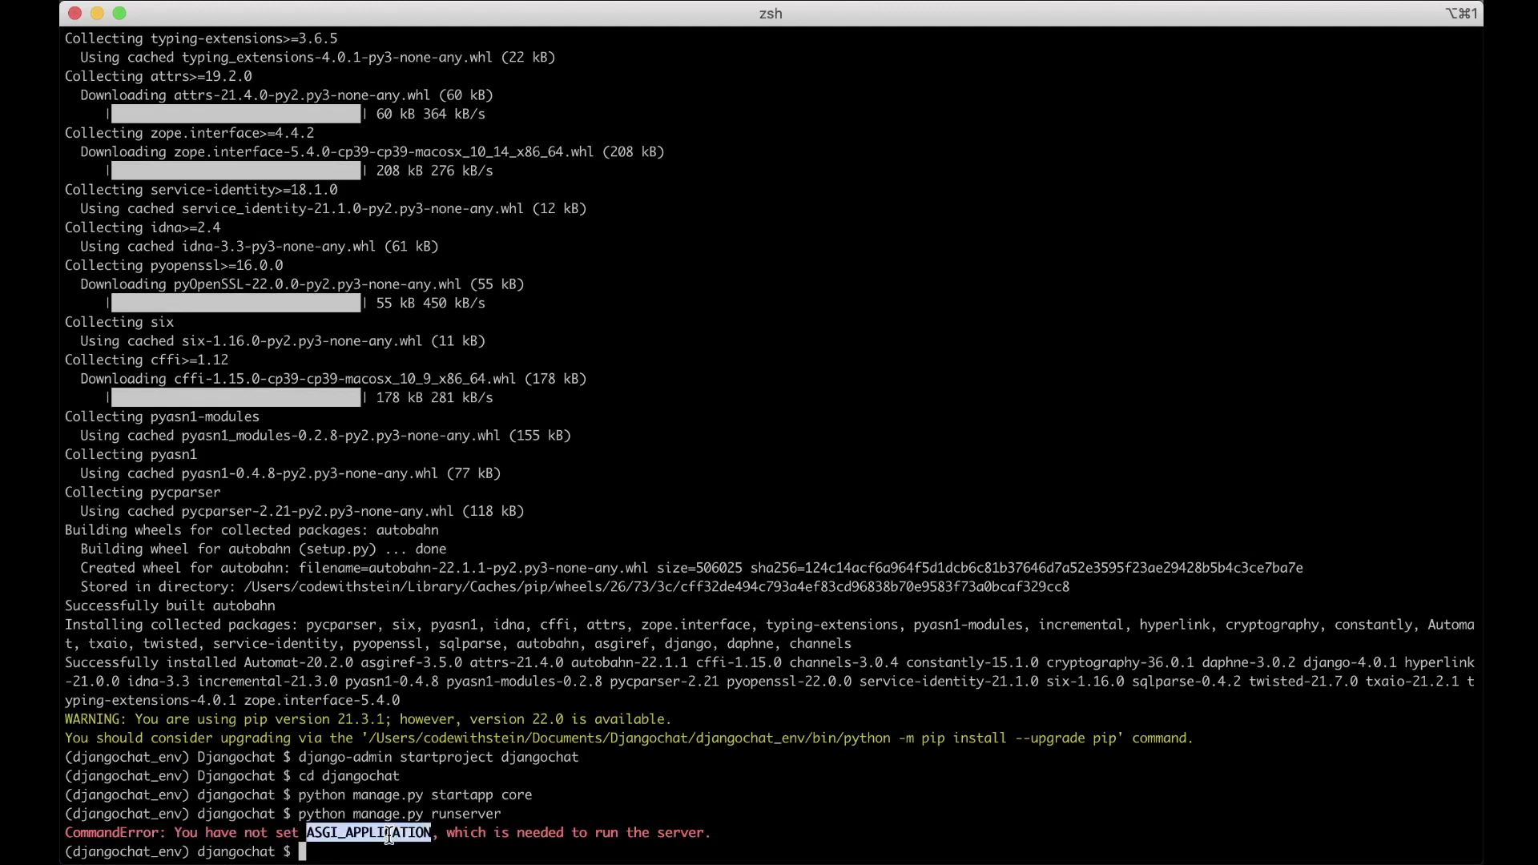
{"action": "key", "text": "cmd+tab"}
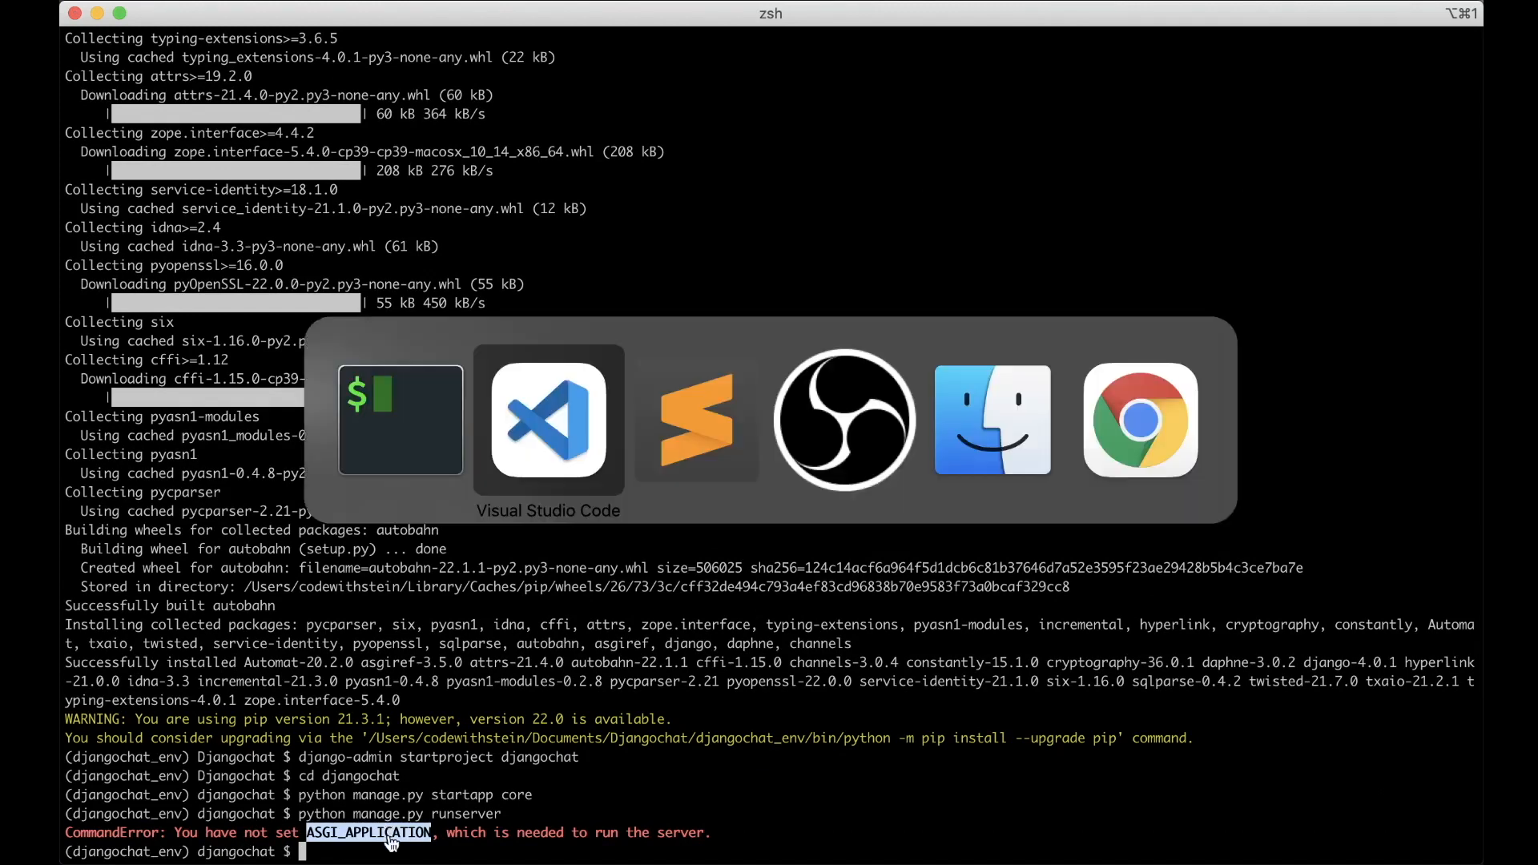
{"action": "left_click", "coordinate": [548, 422]}
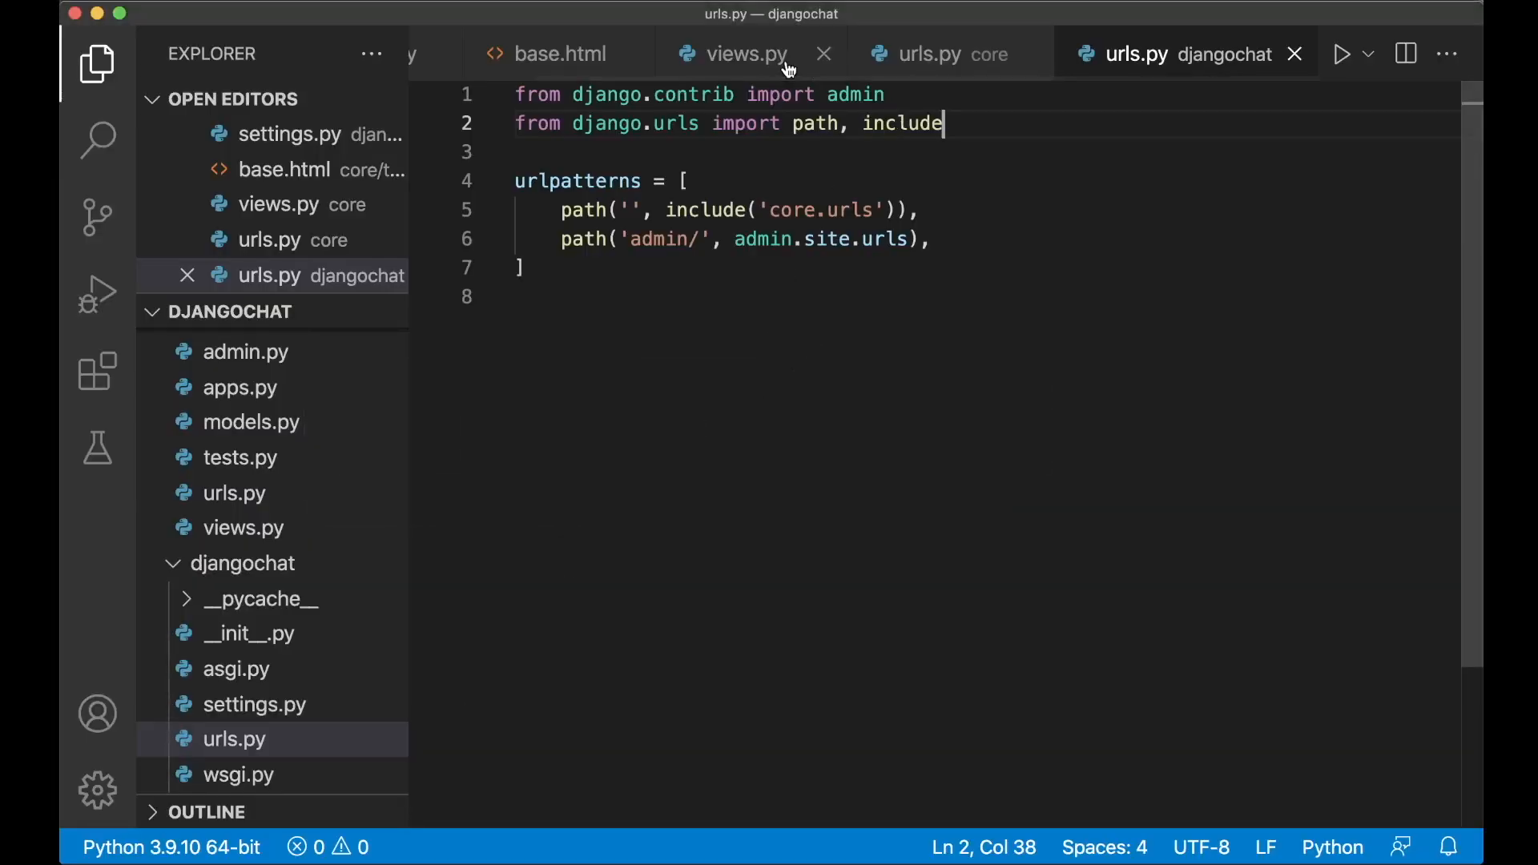
Step: In settings.py, add ASGI_APPLICATION = 'djangochat.asgi.application' below WSGI_APPLICATION
{"action": "left_click", "coordinate": [291, 133]}
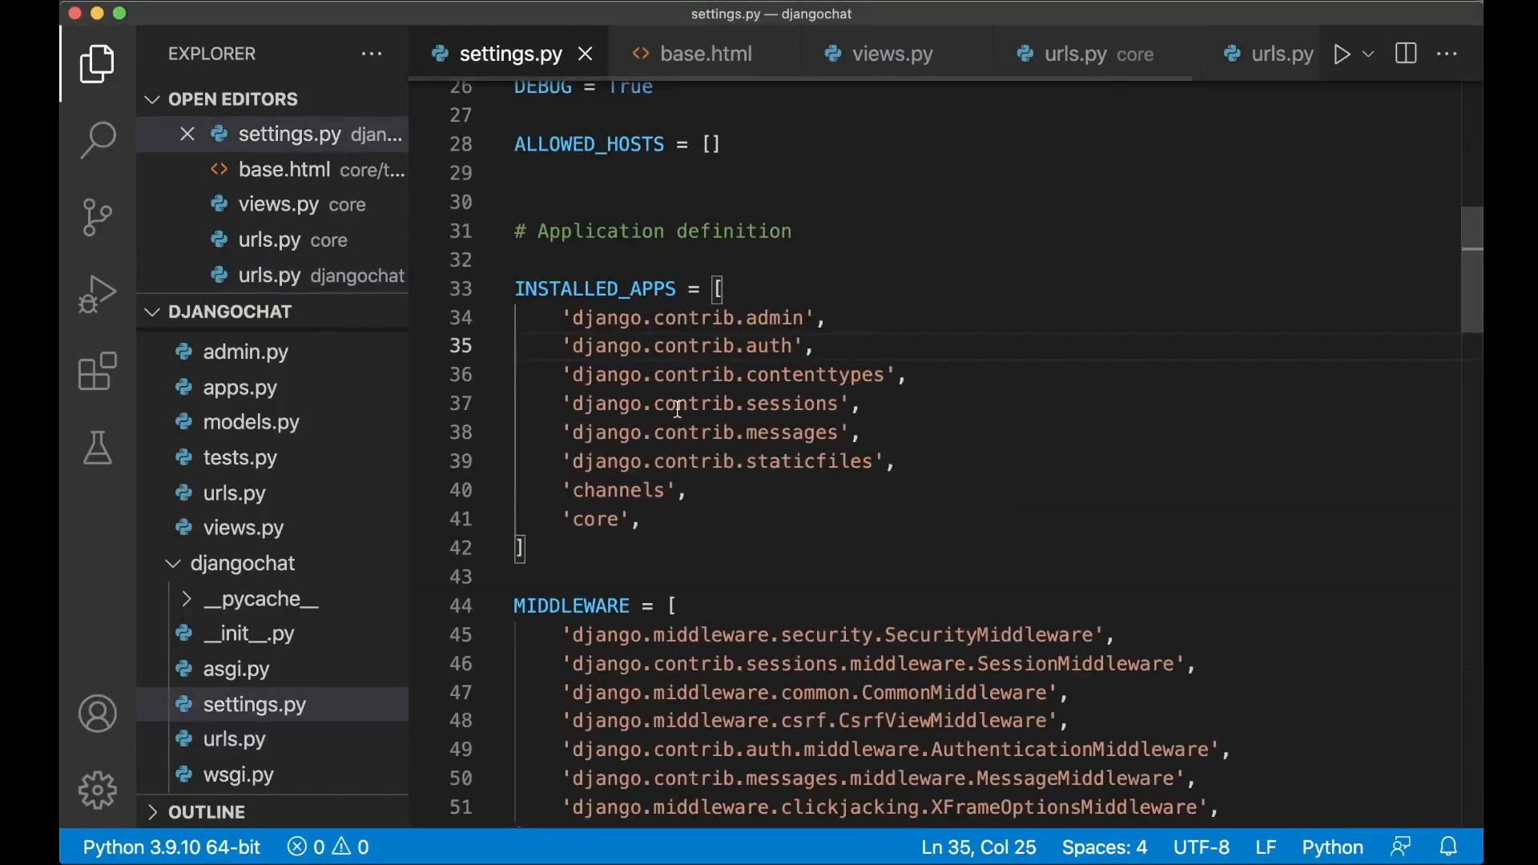
{"action": "scroll", "scroll_direction": "down", "scroll_amount": 3}
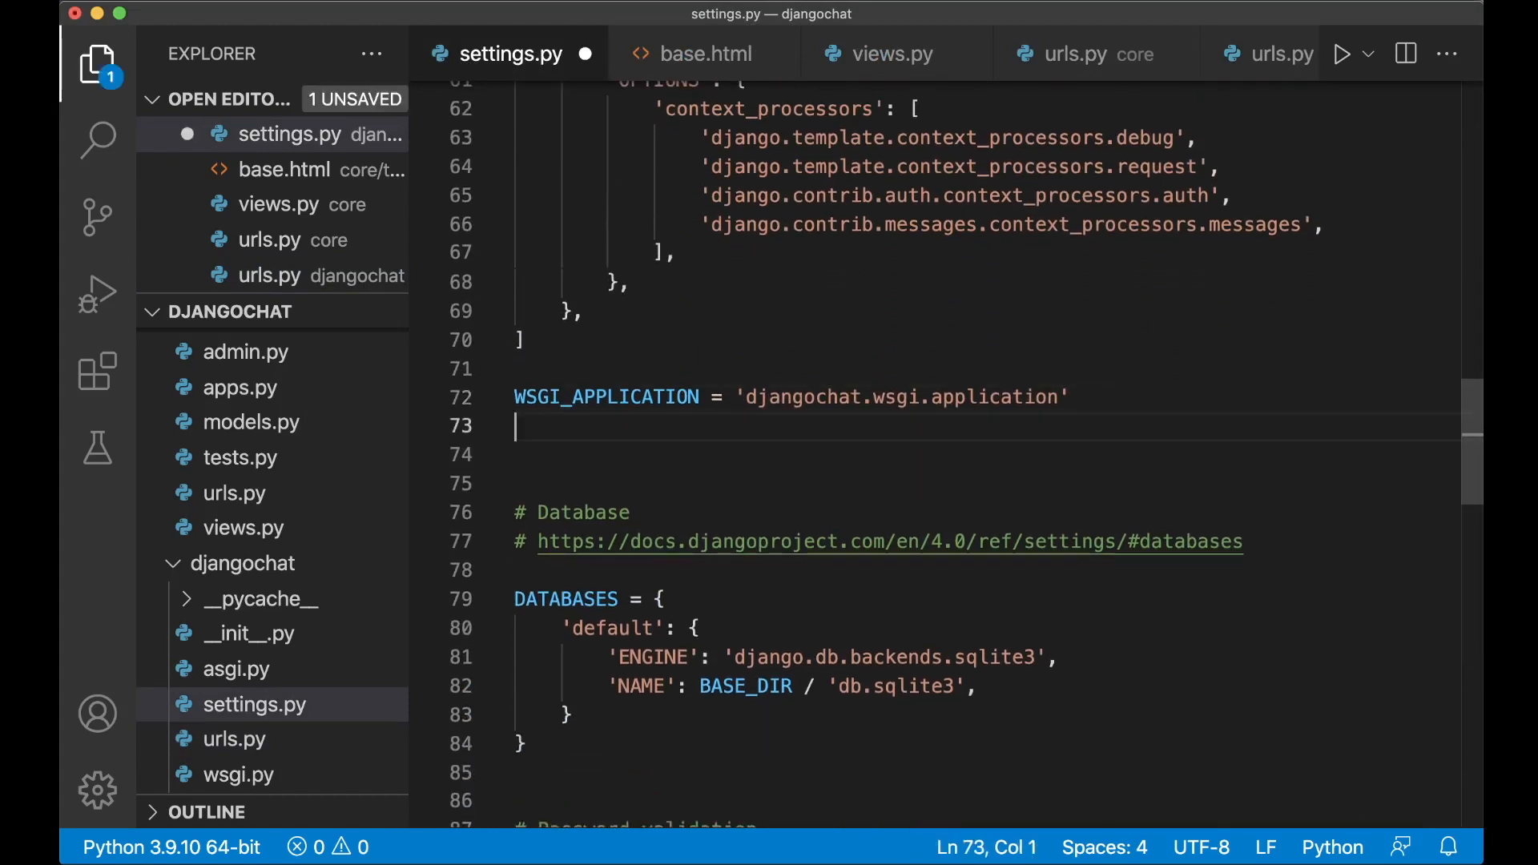
{"action": "type", "text": "ASGI_APPLICATION ="}
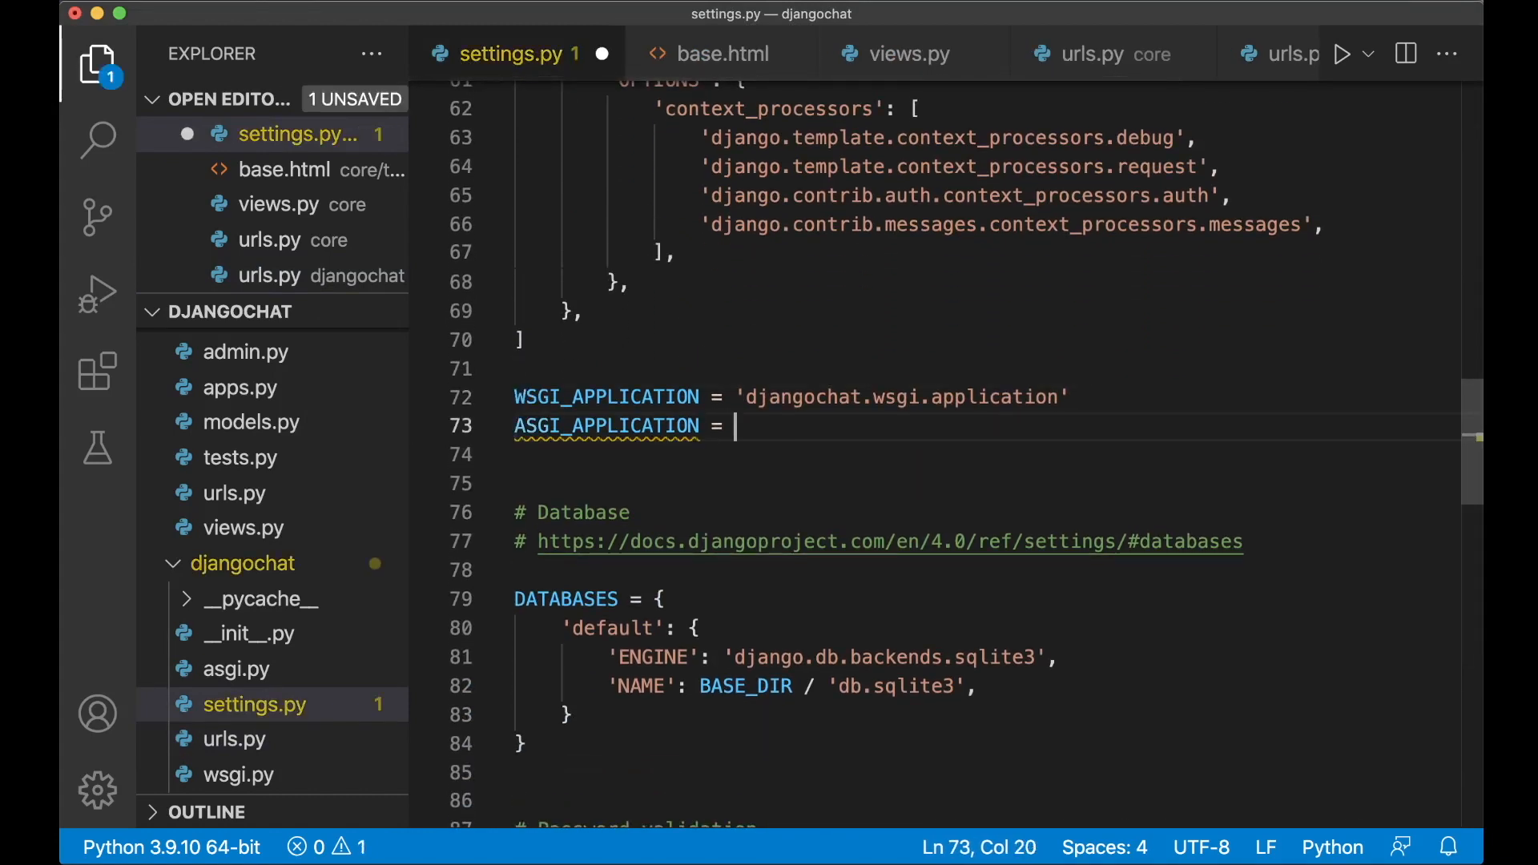
{"action": "type", "text": "'djangochat."}
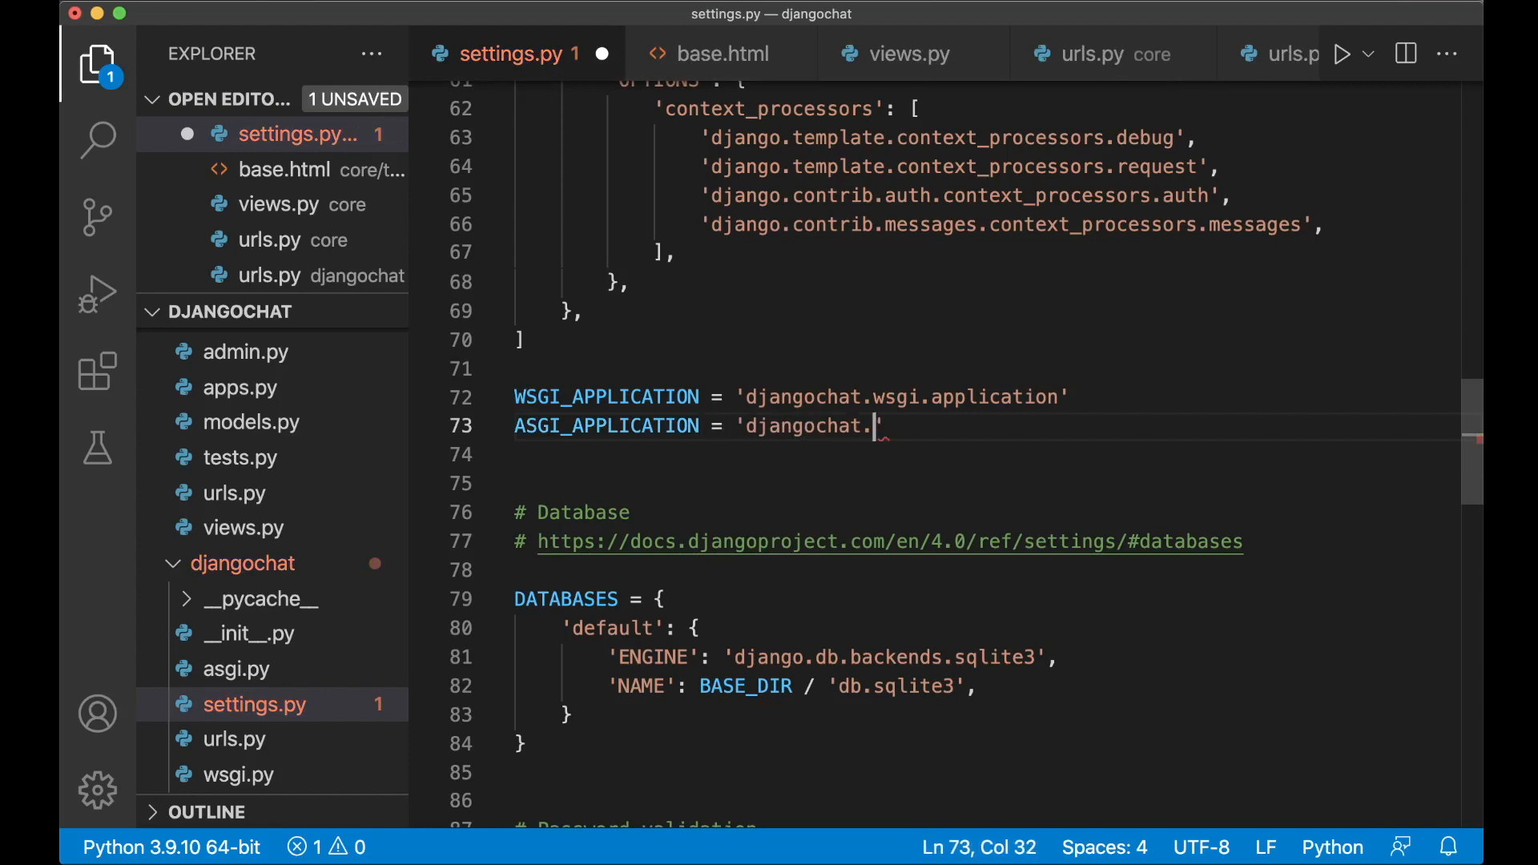
{"action": "type", "text": "asgi"}
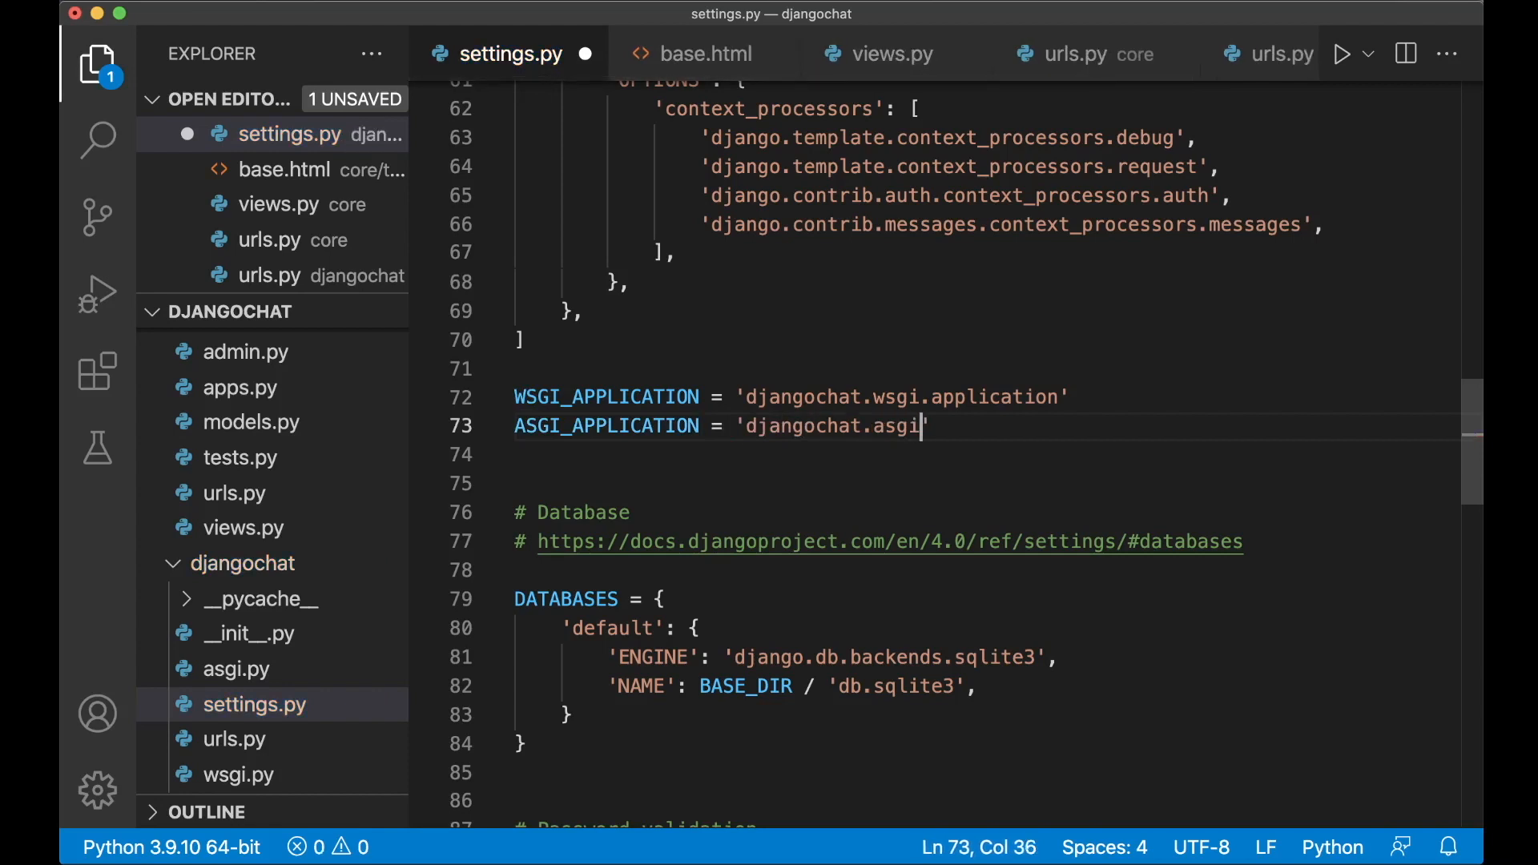
{"action": "type", "text": ".application'"}
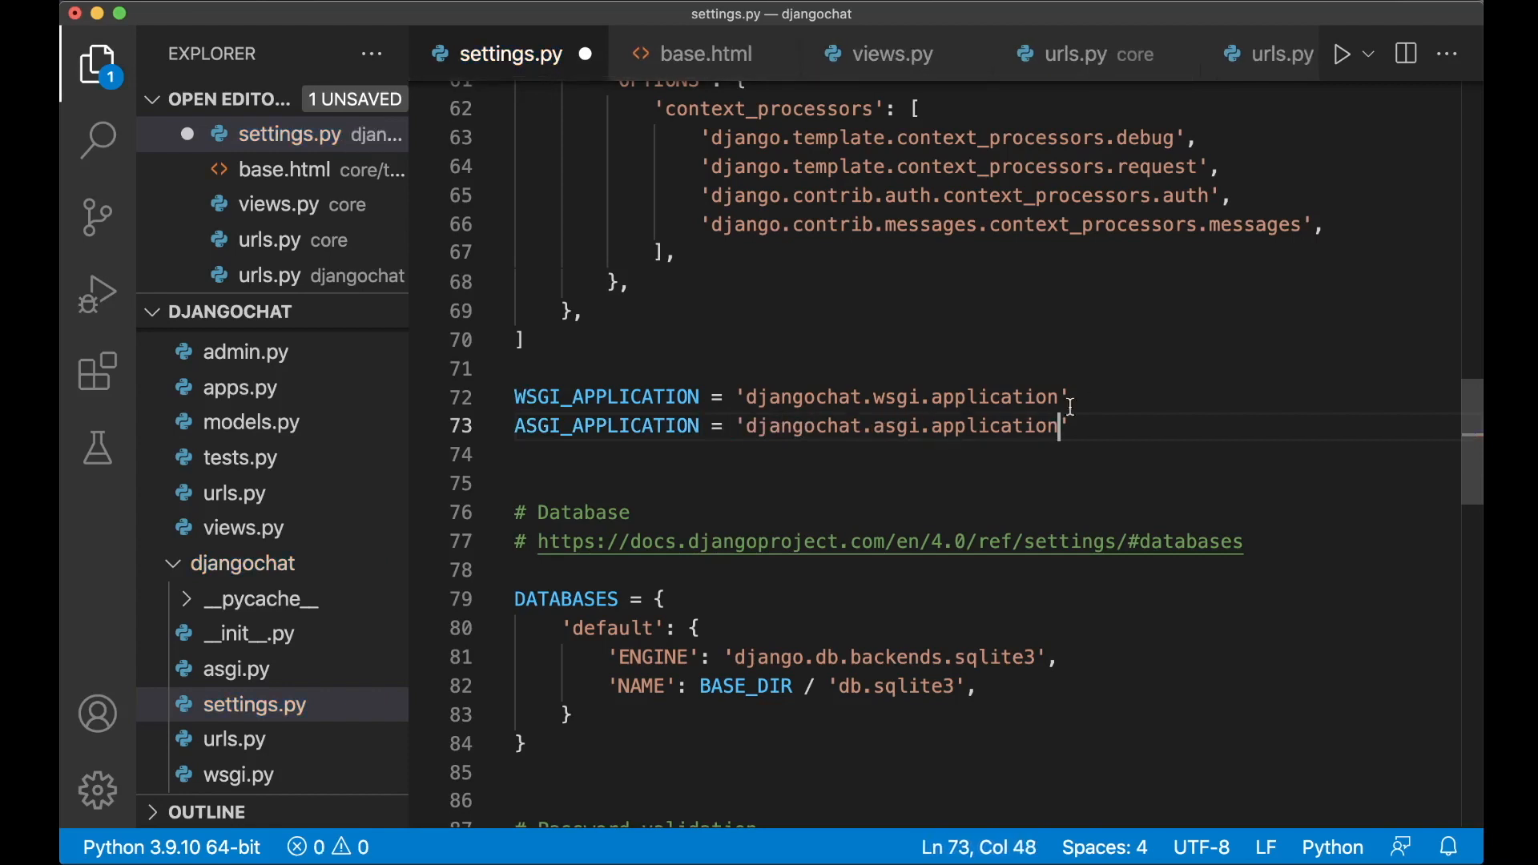
{"action": "double_click", "coordinate": [895, 426]}
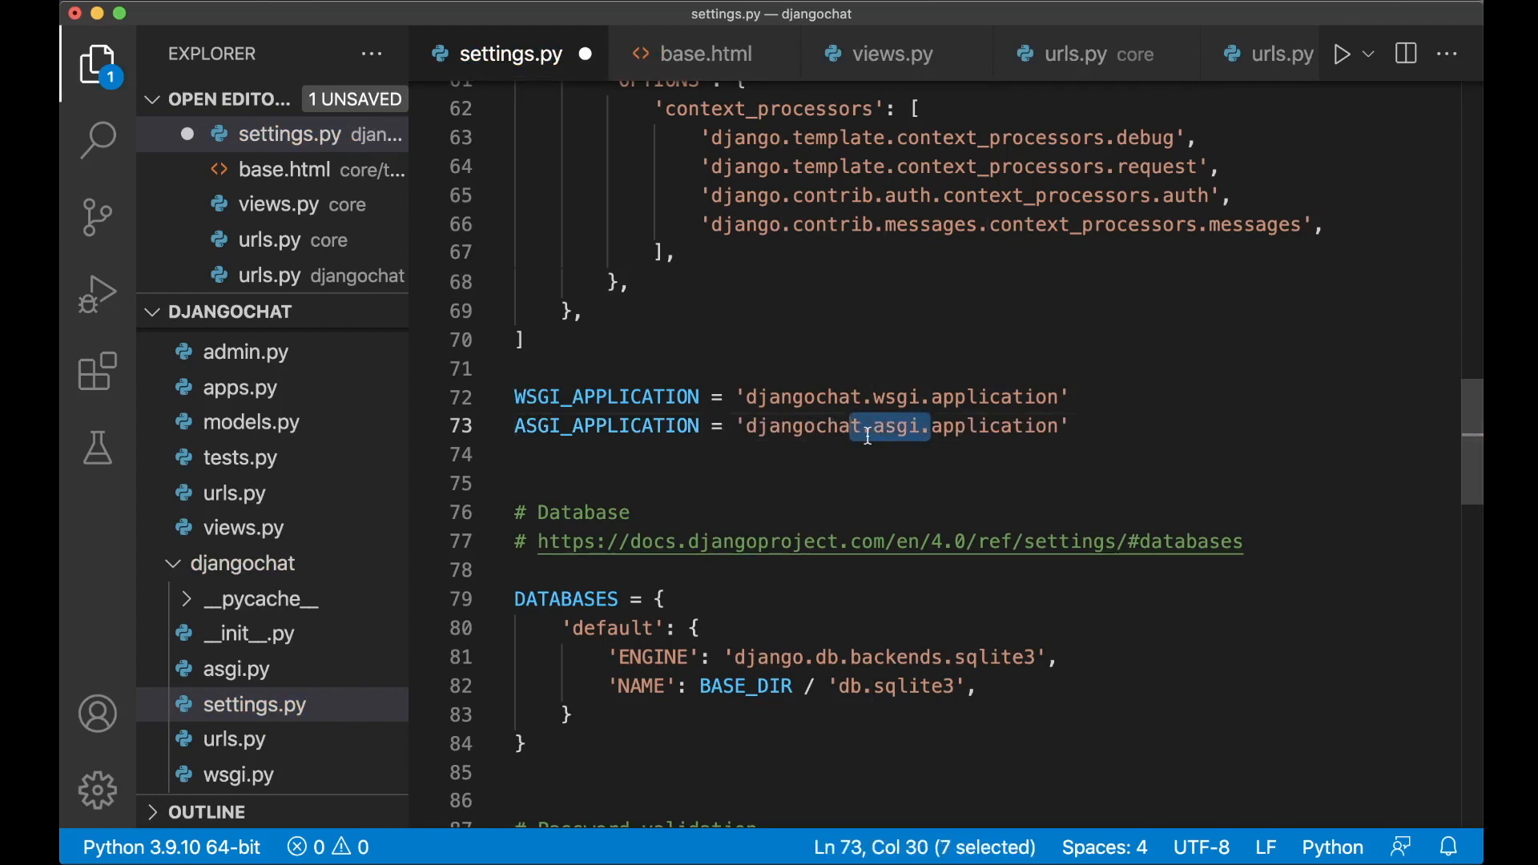
{"action": "left_click", "coordinate": [906, 426]}
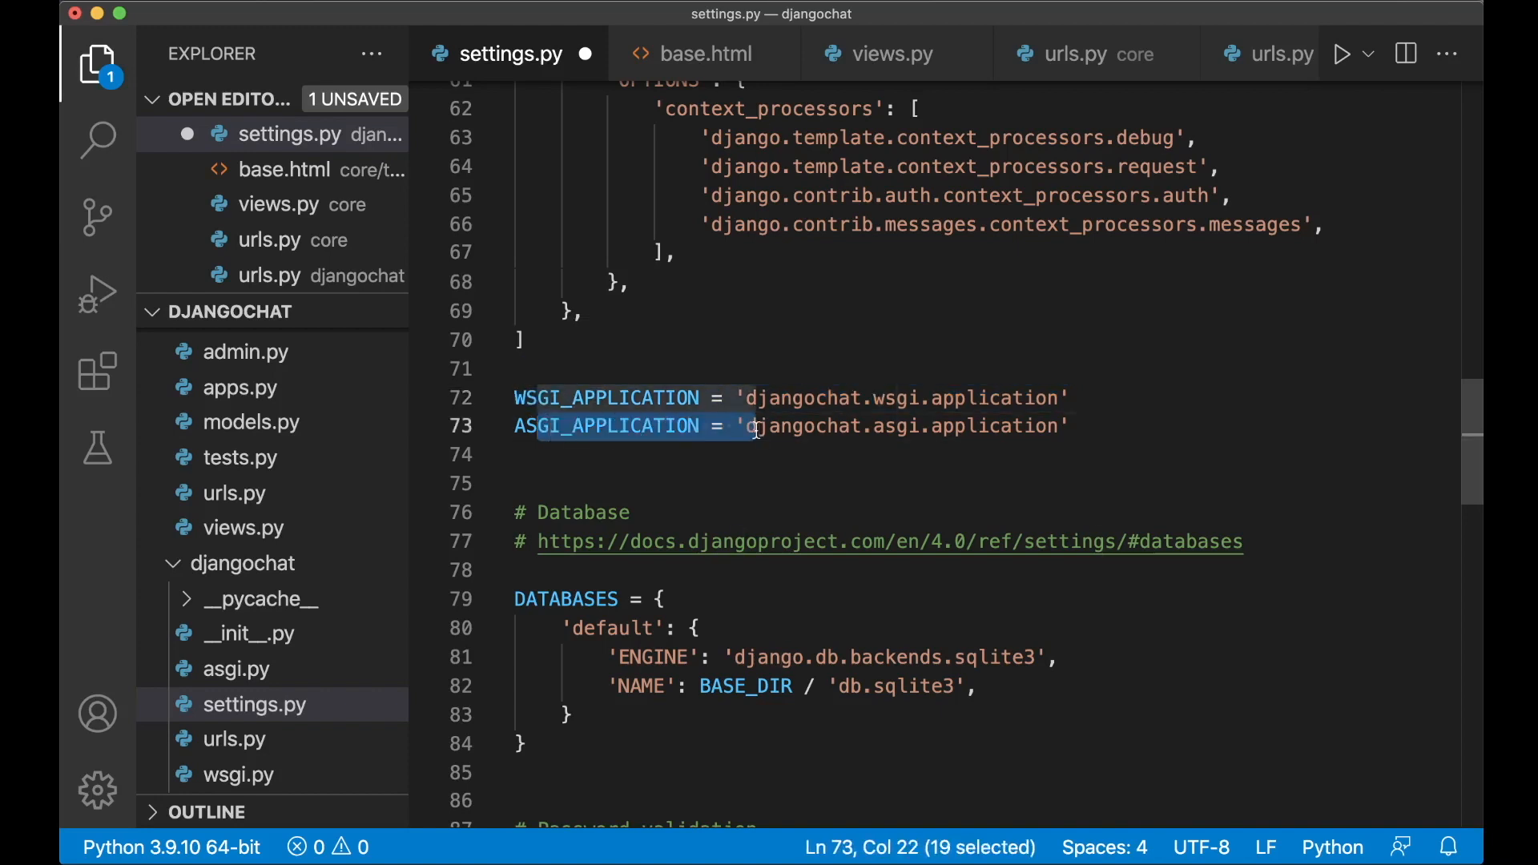
{"action": "left_click", "coordinate": [519, 339]}
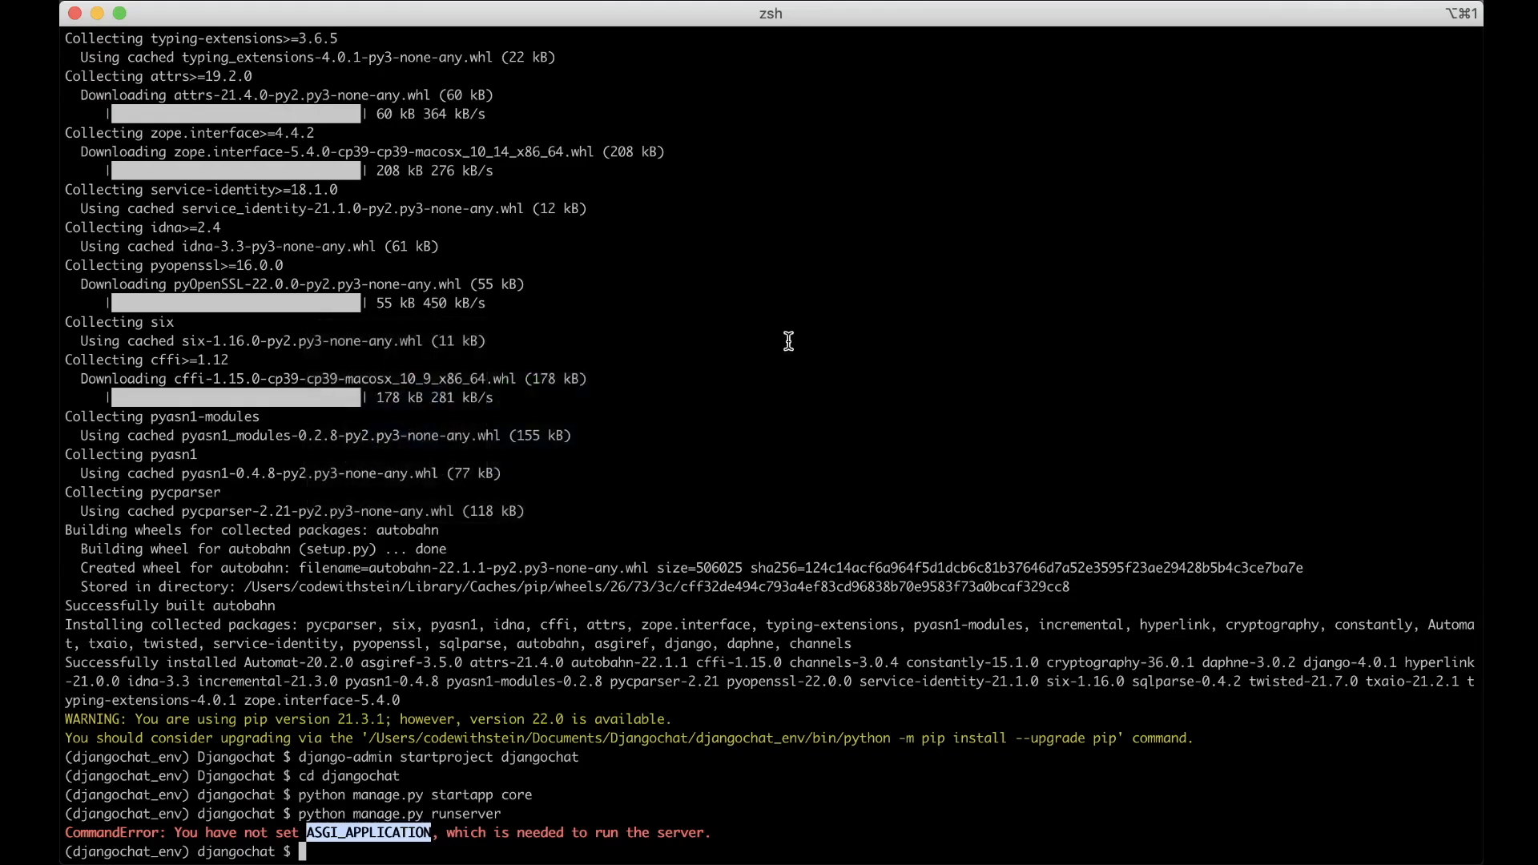
Step: Rerun python manage.py runserver to start the ASGI/Channels server at 127.0.0.1:8000
{"action": "type", "text": "python manage.py runserver"}
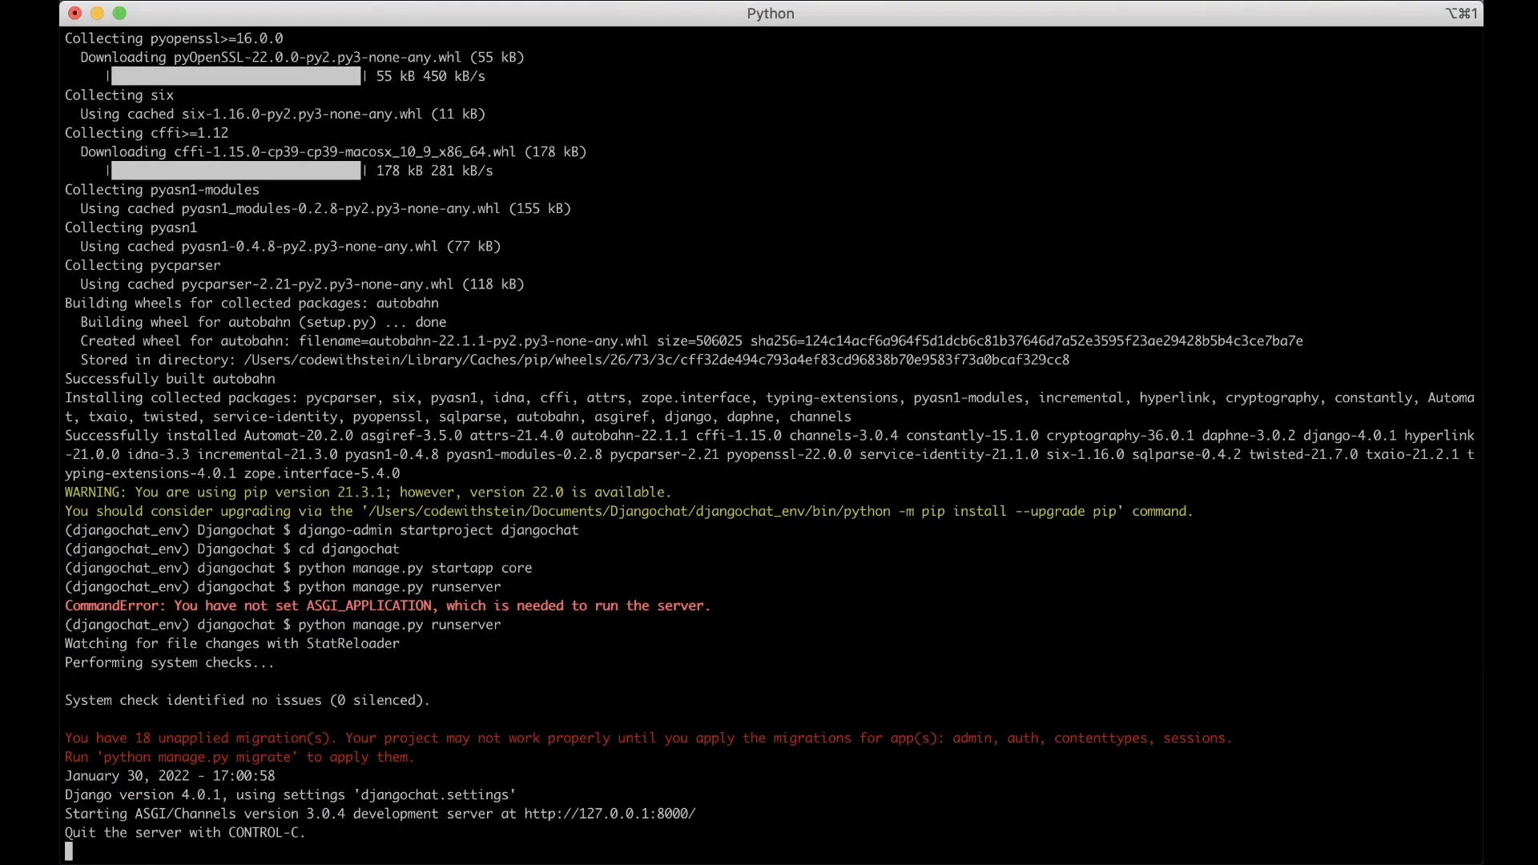
{"action": "mouse_move", "coordinate": [372, 755]}
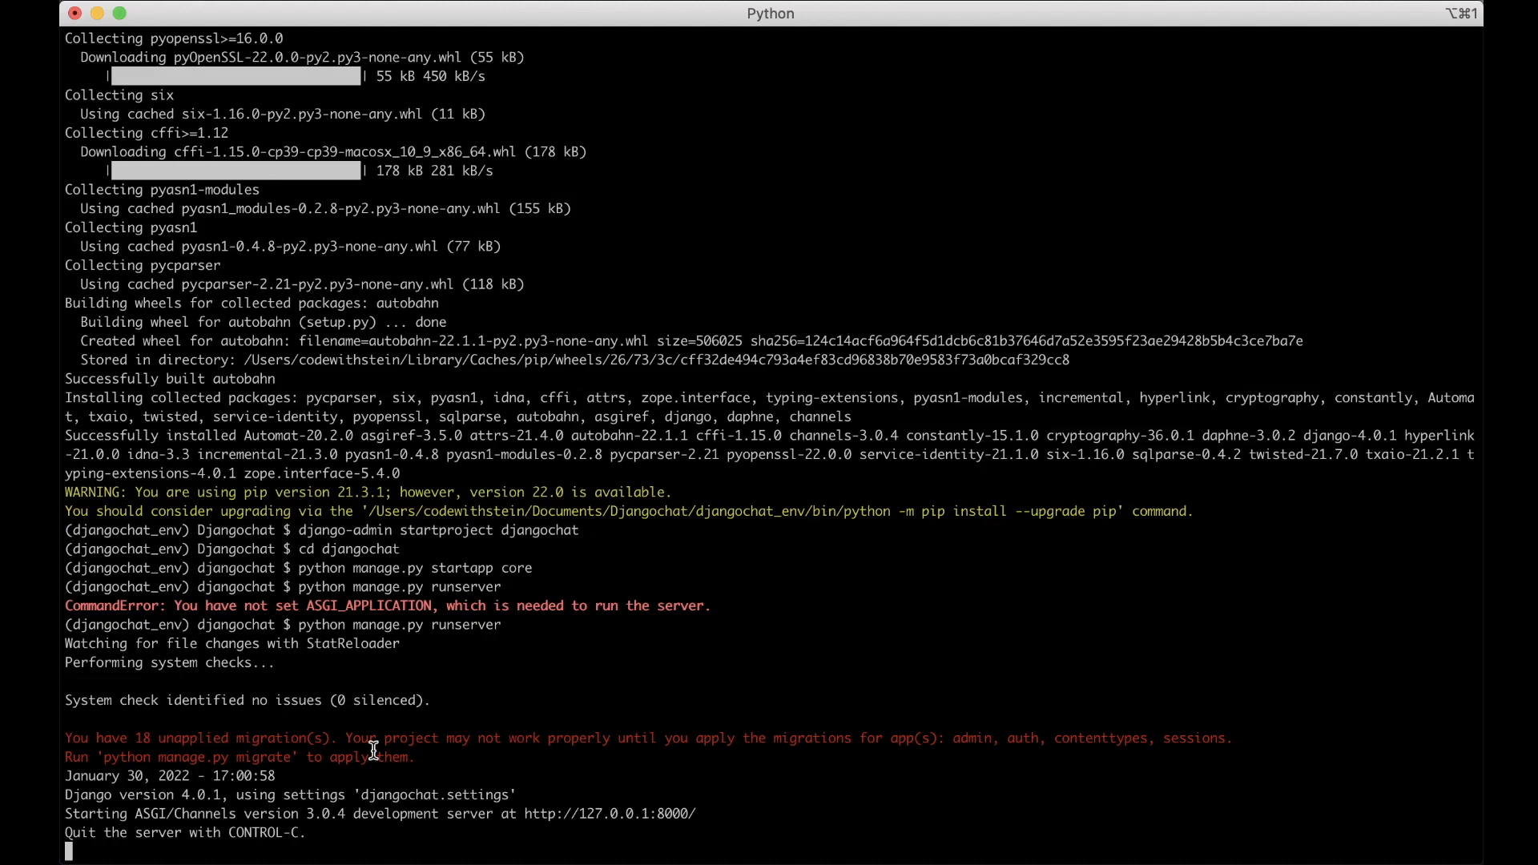
{"action": "mouse_move", "coordinate": [452, 678]}
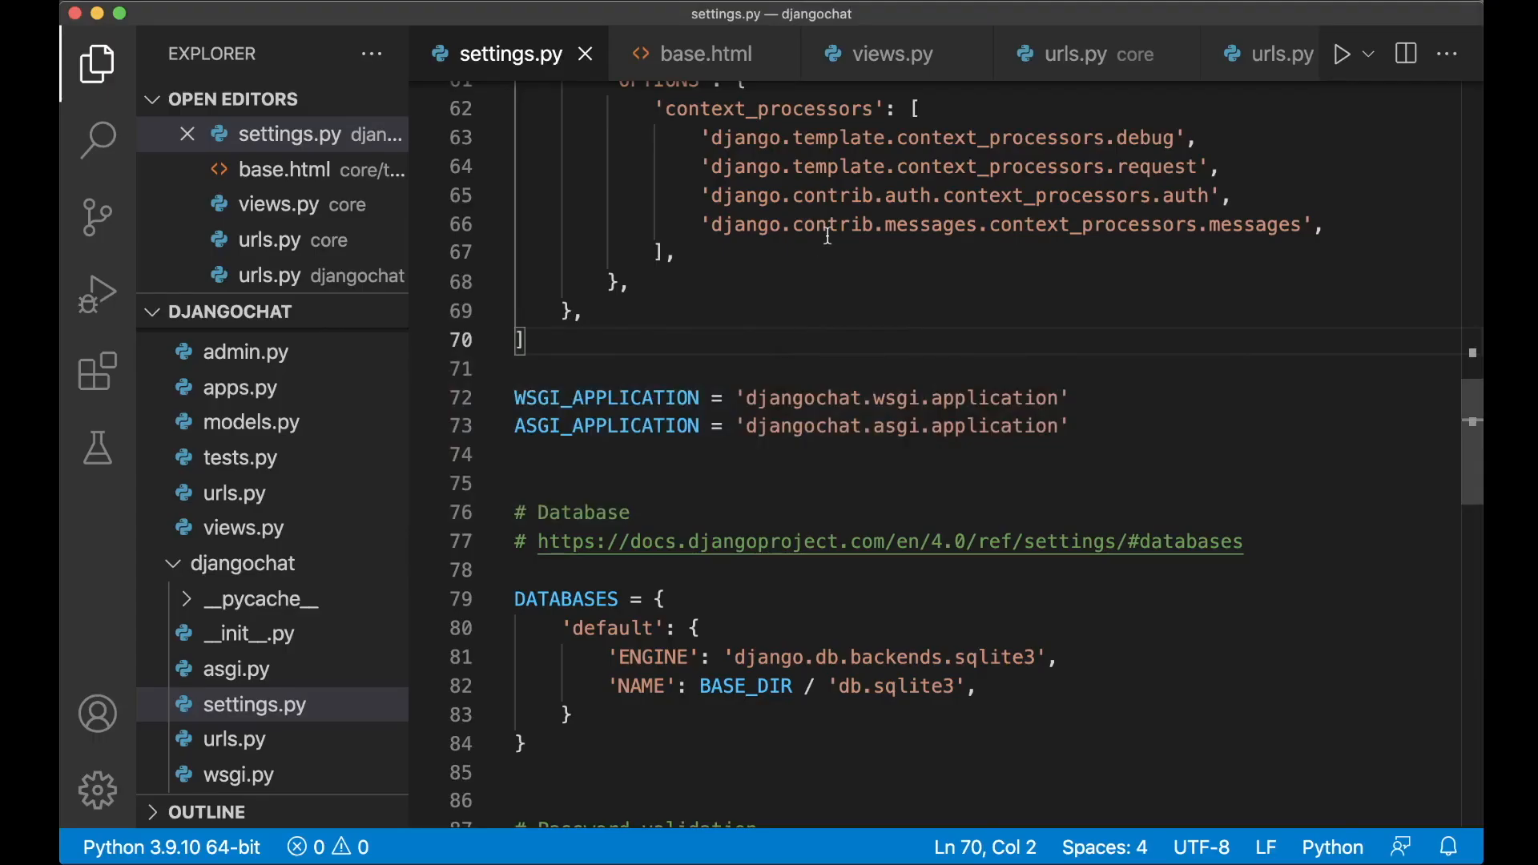
Step: In base.html, add a <nav> with flex, justify-between, px-4 py-6 and bg-teal-800 classes
{"action": "left_click", "coordinate": [704, 54]}
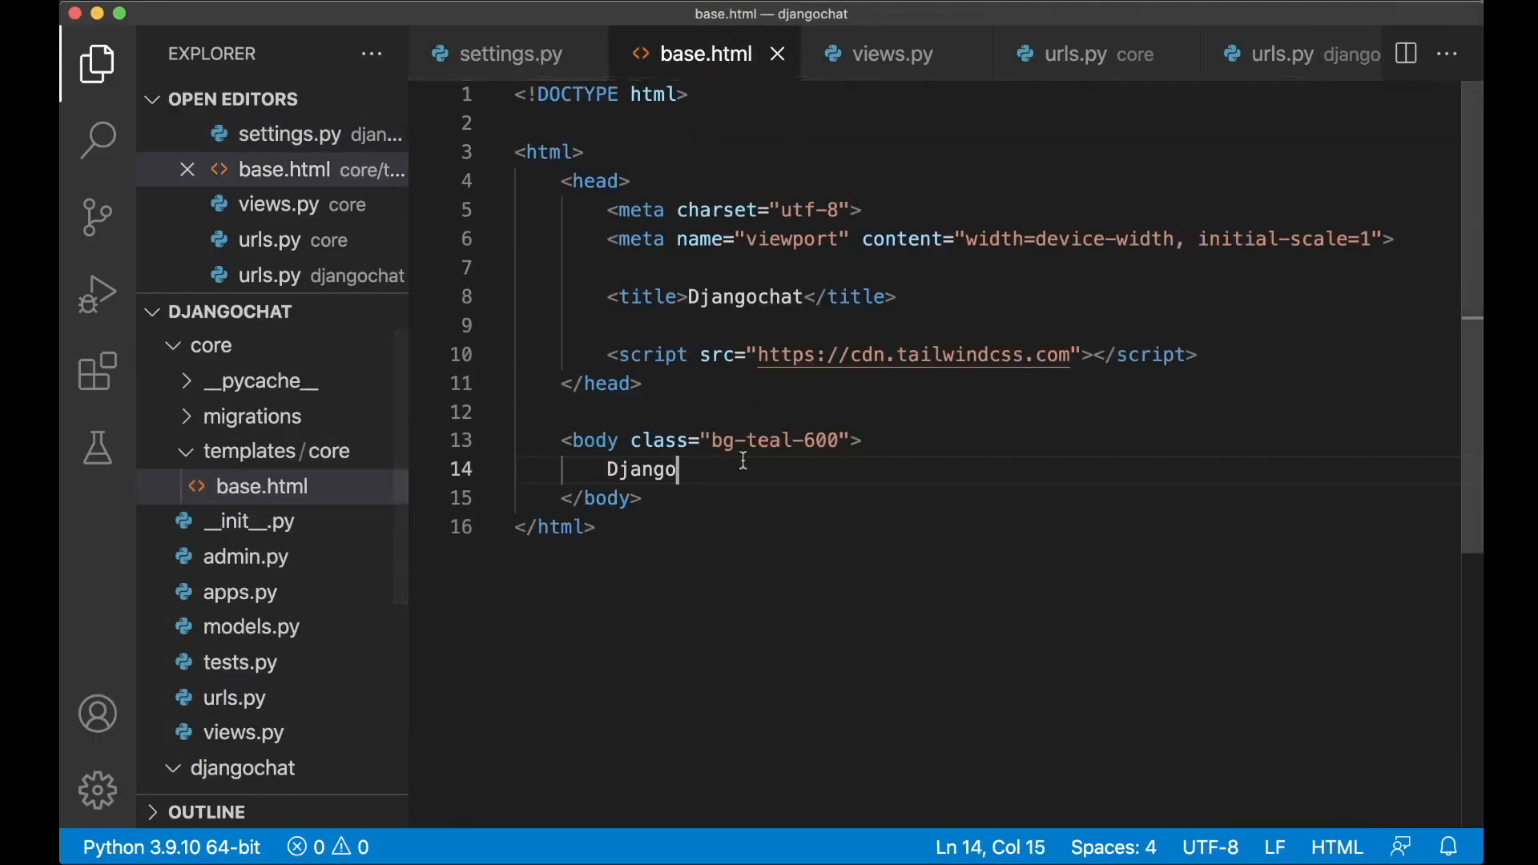
{"action": "type", "text": "<nav class=\"flex items-center justify-between px-4 py-6 bg-teal-800\">"}
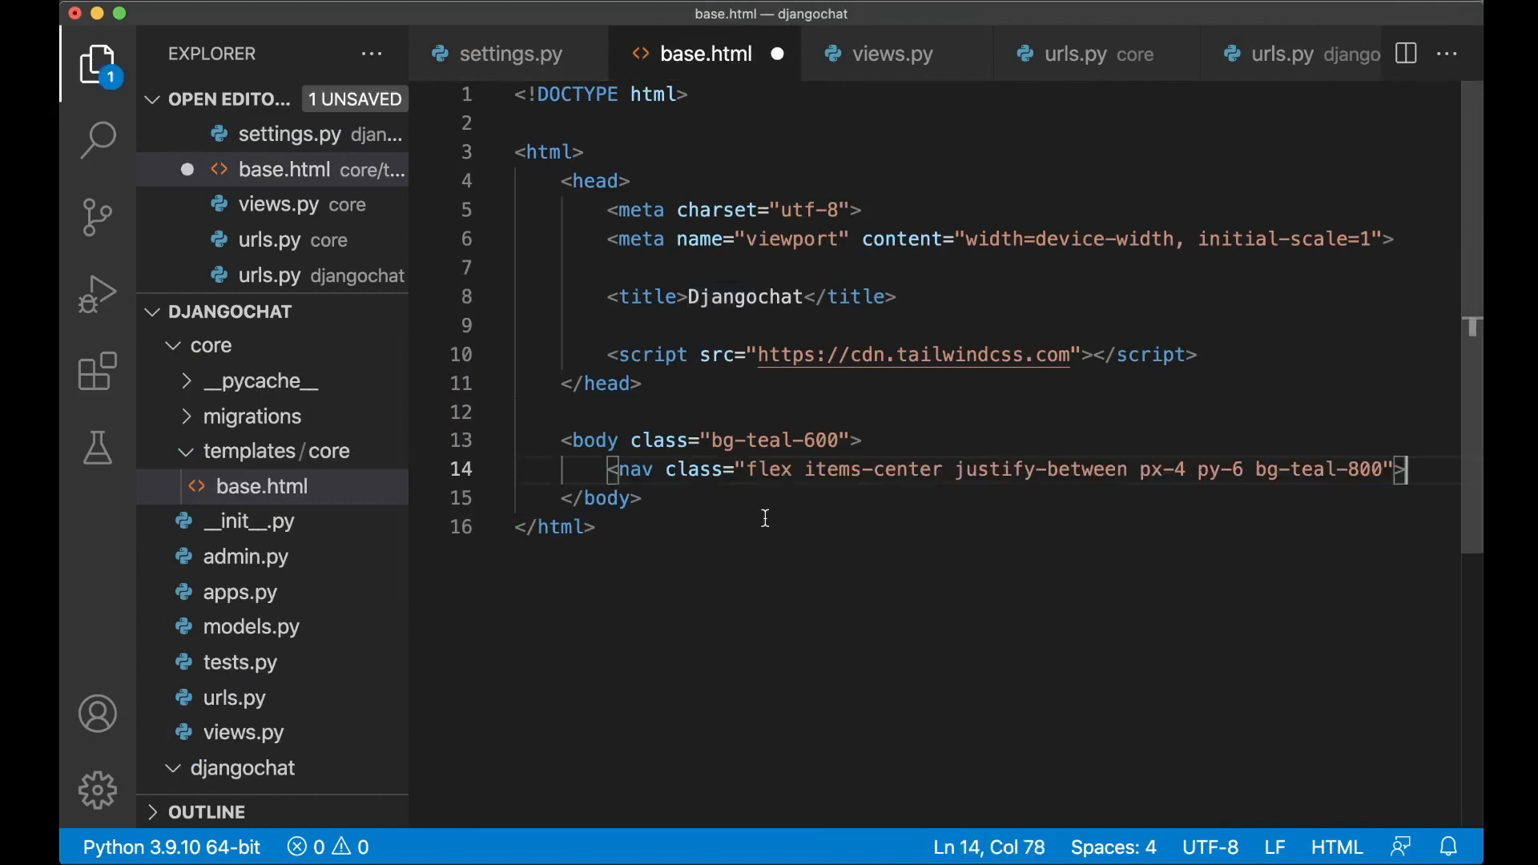
{"action": "mouse_move", "coordinate": [680, 514]}
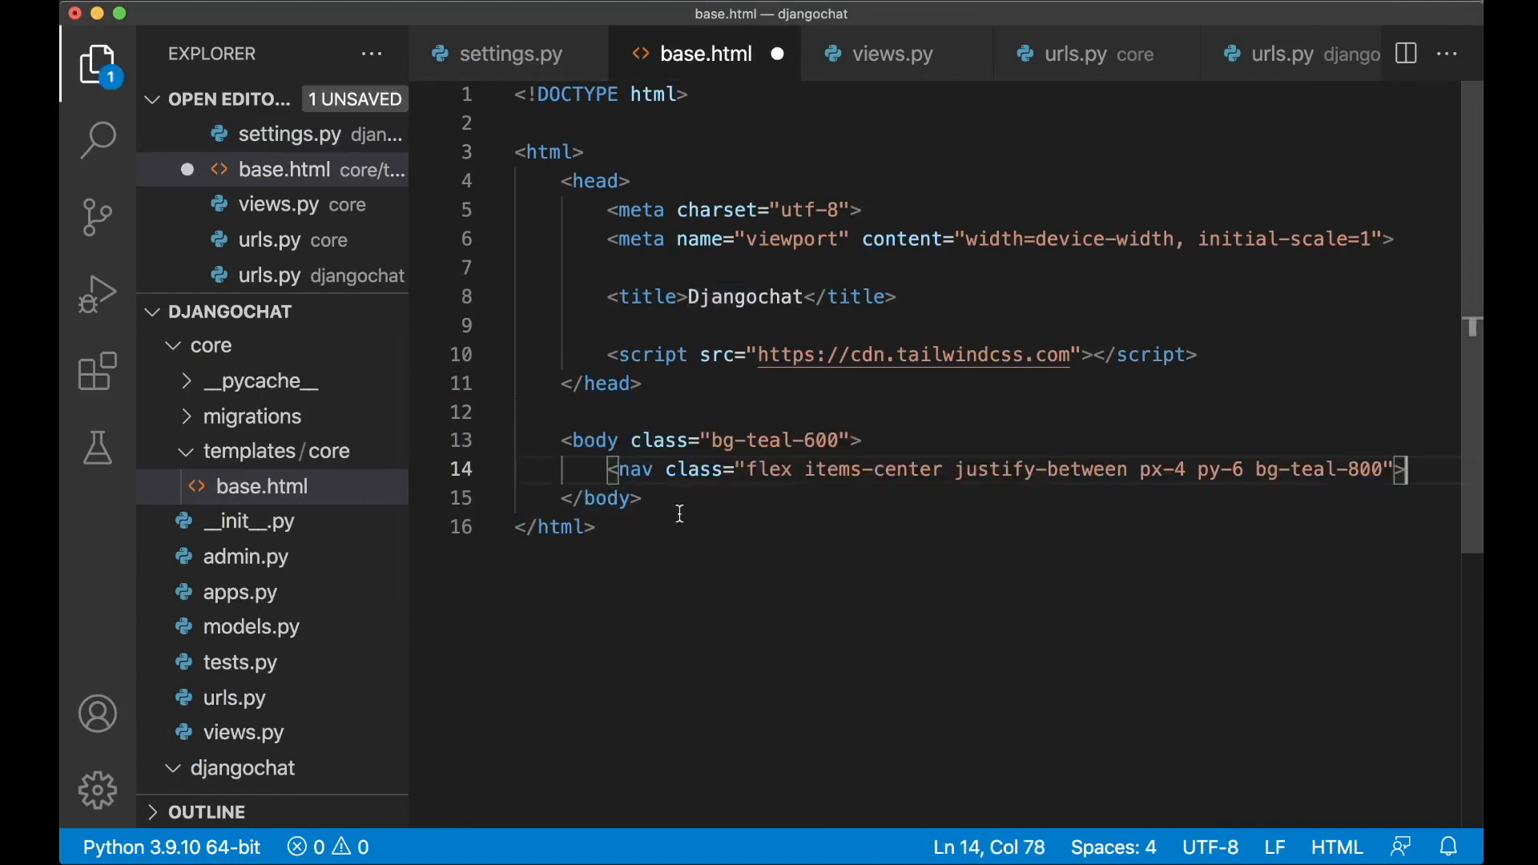
{"action": "mouse_move", "coordinate": [778, 469]}
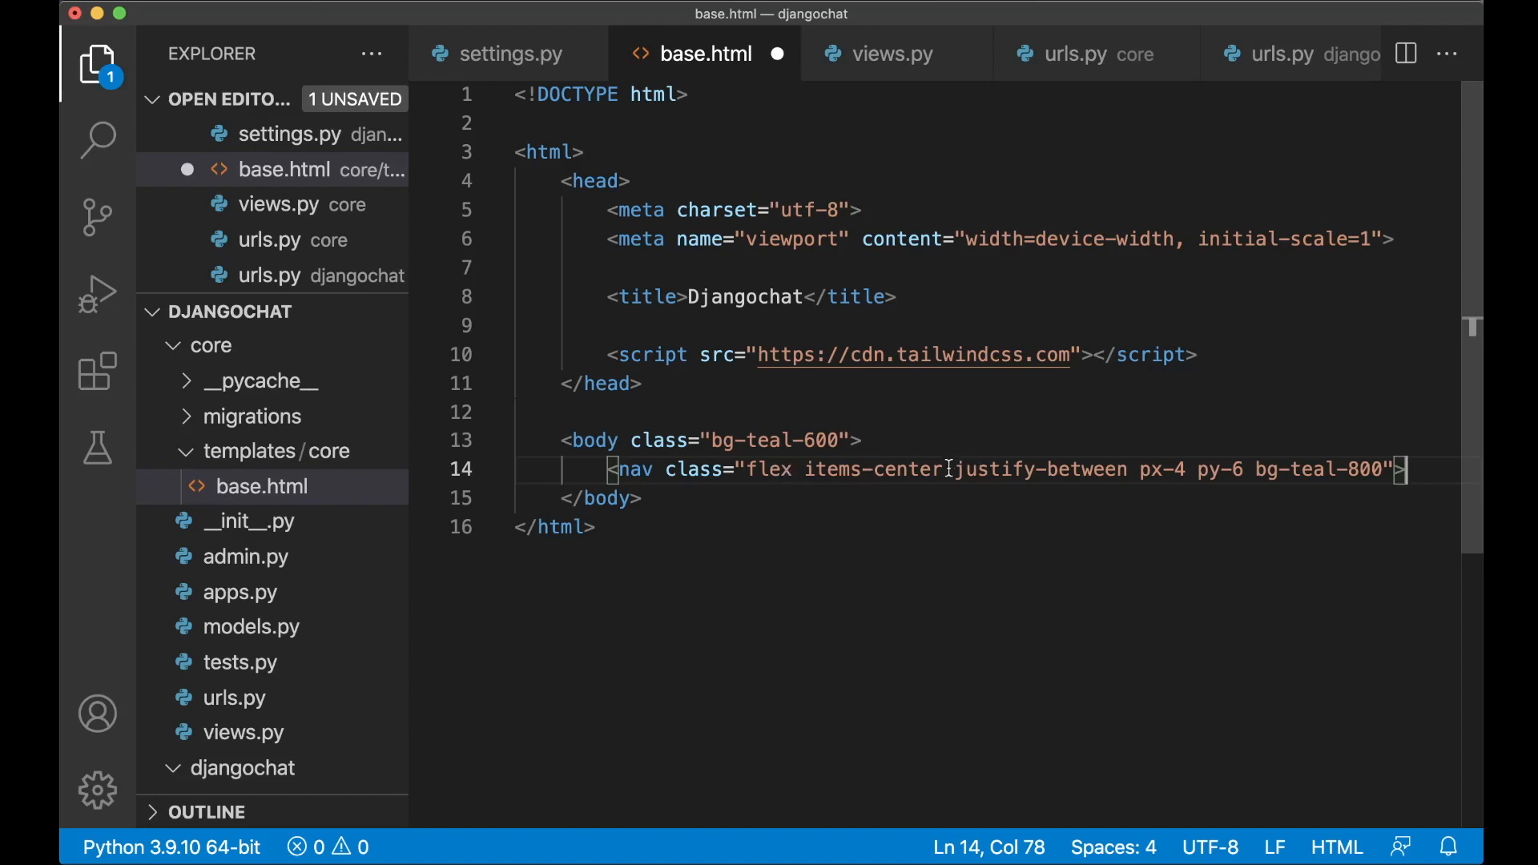
{"action": "double_click", "coordinate": [1036, 470]}
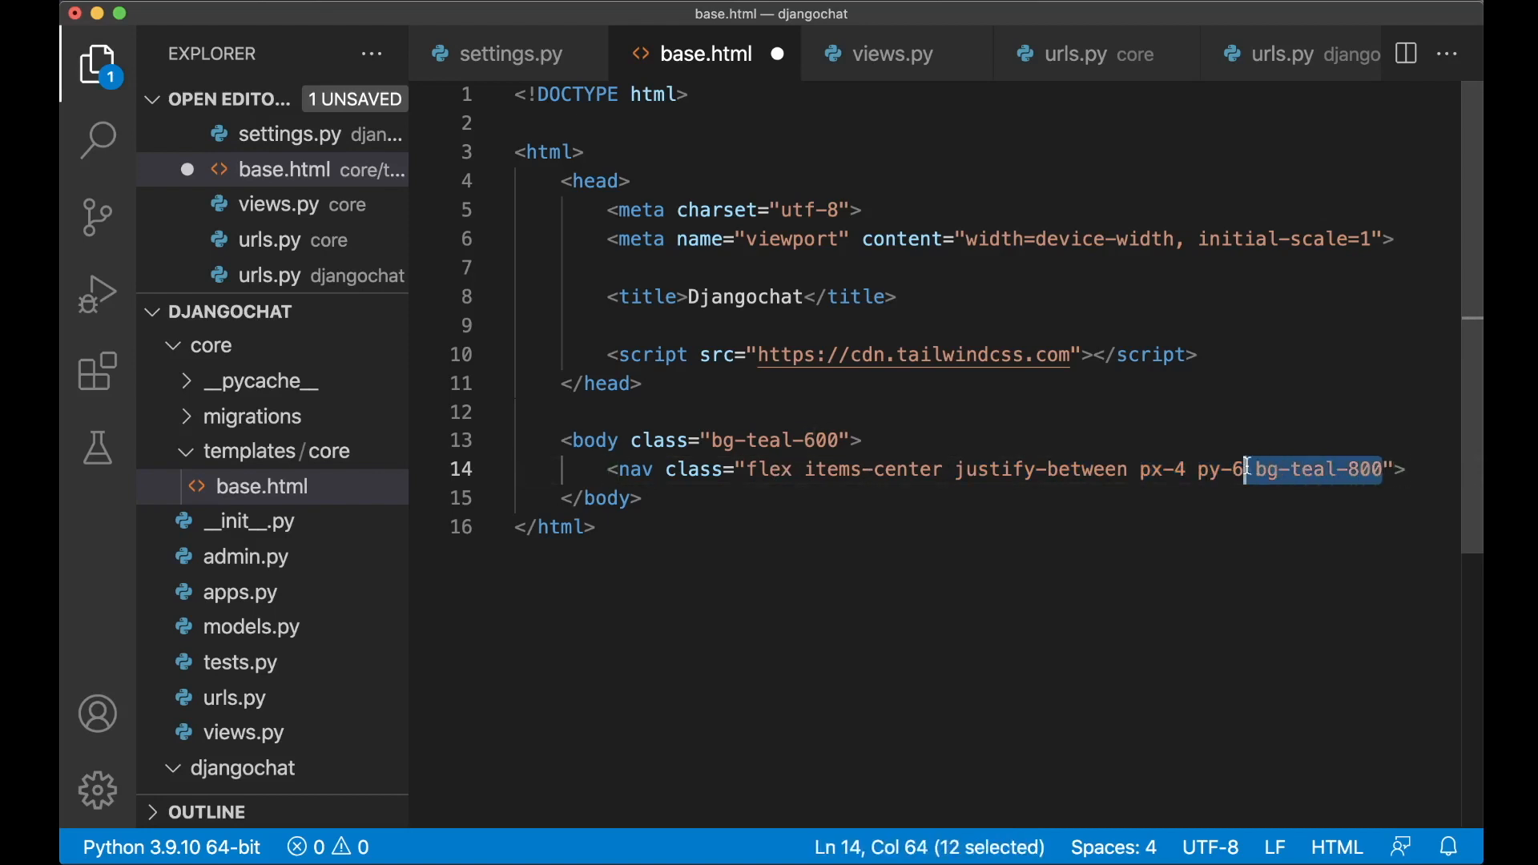
{"action": "type", "text": "</nav>"}
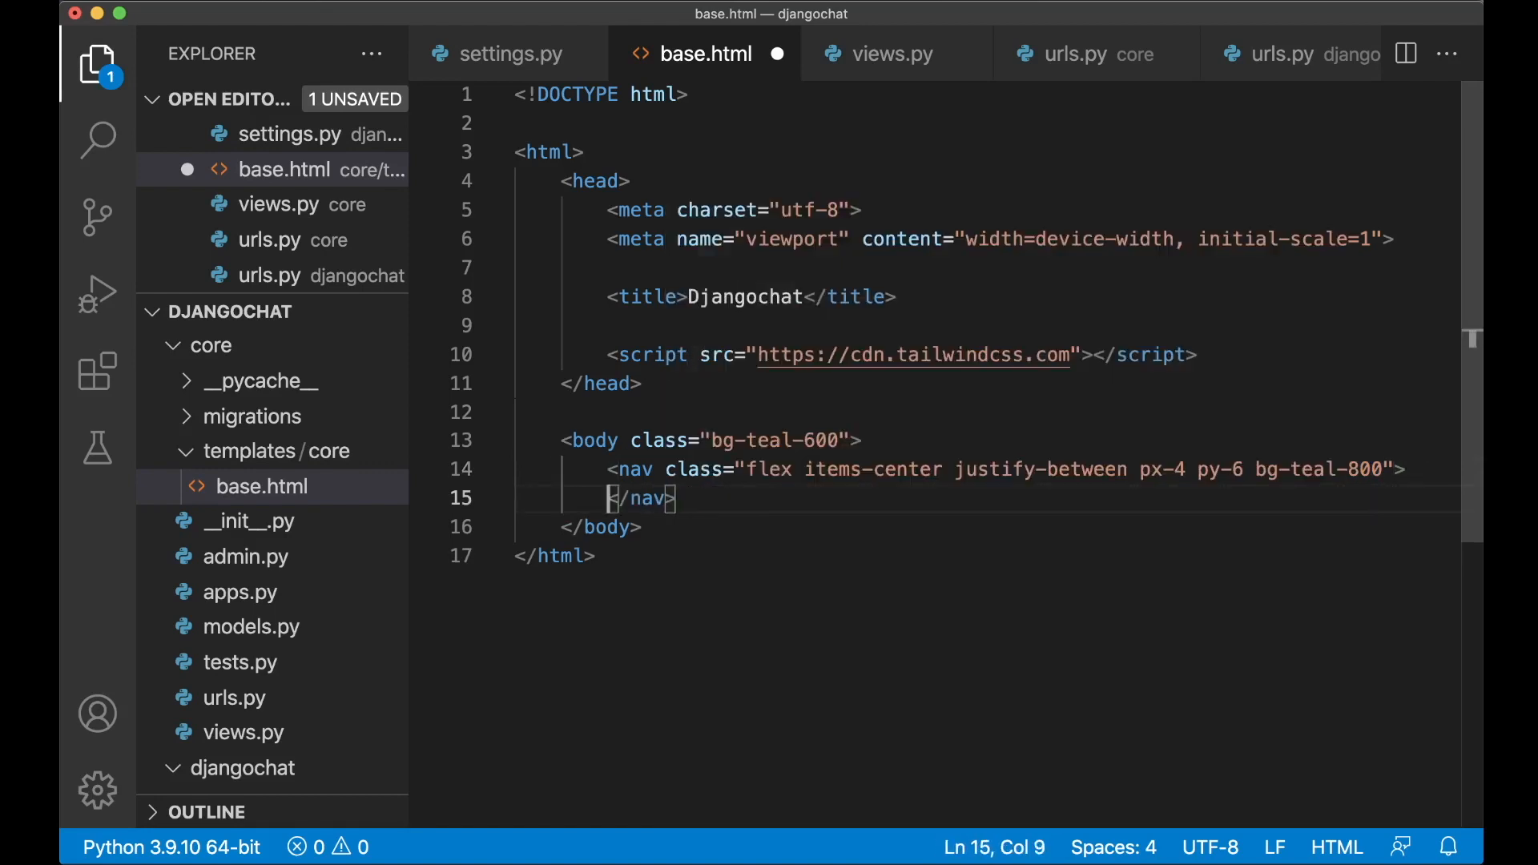
Step: Inside the nav, add a div holding a text-xl text-white title link to /
{"action": "key", "text": "Enter"}
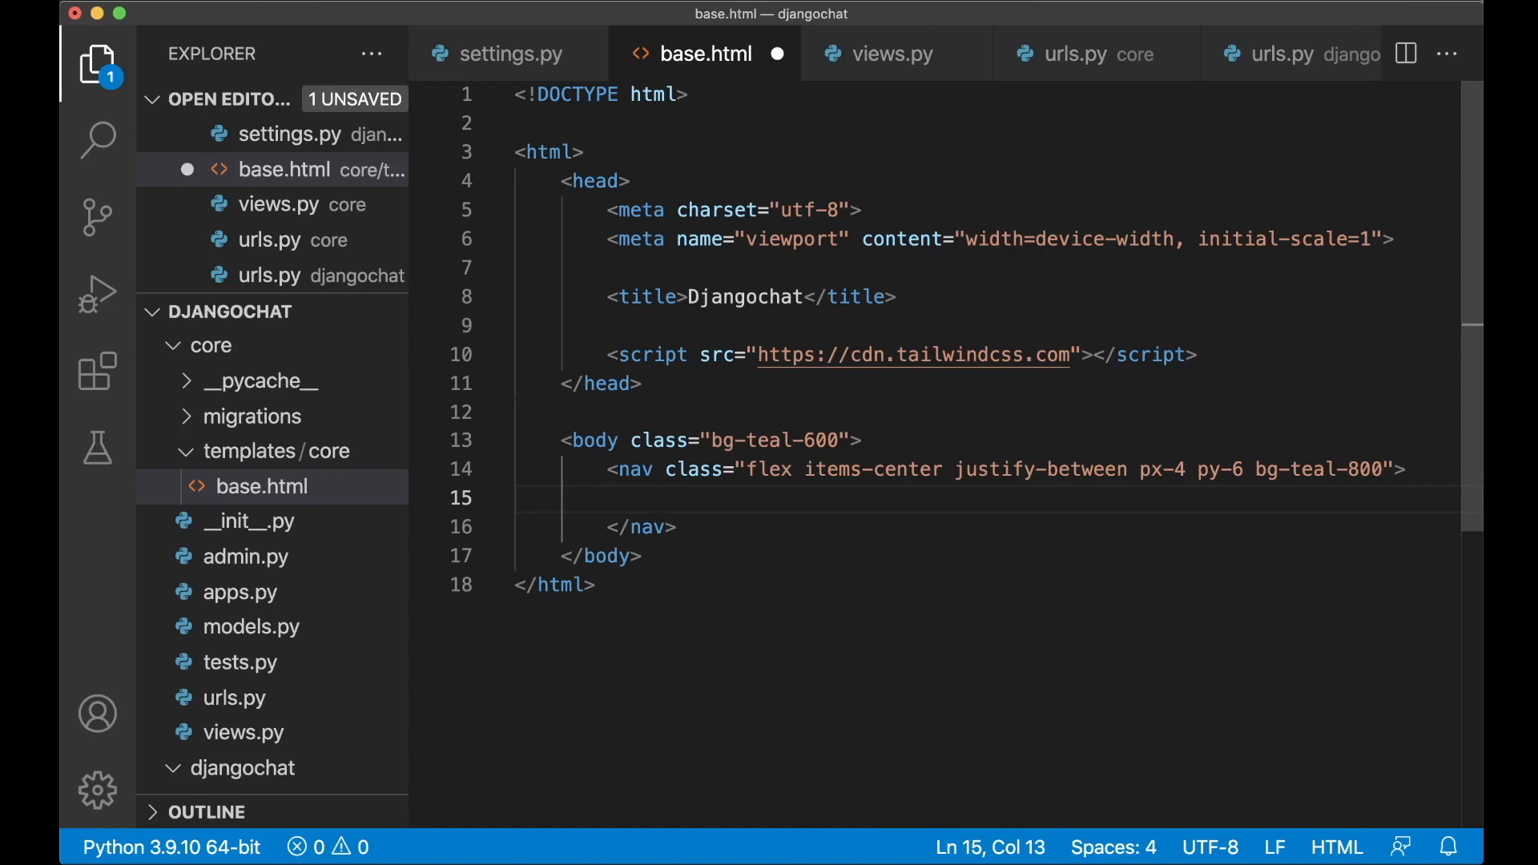
{"action": "type", "text": "<div>"}
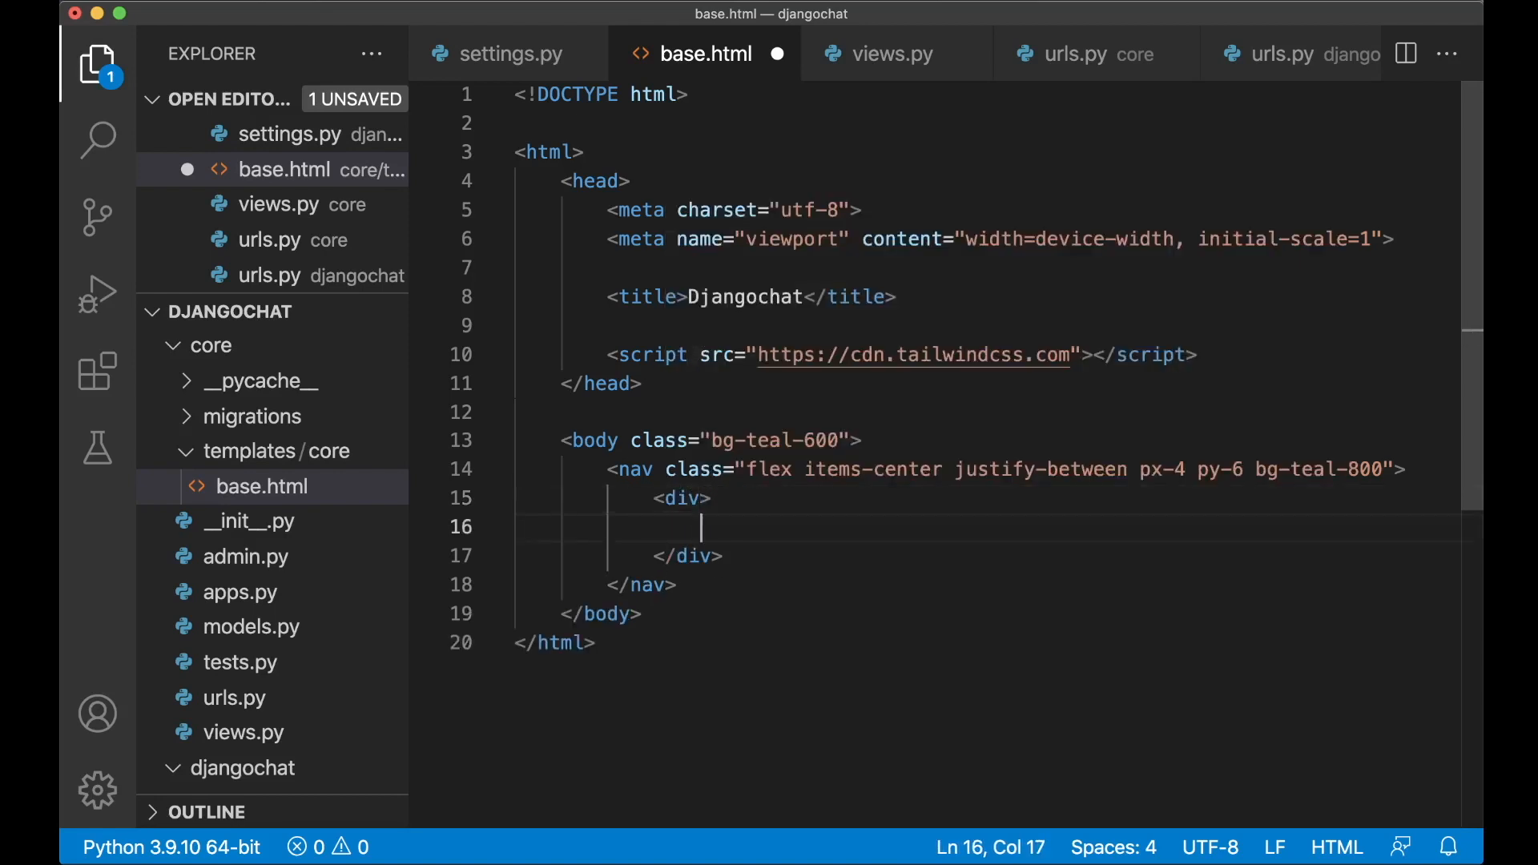
{"action": "type", "text": "<a href=\""}
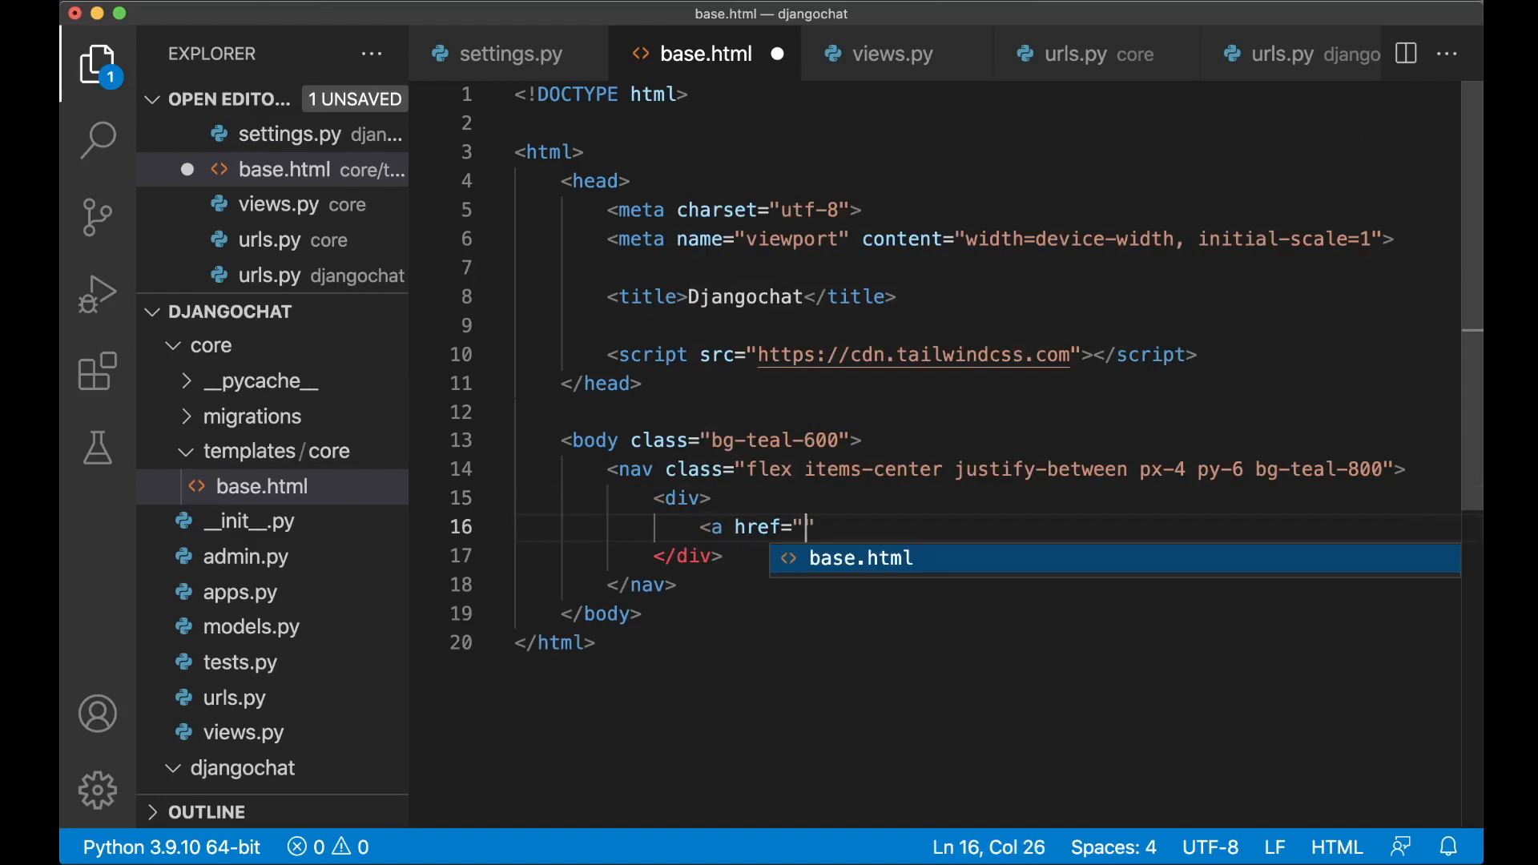
{"action": "type", "text": "/"}
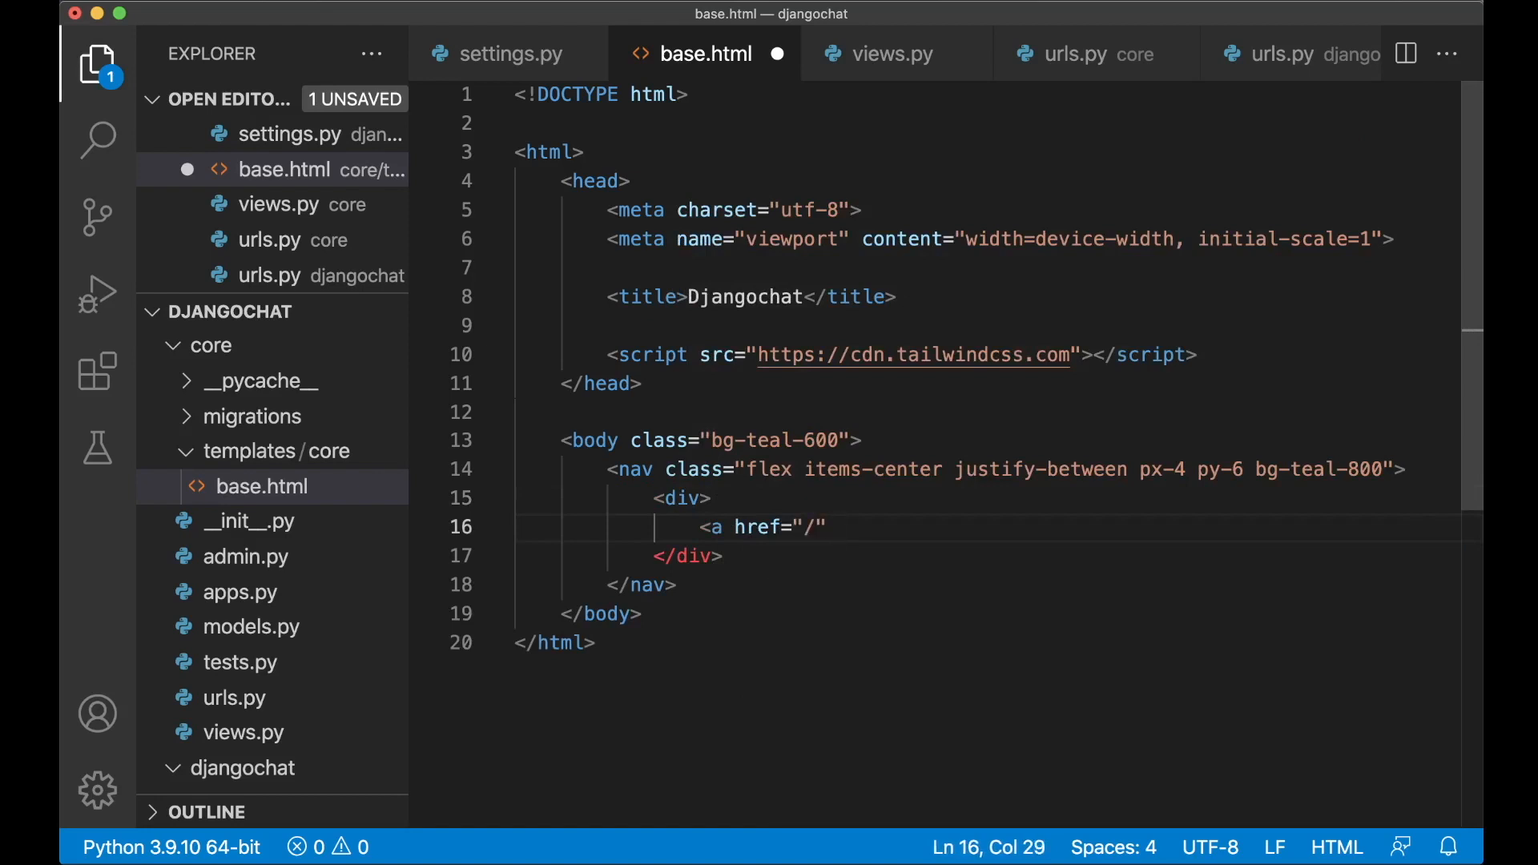
{"action": "type", "text": "class=\"text-xl \""}
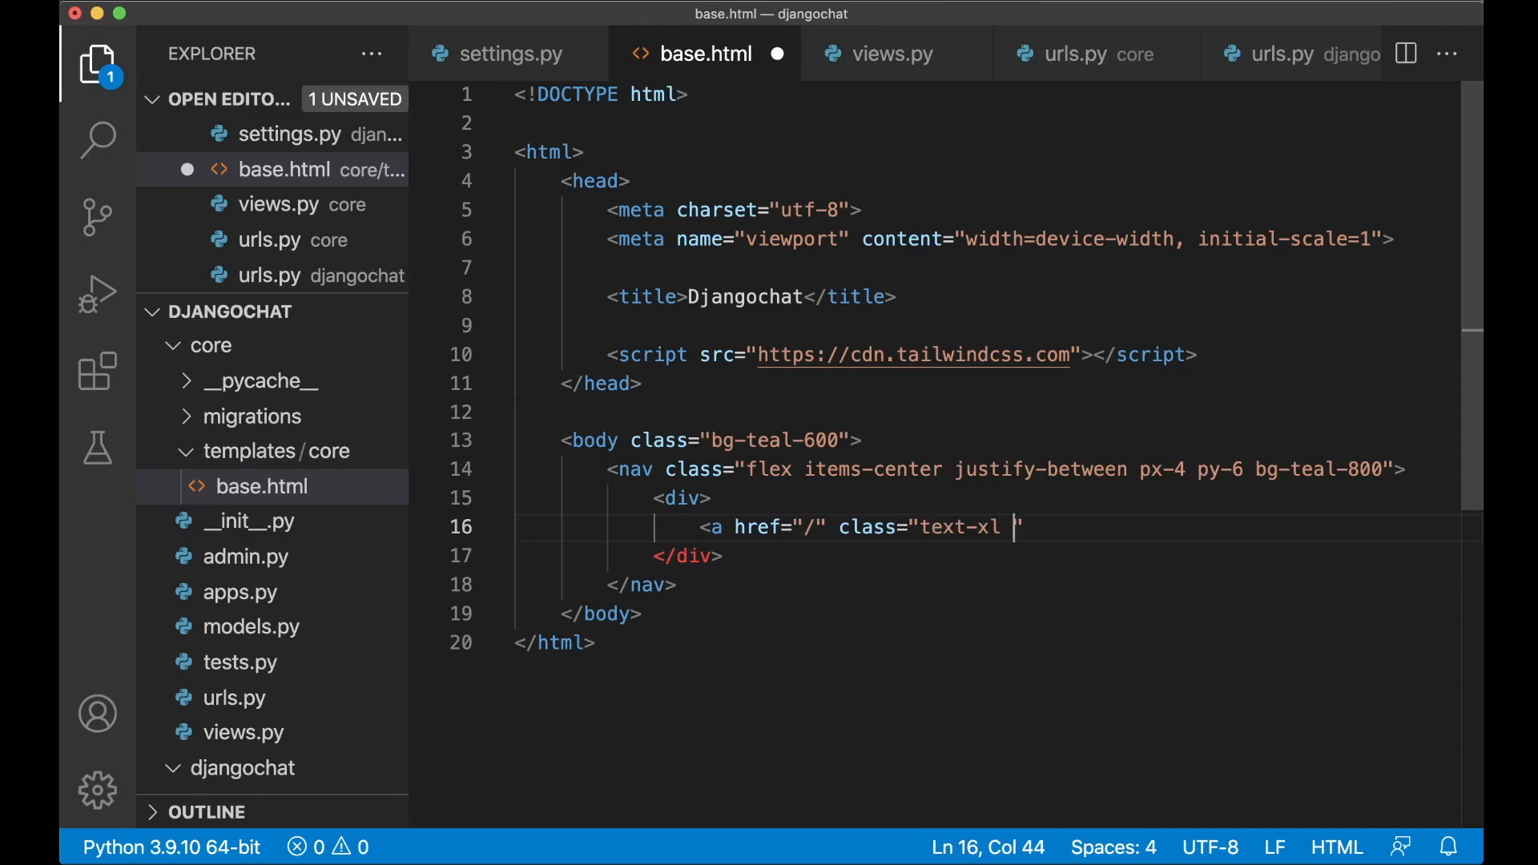
{"action": "type", "text": "text-white\""}
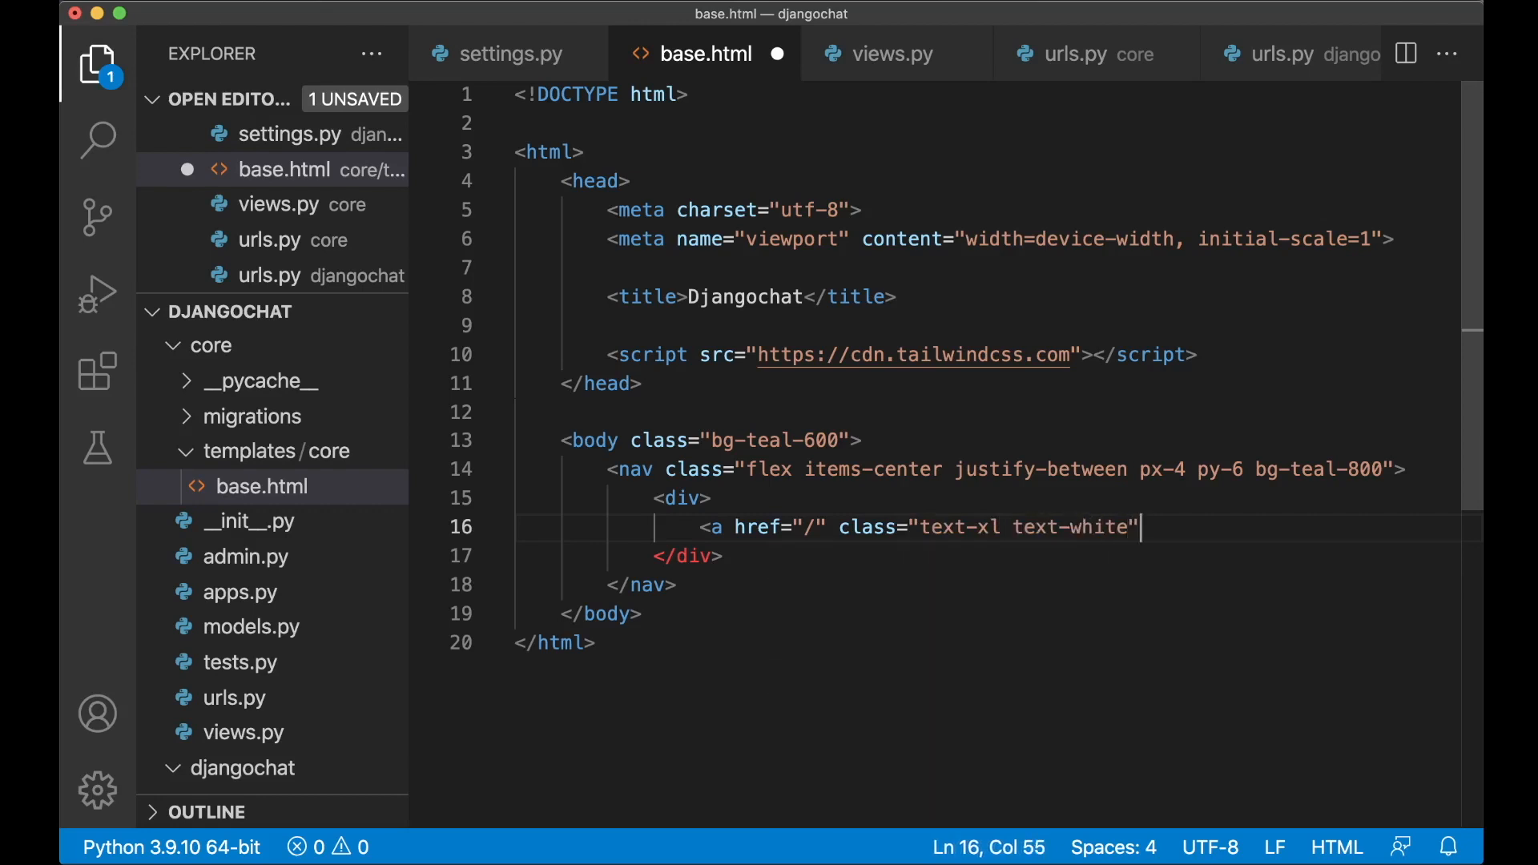
{"action": "type", "text": ">Djangocaht</a"}
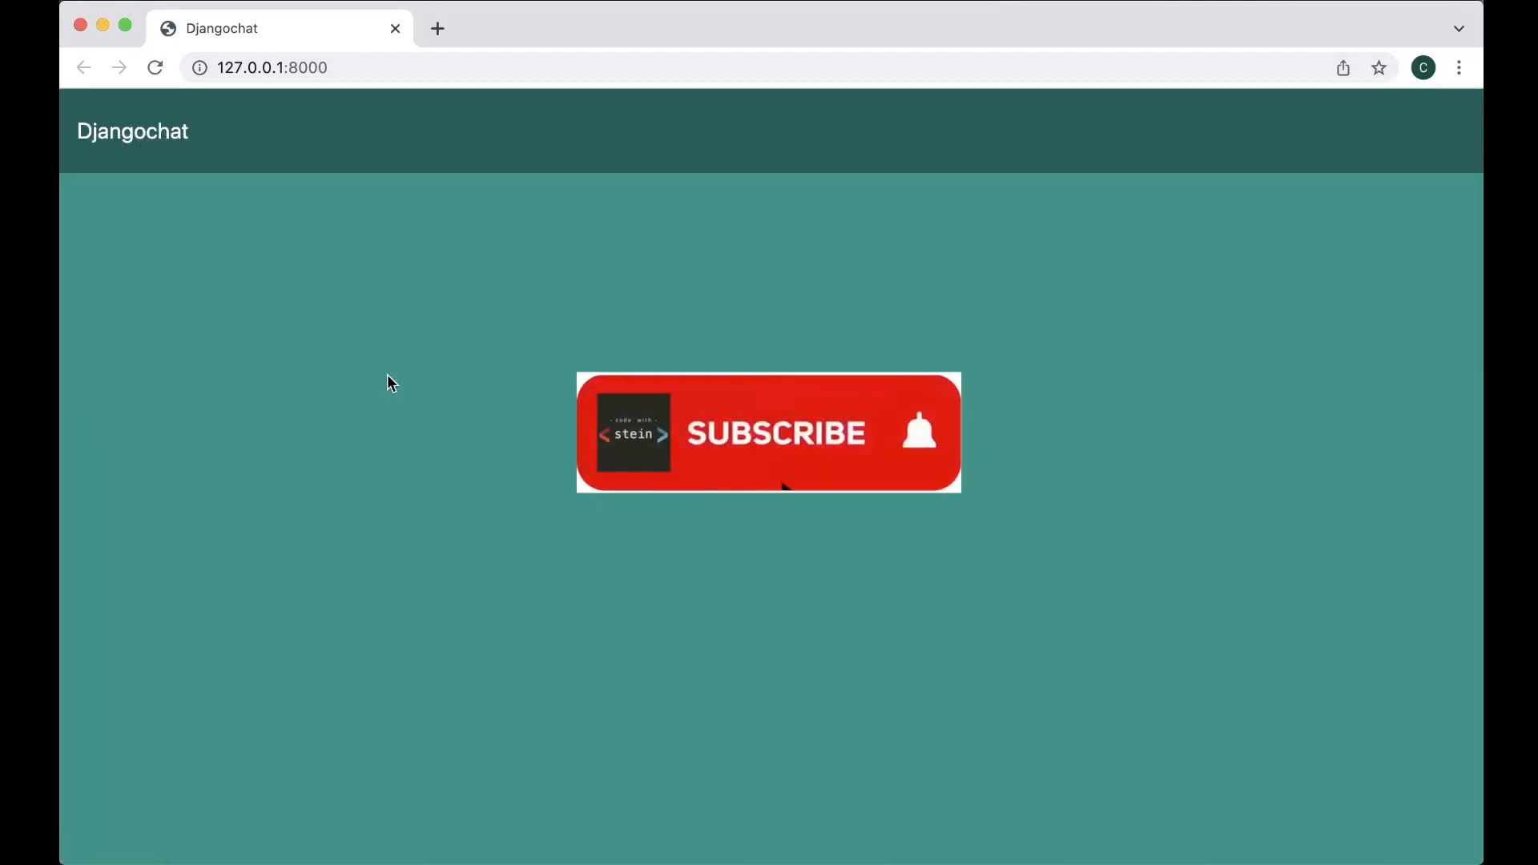
Step: Return to base.html in VS Code after viewing the teal navbar in Chrome
{"action": "left_click", "coordinate": [775, 435]}
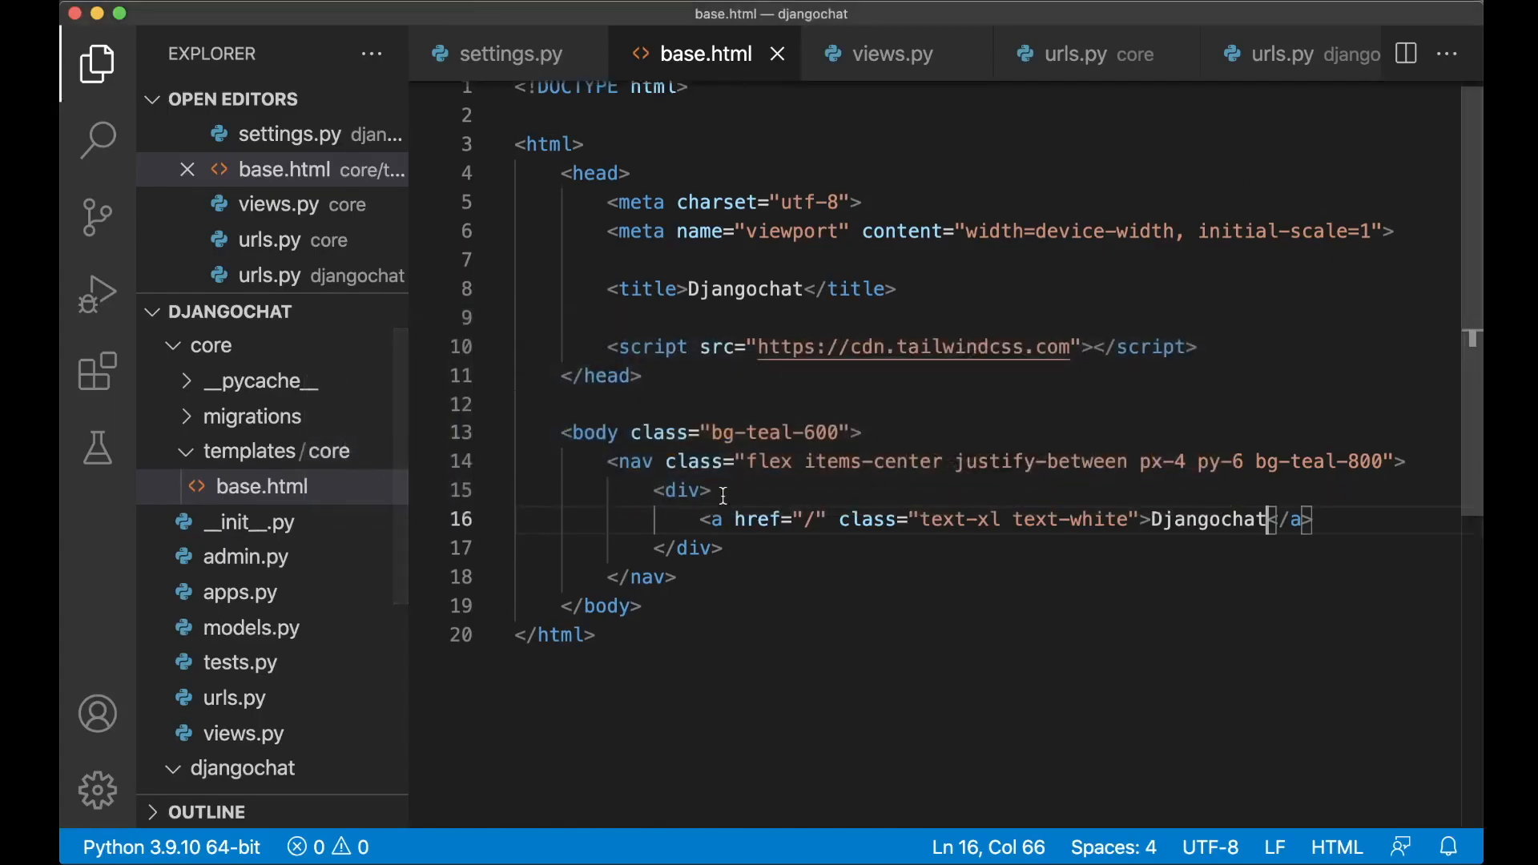
Step: Add a flex items-center space-x-4 div with a white 'Log in' link to /login/, hover:text-gray-200
{"action": "key", "text": "Enter"}
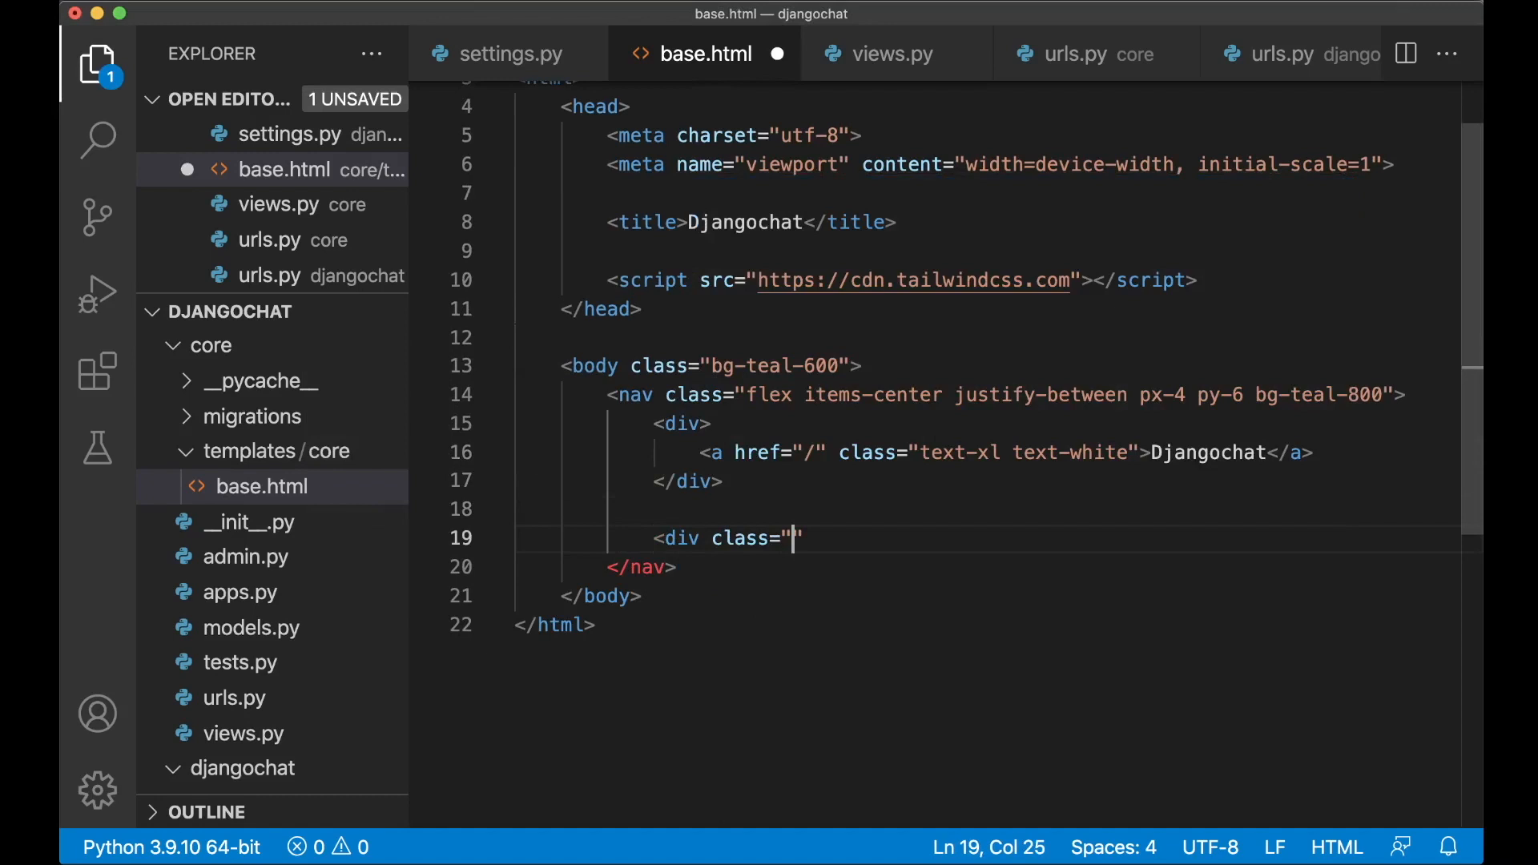
{"action": "type", "text": "flex"}
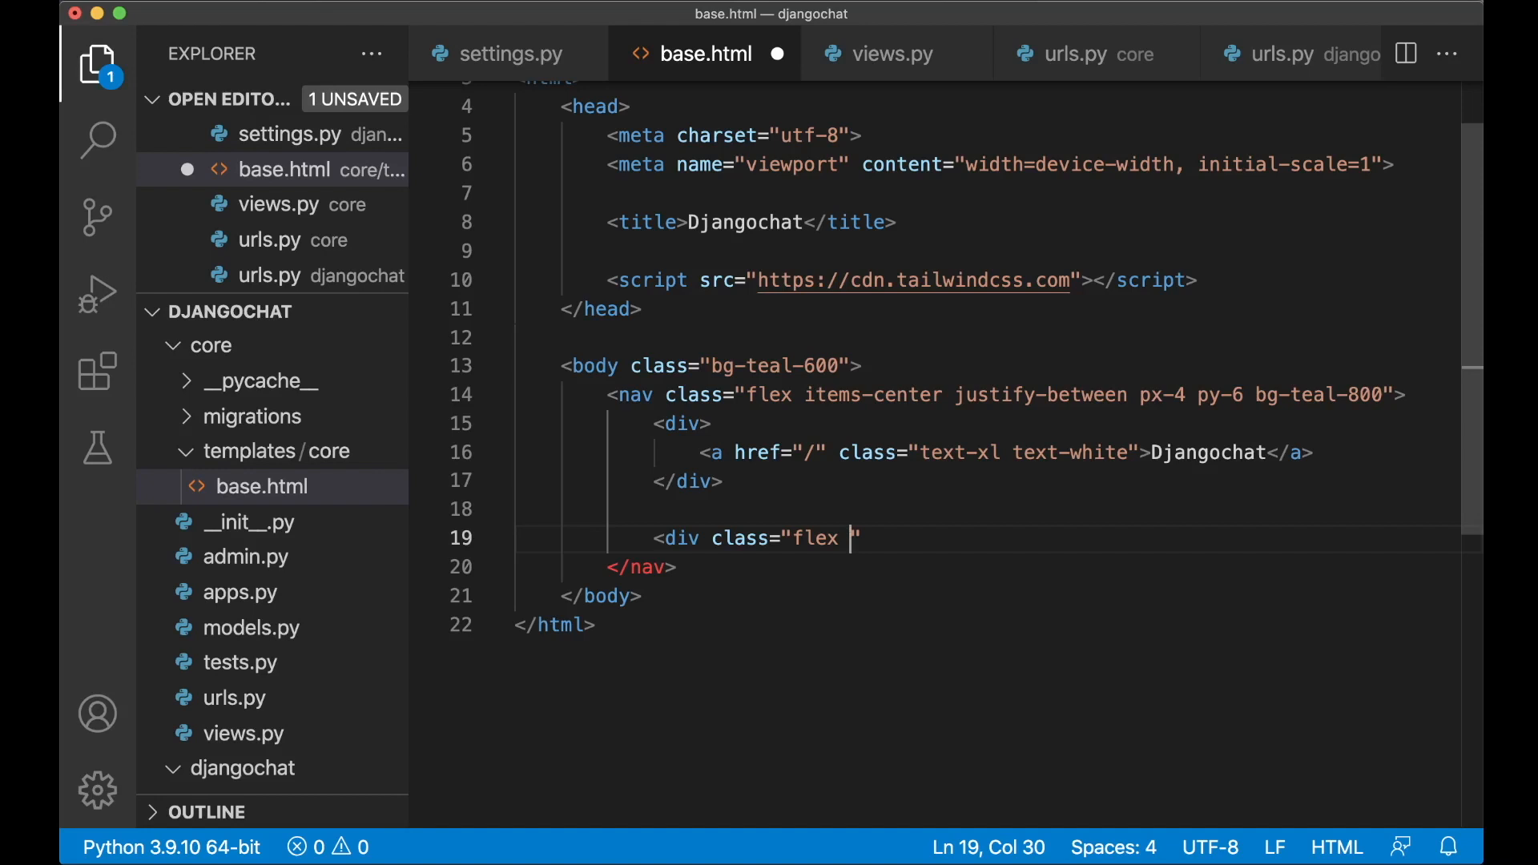
{"action": "type", "text": "items-center"}
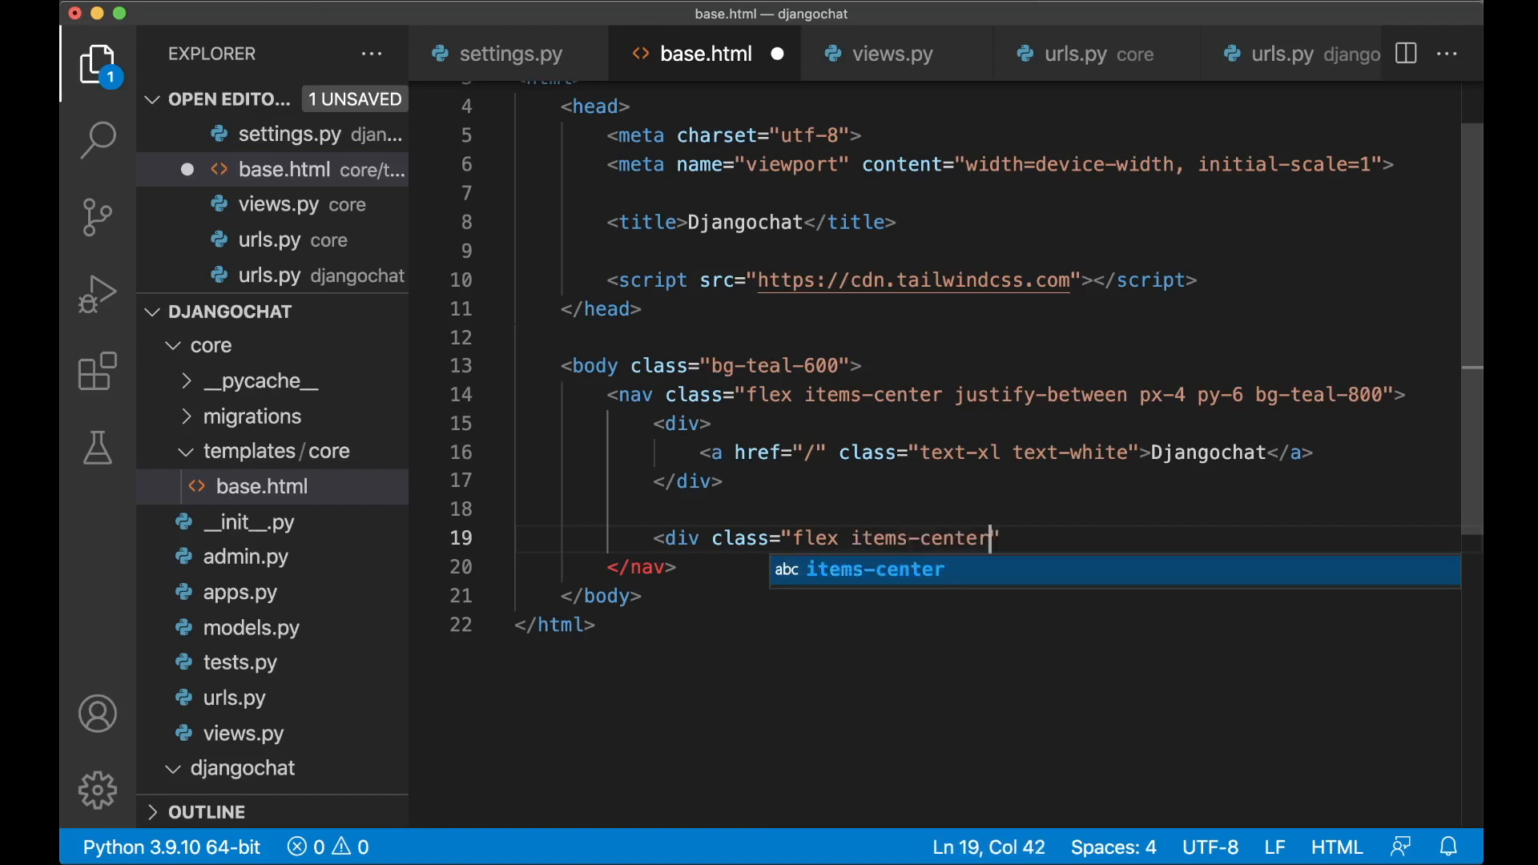
{"action": "type", "text": "space-"}
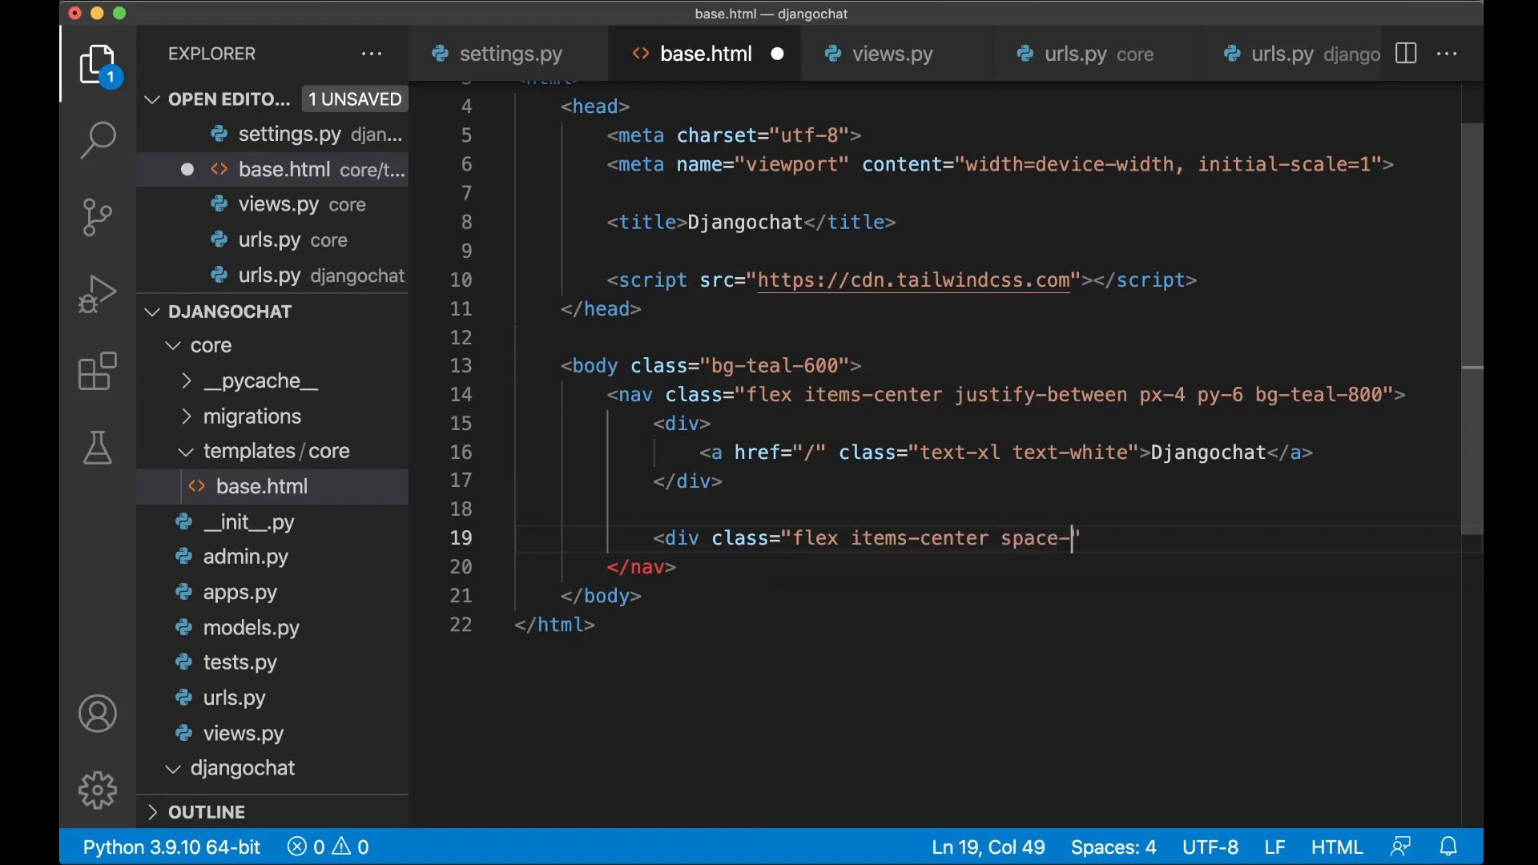
{"action": "type", "text": "x-4"}
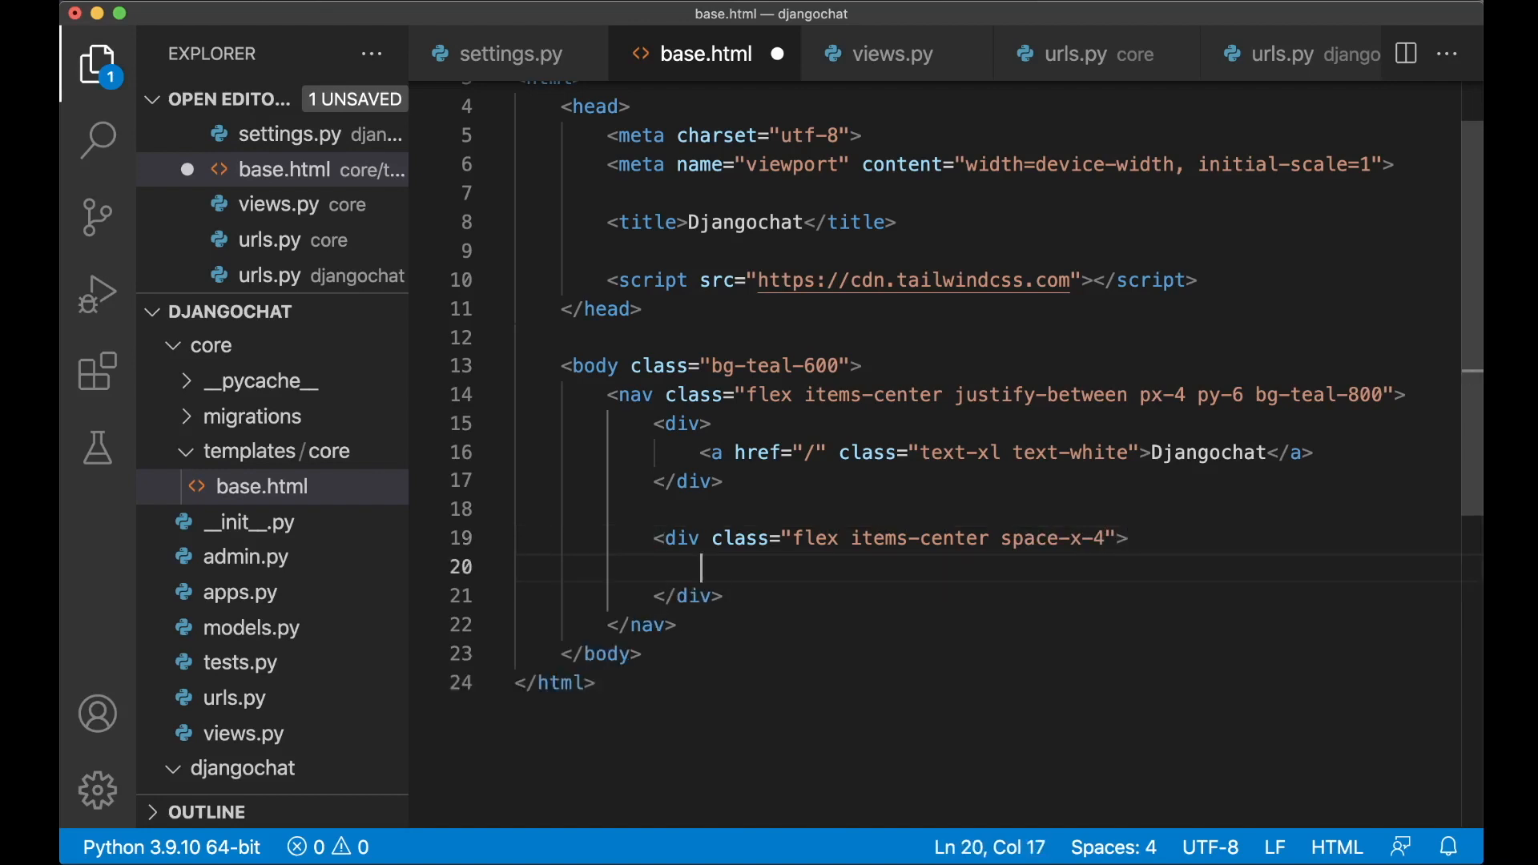
{"action": "type", "text": "<a href="}
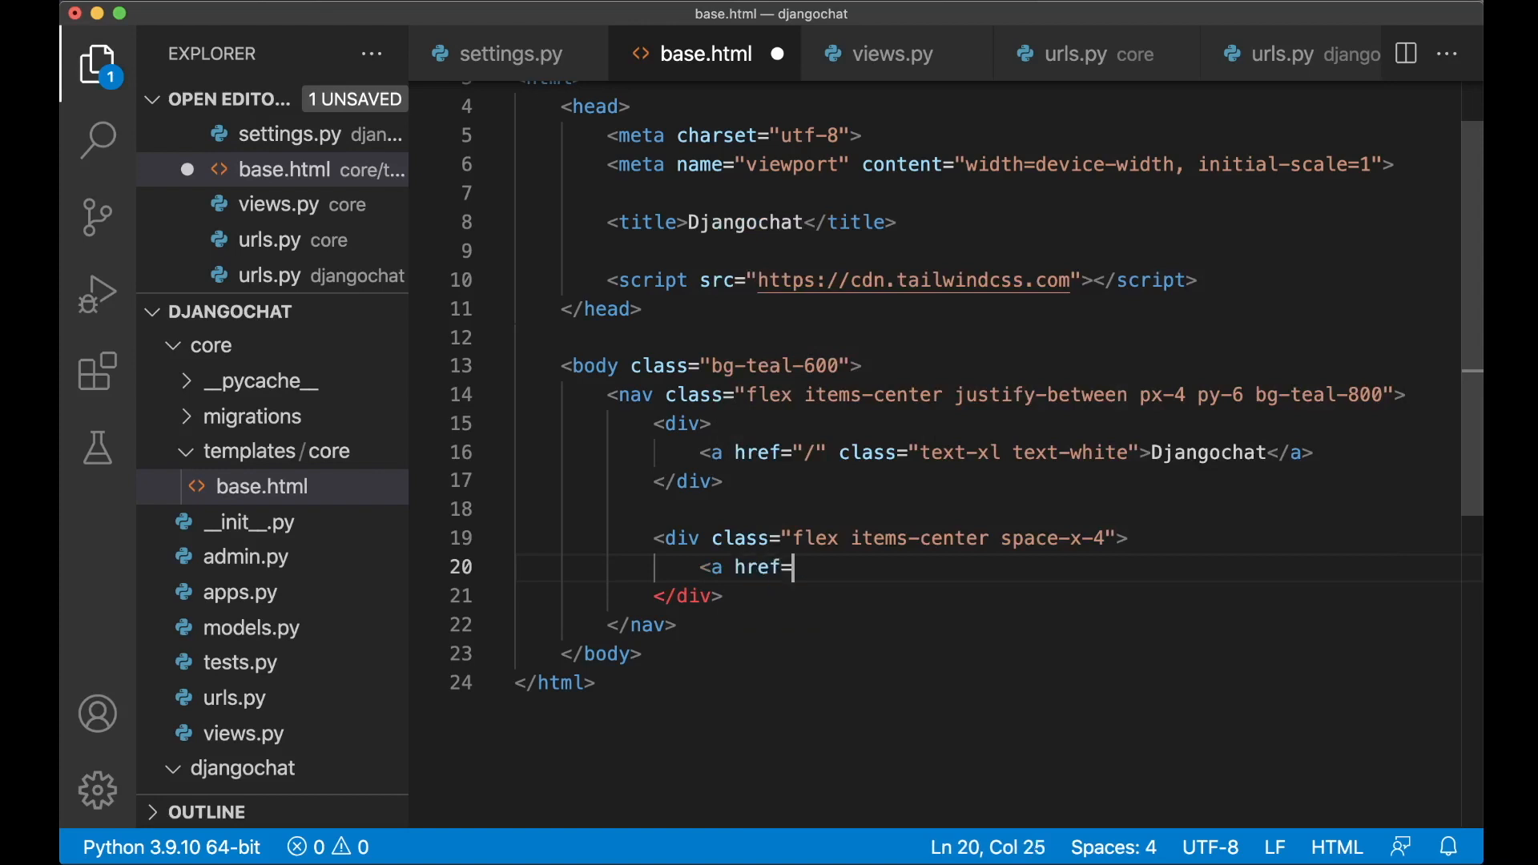
{"action": "type", "text": "\"/login/\""}
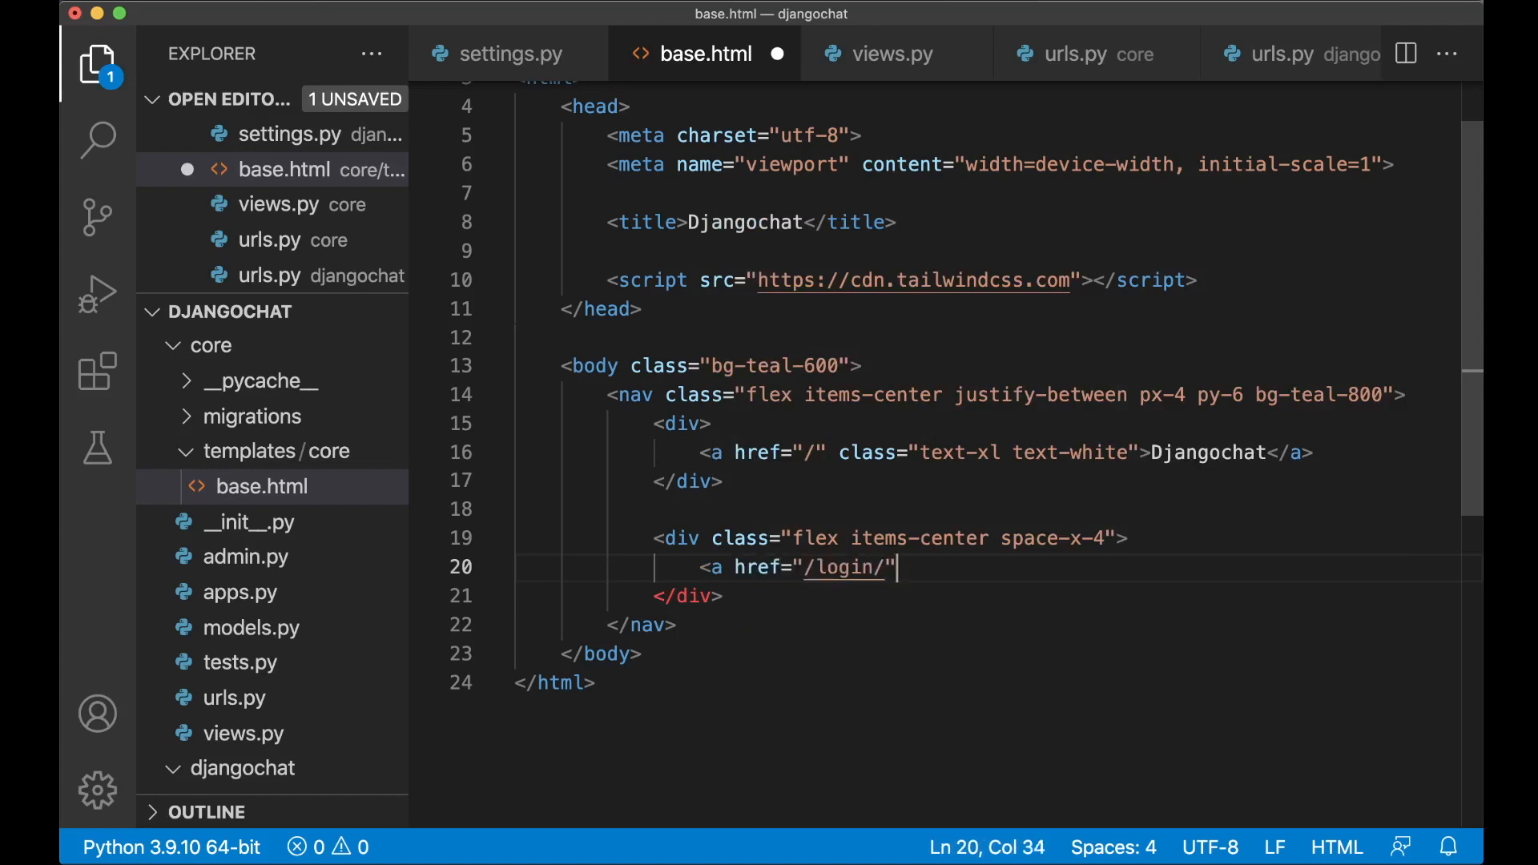
{"action": "type", "text": "class=\"text-white hover"}
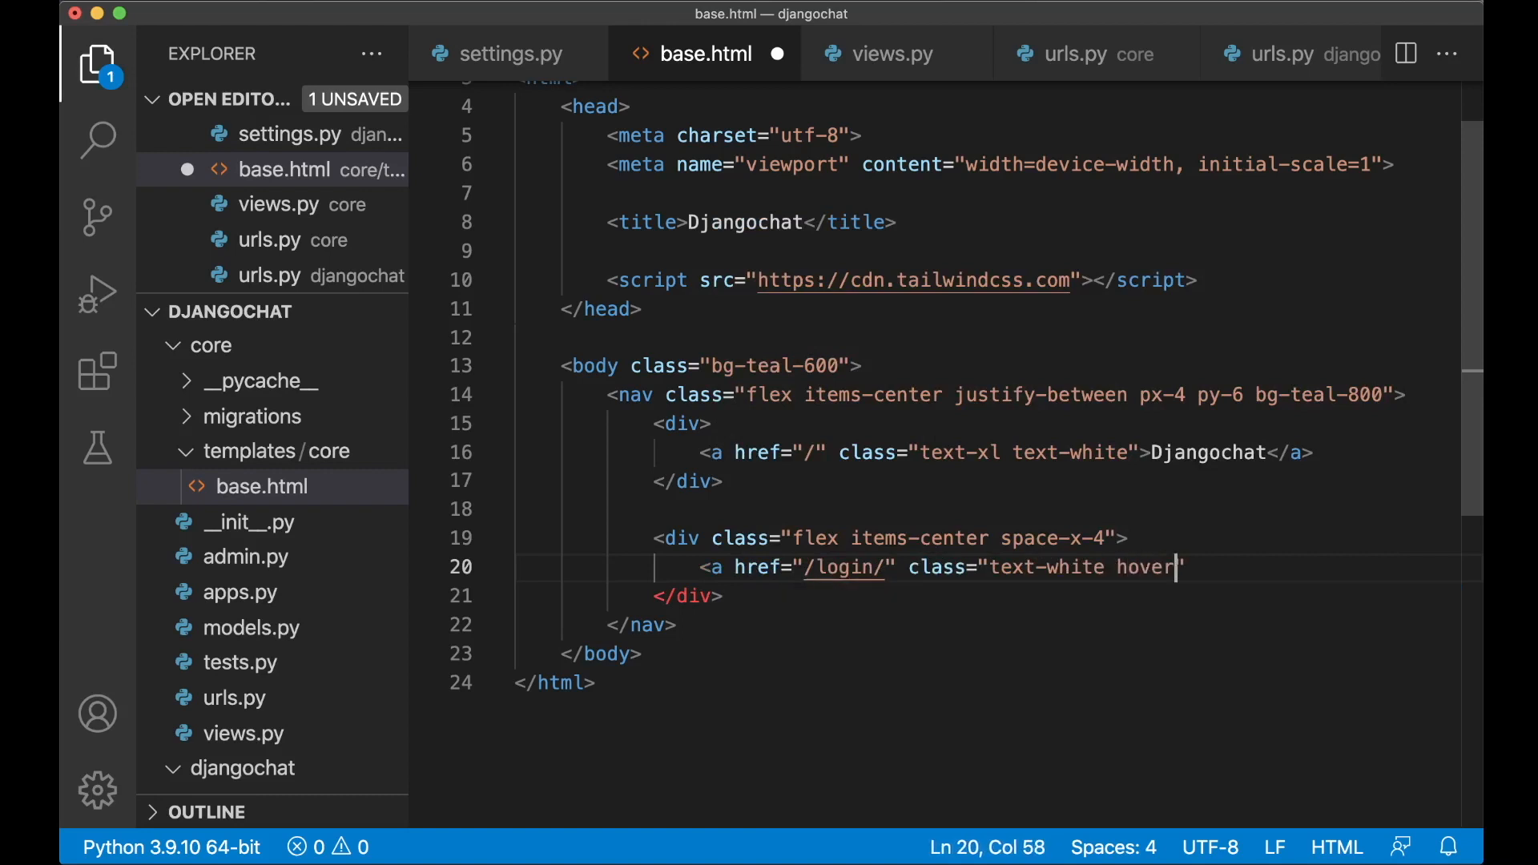
{"action": "type", "text": ":text-g"}
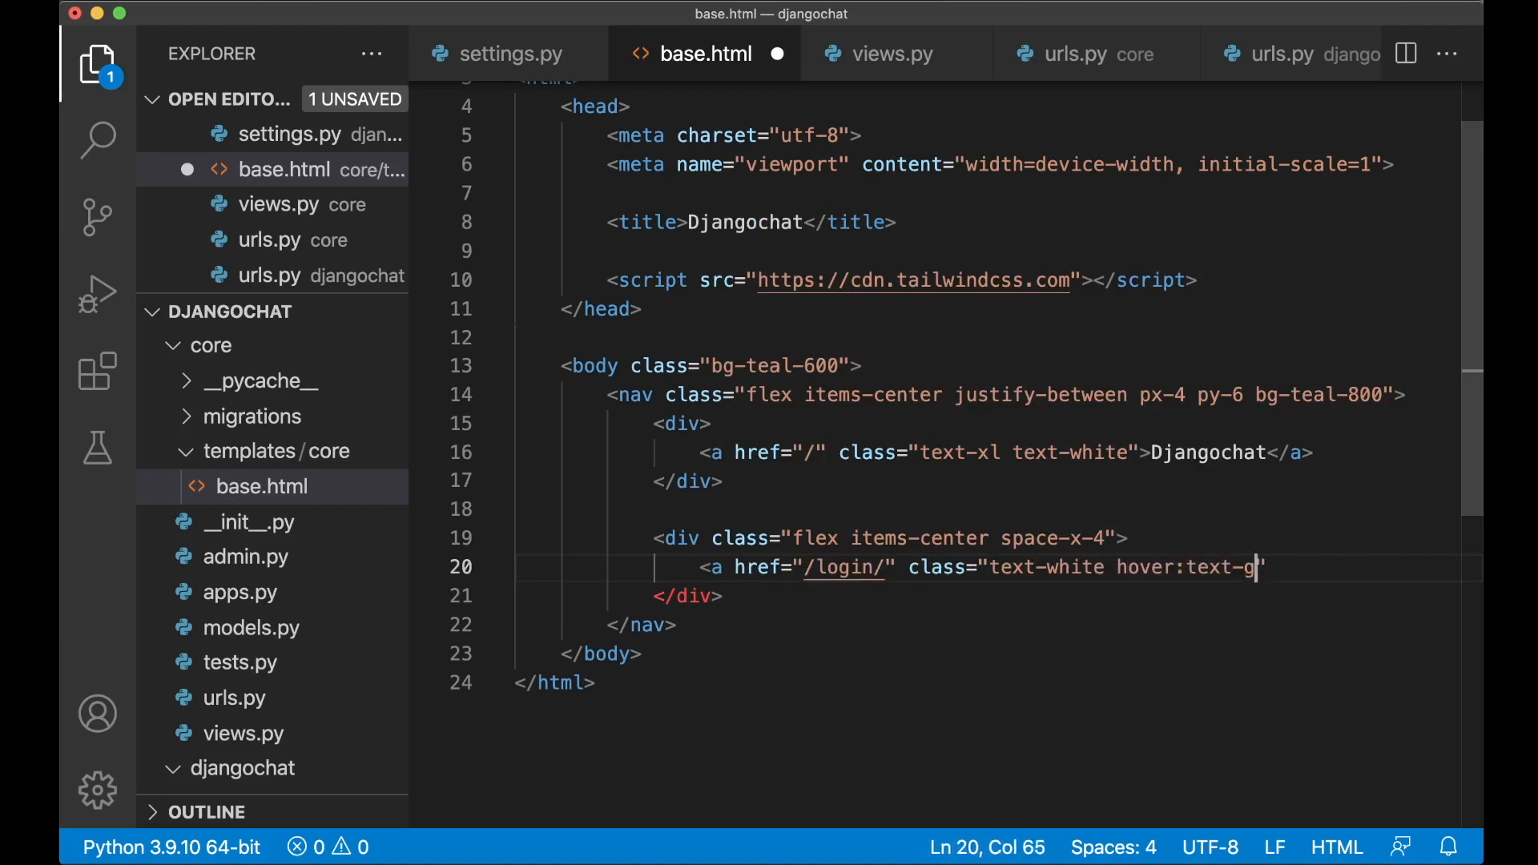
{"action": "type", "text": "ray-200\""}
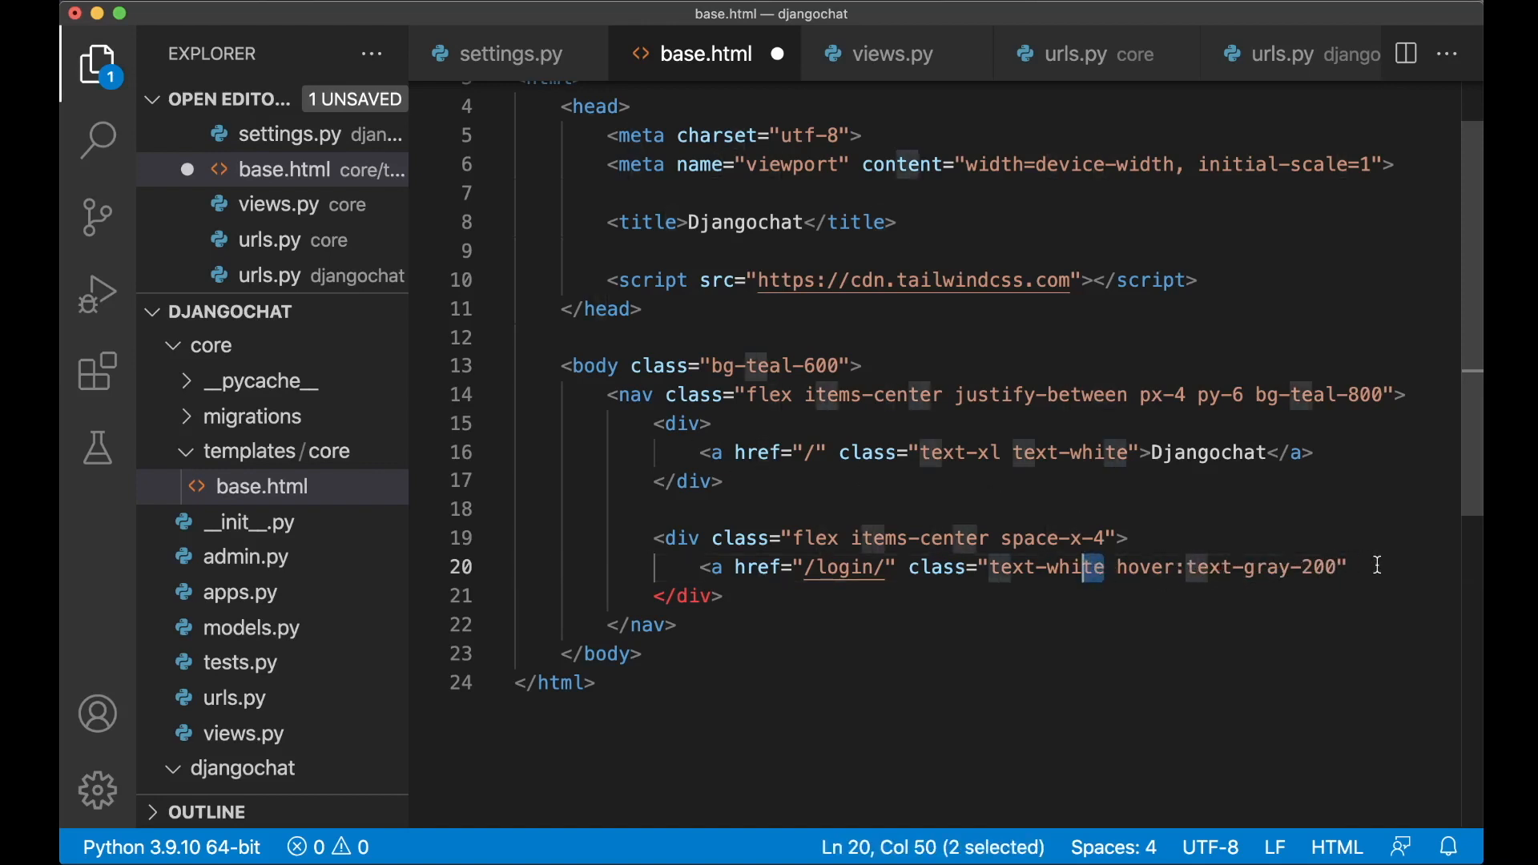
{"action": "type", "text": "Log in</a>"}
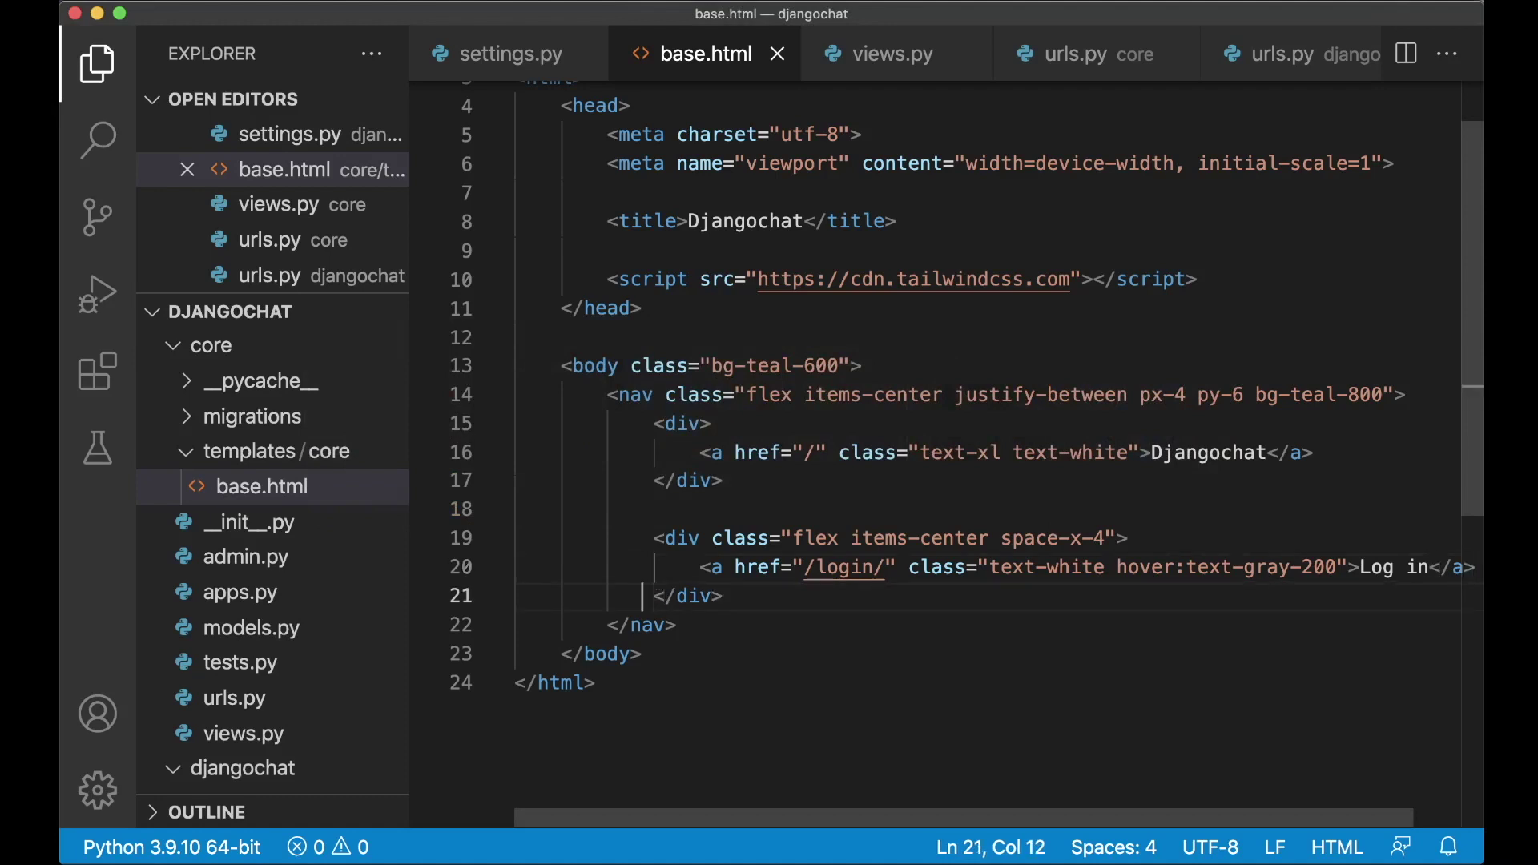
Step: Add a 'Sign up' link to /signup/ styled px-5 py-3 rounded-xl text-white bg-teal-600 hover:bg-teal-700
{"action": "type", "text": "<"}
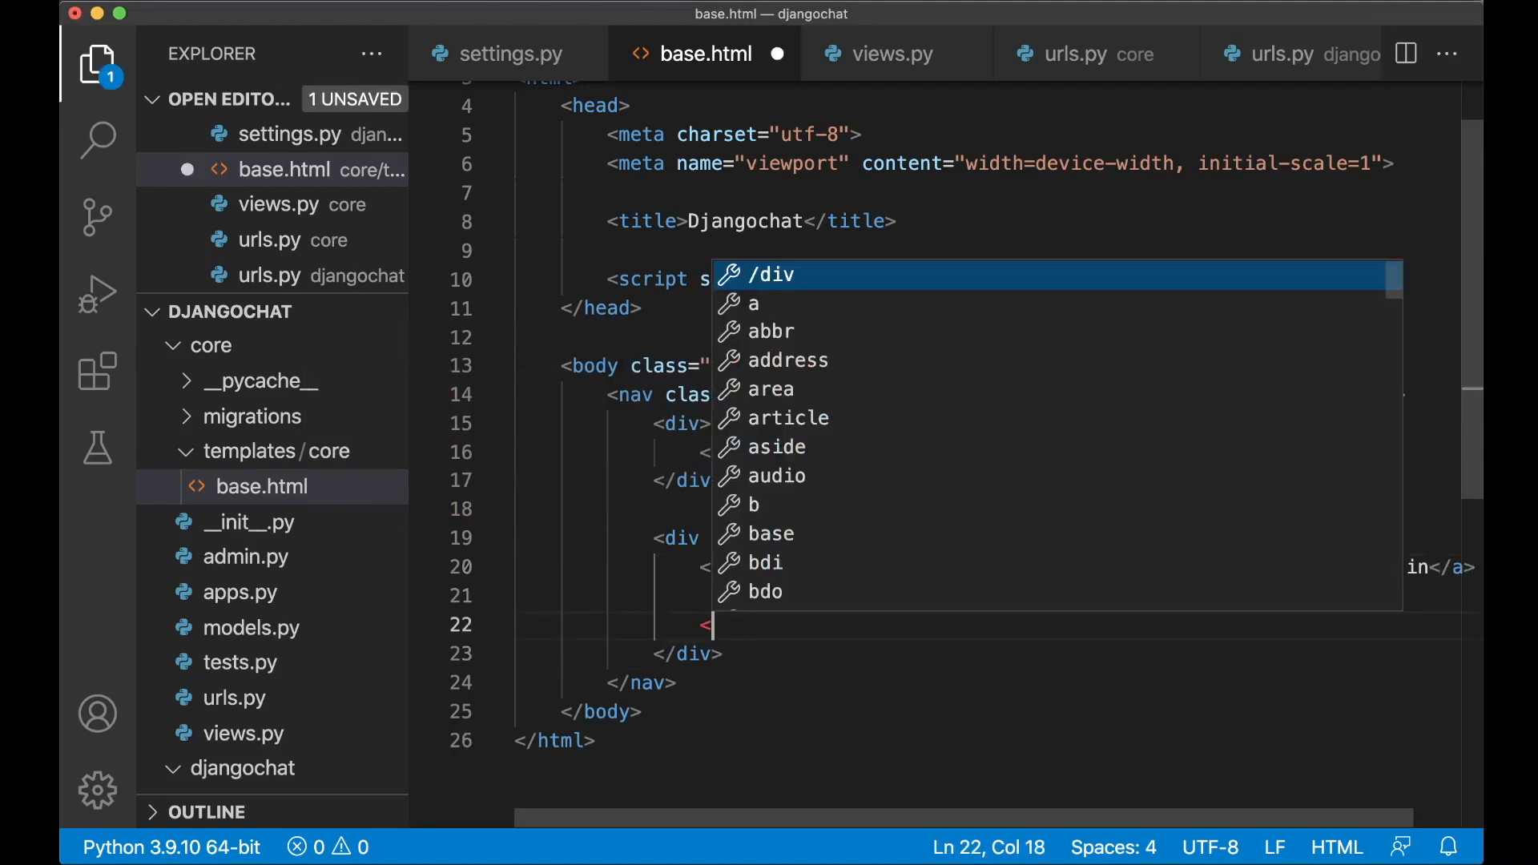
{"action": "type", "text": "<a href=\"/"}
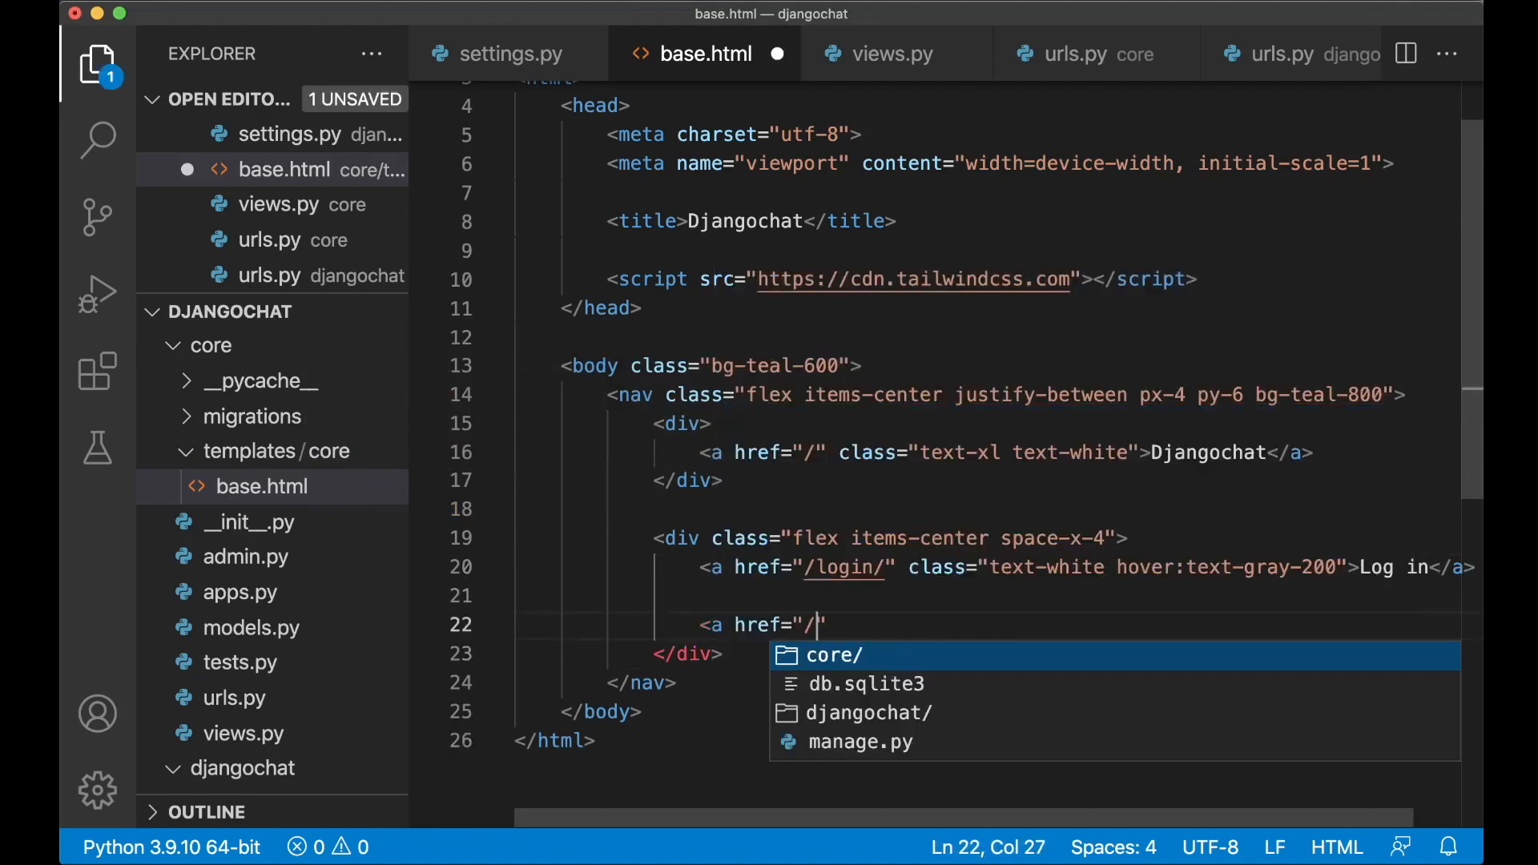
{"action": "type", "text": "signup/\" class=\""}
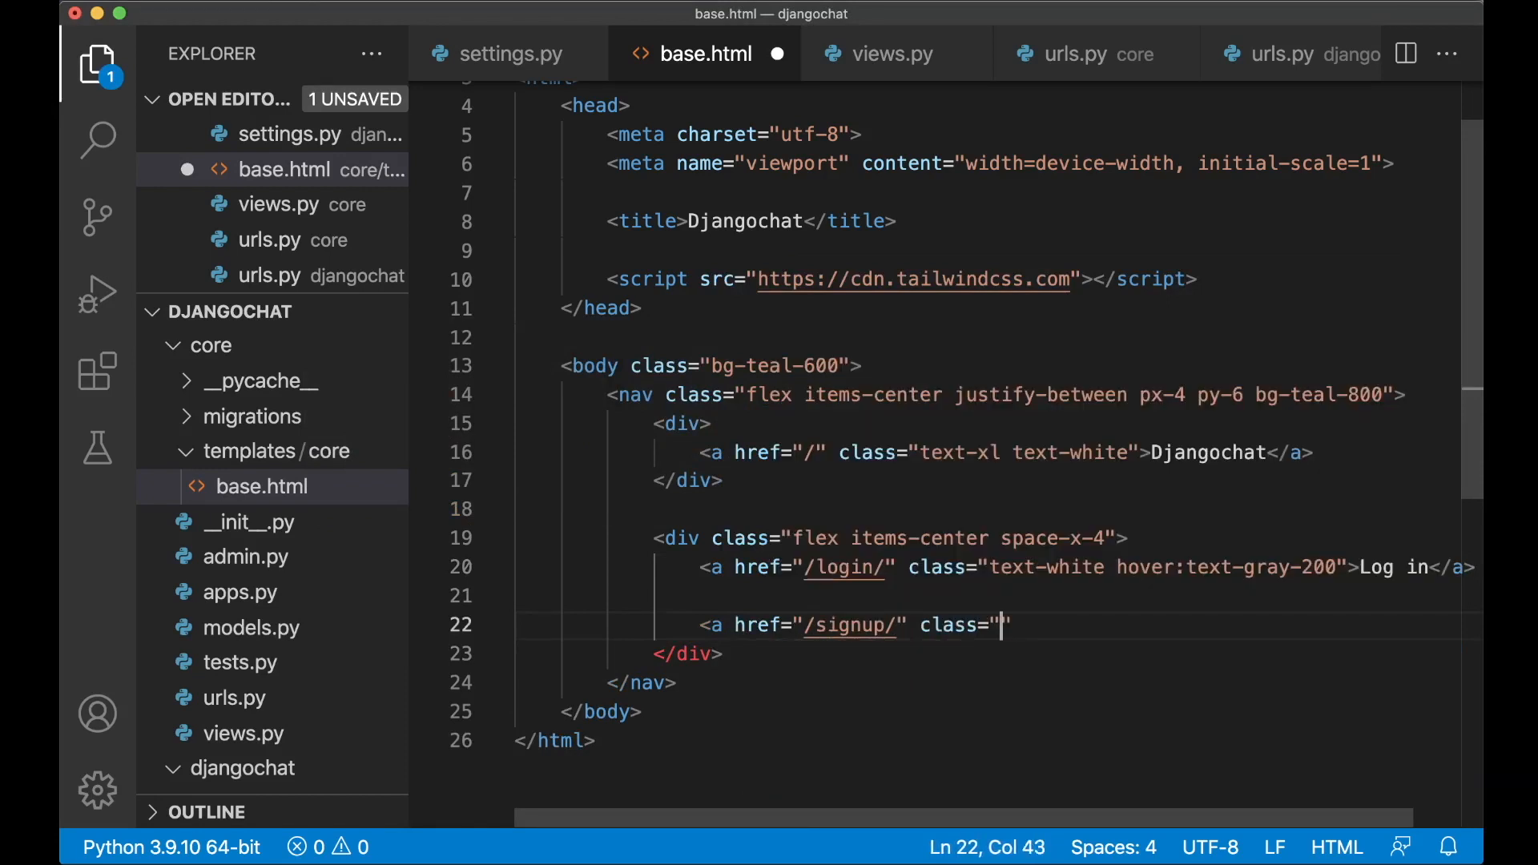
{"action": "type", "text": "px-5"}
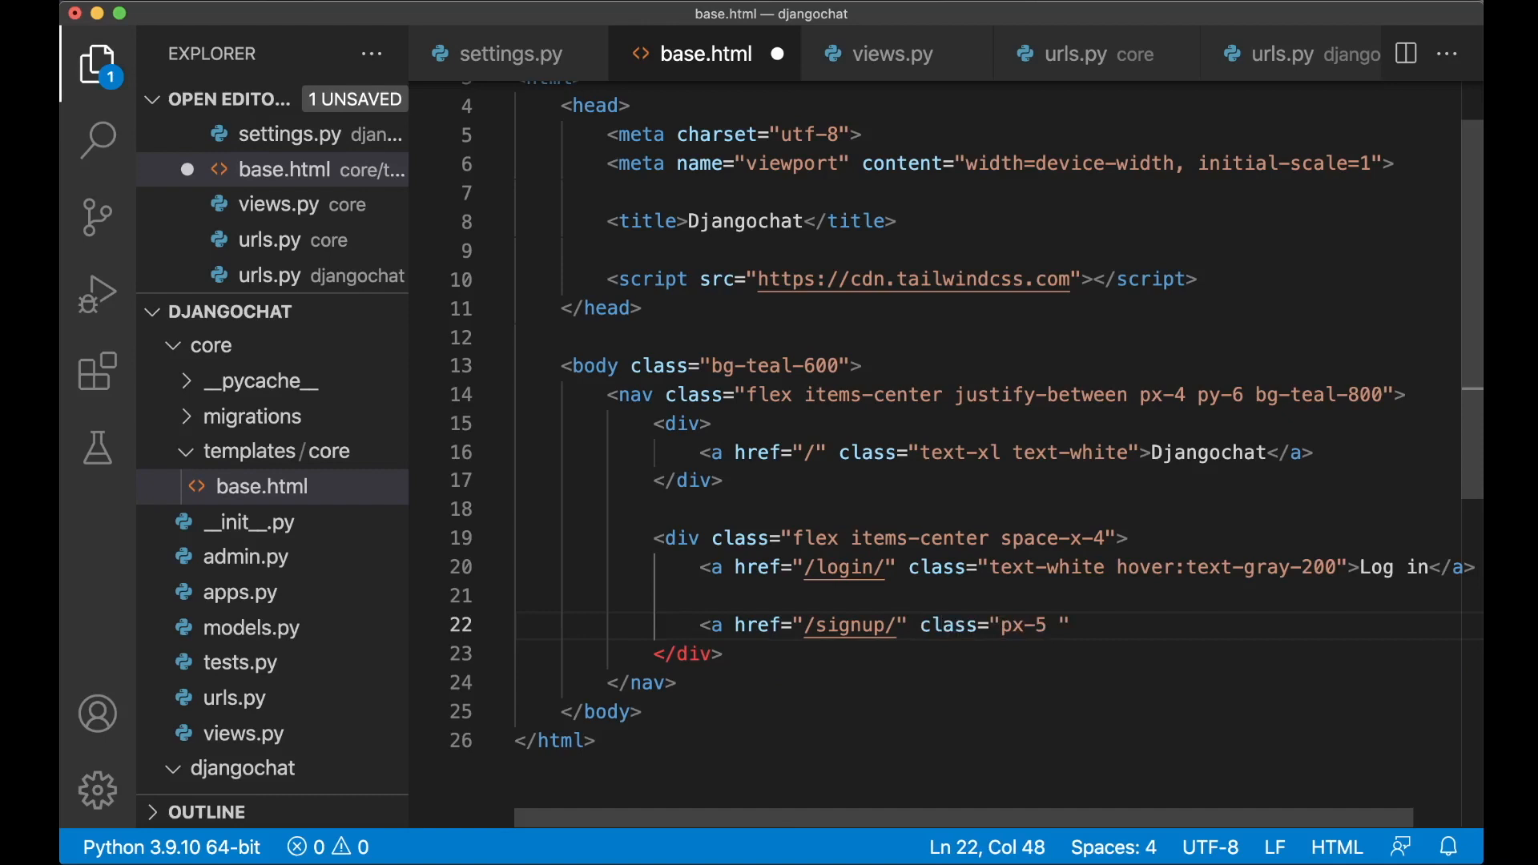
{"action": "type", "text": "py-3"}
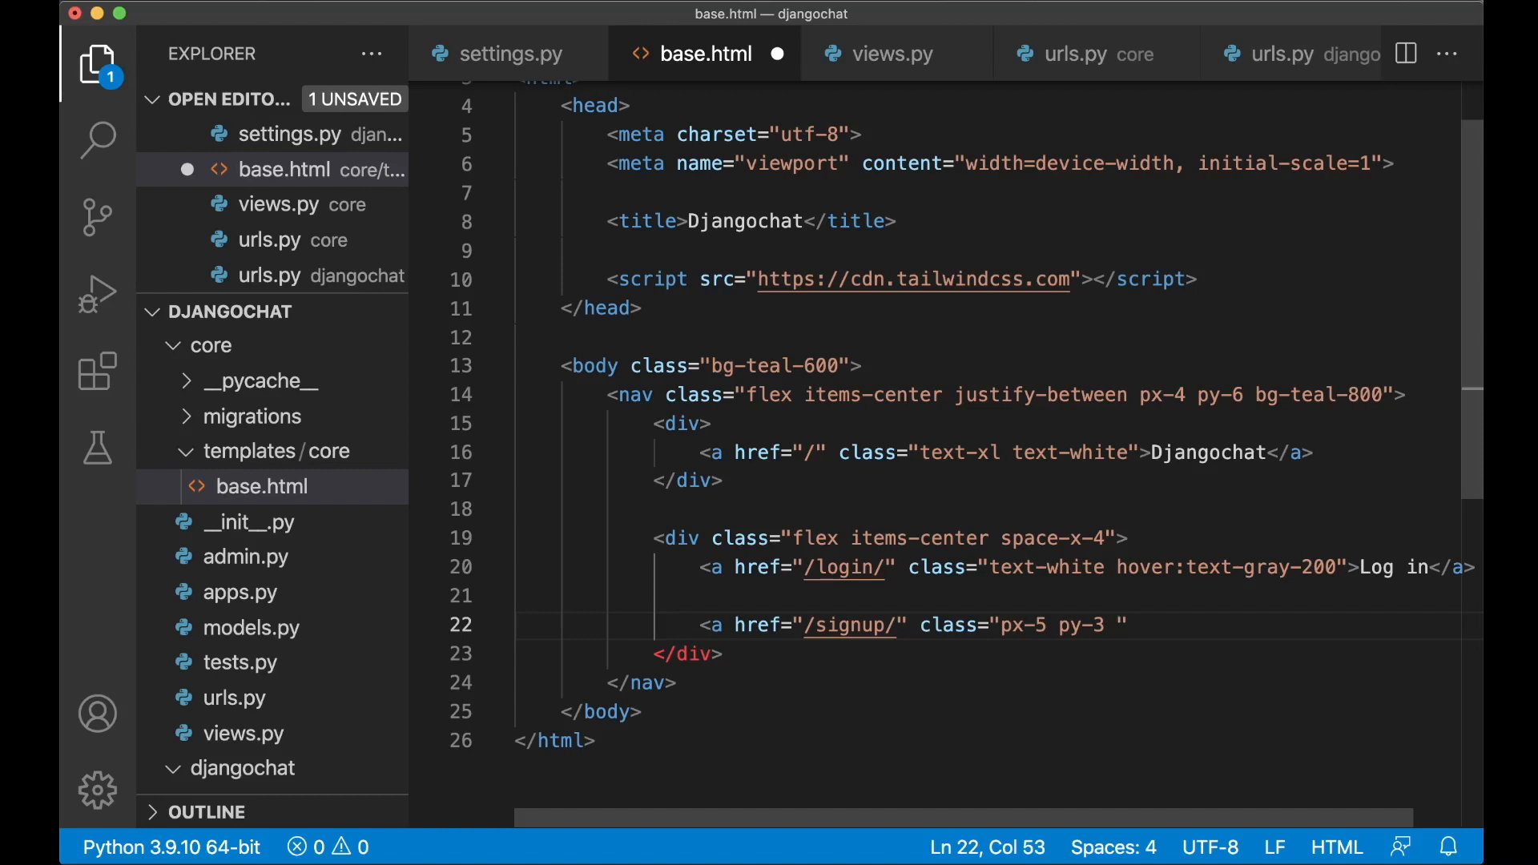
{"action": "type", "text": "rounded-"}
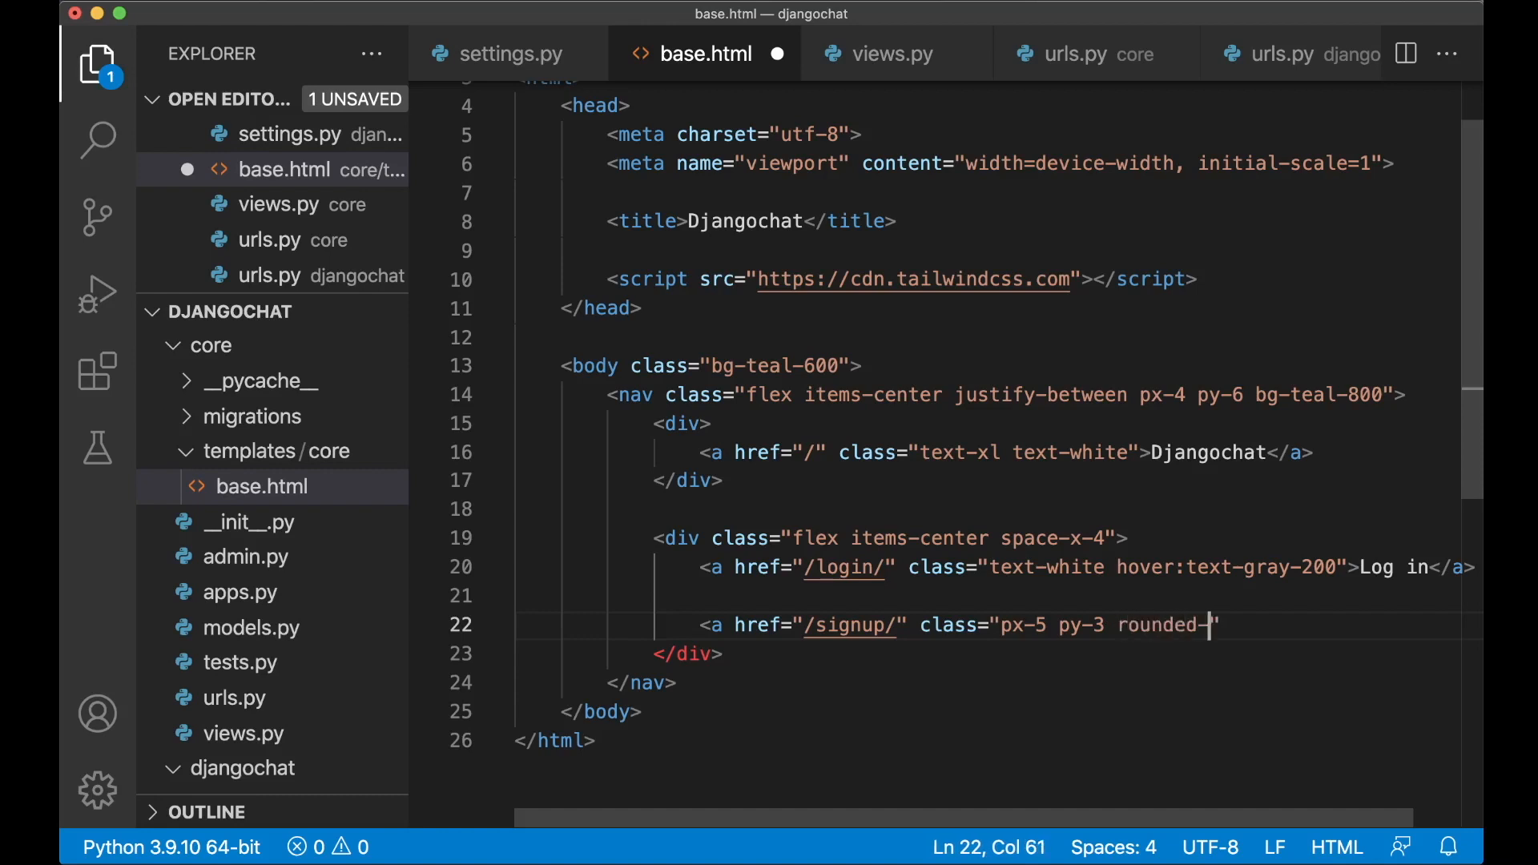
{"action": "type", "text": "xl"}
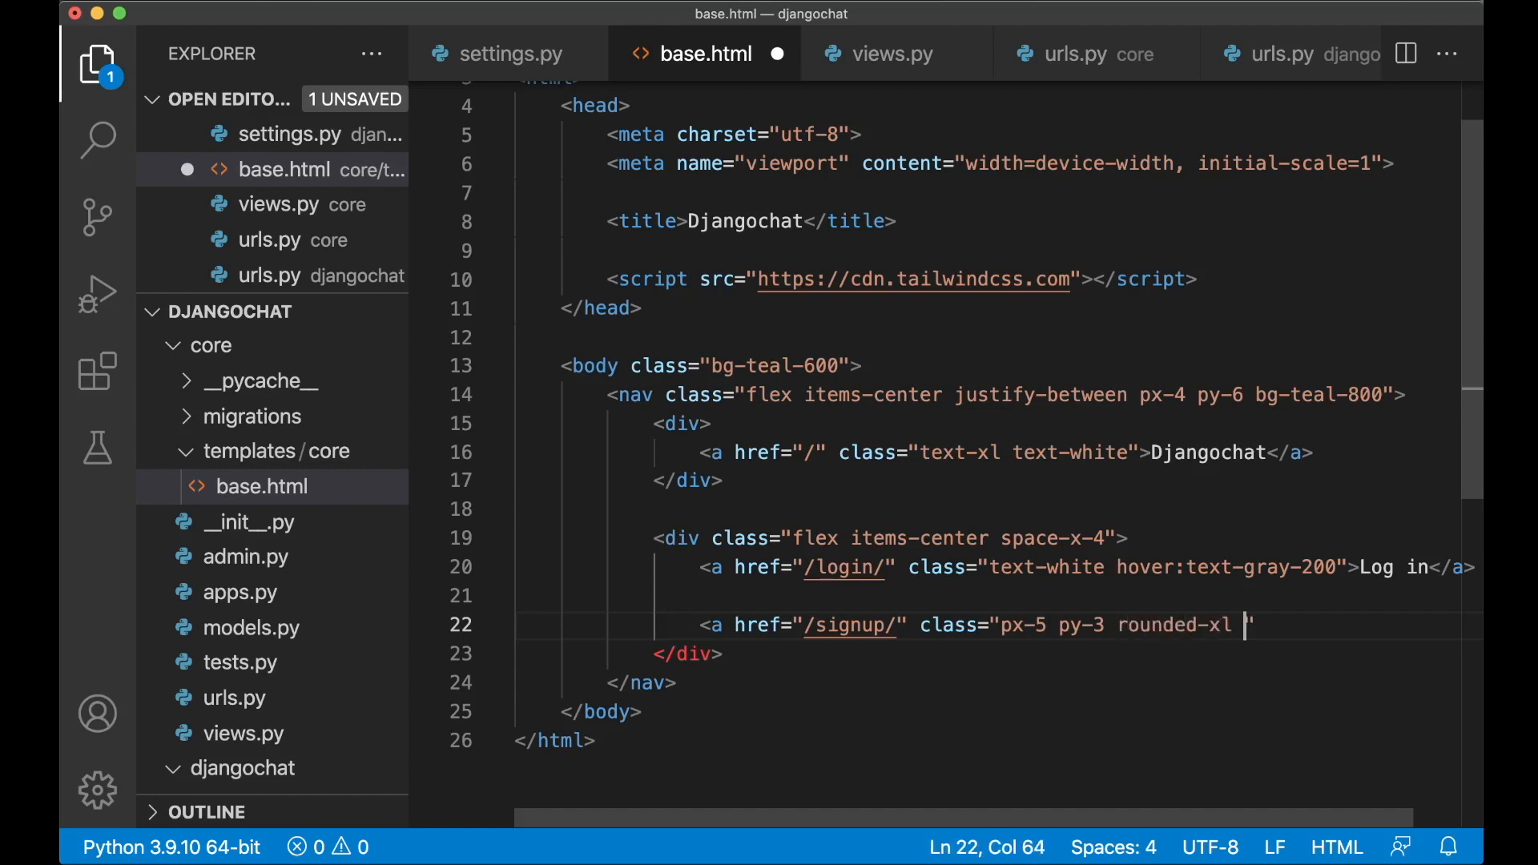
{"action": "type", "text": "text-white"}
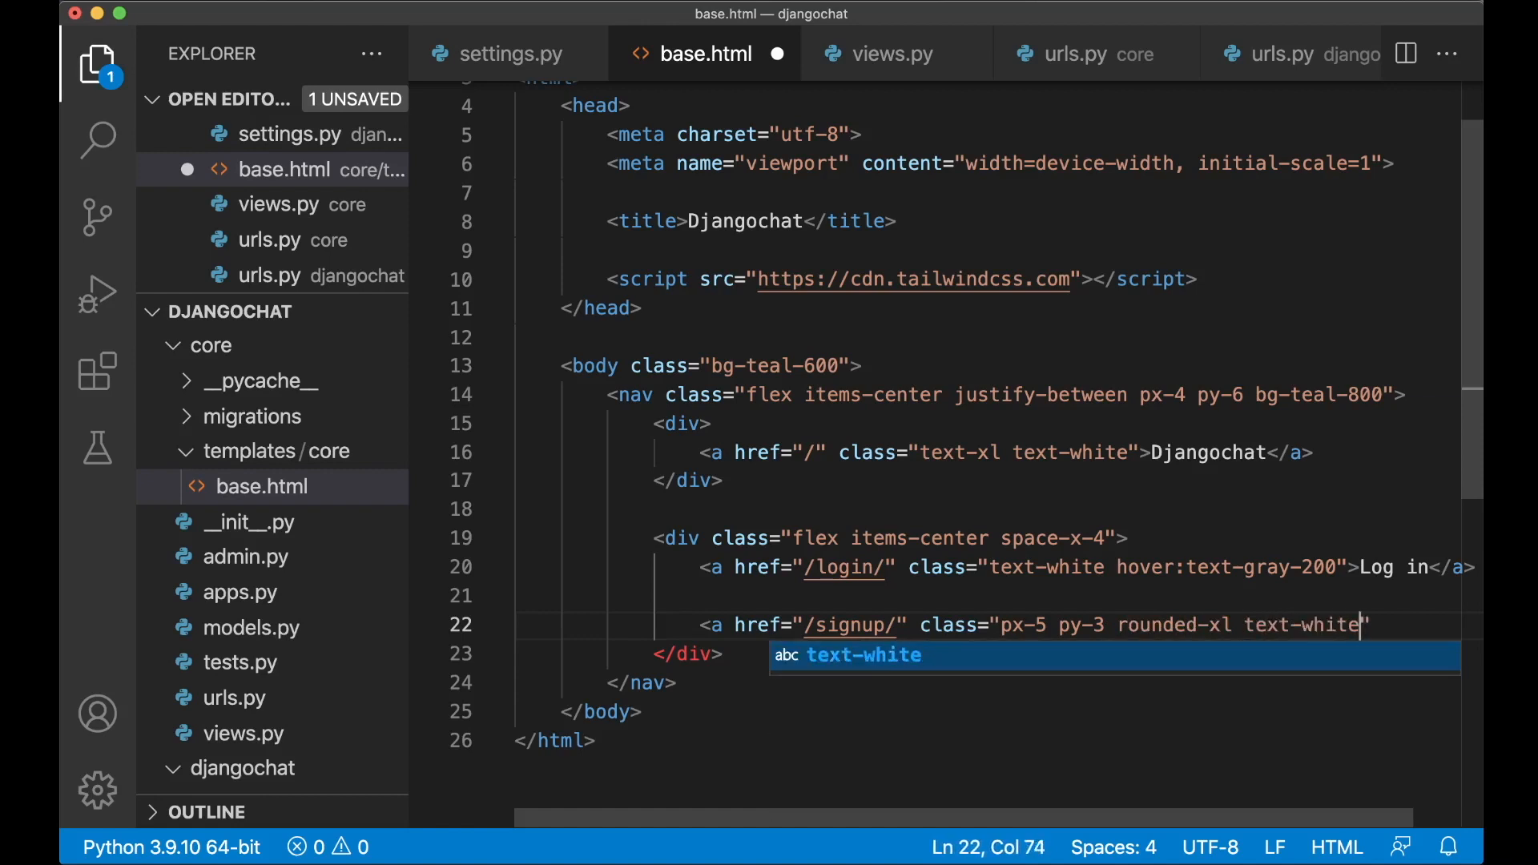
{"action": "type", "text": "bg-teal-600"}
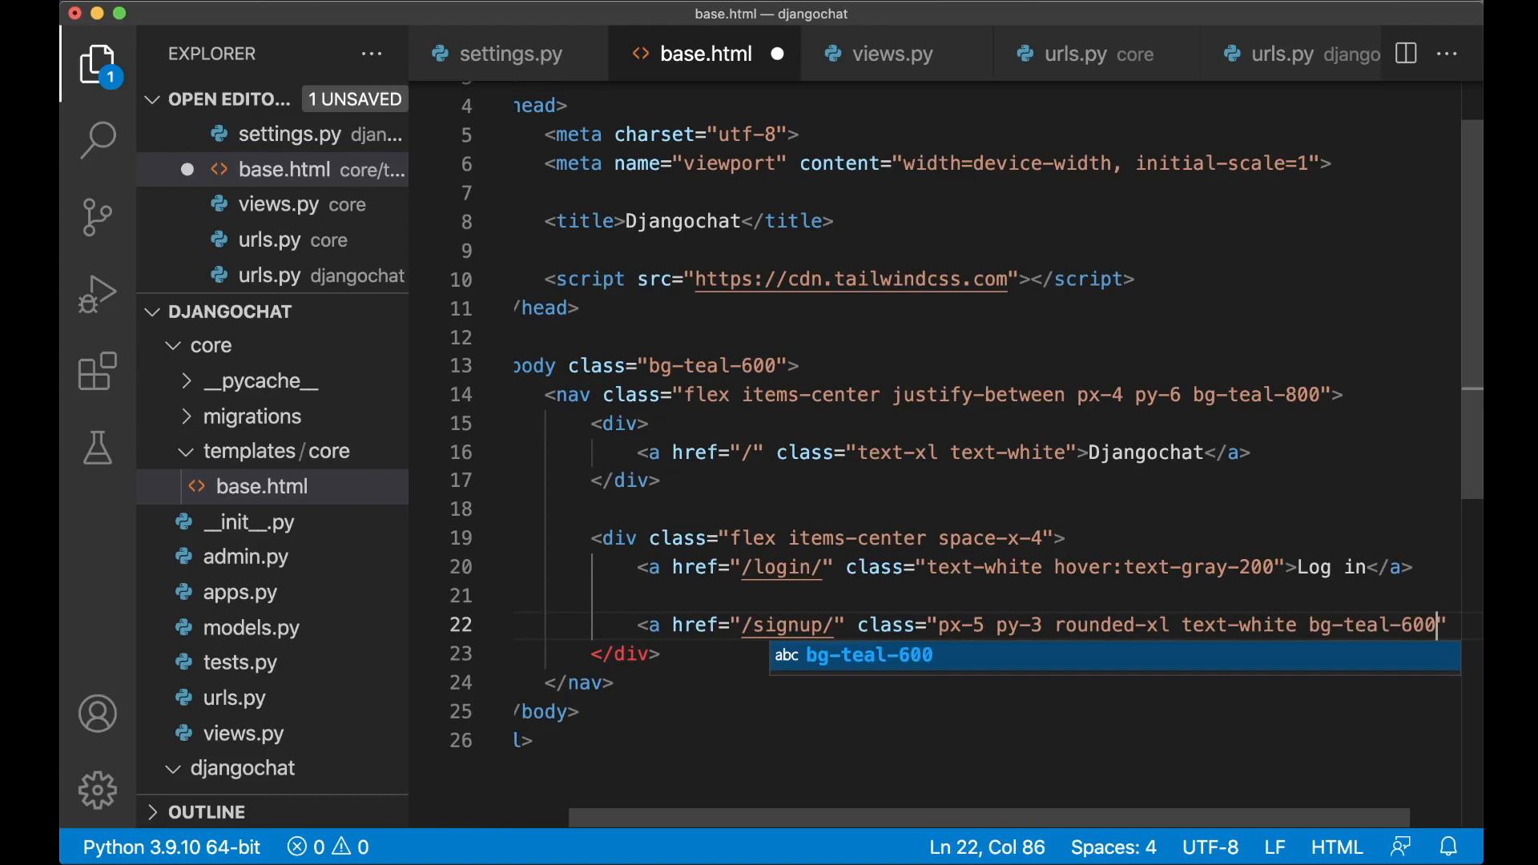
{"action": "mouse_move", "coordinate": [718, 369]}
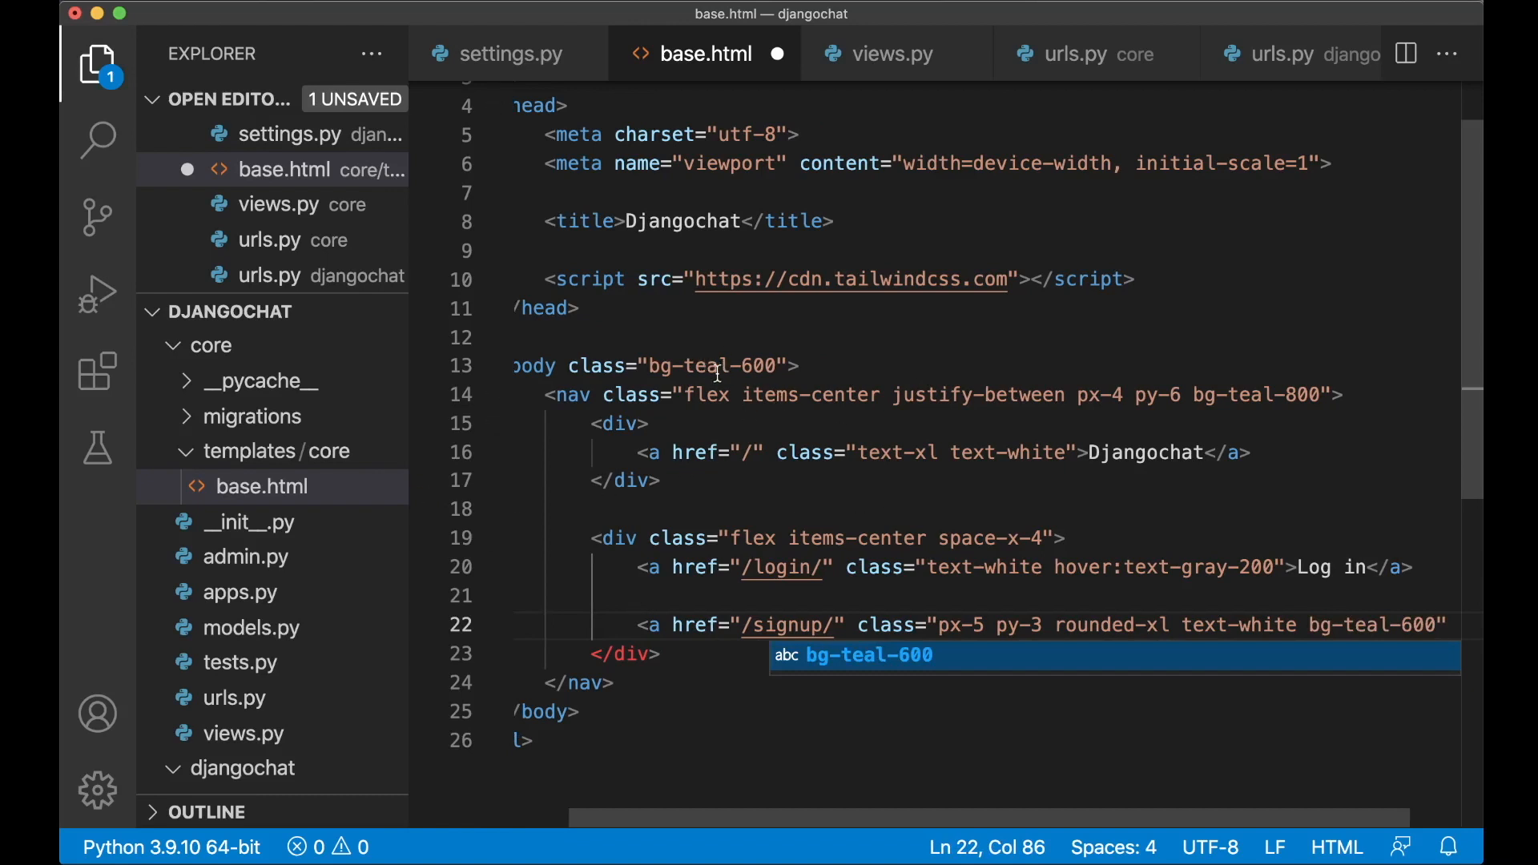
{"action": "type", "text": "\" \""}
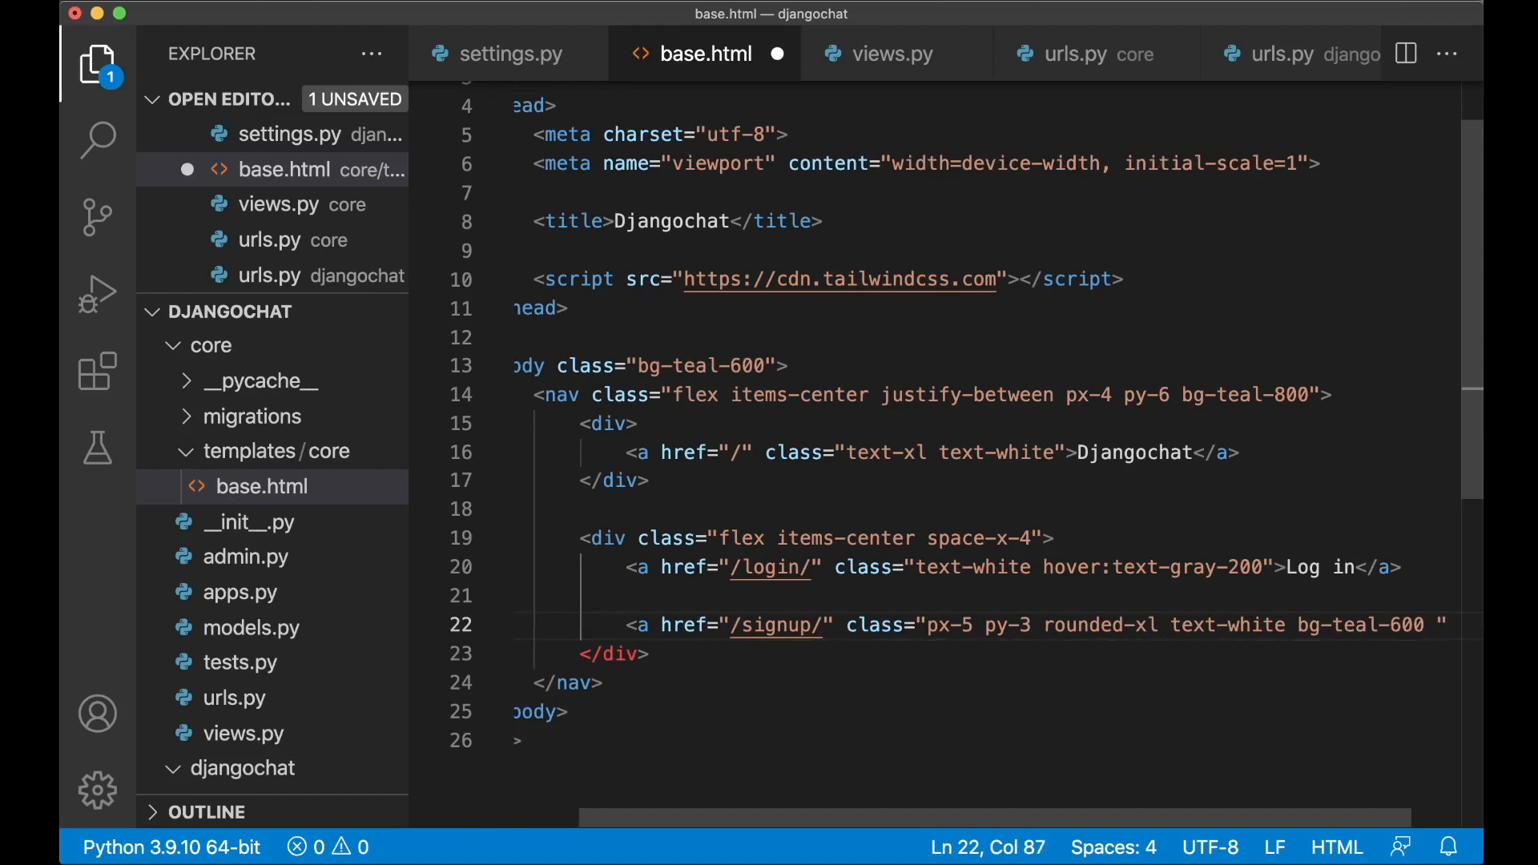
{"action": "type", "text": "hover:bg-teal"}
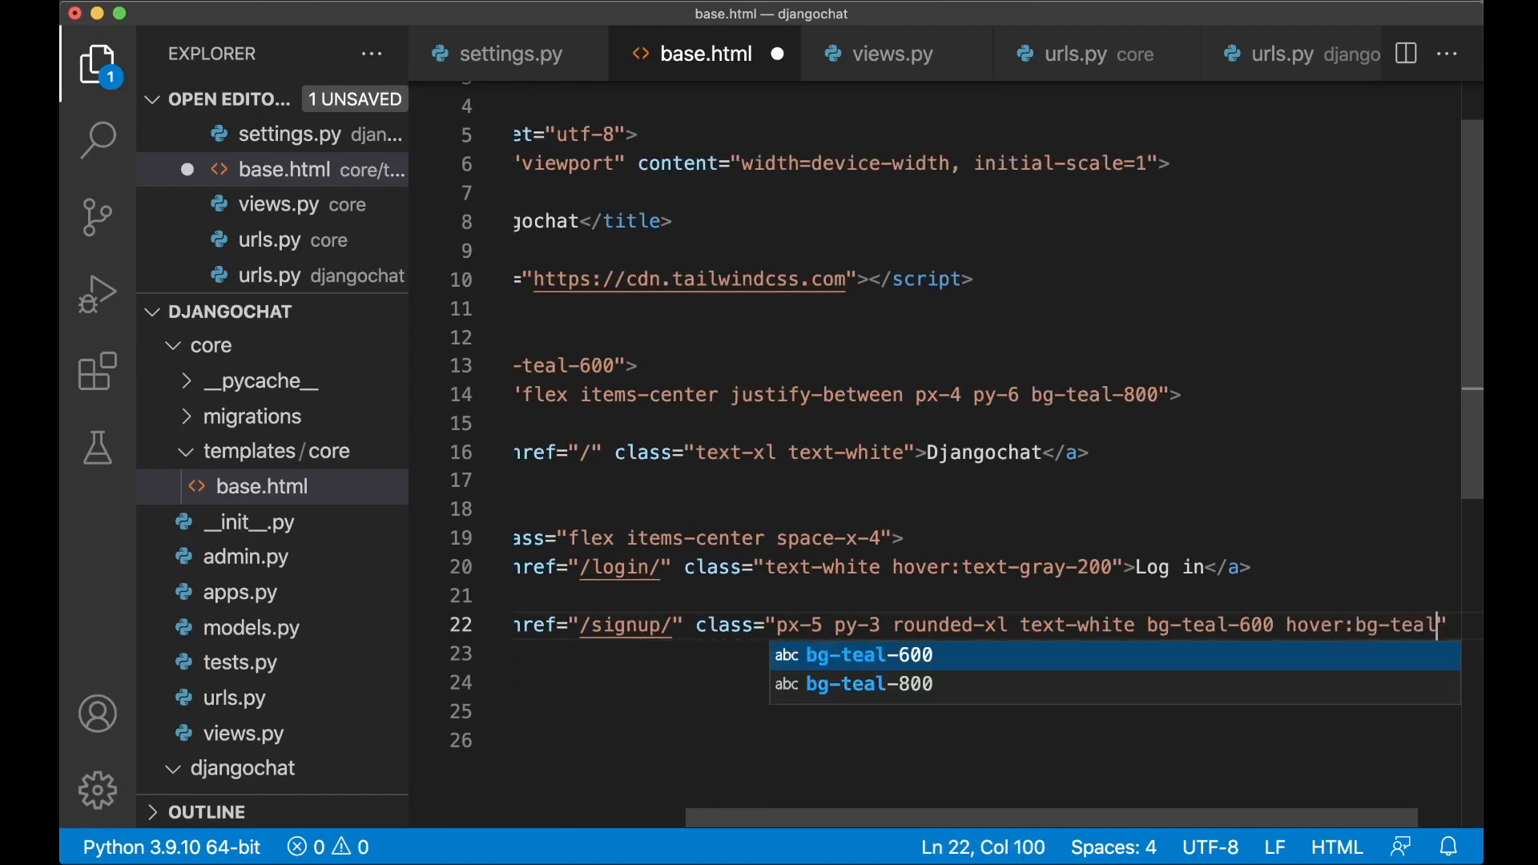
{"action": "type", "text": "-700"}
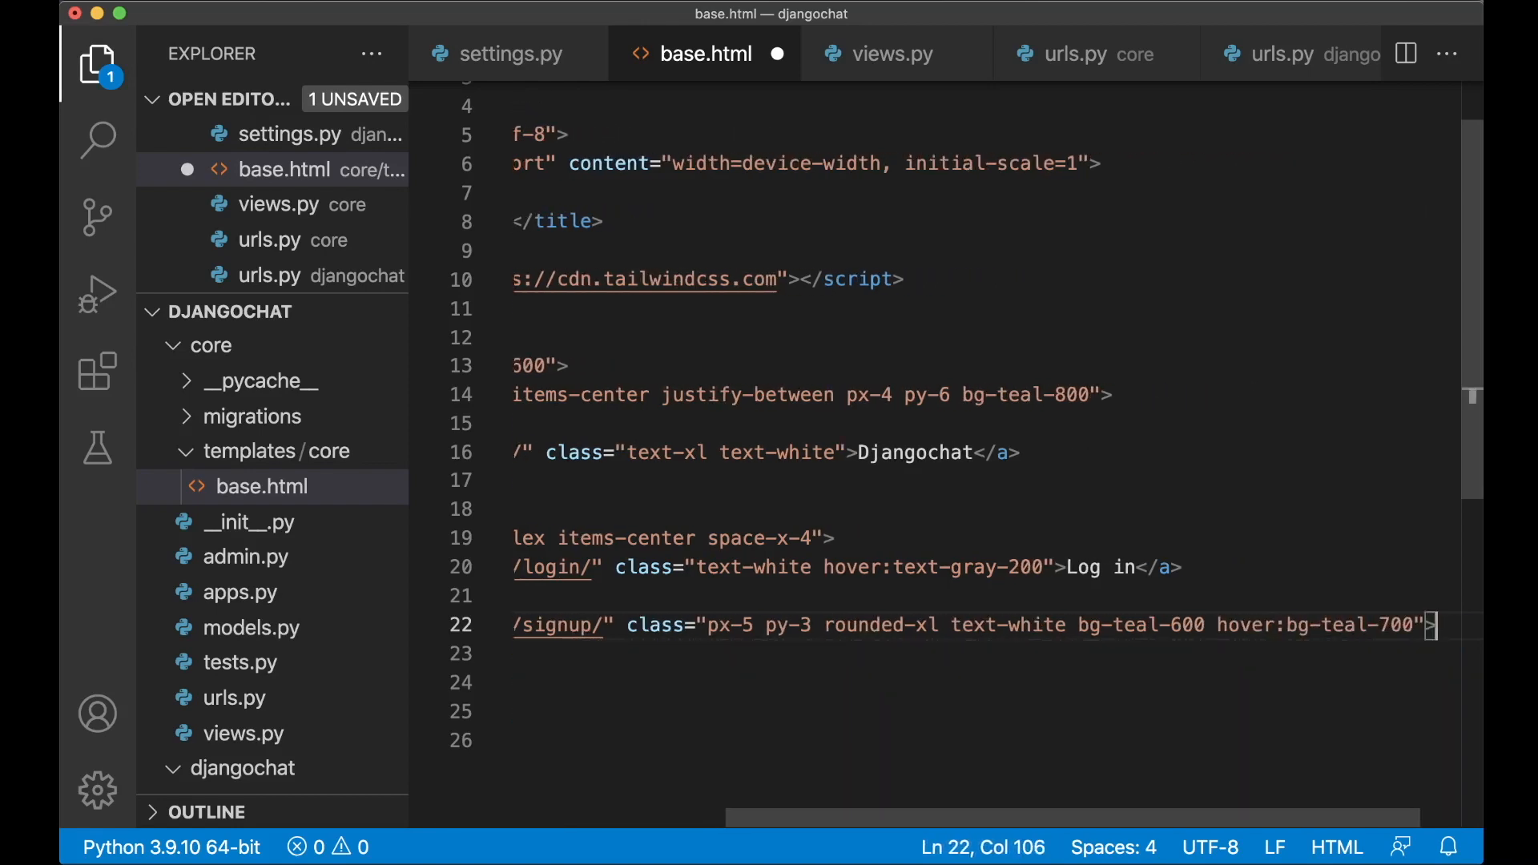
{"action": "type", "text": "Sign u"}
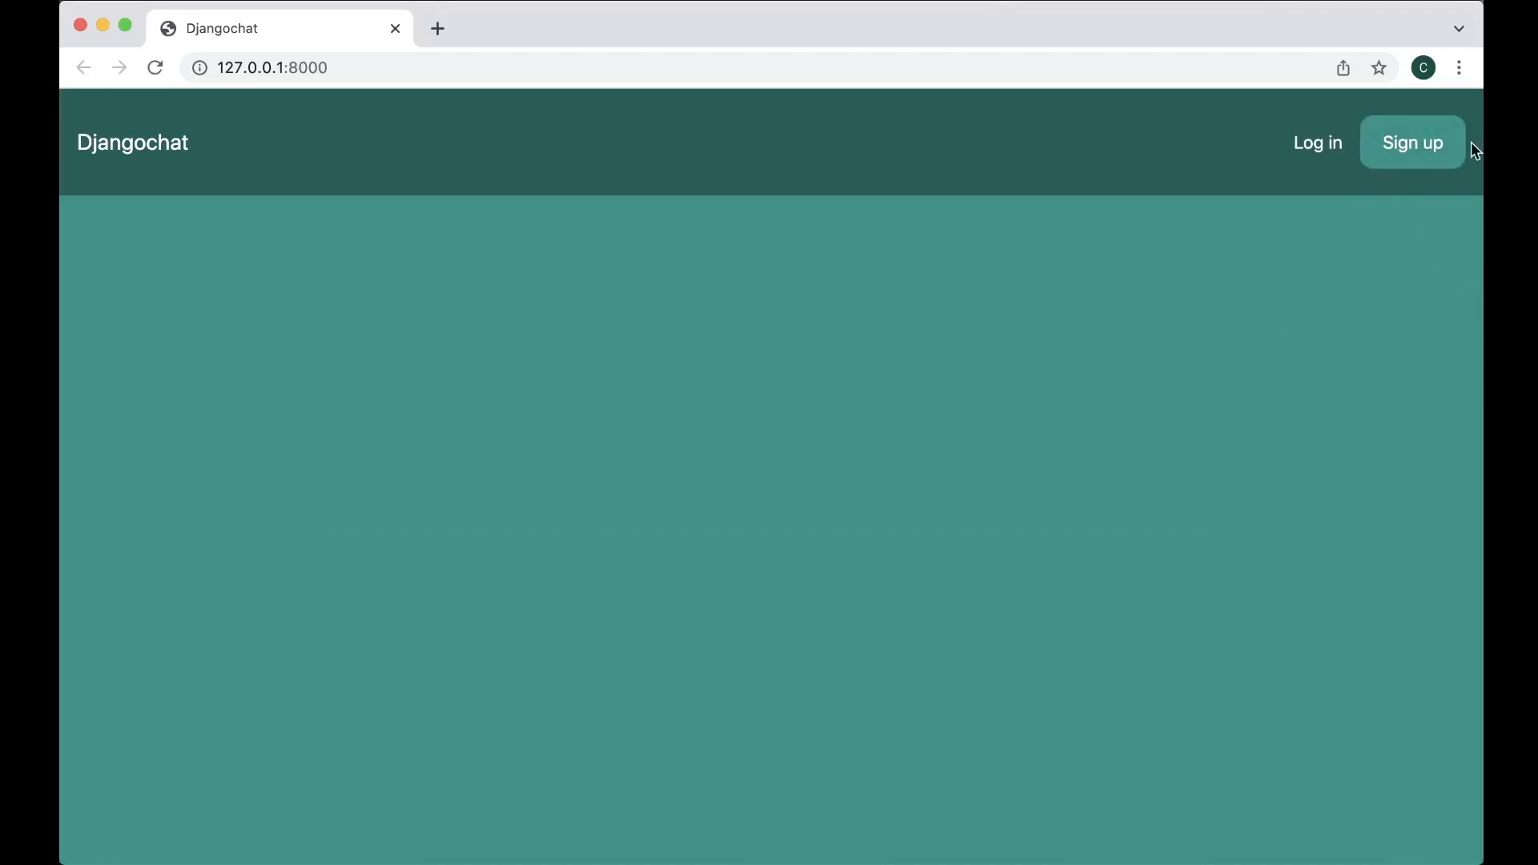
{"action": "mouse_move", "coordinate": [435, 361]}
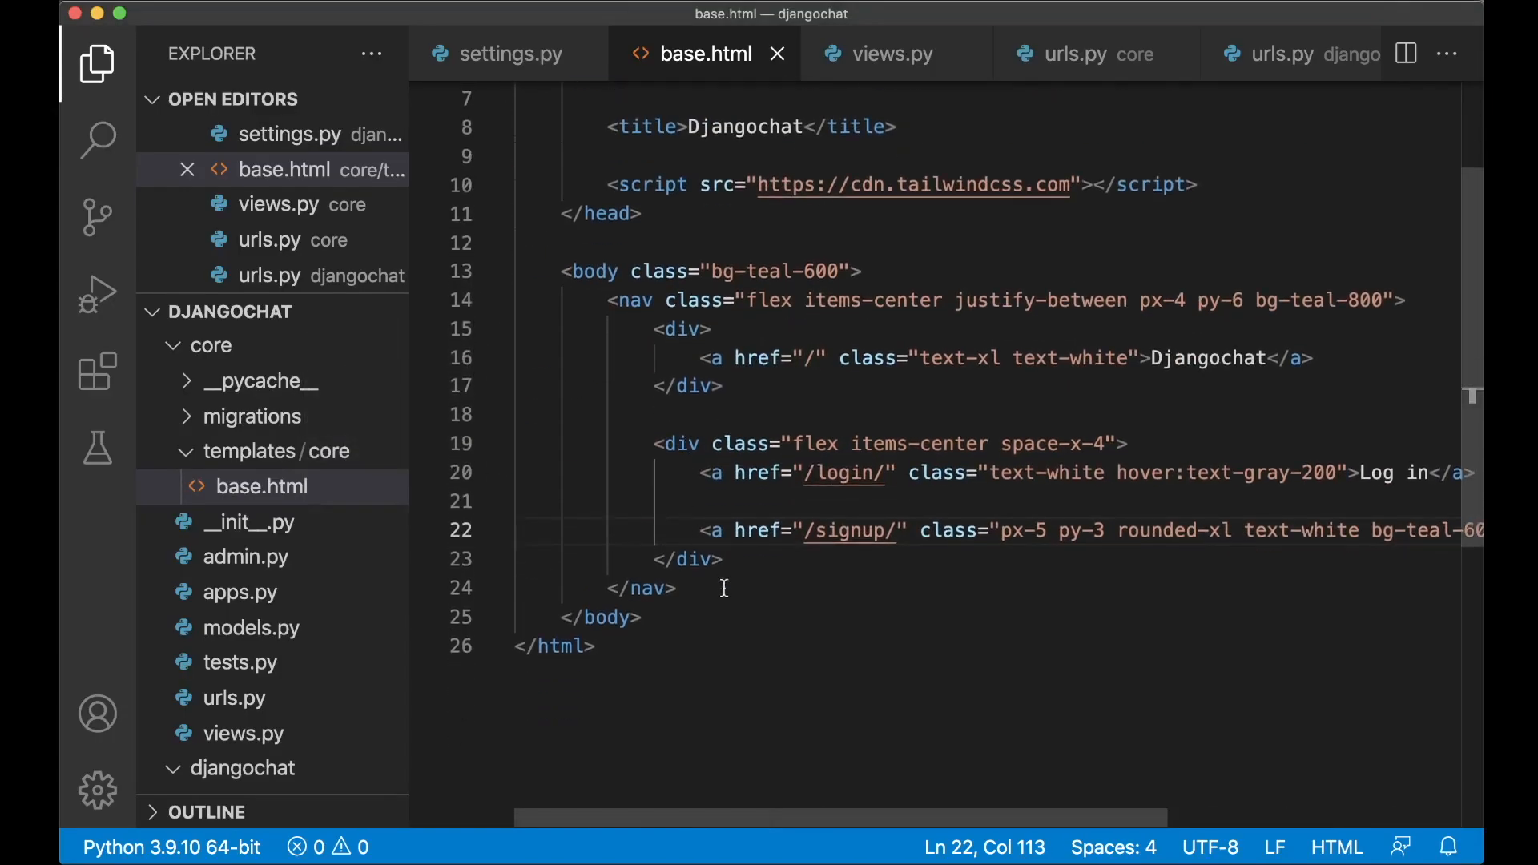
Step: Below </nav>, add a div with p-10 lg:p-20 text-center classes
{"action": "type", "text": "<"}
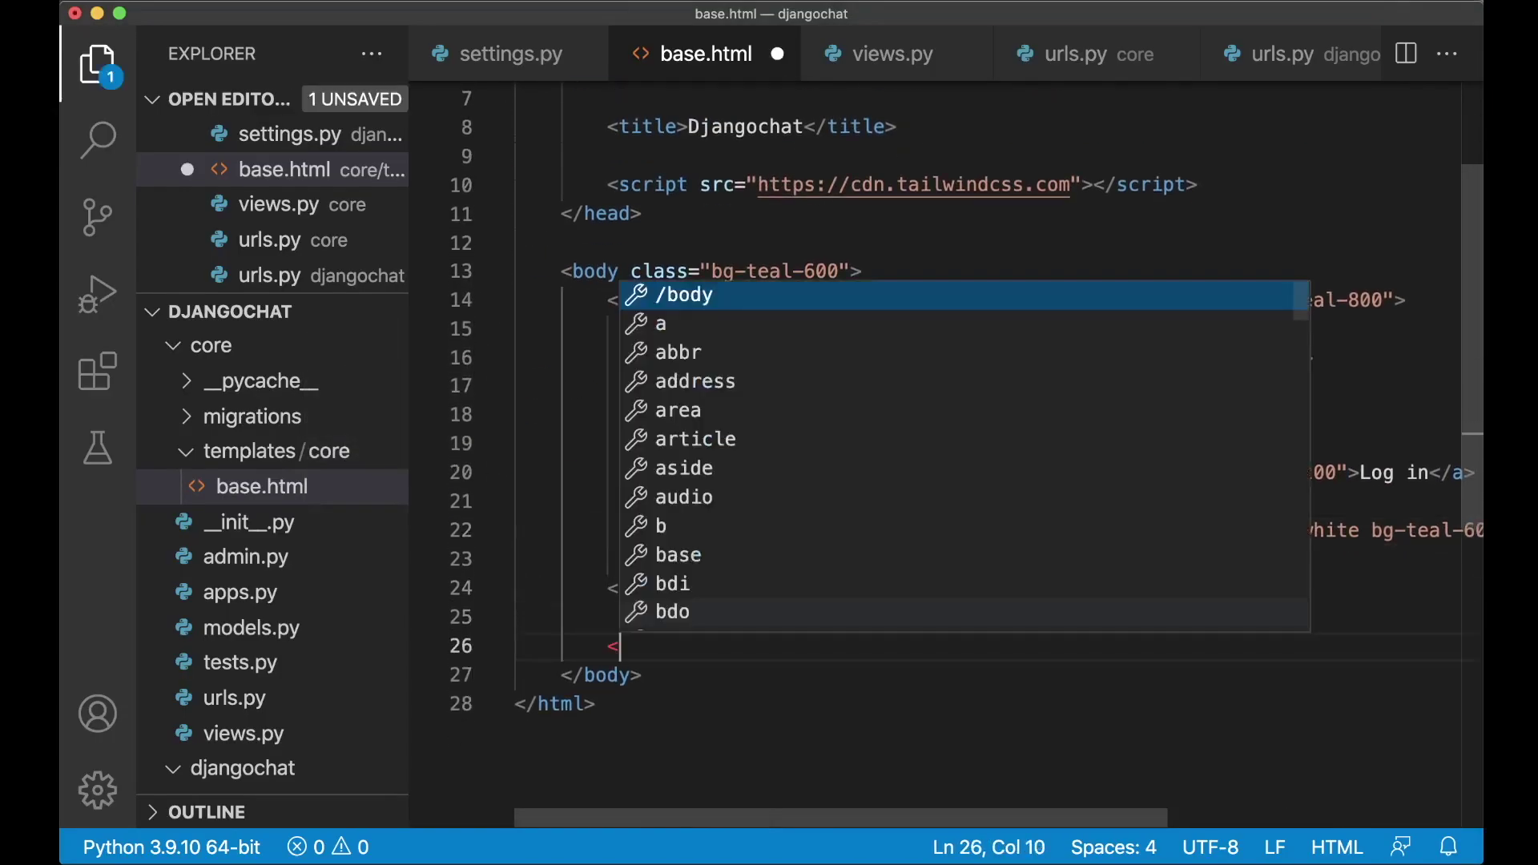
{"action": "type", "text": "<div class=\"p-"}
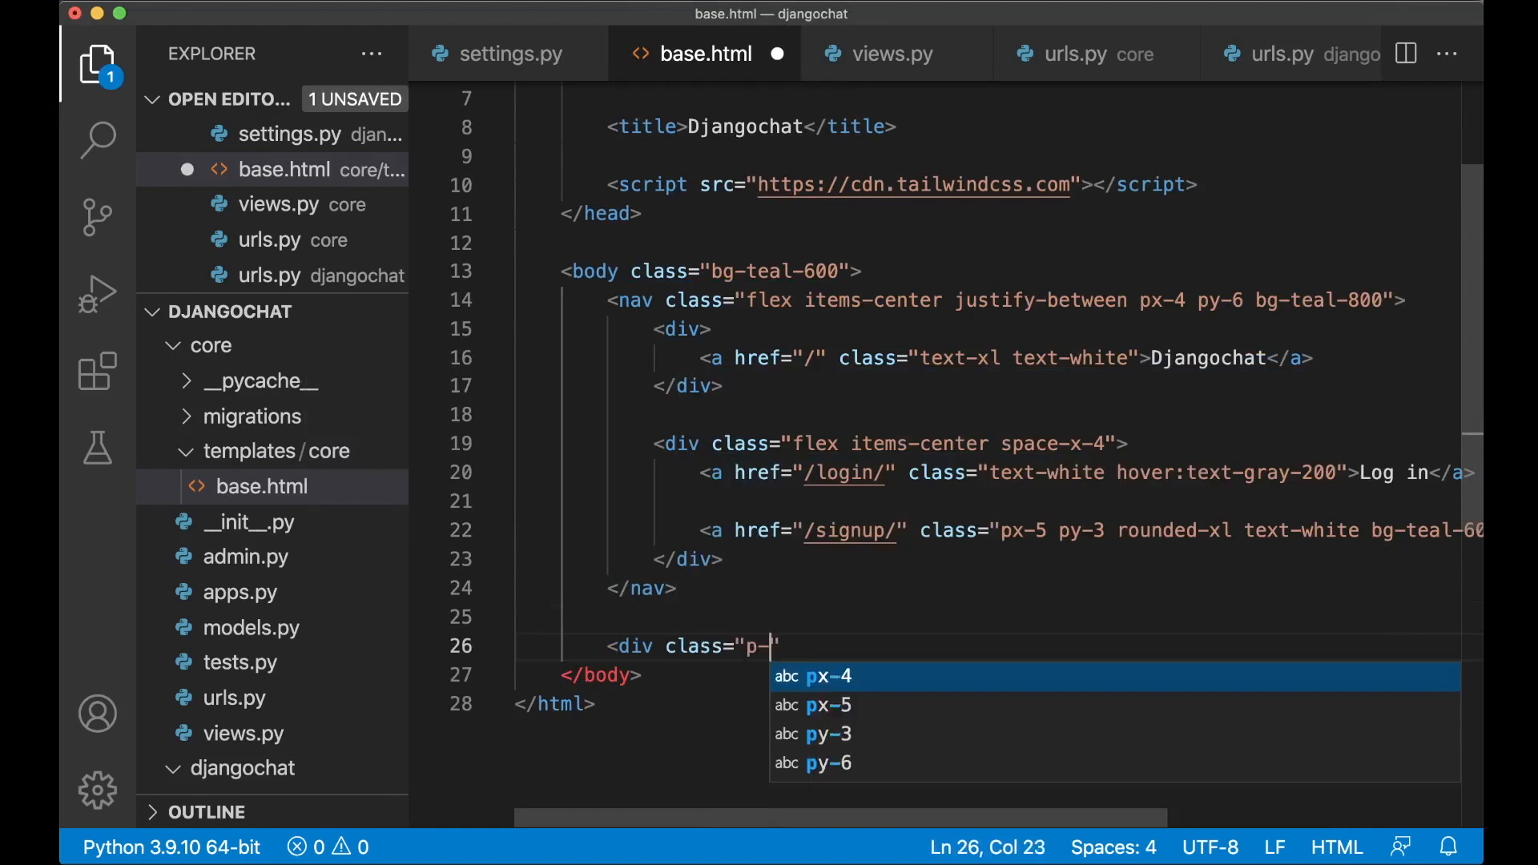
{"action": "type", "text": "10"}
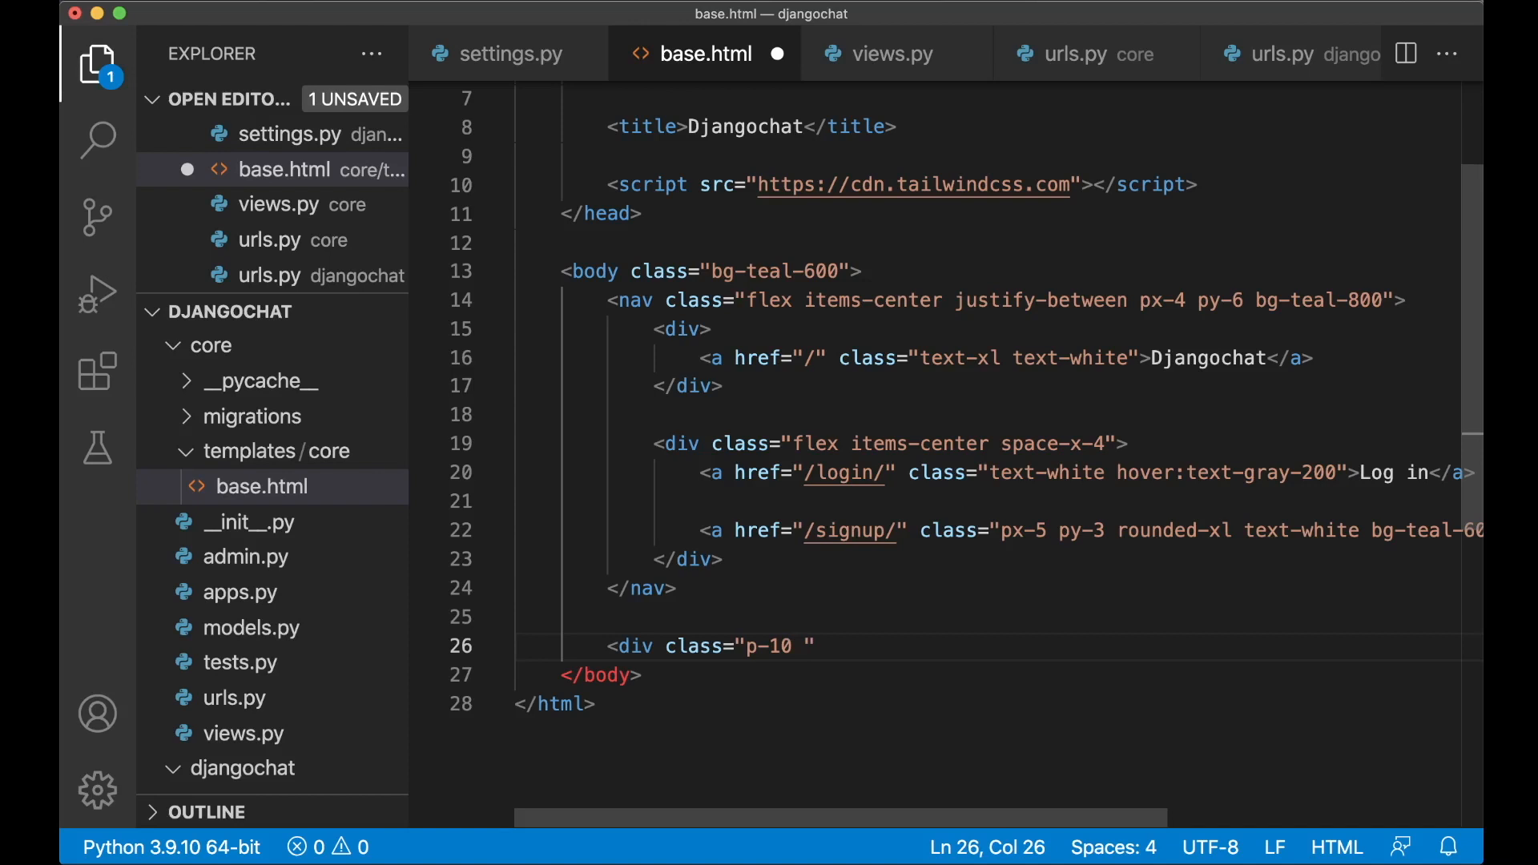
{"action": "double_click", "coordinate": [770, 647]}
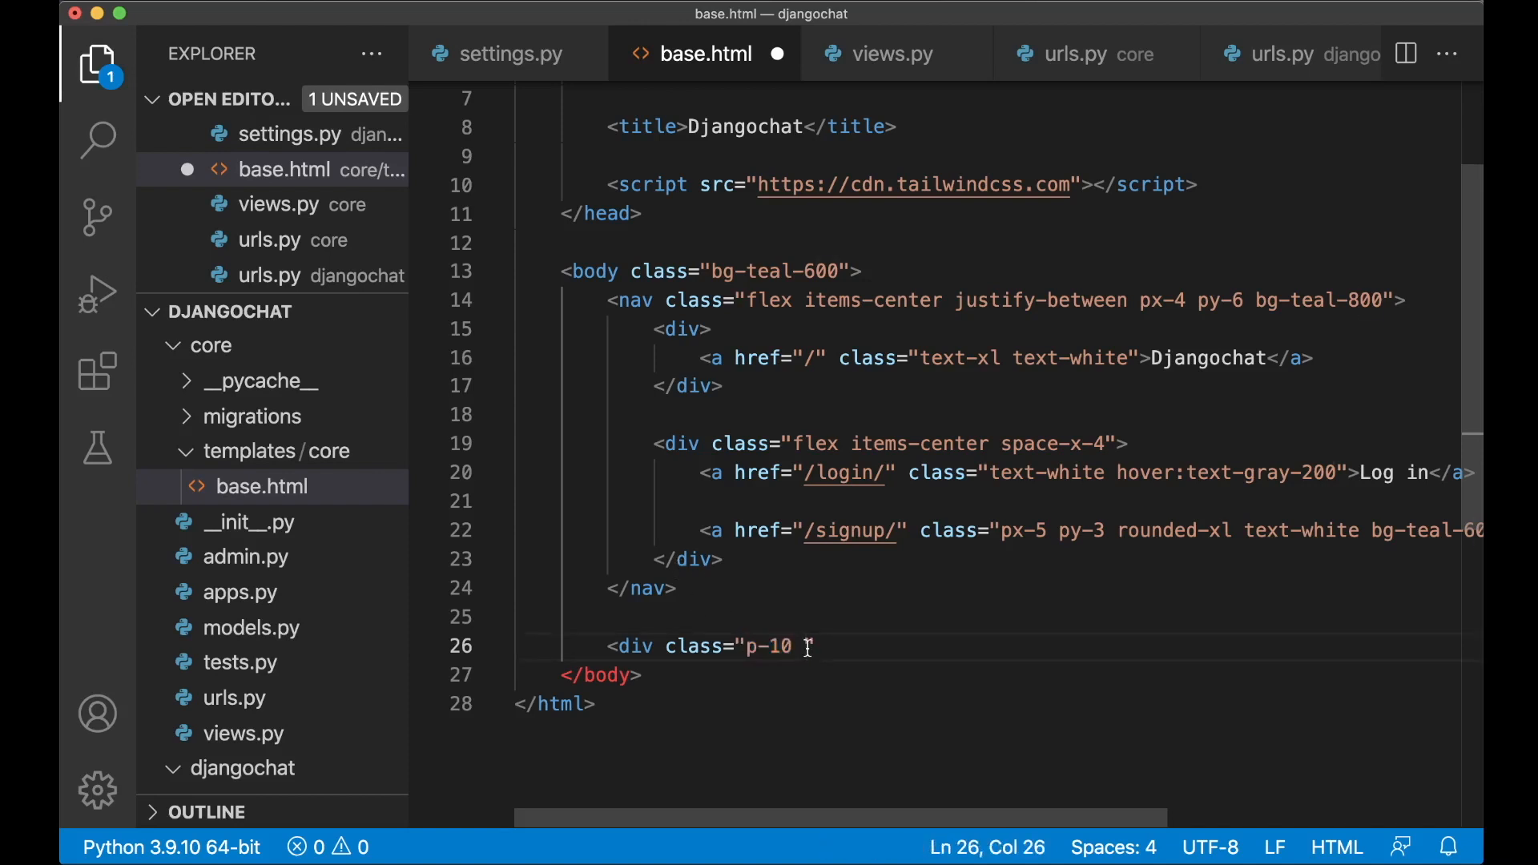
{"action": "type", "text": "lg:p"}
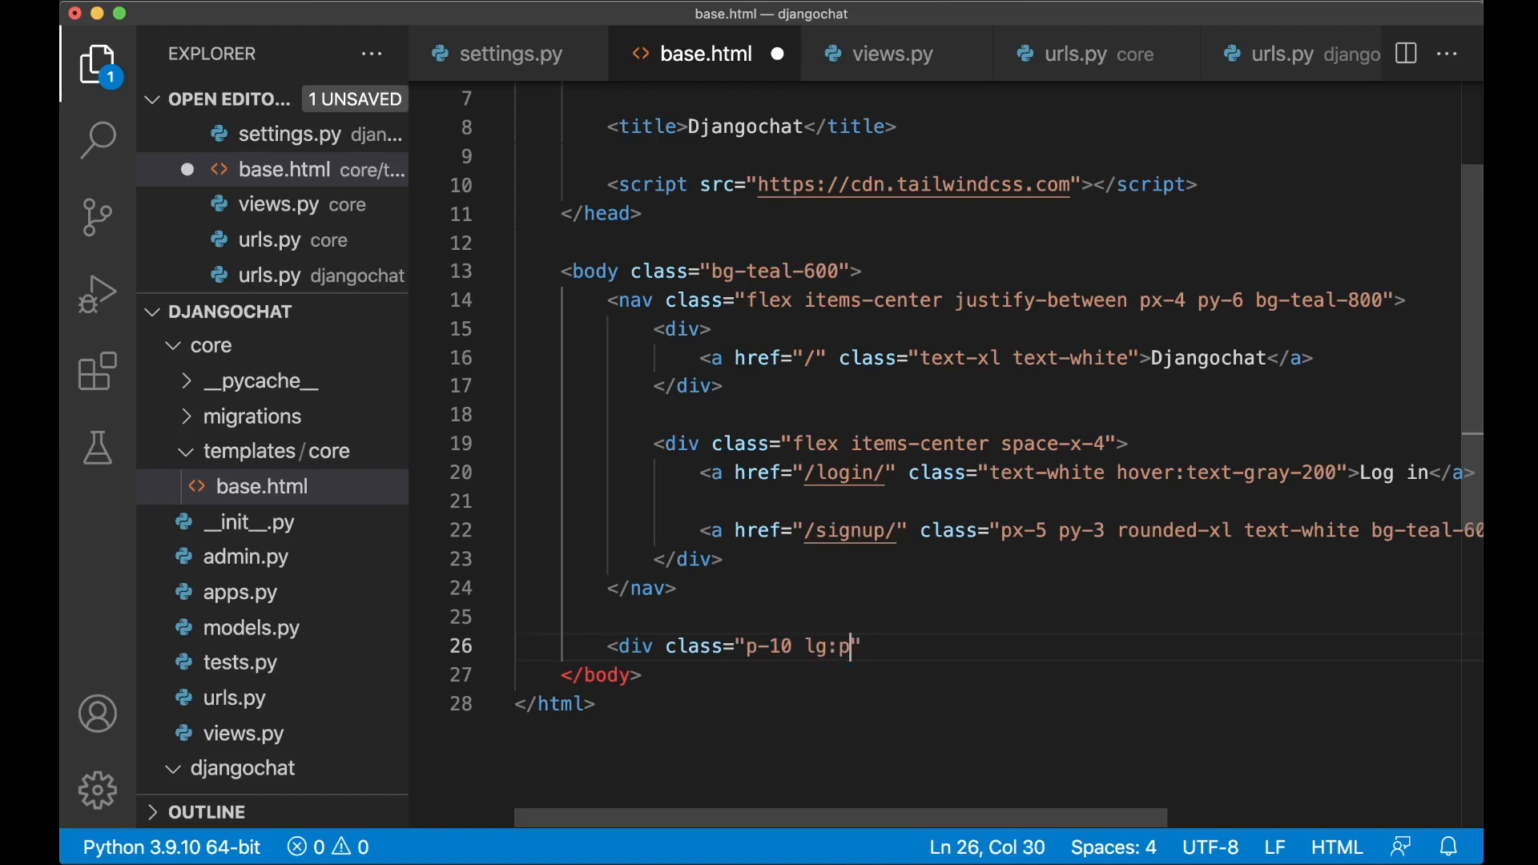
{"action": "type", "text": "-20"}
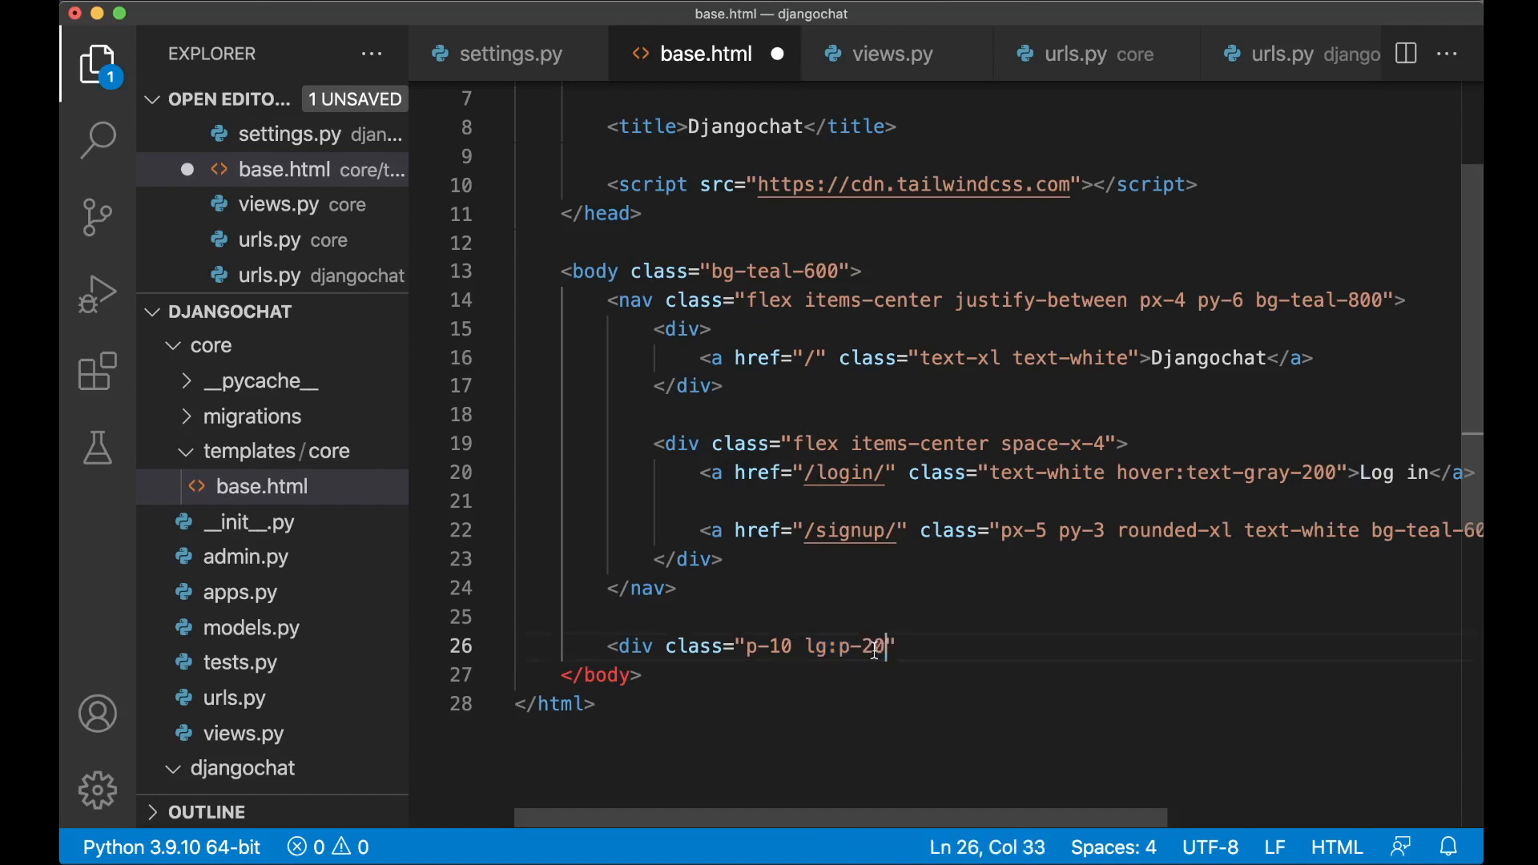
{"action": "double_click", "coordinate": [769, 647]}
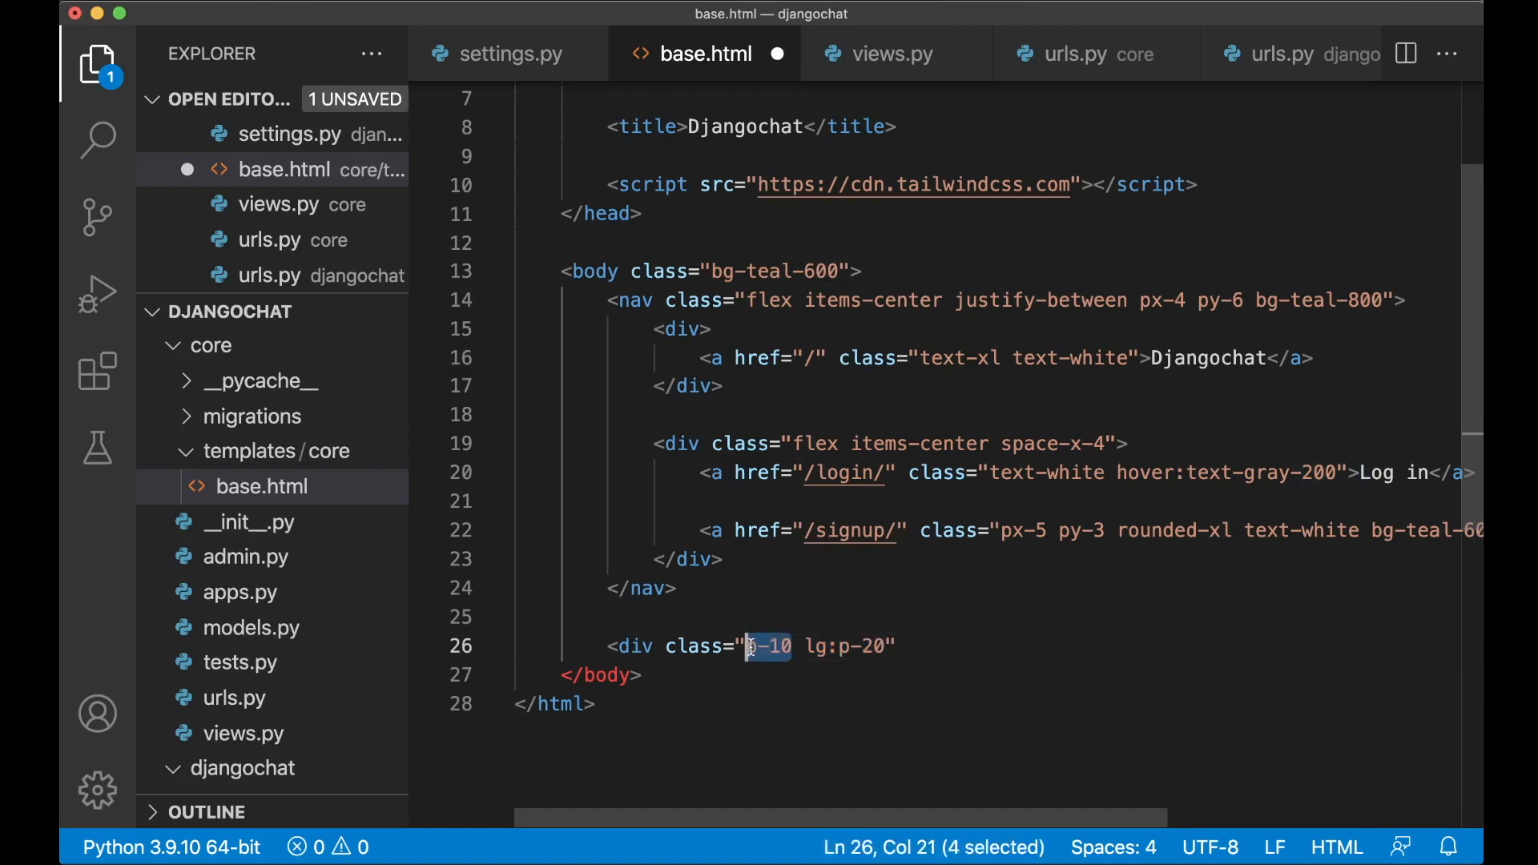
{"action": "left_click", "coordinate": [885, 646]}
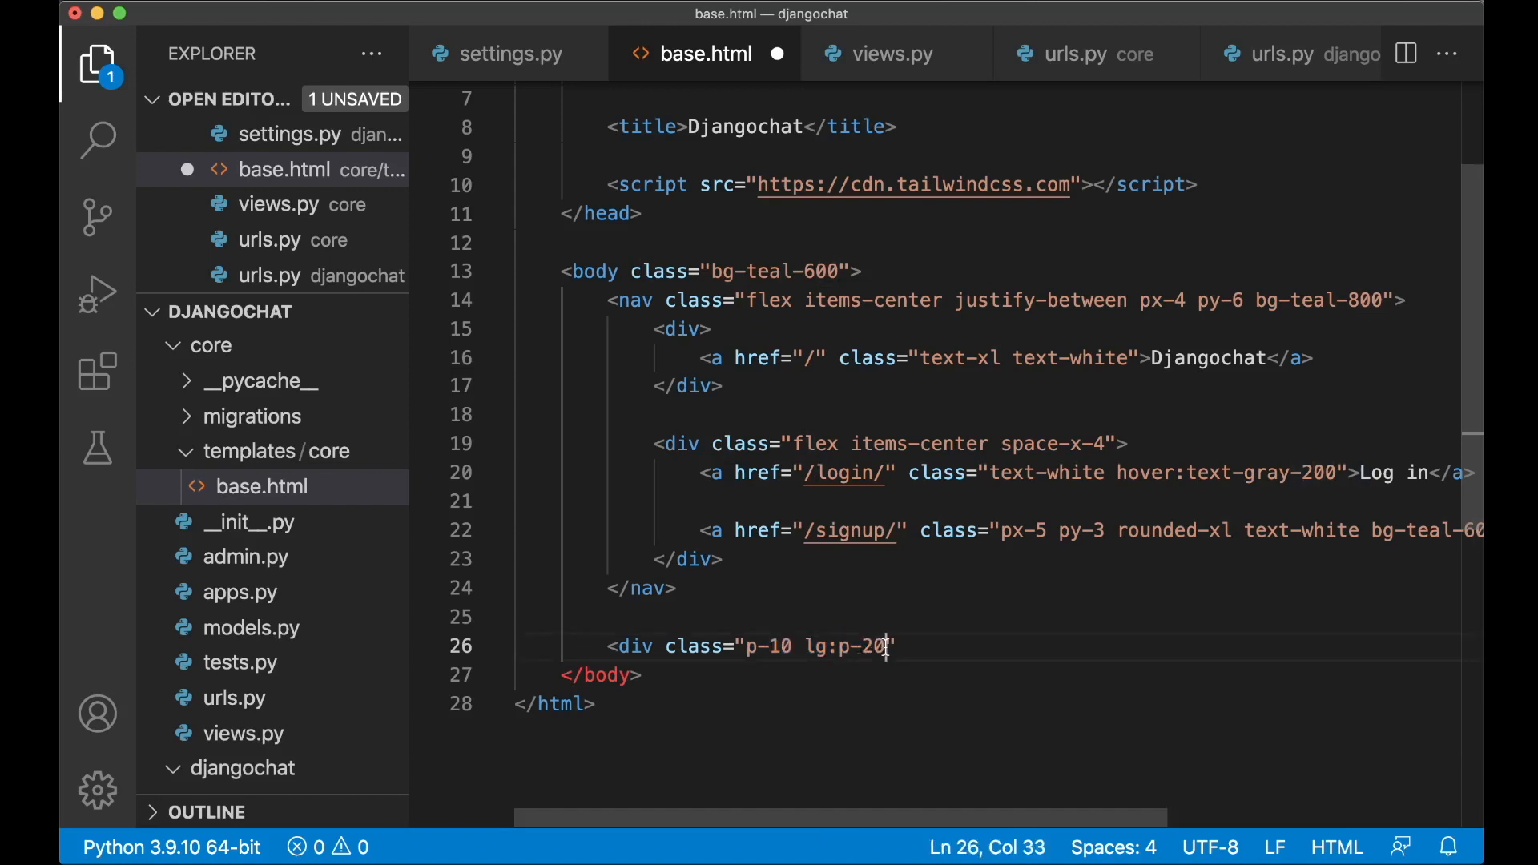
{"action": "type", "text": "text-center"}
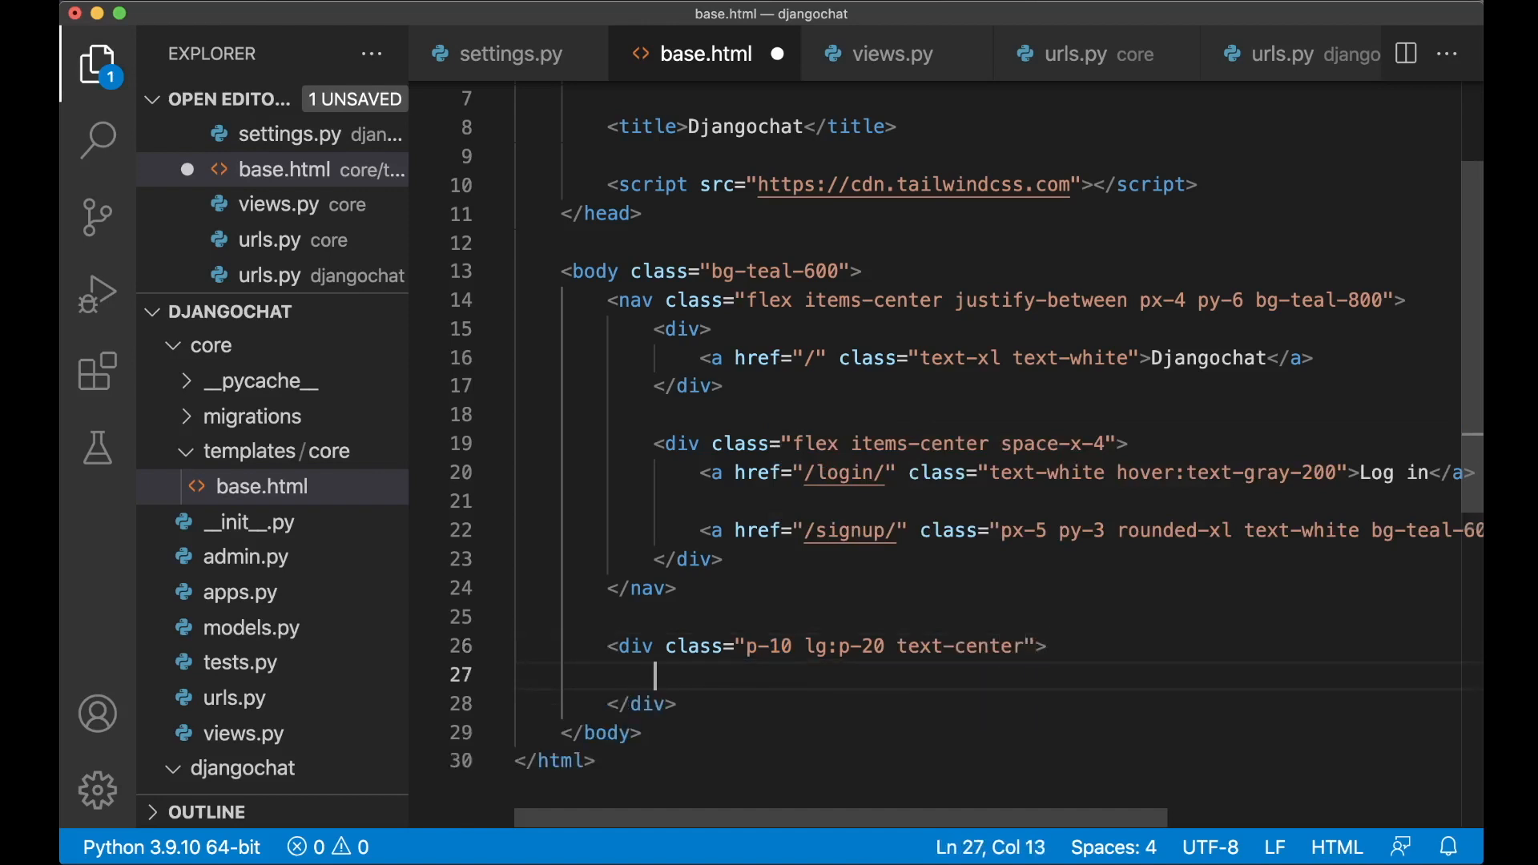
Step: Add an h1 'Djangochat' with text-3xl lg:text-6xl text-white and save the template
{"action": "type", "text": "<h1 class=\"text-3xl lg:text-6xl text-white\">Djangochat</h1>"}
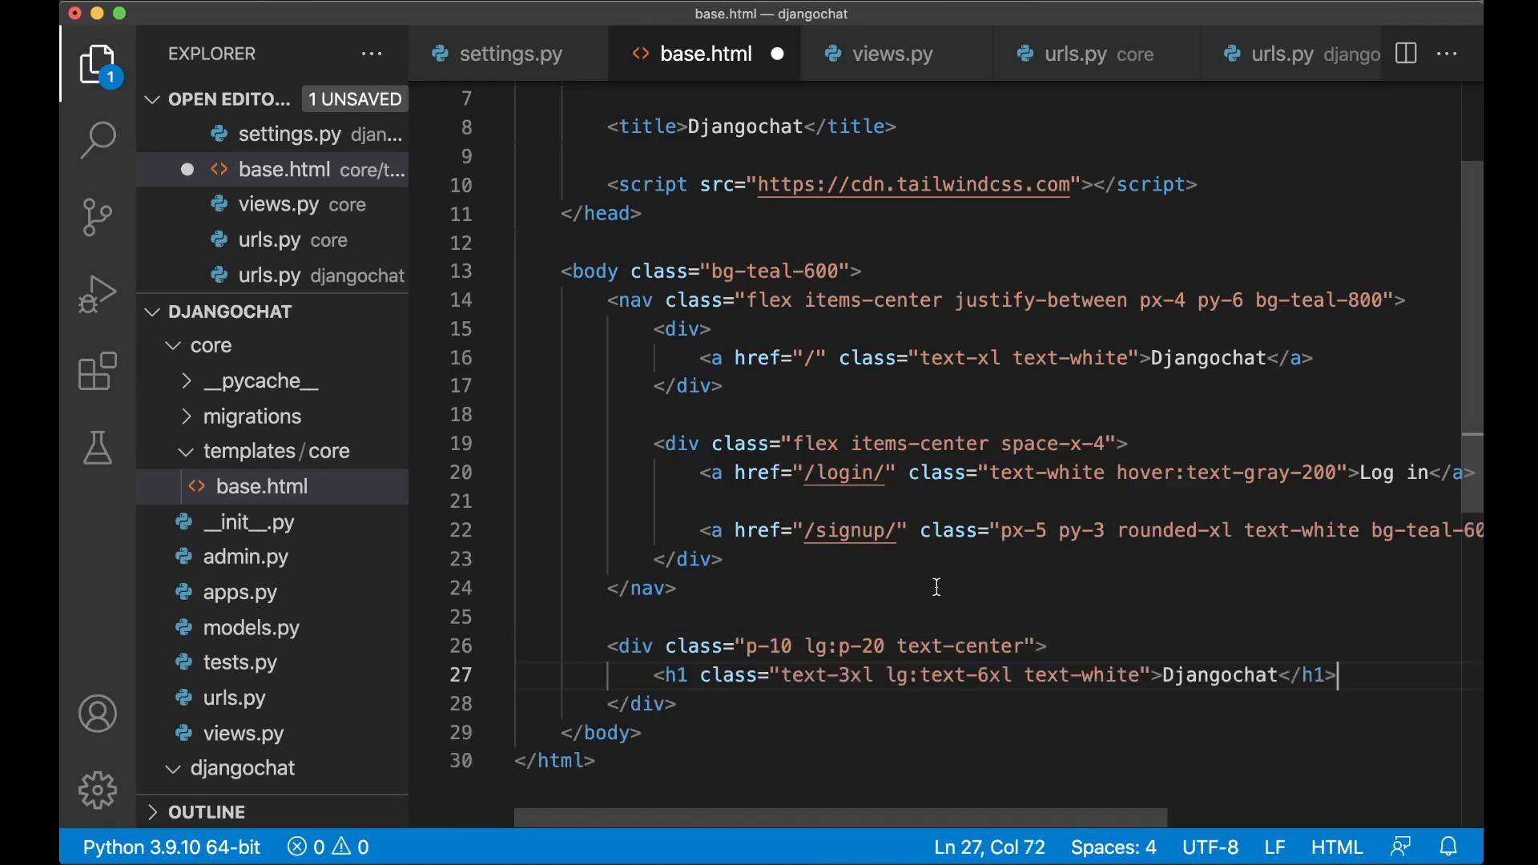
{"action": "scroll", "scroll_direction": "down", "scroll_amount": 3}
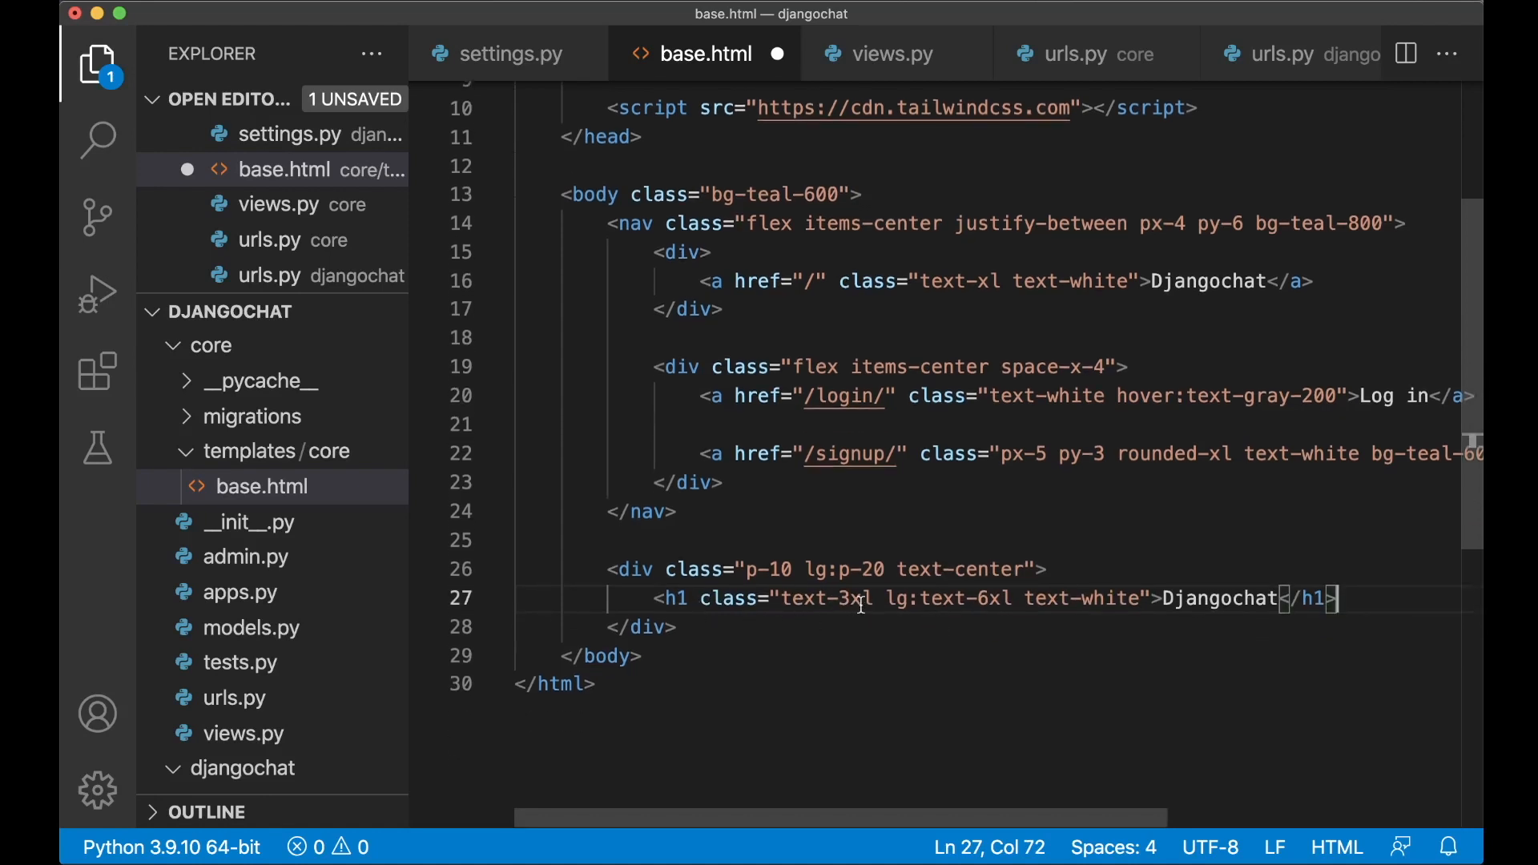
{"action": "double_click", "coordinate": [831, 598]}
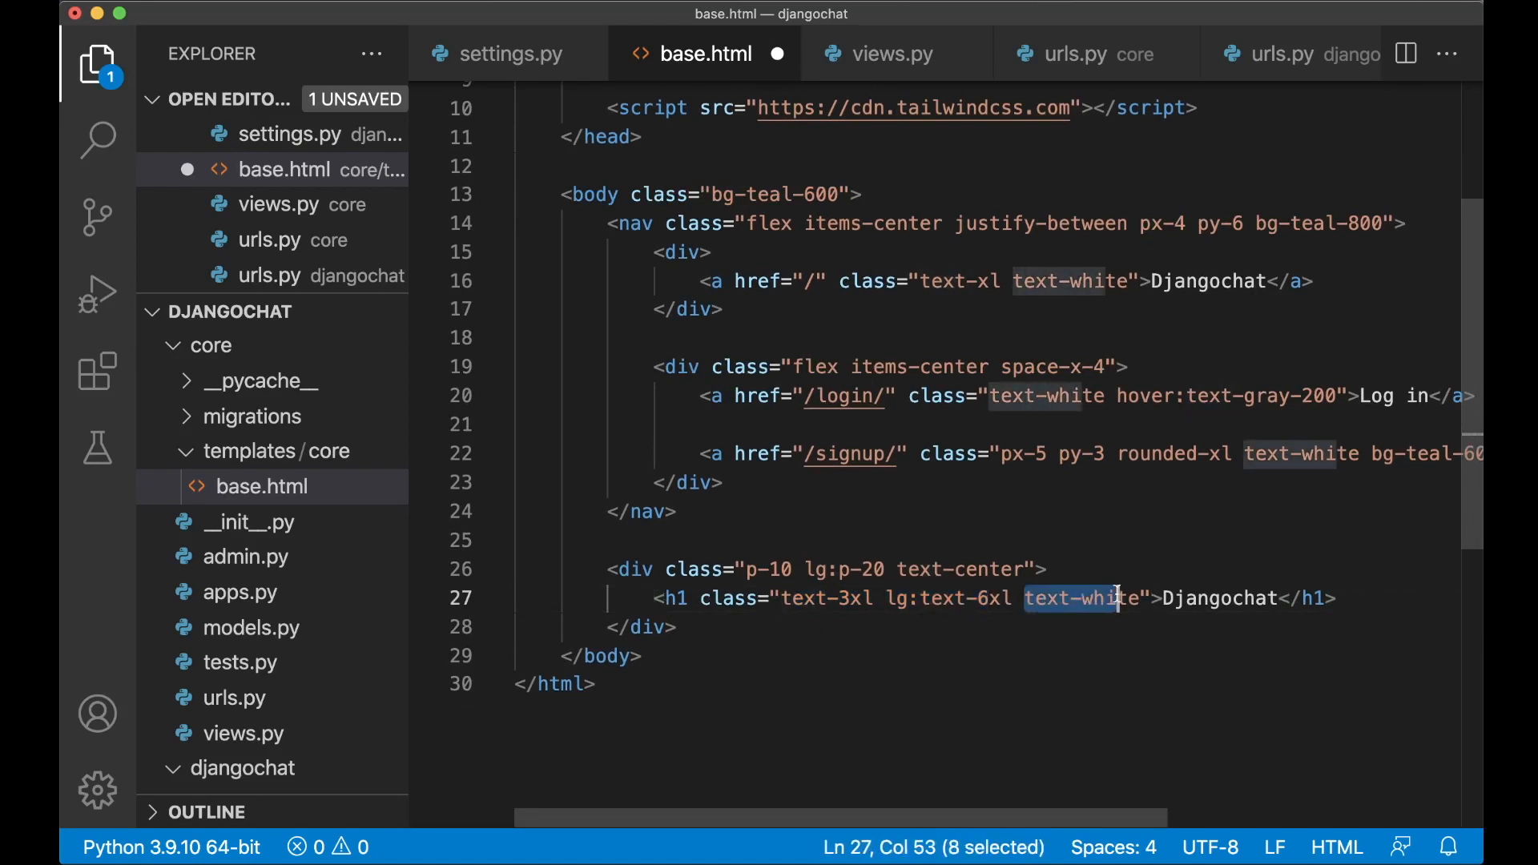
{"action": "key", "text": "Cmd+Tab"}
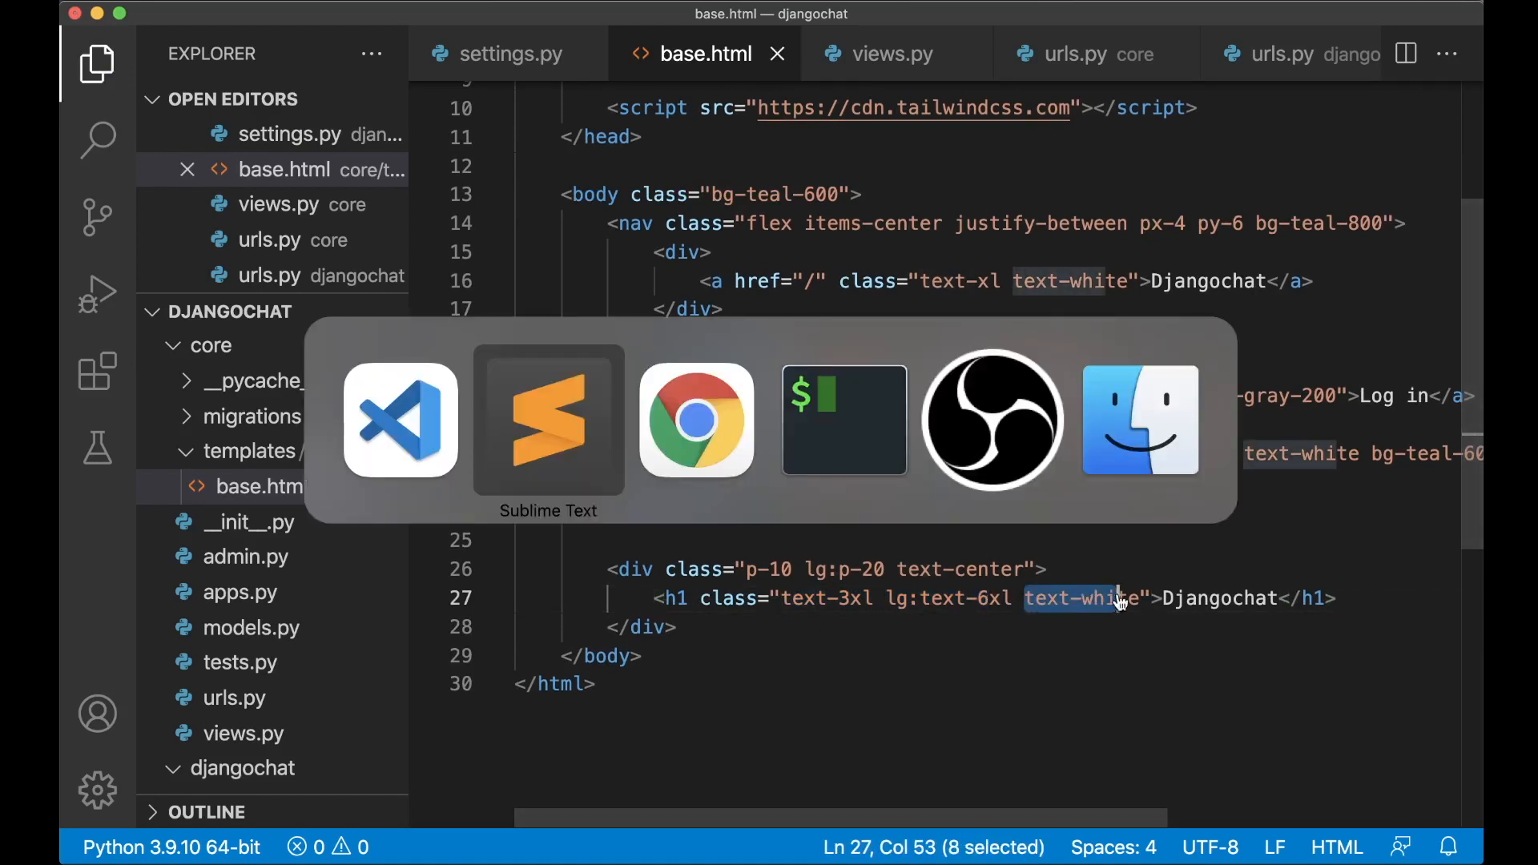
Step: Switch to Chrome to see the centred white Djangochat heading below the navbar
{"action": "left_click", "coordinate": [697, 419]}
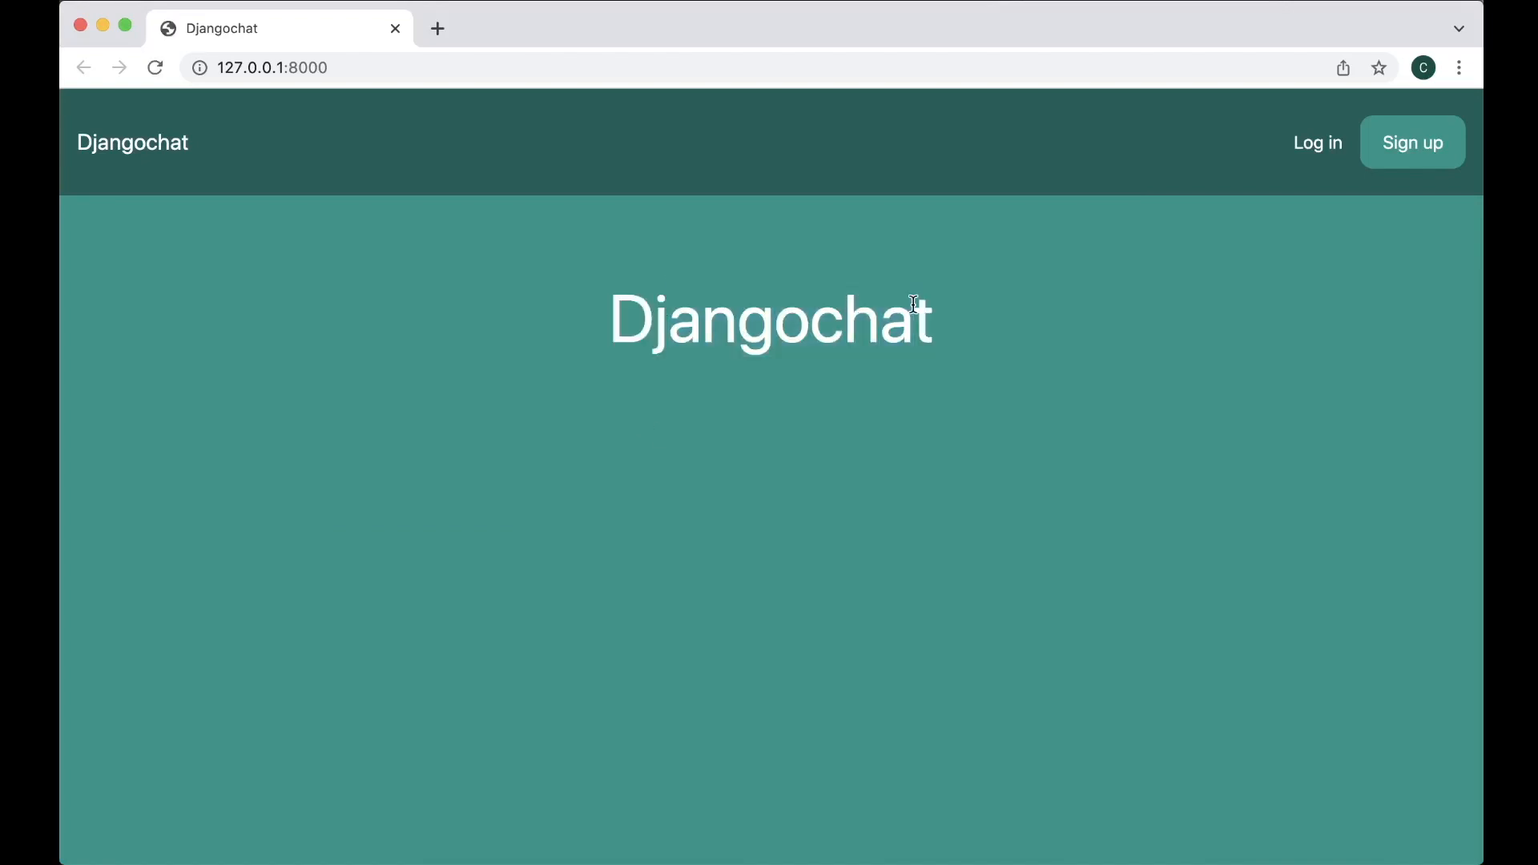
{"action": "mouse_move", "coordinate": [731, 327]}
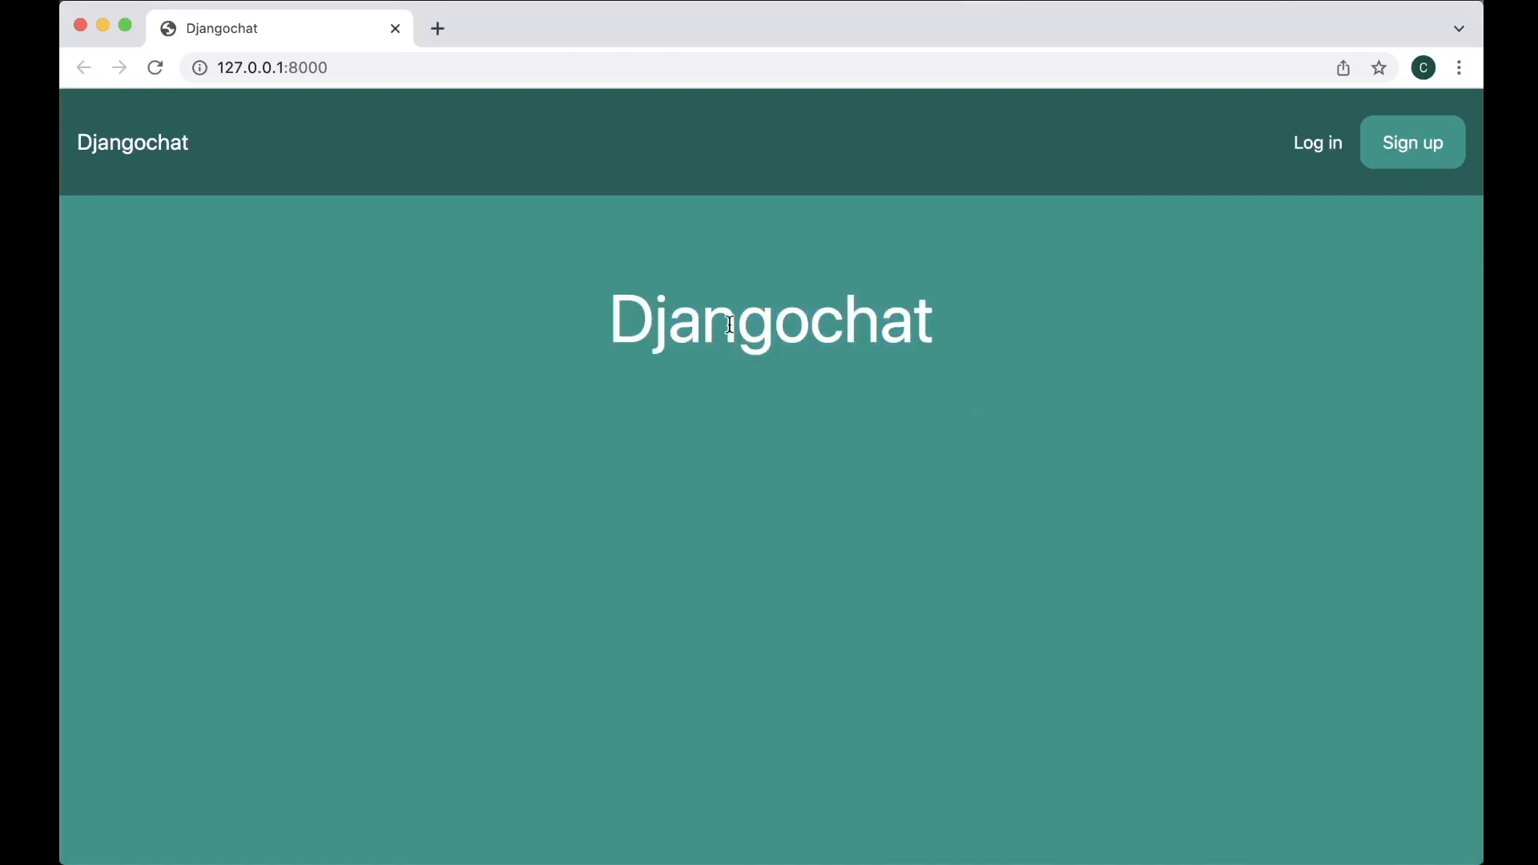
{"action": "mouse_move", "coordinate": [740, 327]}
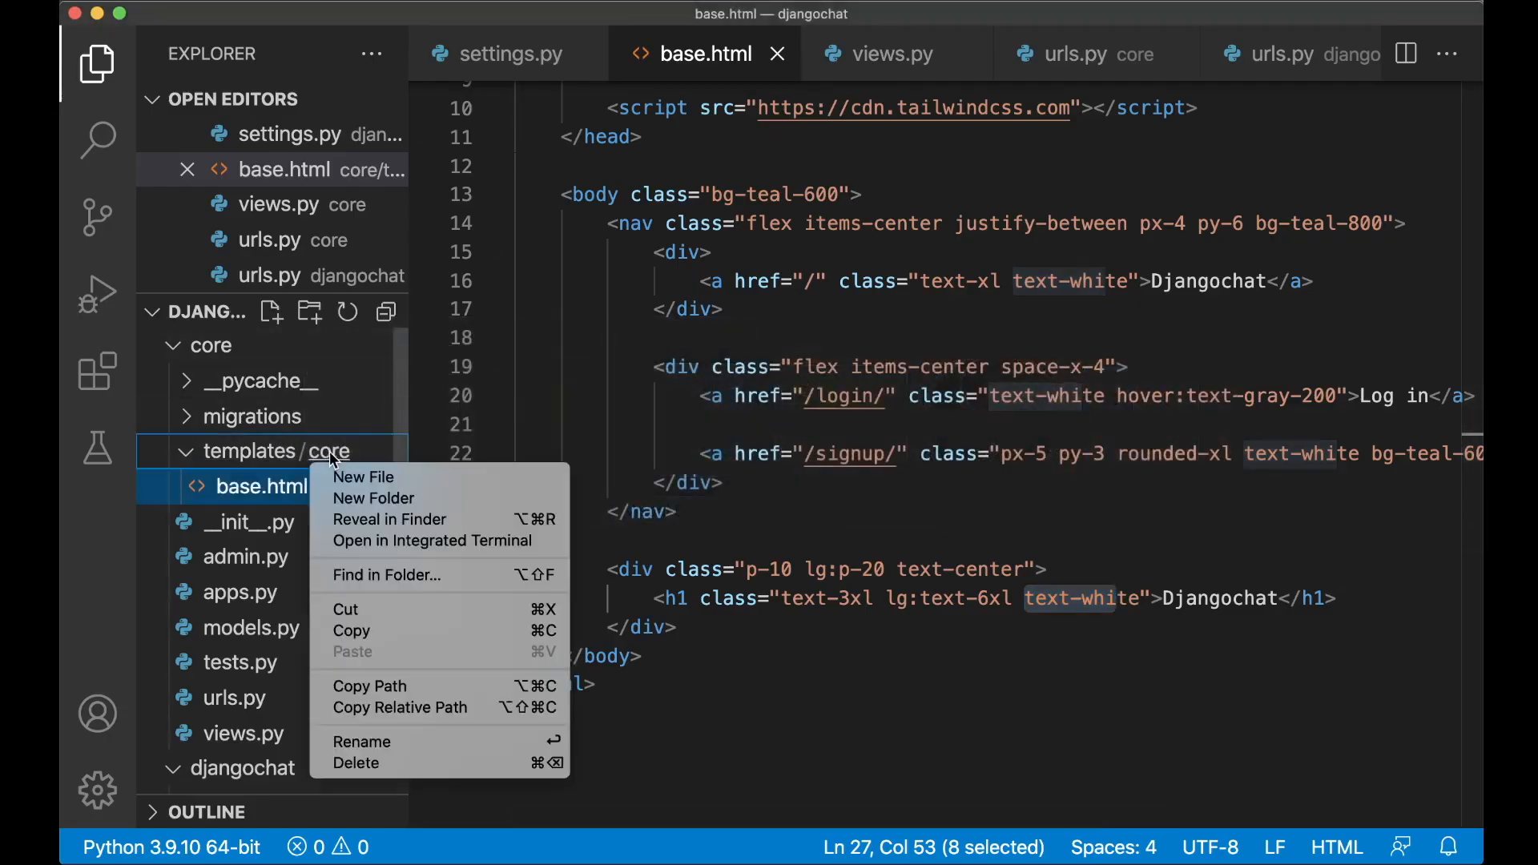
Step: Create core/frontpage.html containing {% extends 'core/base.html' %}, then open views.py
{"action": "left_click", "coordinate": [362, 478]}
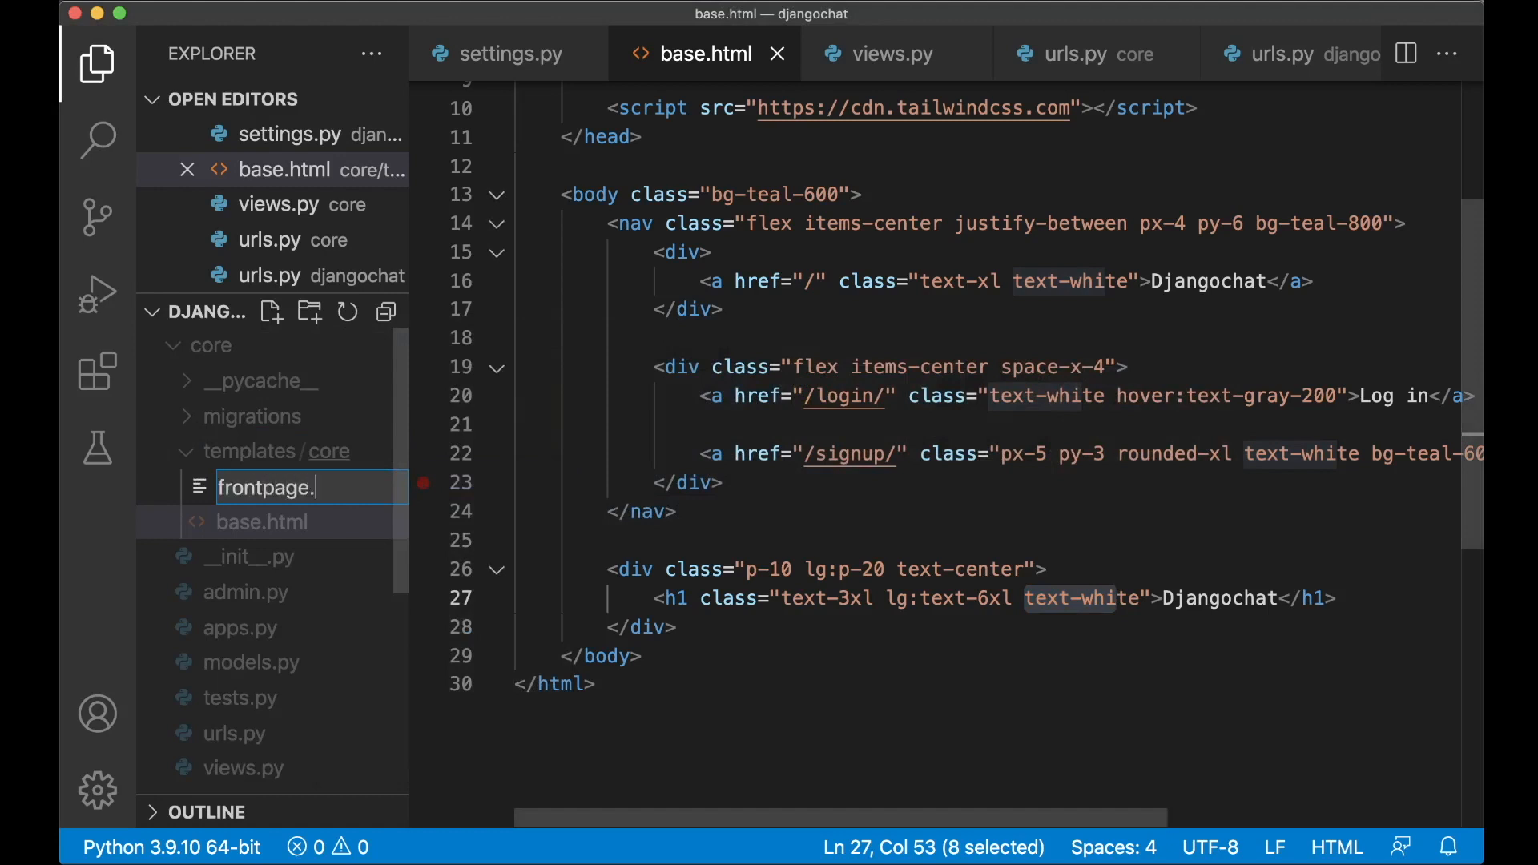
{"action": "key", "text": "Enter"}
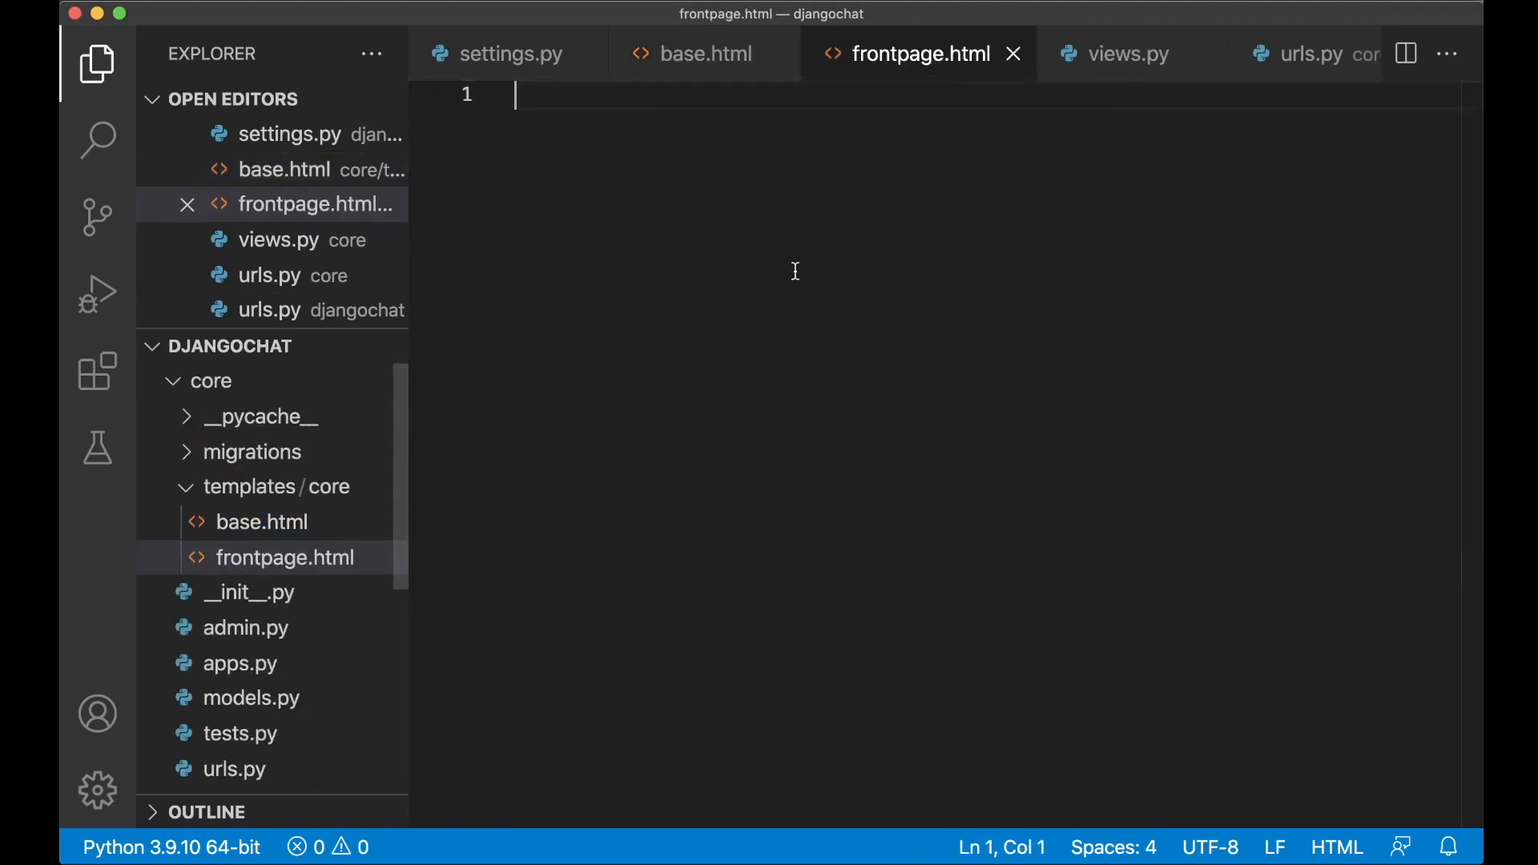
{"action": "type", "text": "{"}
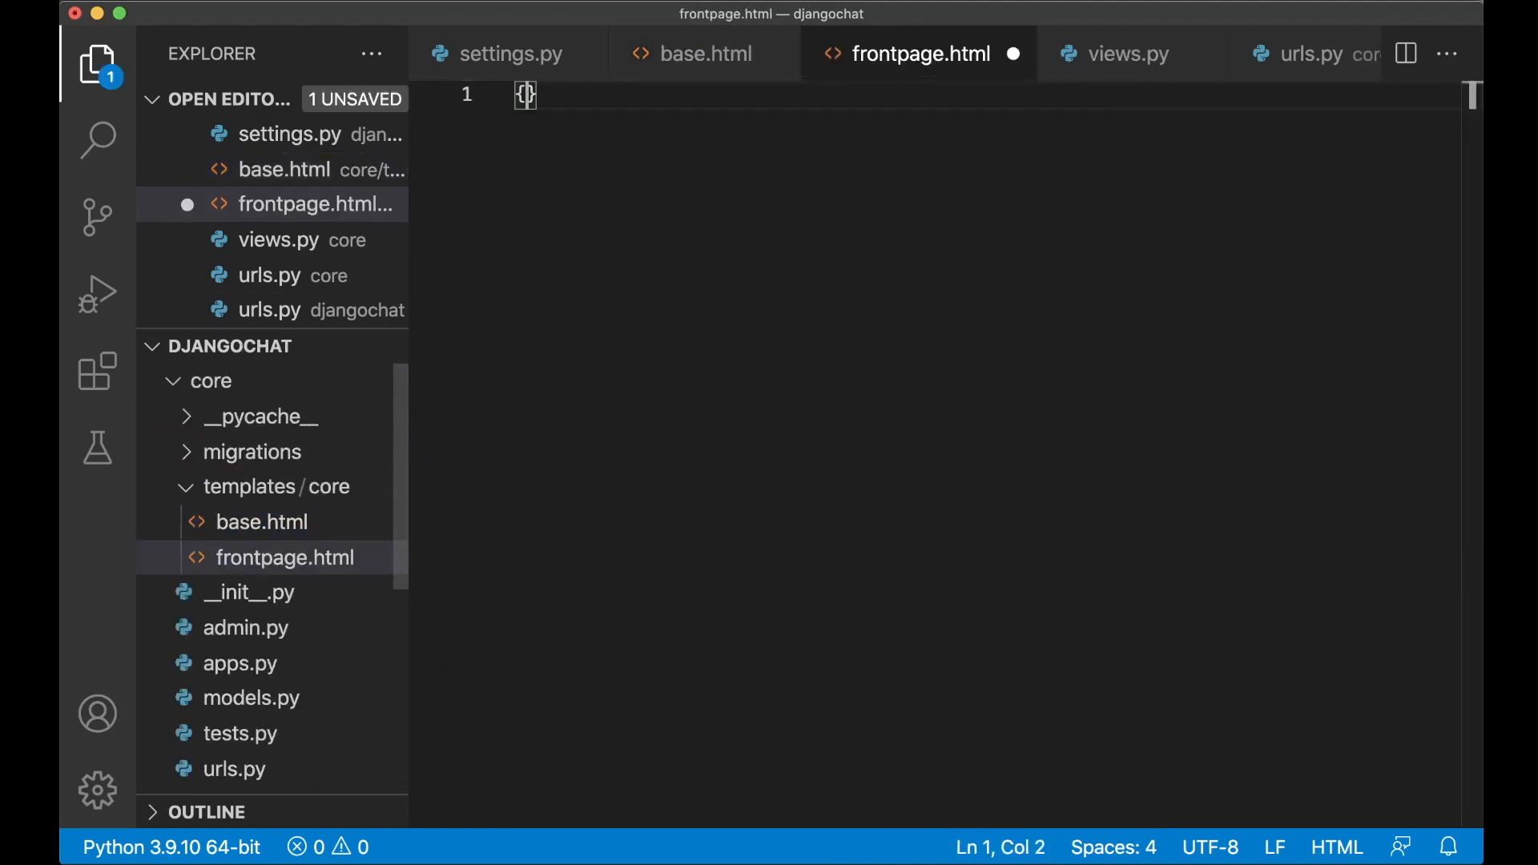
{"action": "type", "text": "%"}
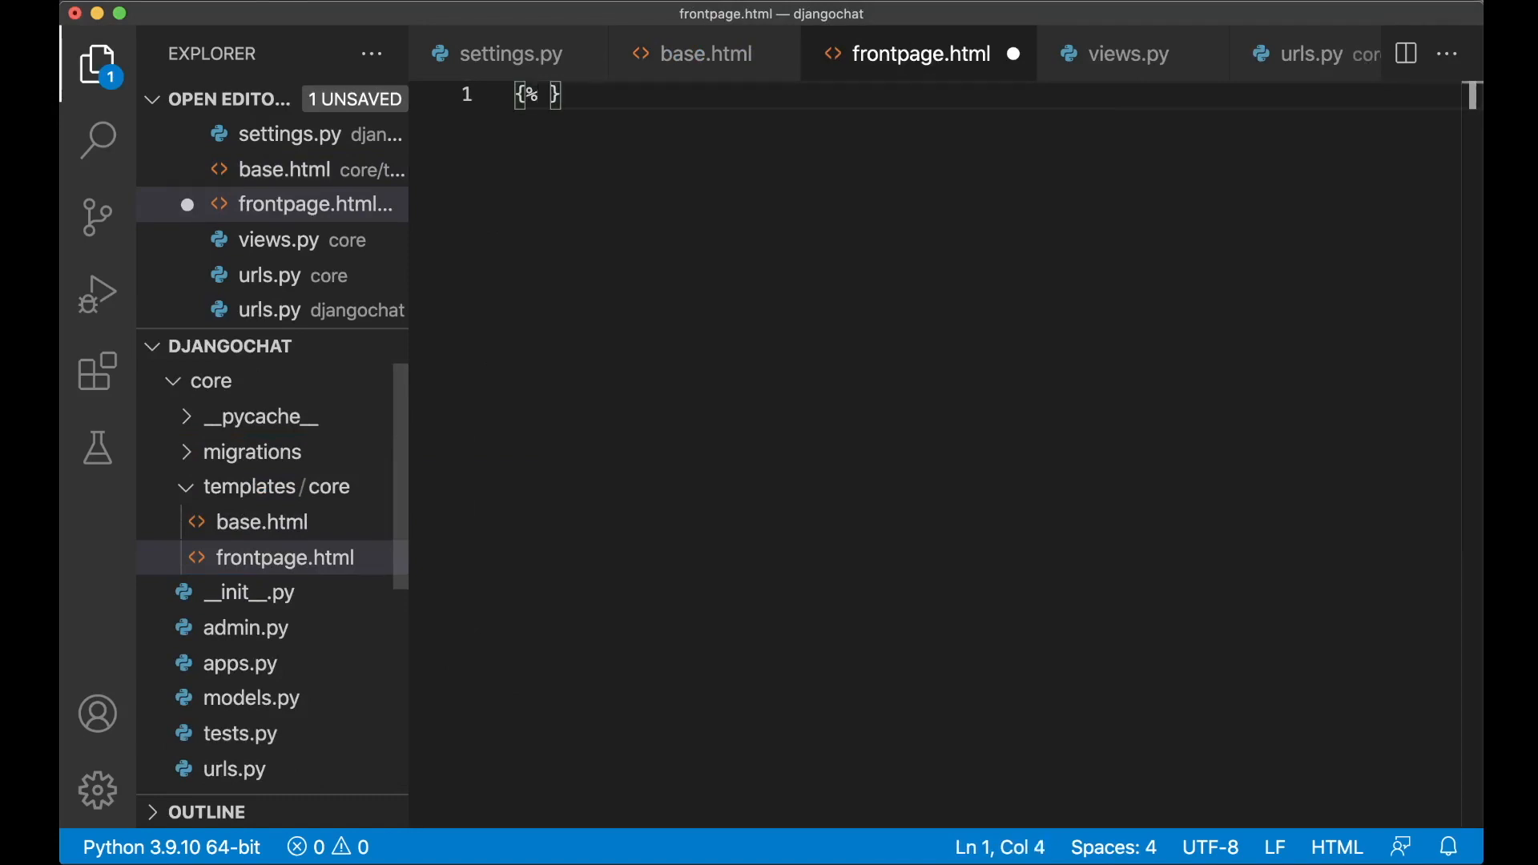
{"action": "type", "text": "extends '"}
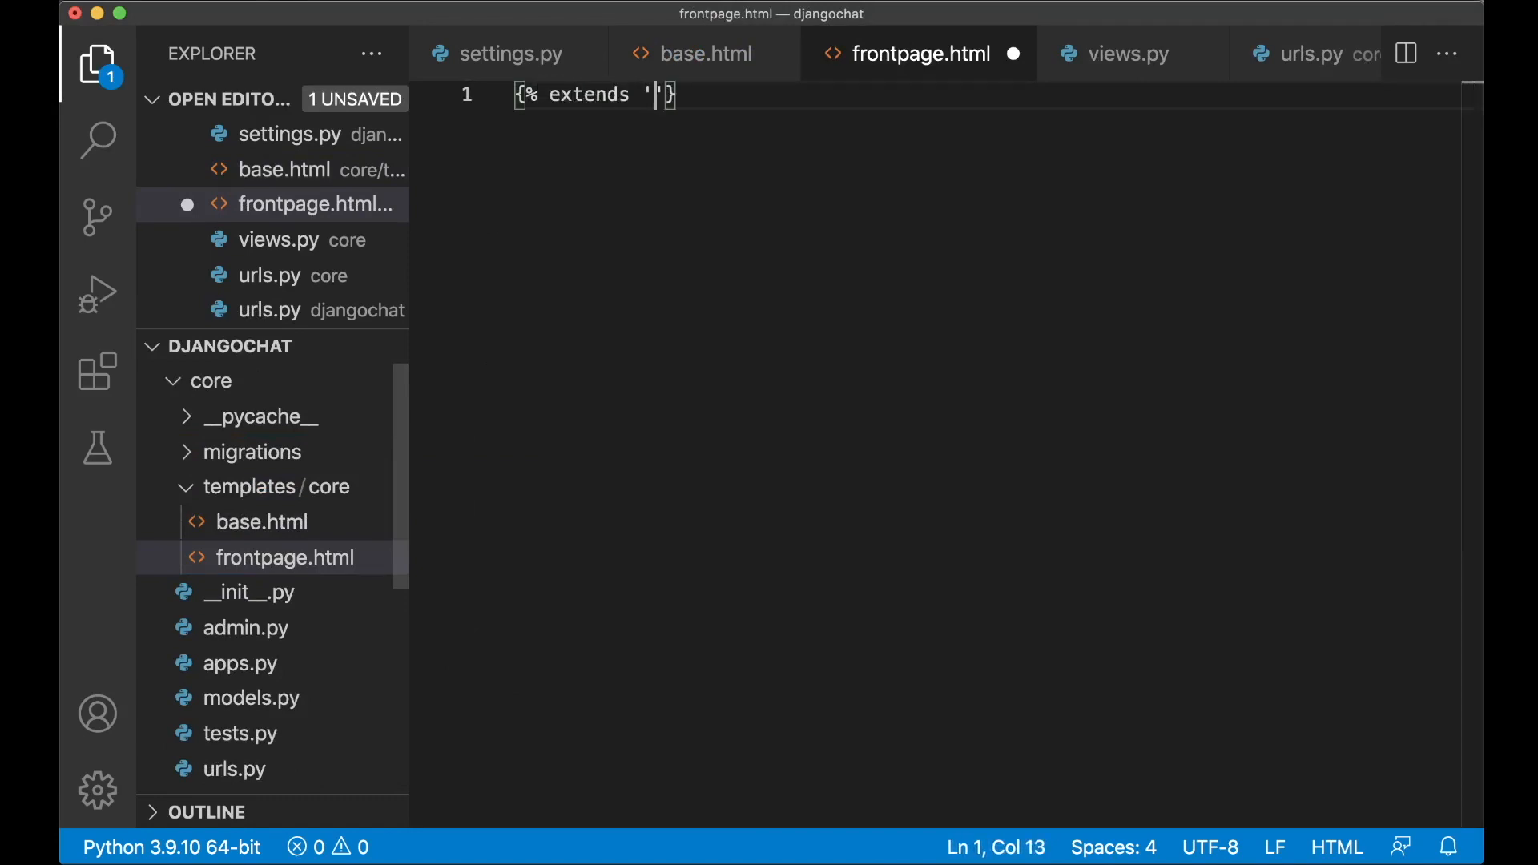
{"action": "type", "text": "core/base.html"}
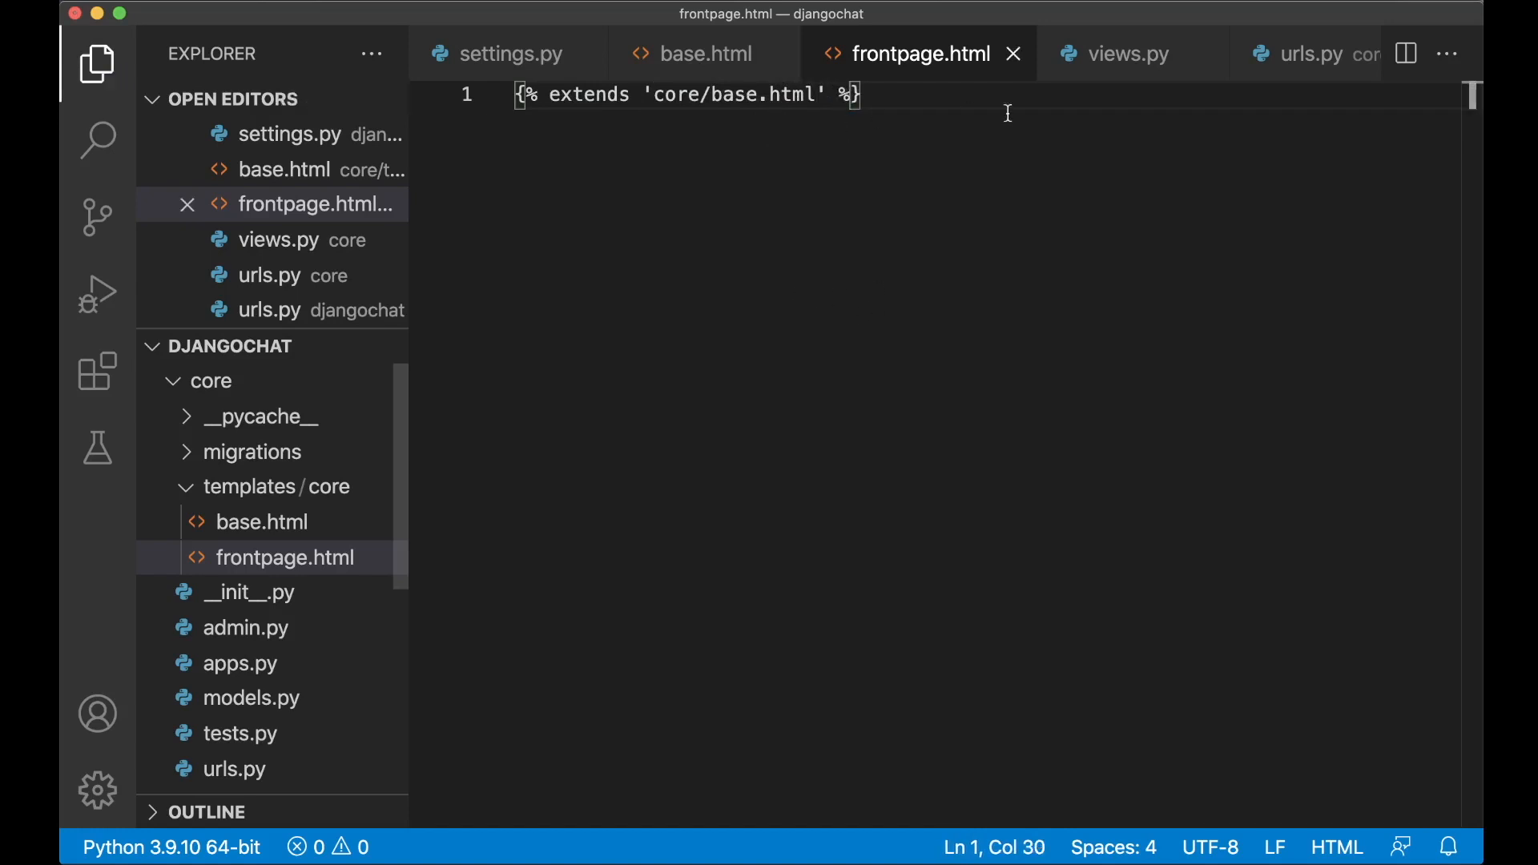
{"action": "left_click", "coordinate": [1129, 54]}
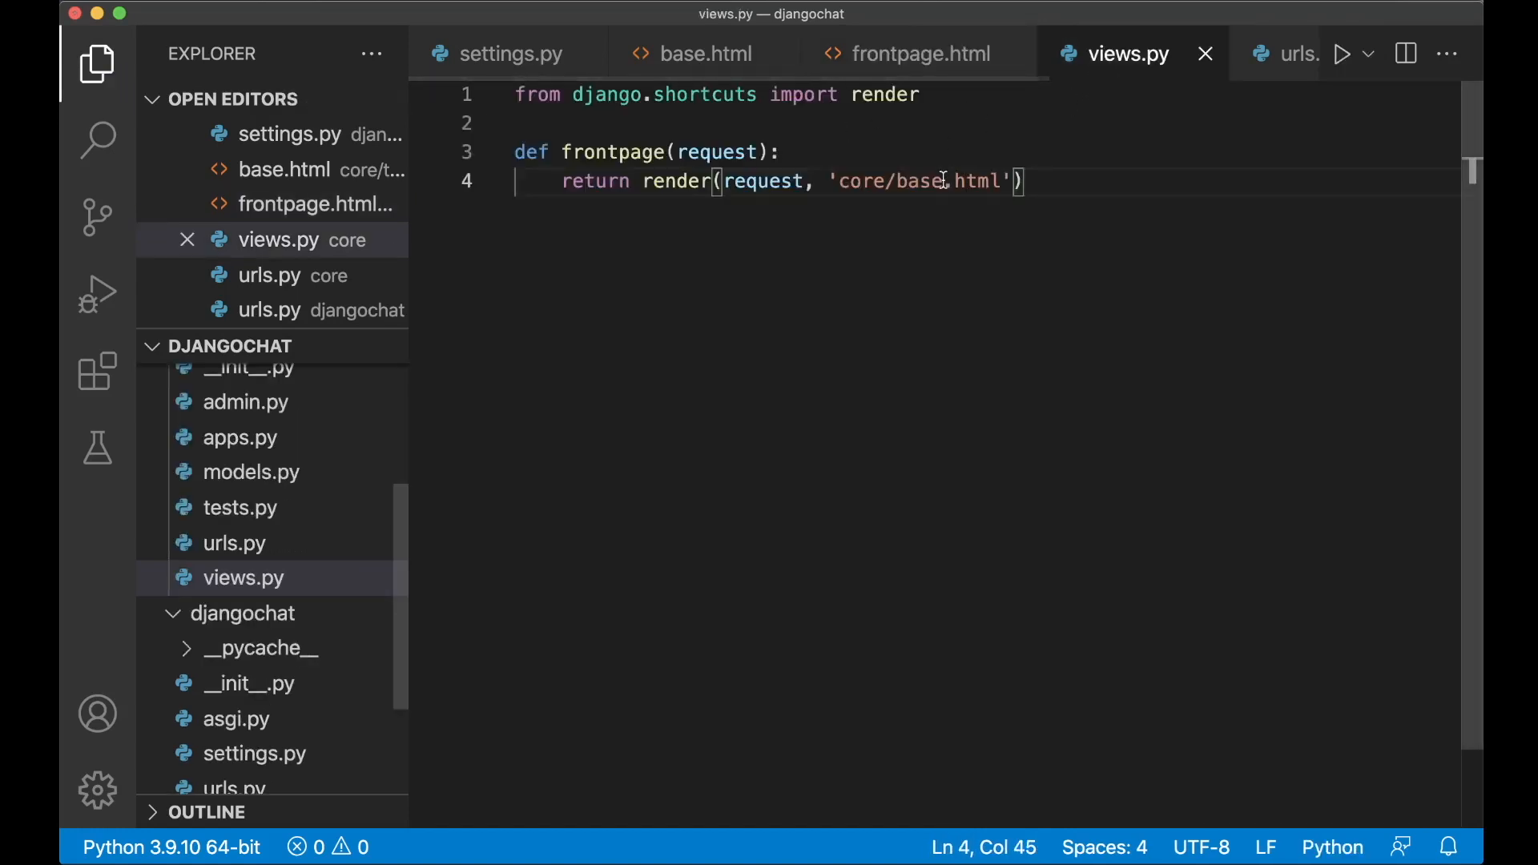
{"action": "type", "text": "for"}
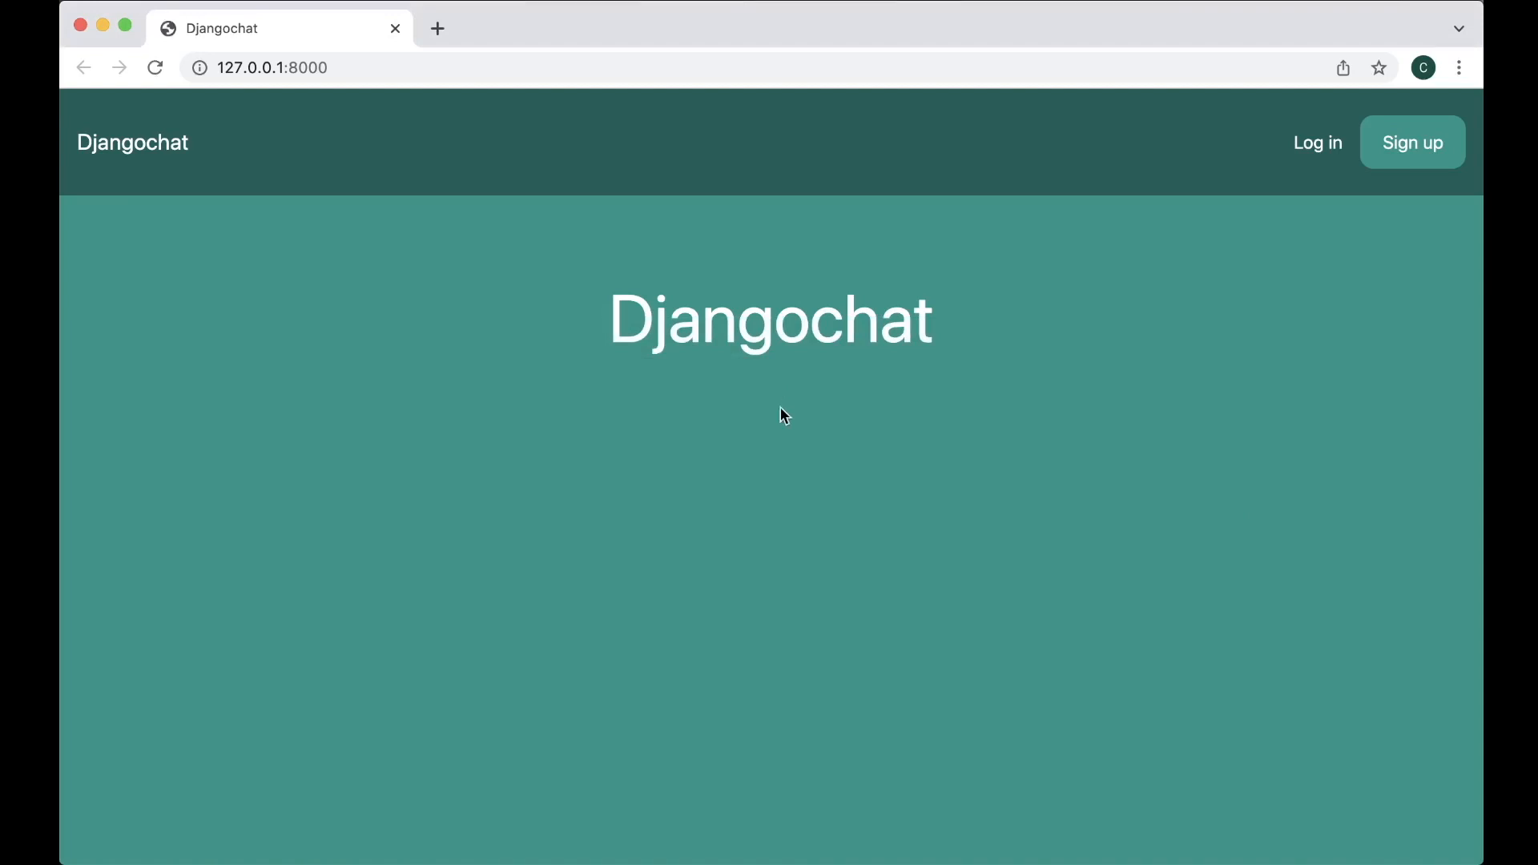
{"action": "mouse_move", "coordinate": [764, 389]}
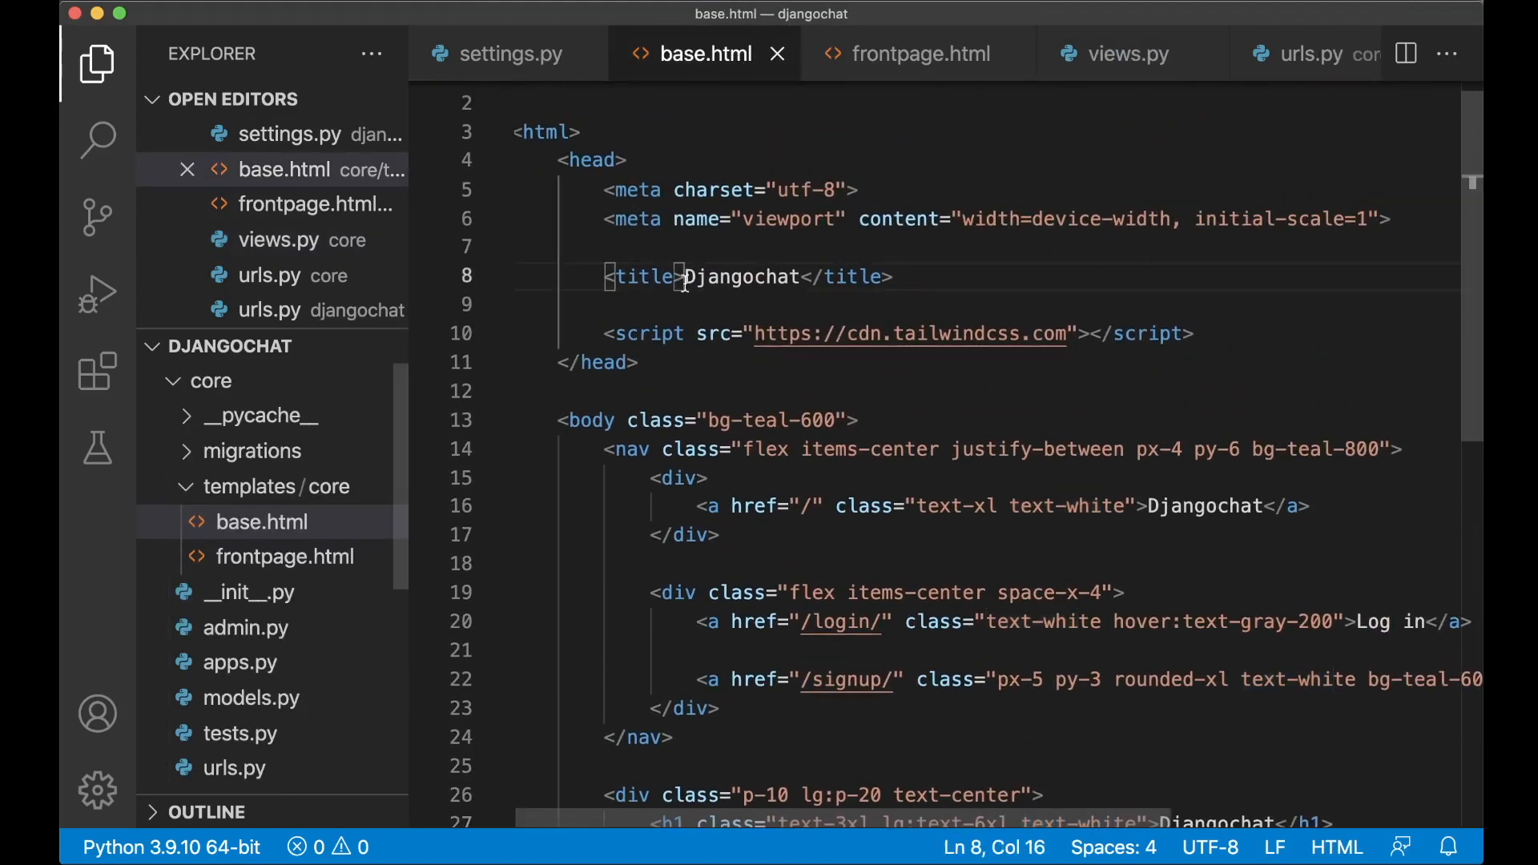
Step: Add block tags to base.html and replace the Djangochat hero div with an empty content block
{"action": "type", "text": "{% block content"}
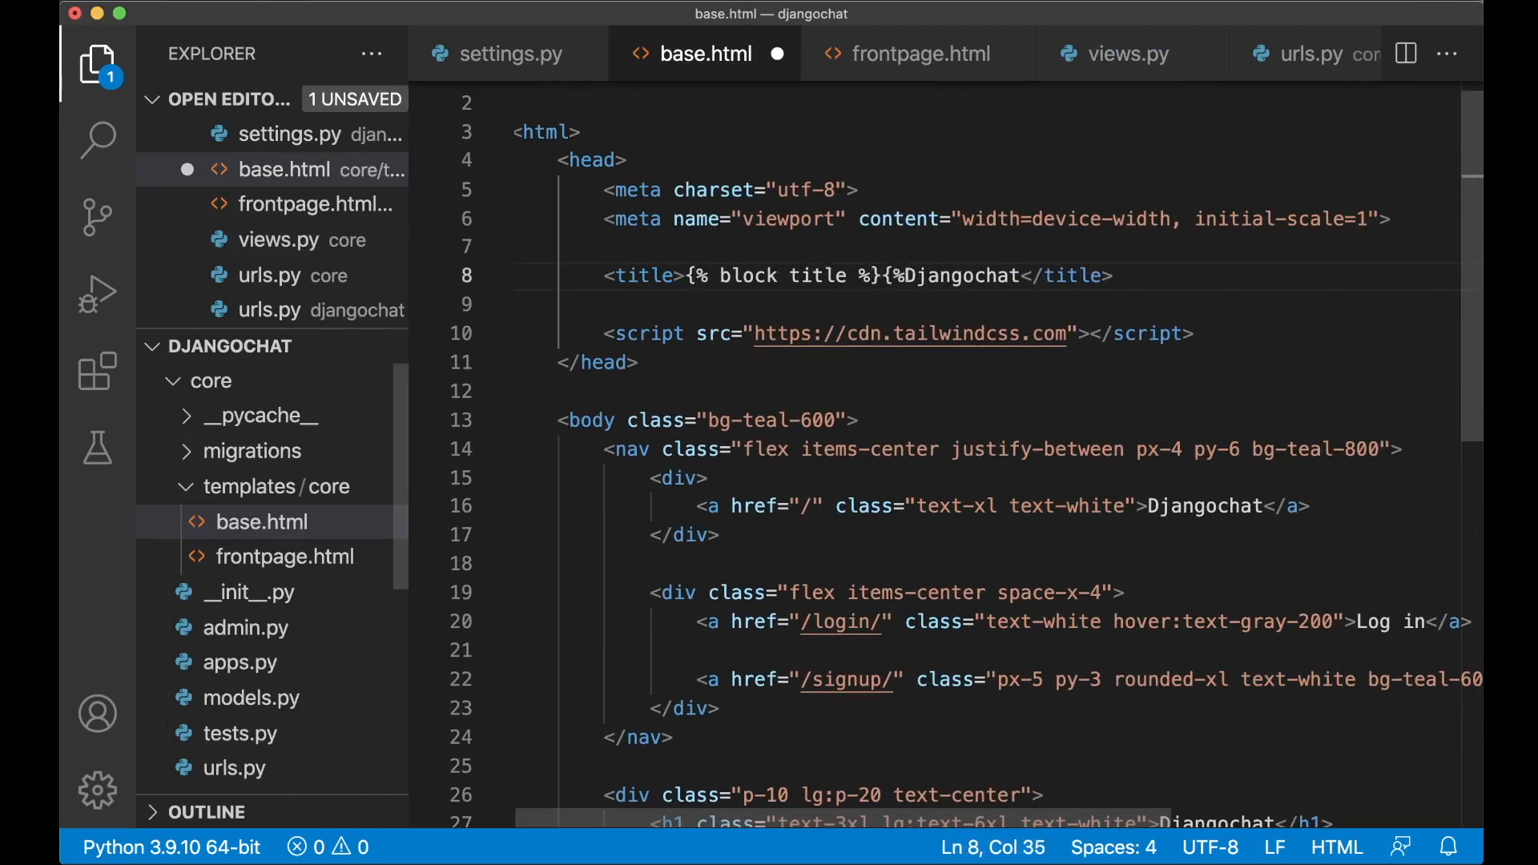
{"action": "type", "text": "{% endblock %}"}
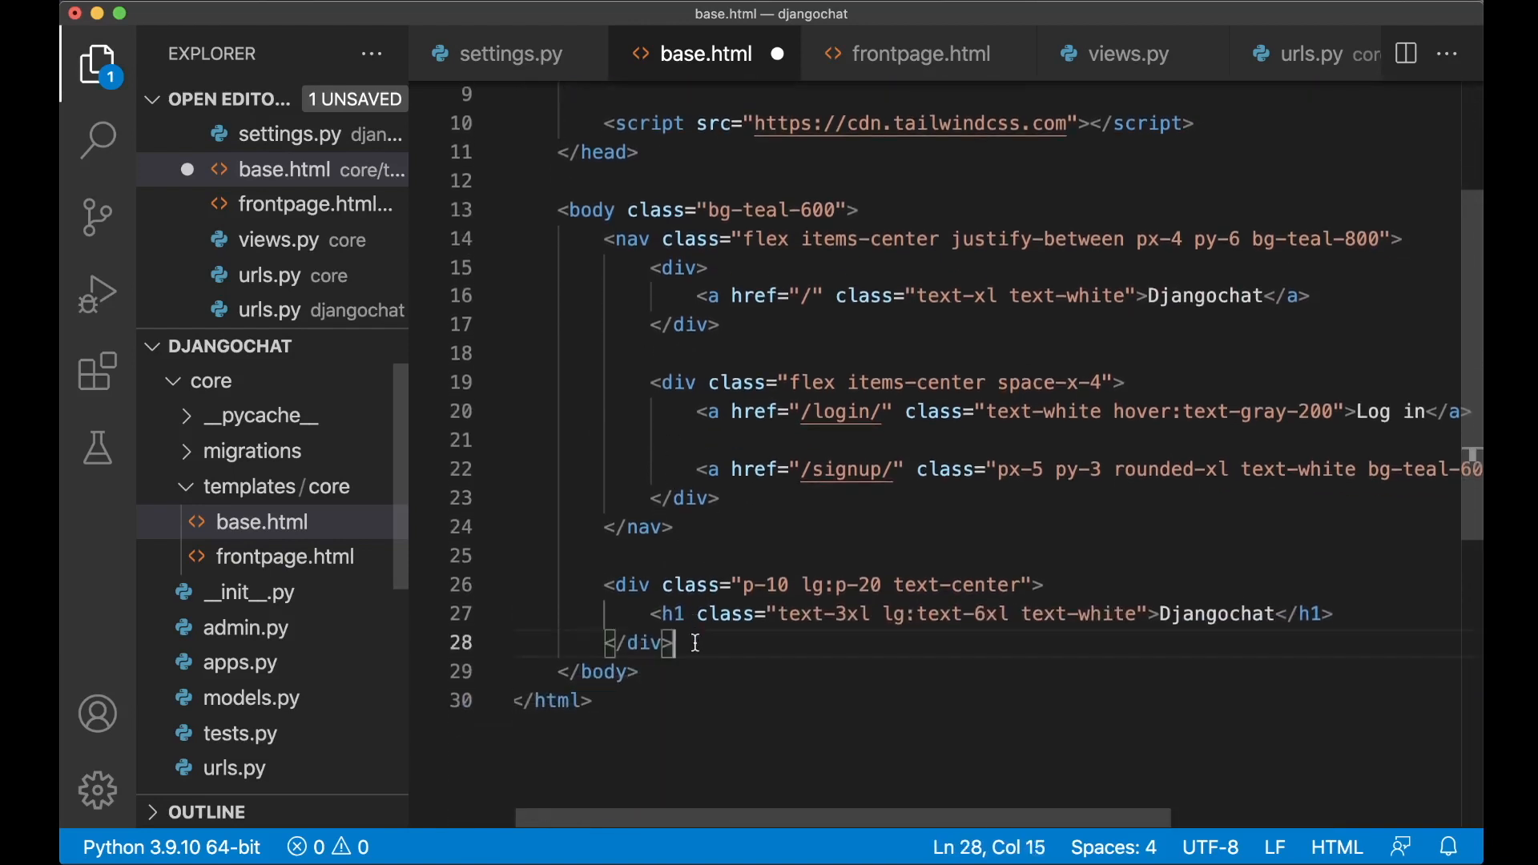
{"action": "left_click_drag", "start_coordinate": [674, 642], "coordinate": [603, 585]}
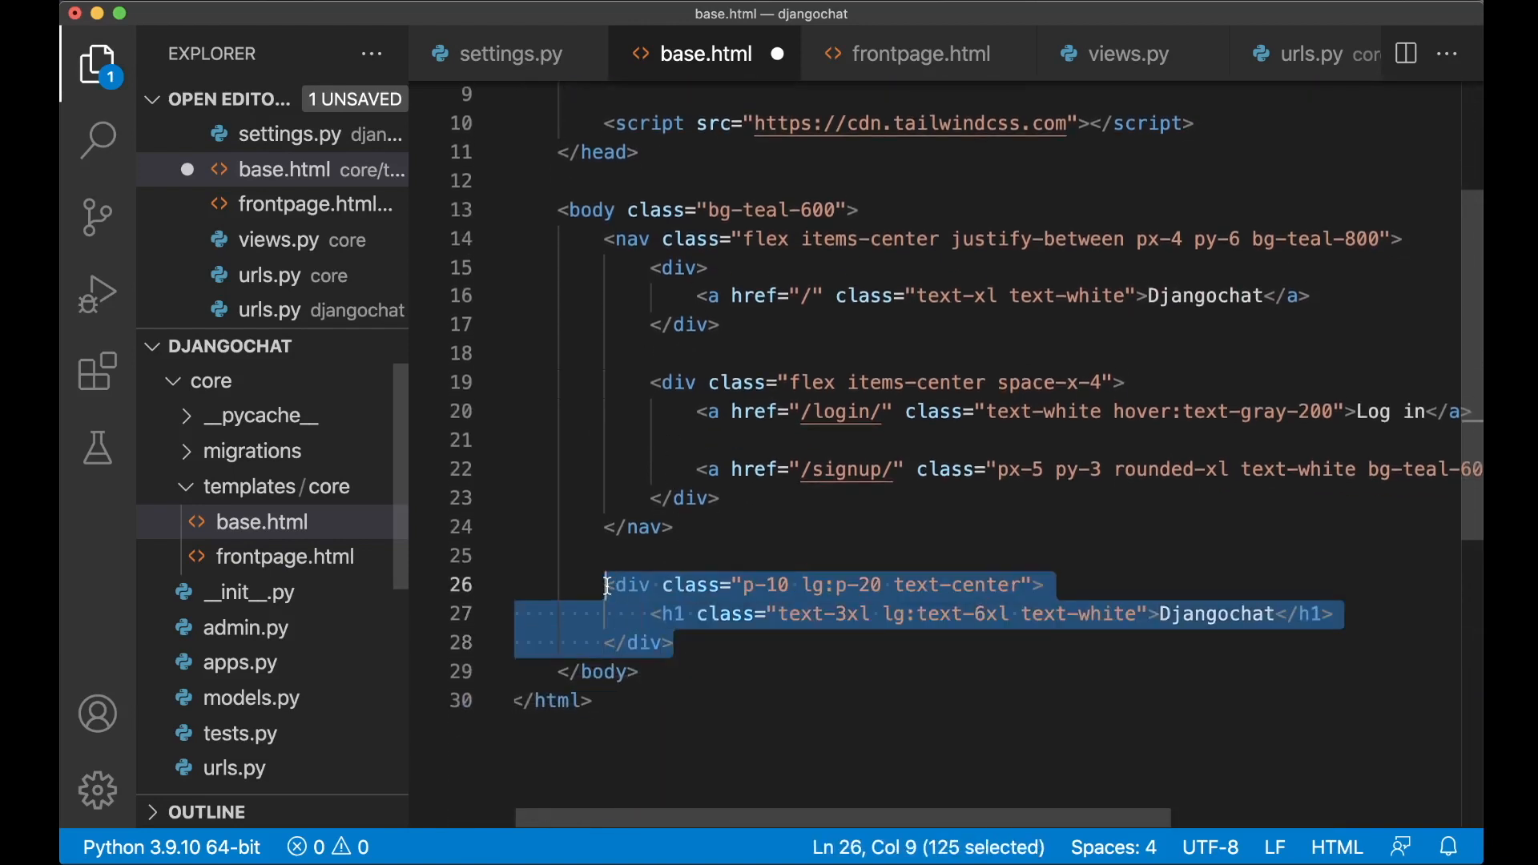
{"action": "key", "text": "Delete"}
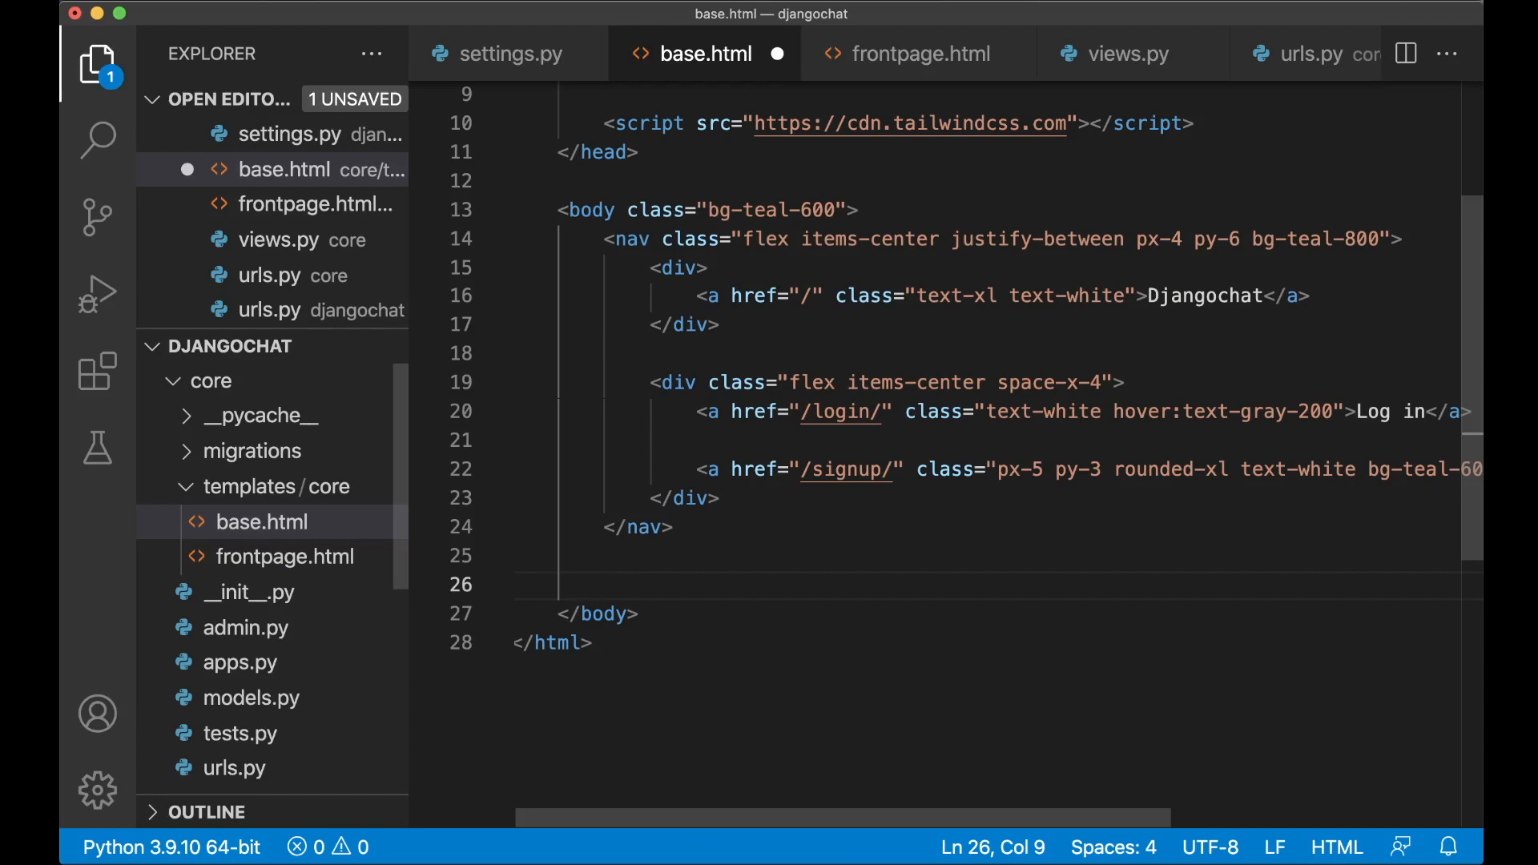
{"action": "type", "text": "{% block content %"}
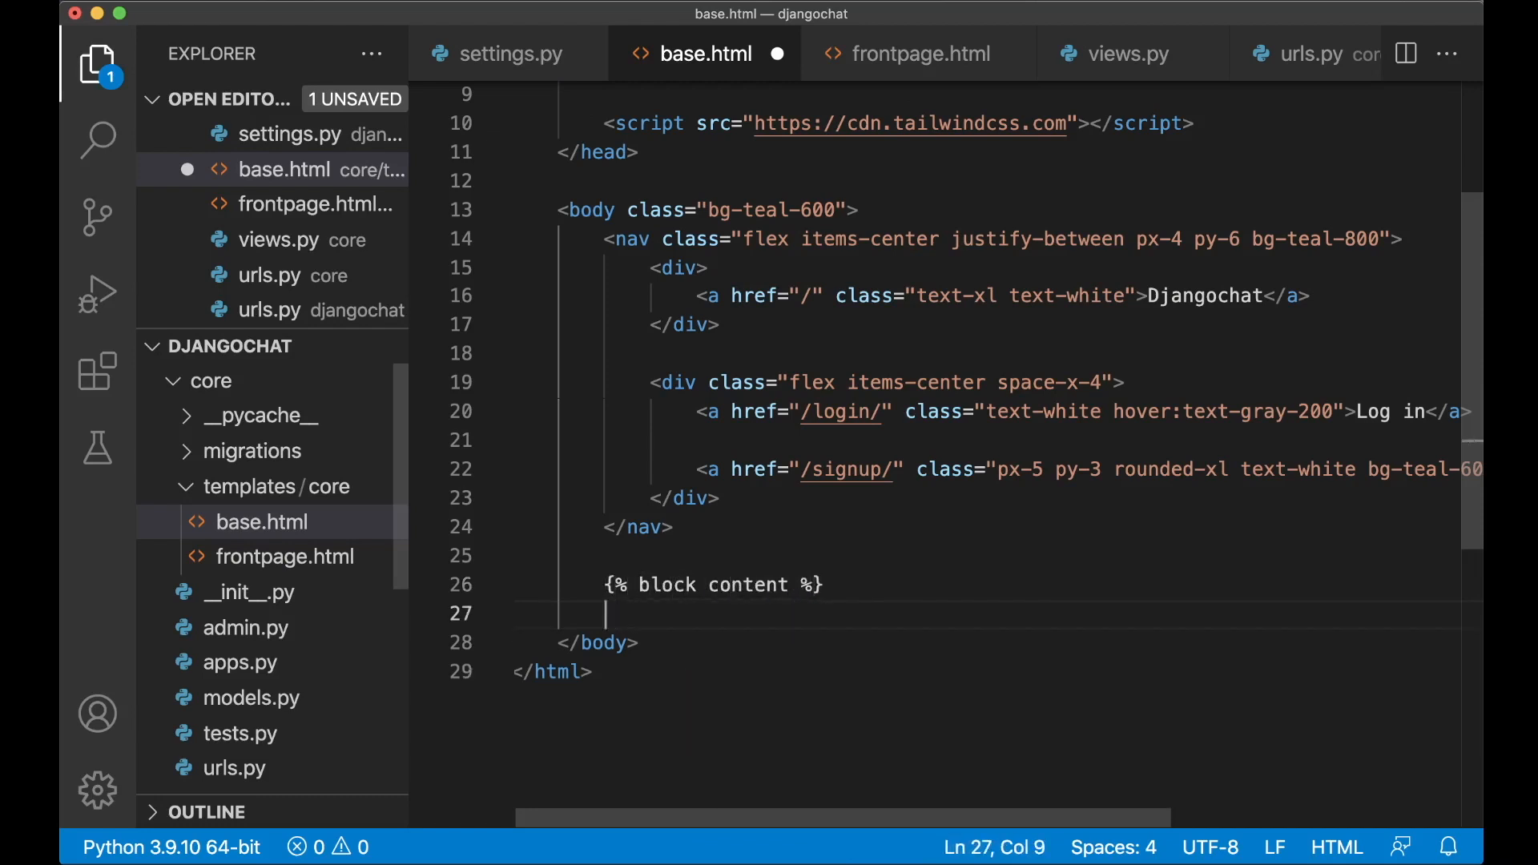
{"action": "type", "text": "{% endblock %}"}
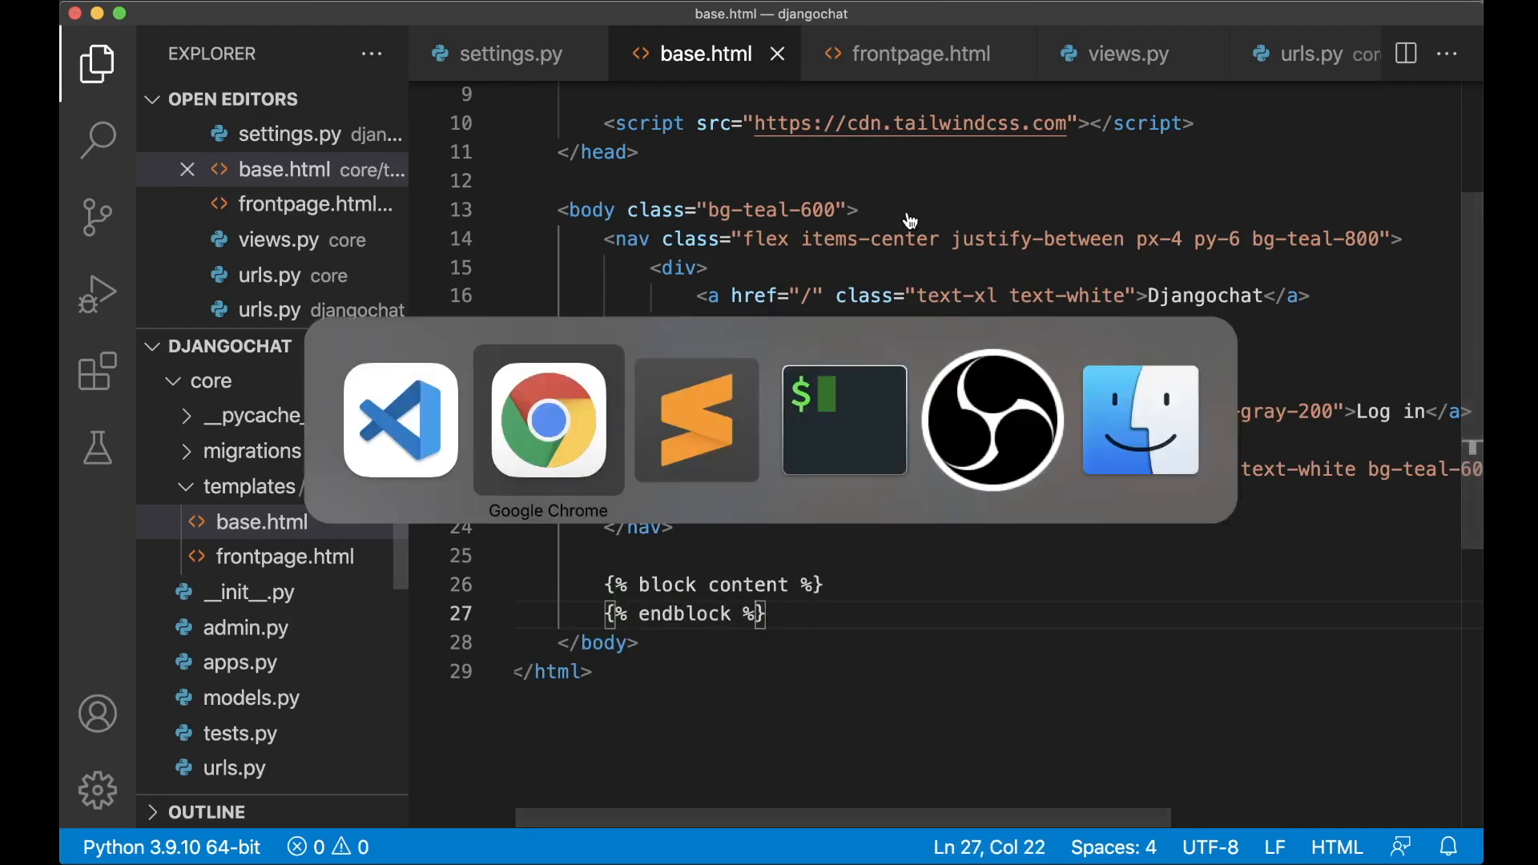
Step: In frontpage.html, add a 'Welcome | ' title block and a content block closed with endblock
{"action": "left_click", "coordinate": [548, 424]}
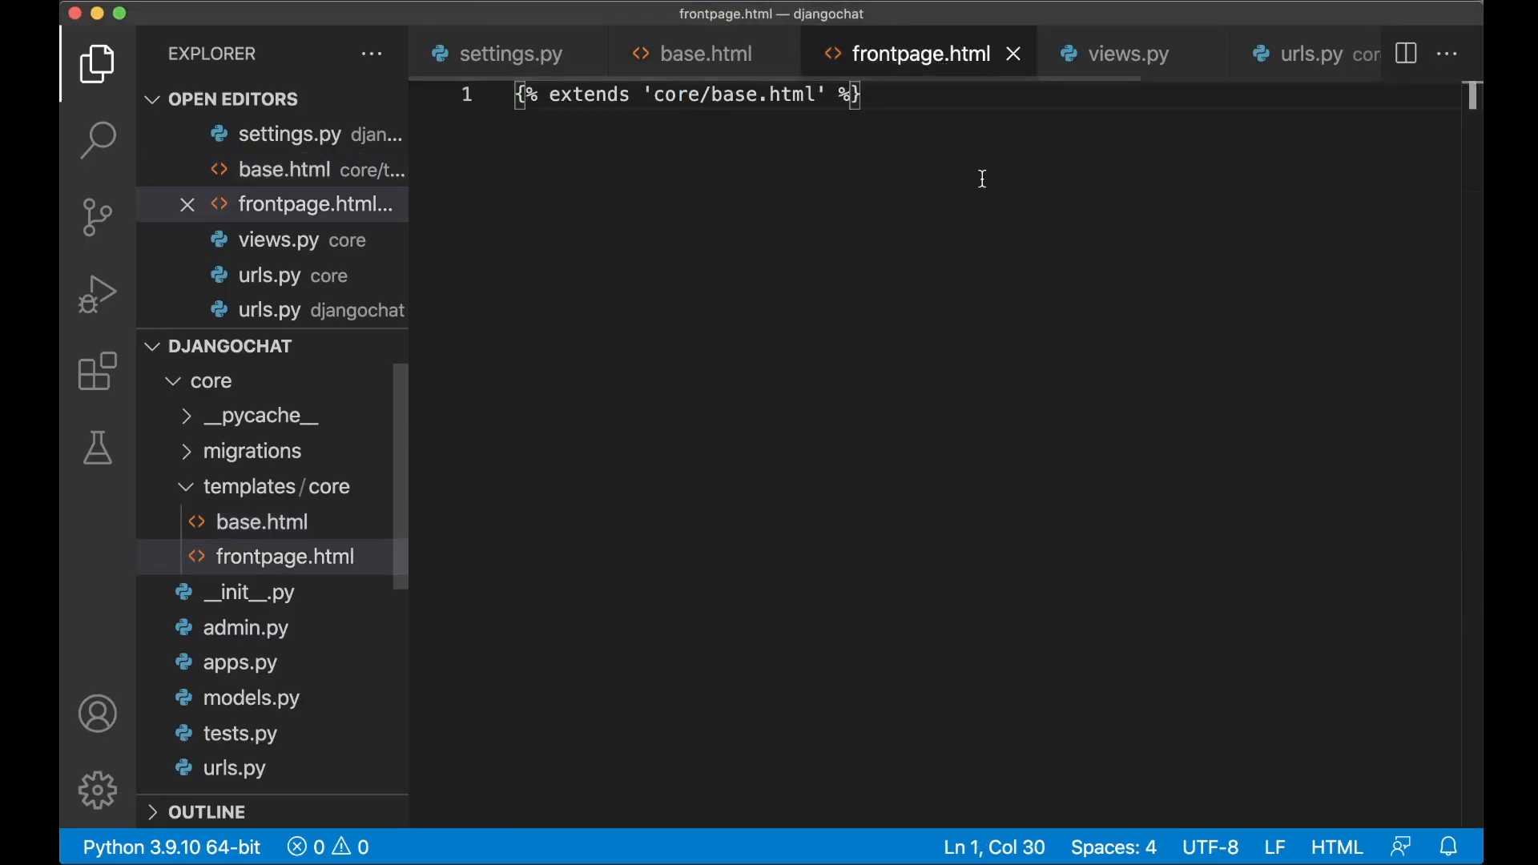
{"action": "type", "text": "{% block titl"}
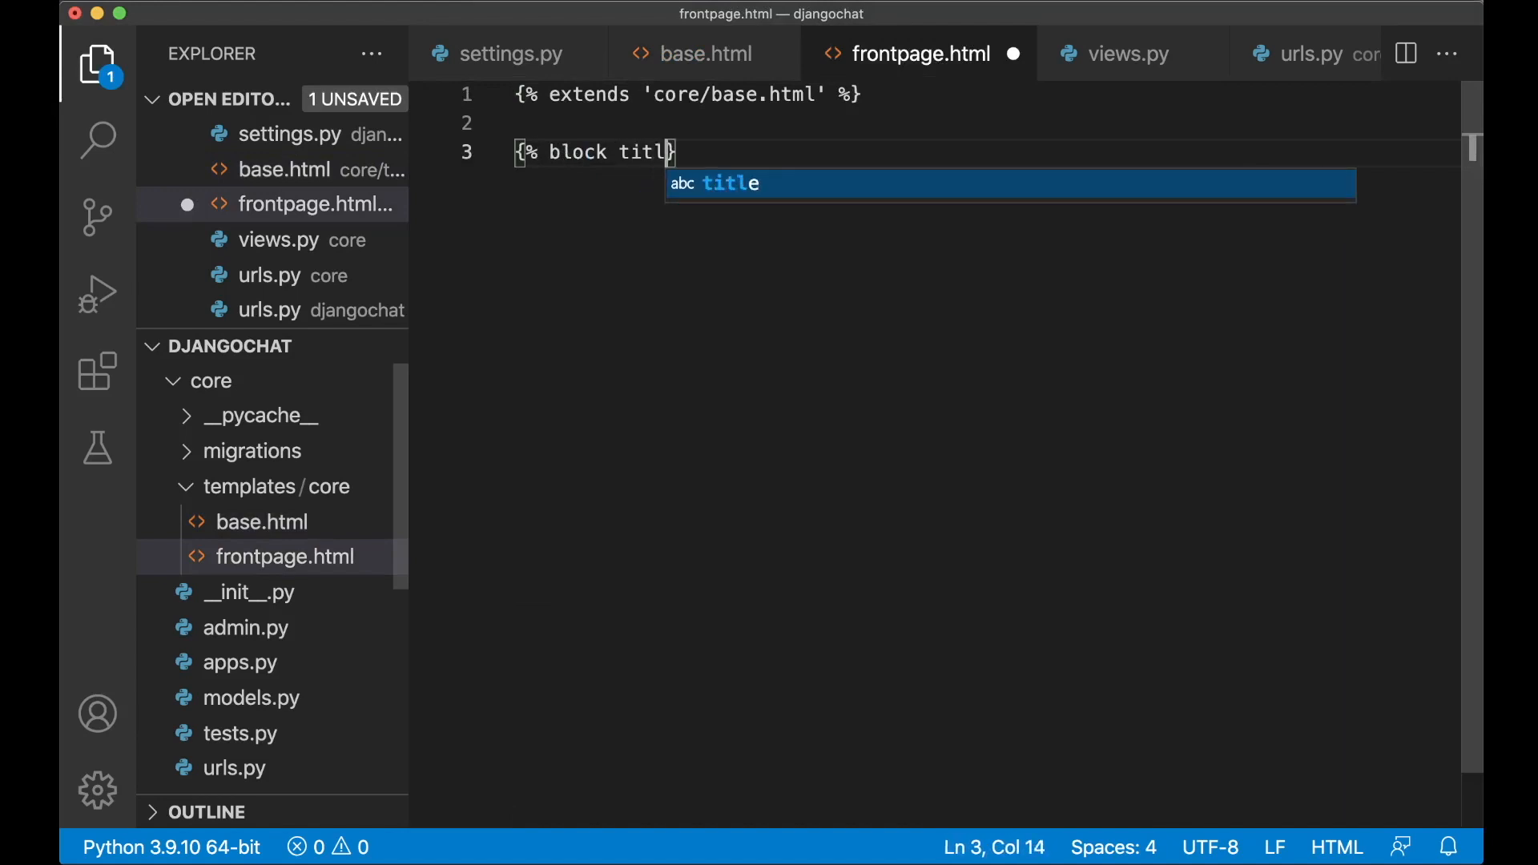
{"action": "type", "text": "%}W"}
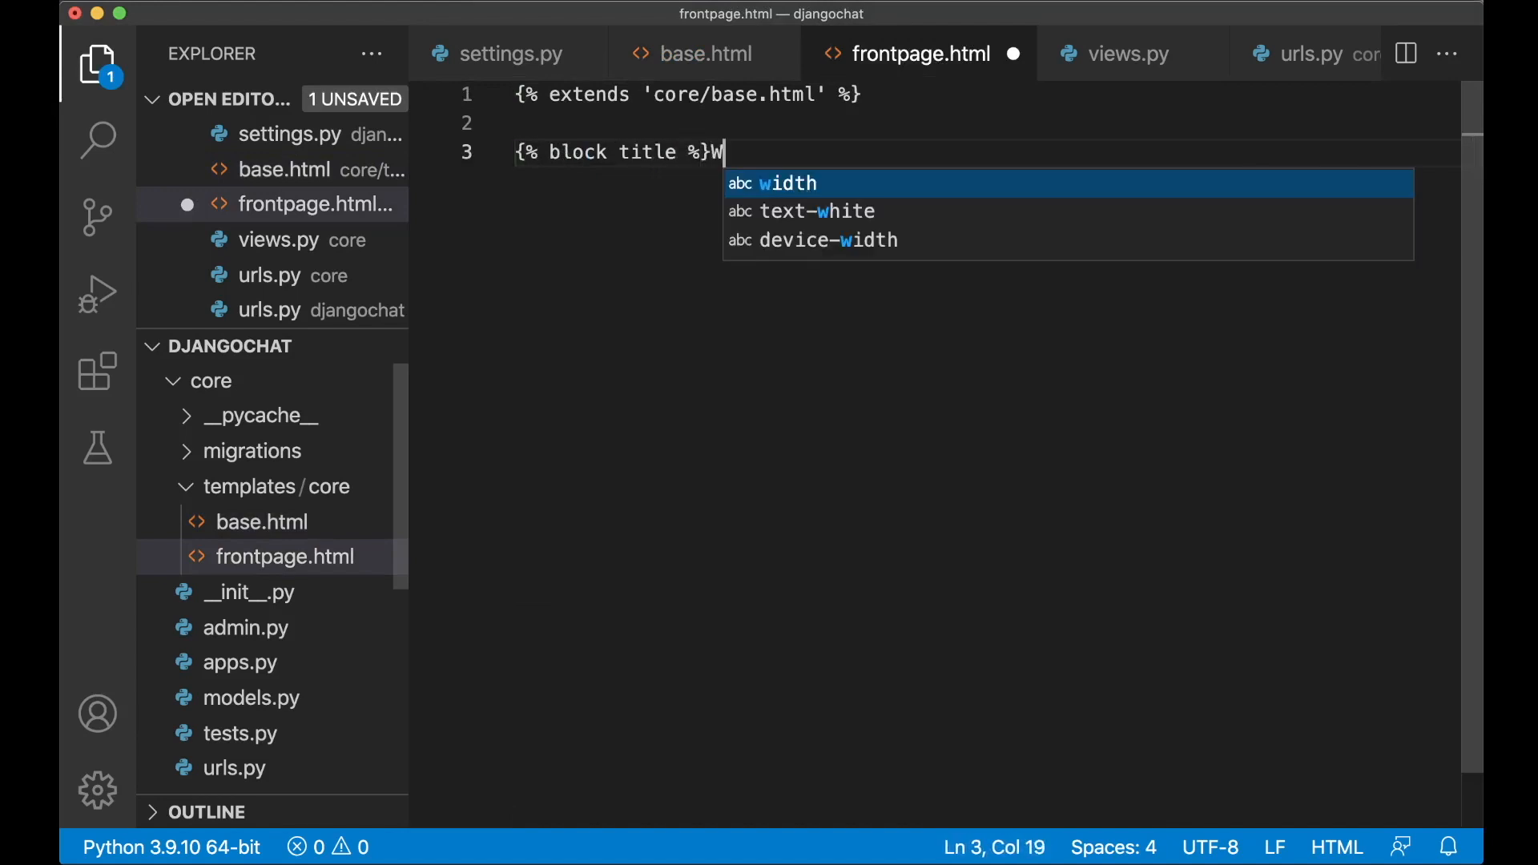
{"action": "type", "text": "elcome | {% endblock %"}
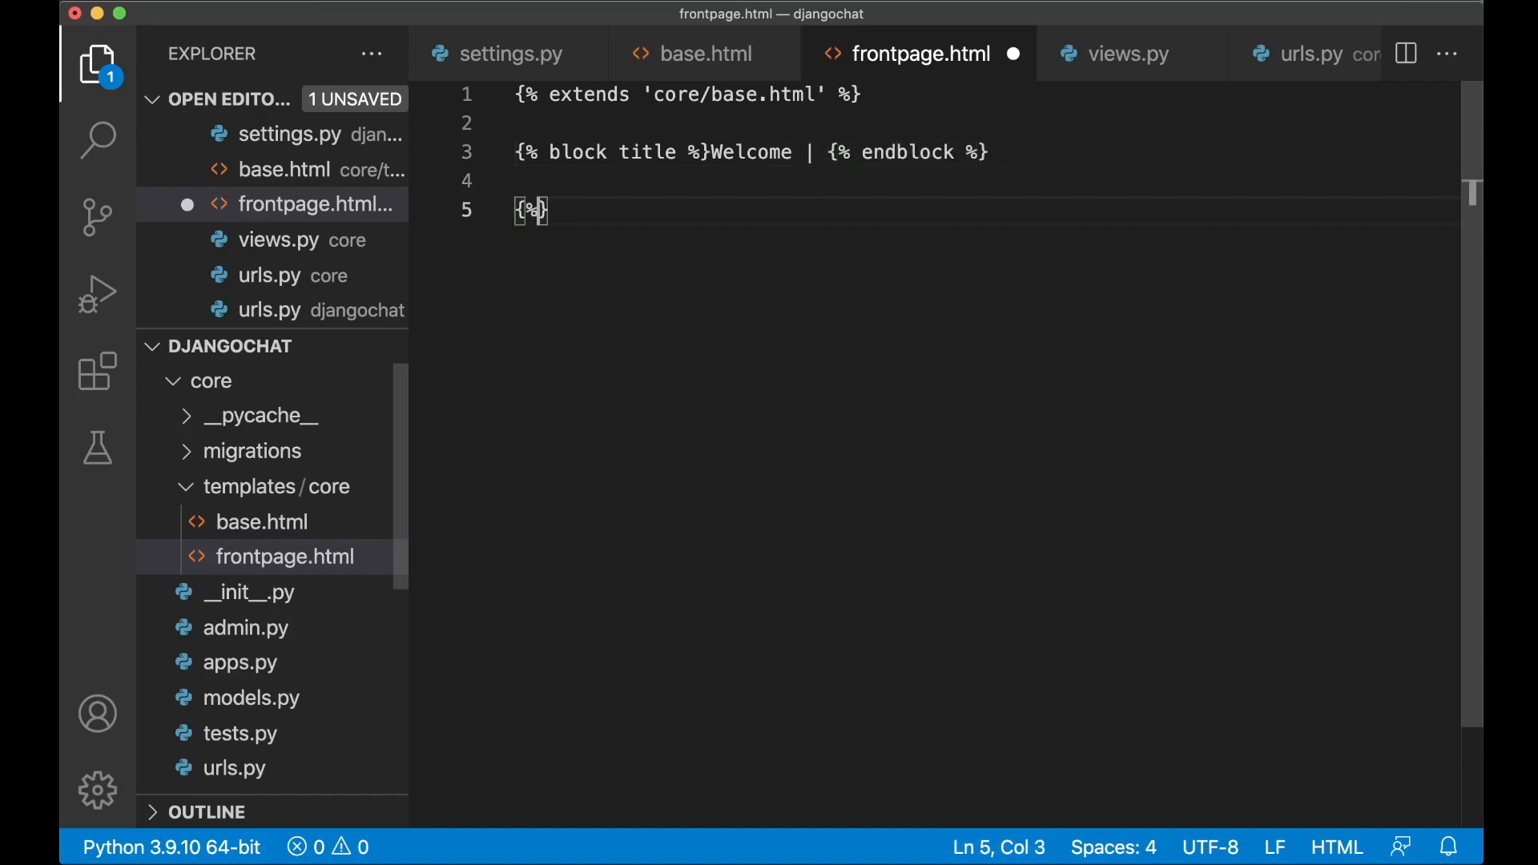
{"action": "type", "text": "block content %"}
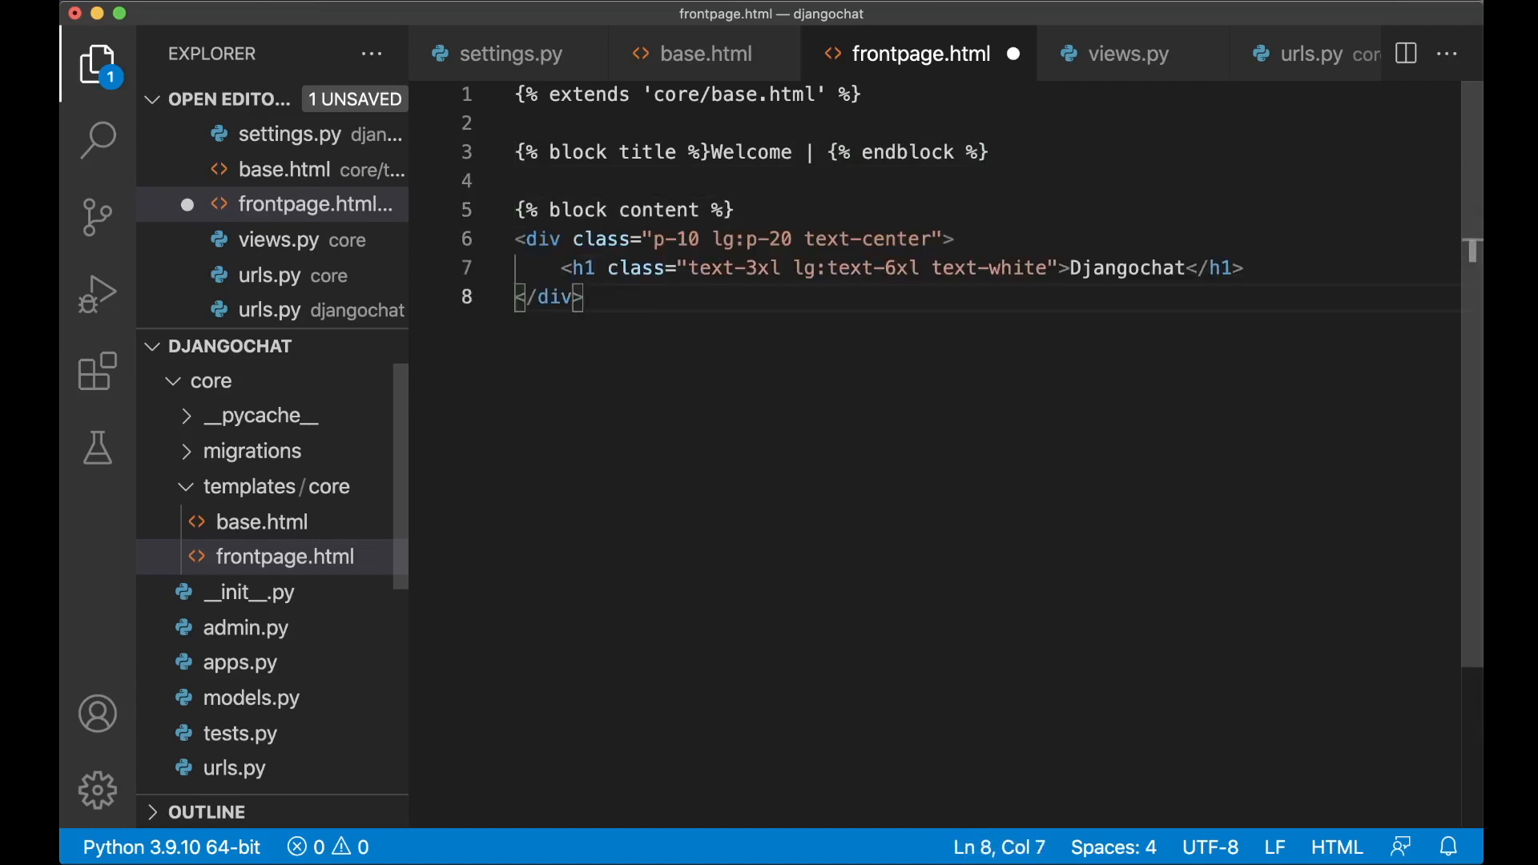
{"action": "type", "text": "{% end"}
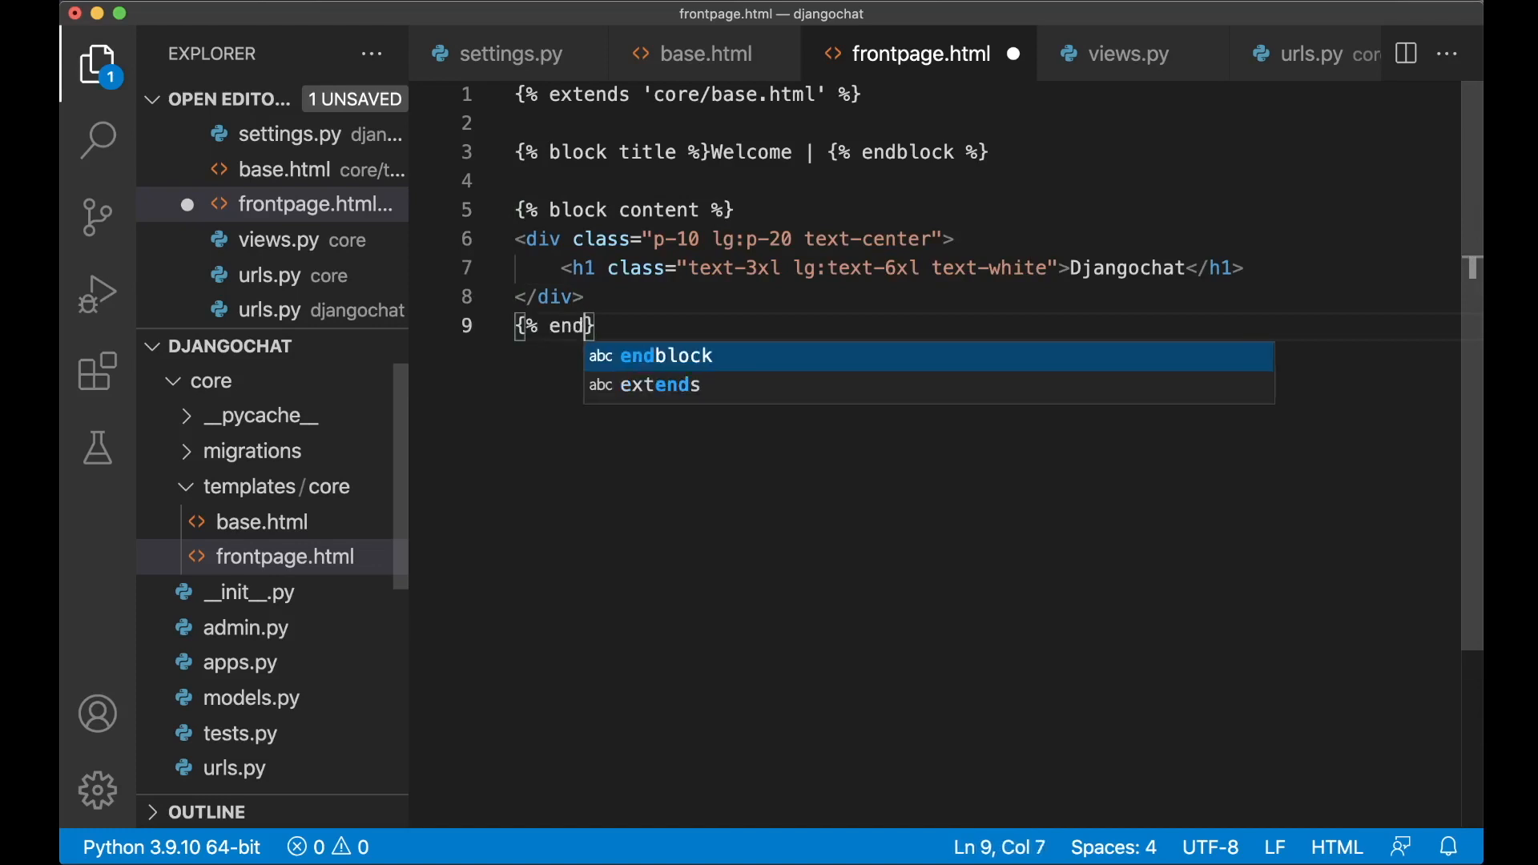
{"action": "key", "text": "Tab"}
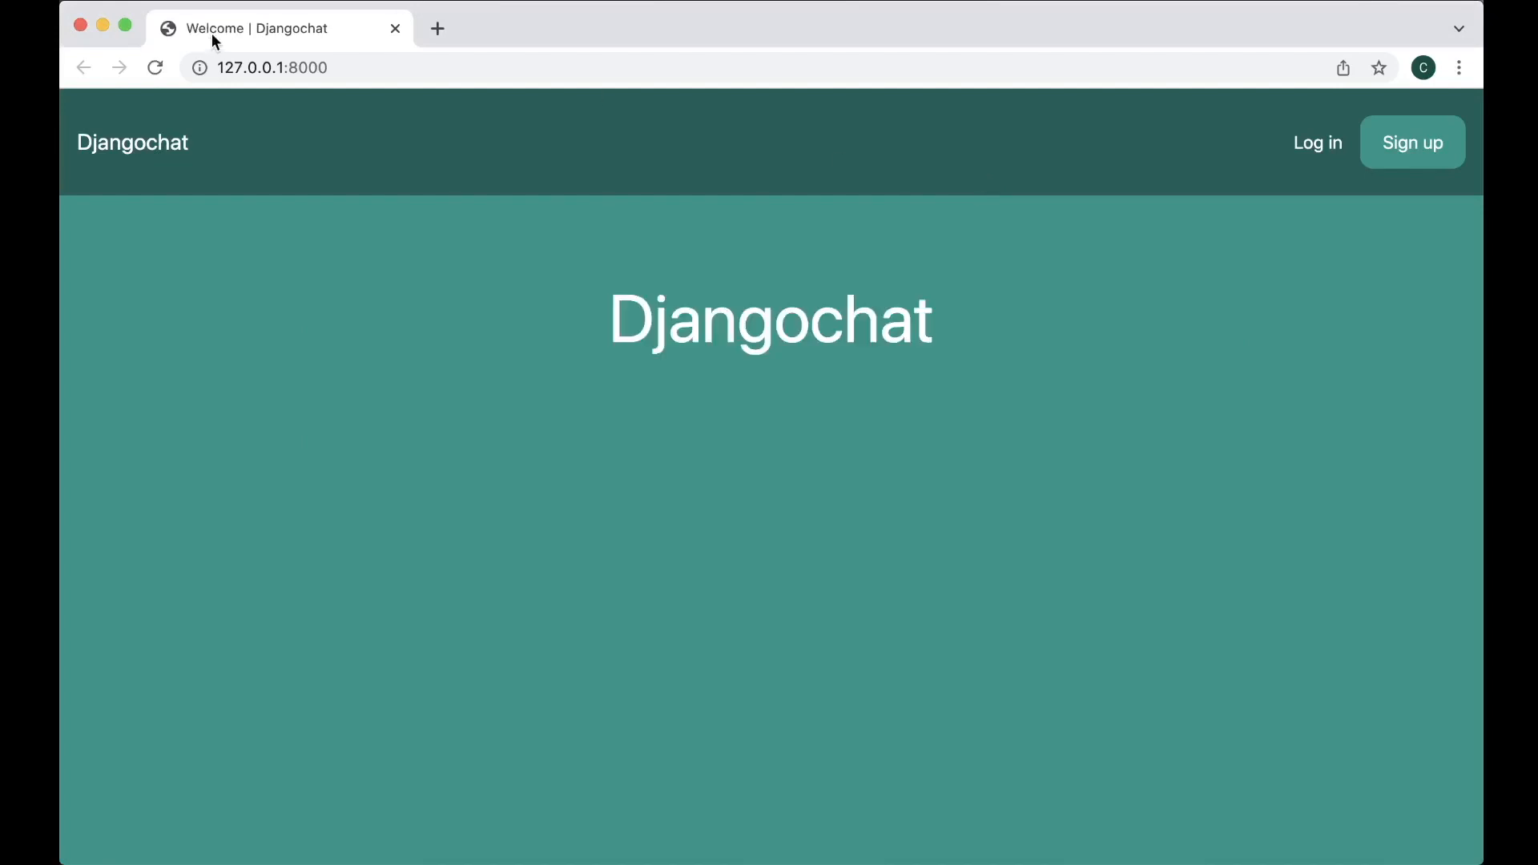
{"action": "mouse_move", "coordinate": [734, 337]}
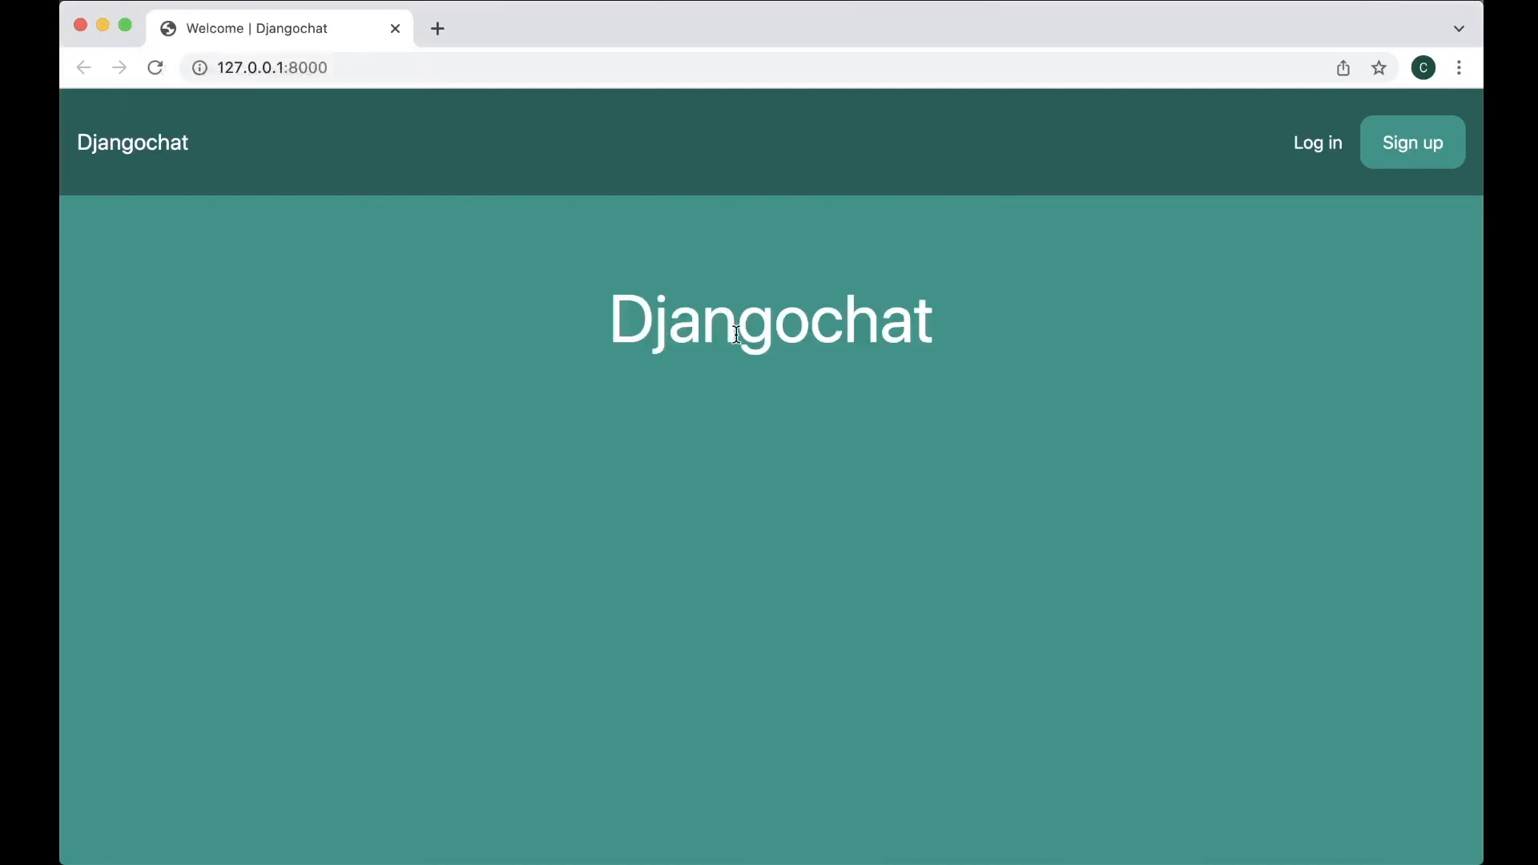
Step: Check the Djangochat heading on the reloaded 'Welcome | Djangochat' page in Chrome
{"action": "left_click_drag", "start_coordinate": [650, 321], "coordinate": [886, 320]}
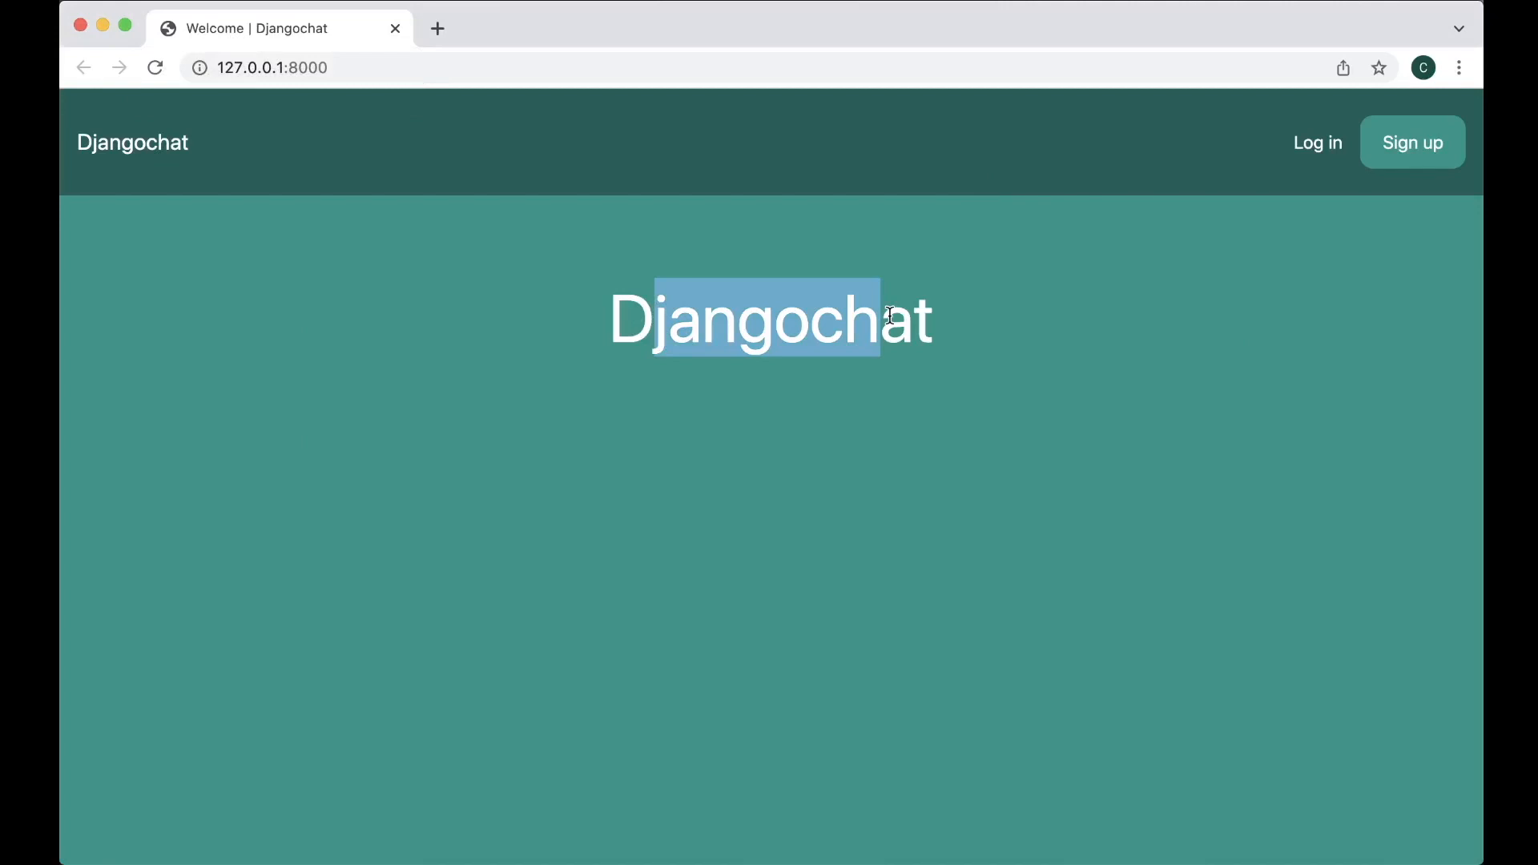
{"action": "mouse_move", "coordinate": [923, 183]}
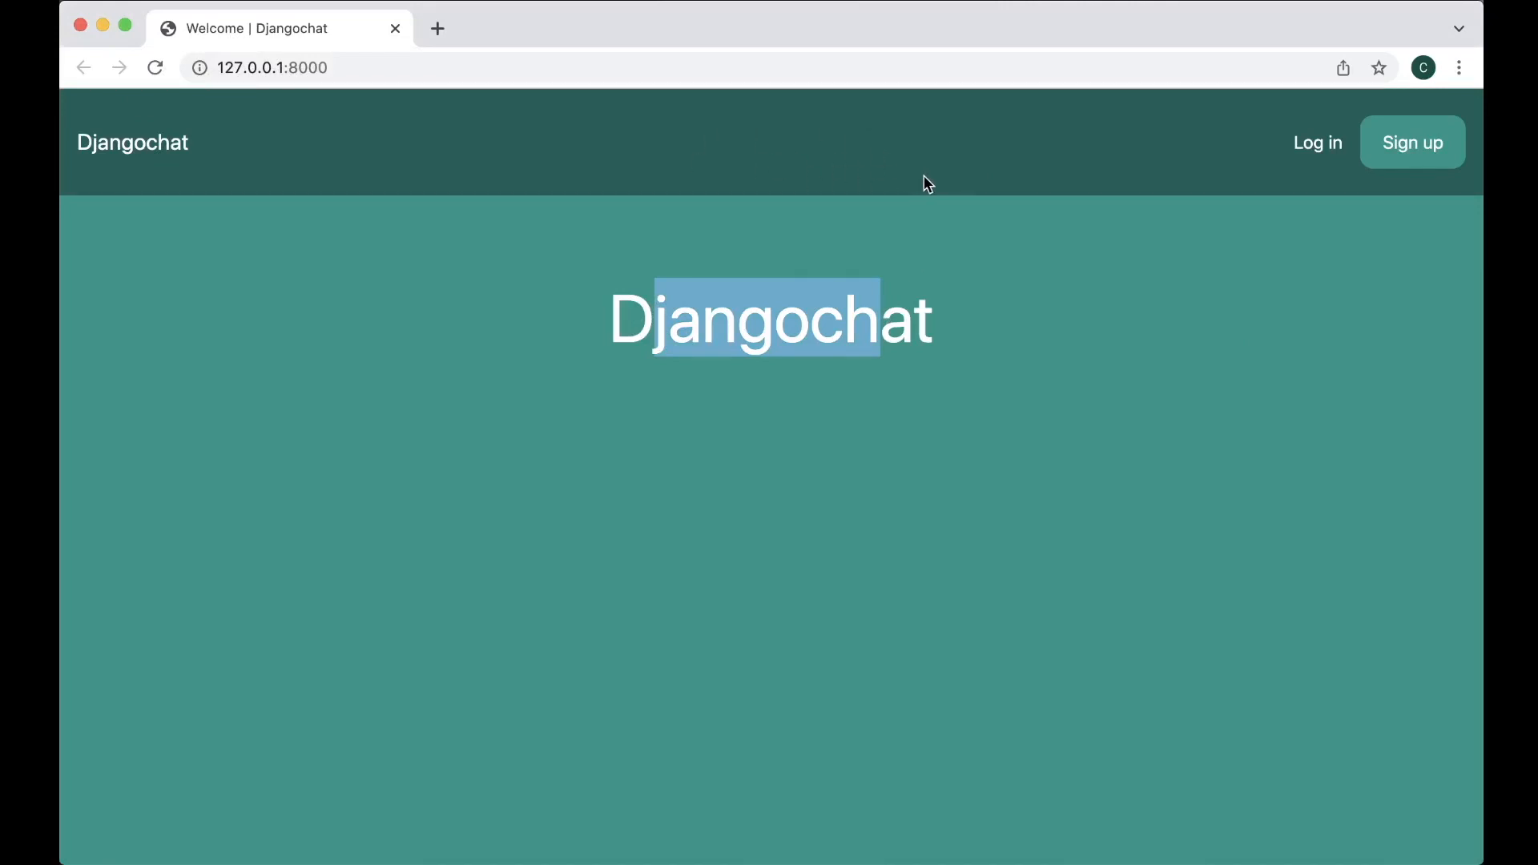
{"action": "left_click", "coordinate": [1022, 355]}
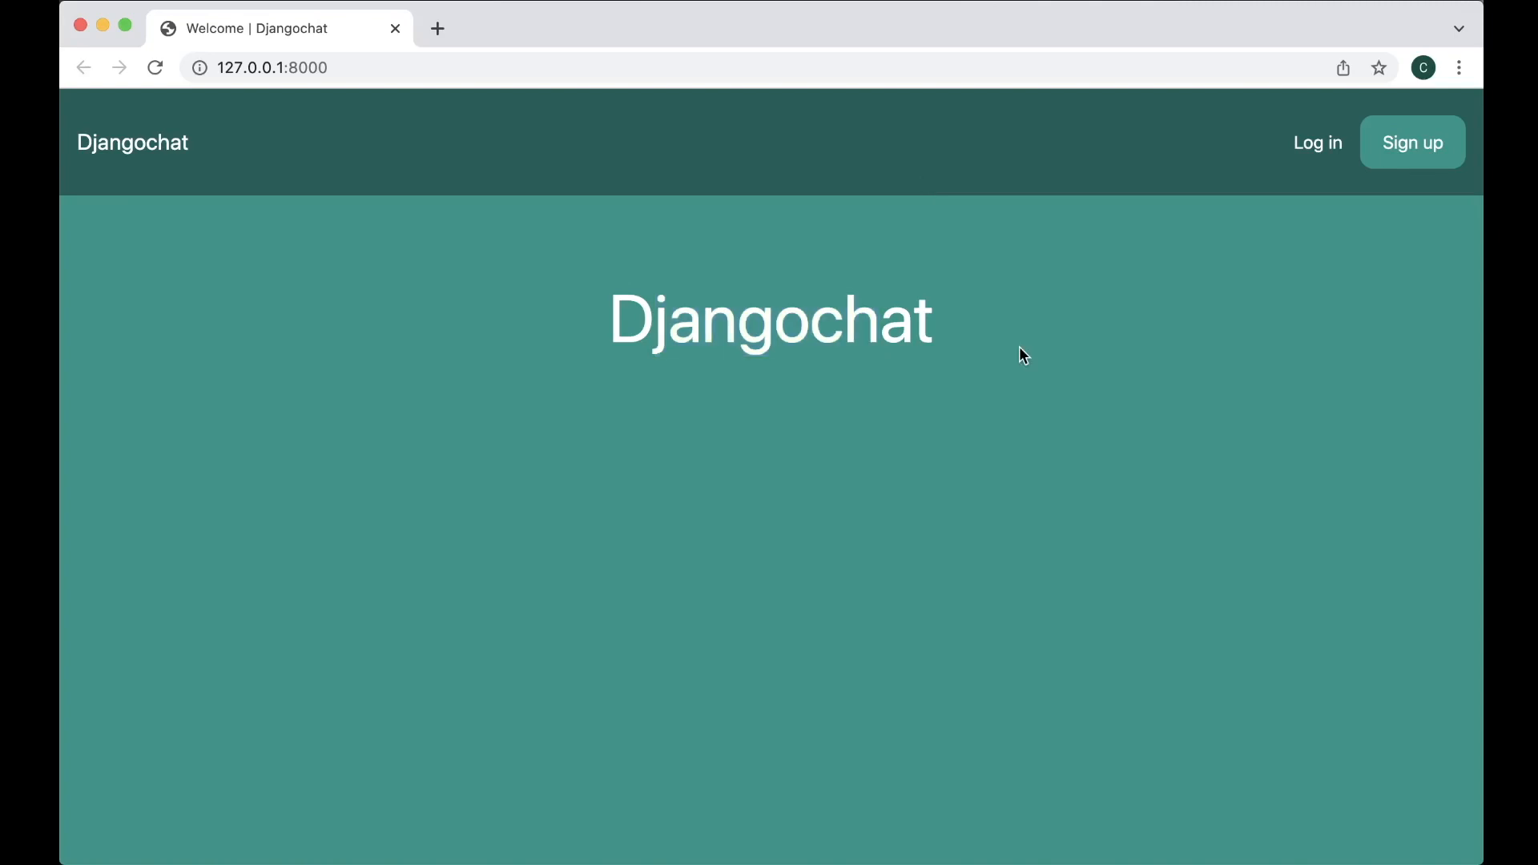